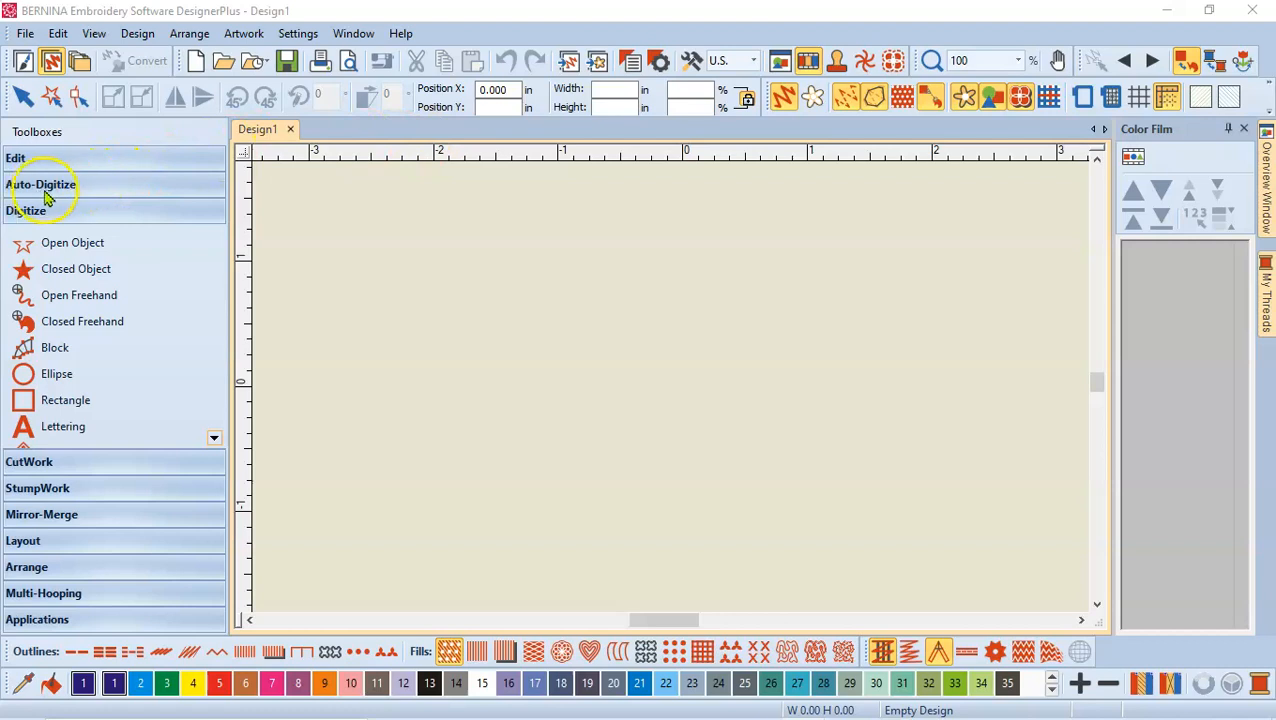
Expand the Auto-Digitize toolbox and close the Insert Artwork help topic.
{"action": "left_click", "coordinate": [40, 184]}
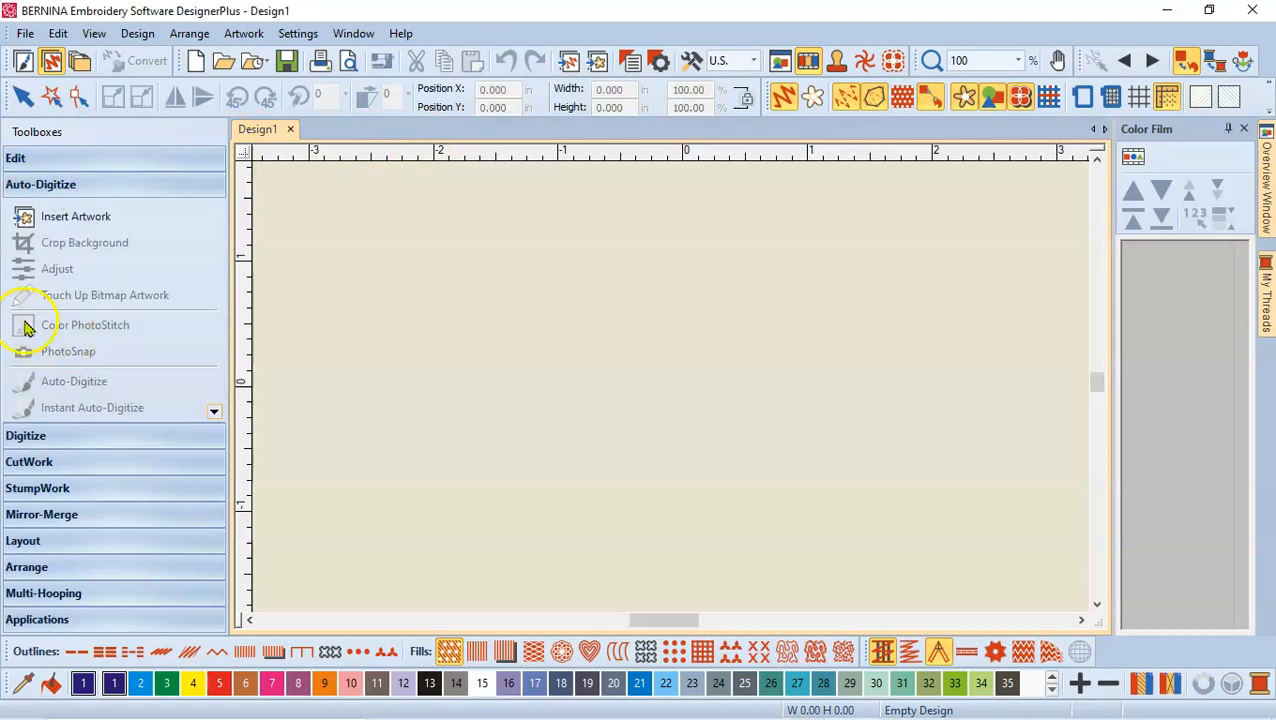
{"action": "mouse_move", "coordinate": [95, 334]}
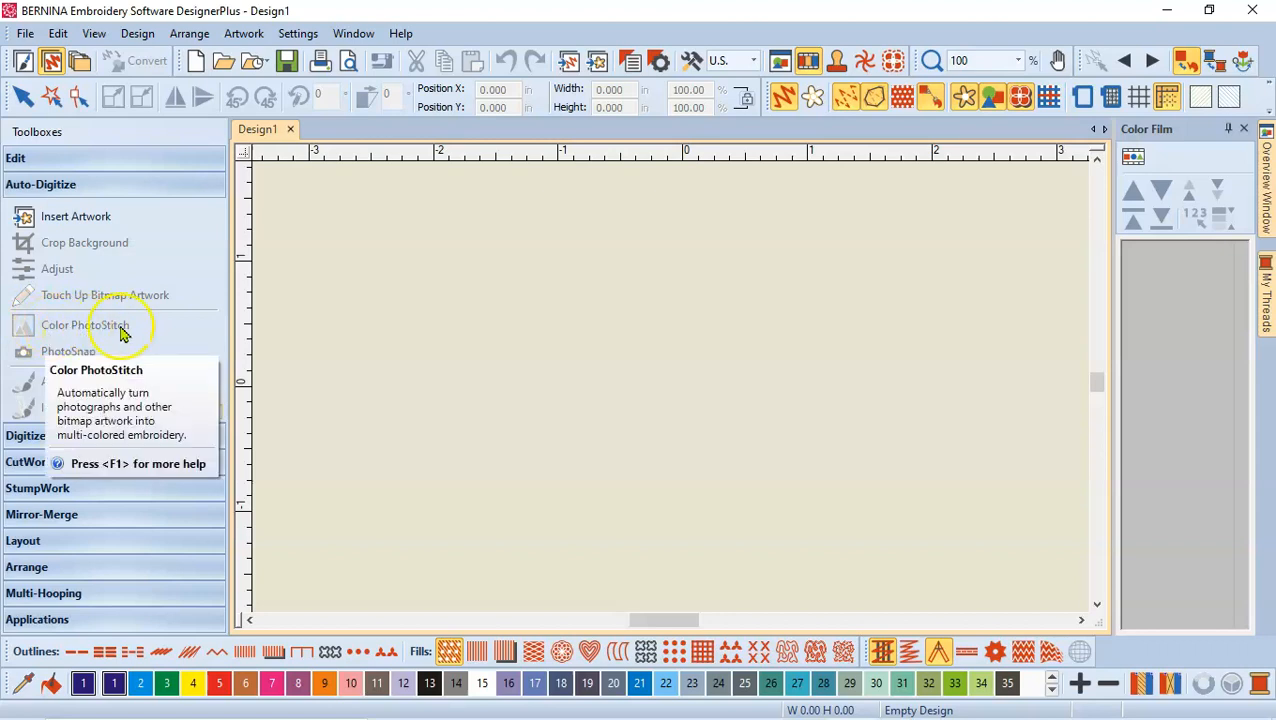
{"action": "mouse_move", "coordinate": [97, 335]}
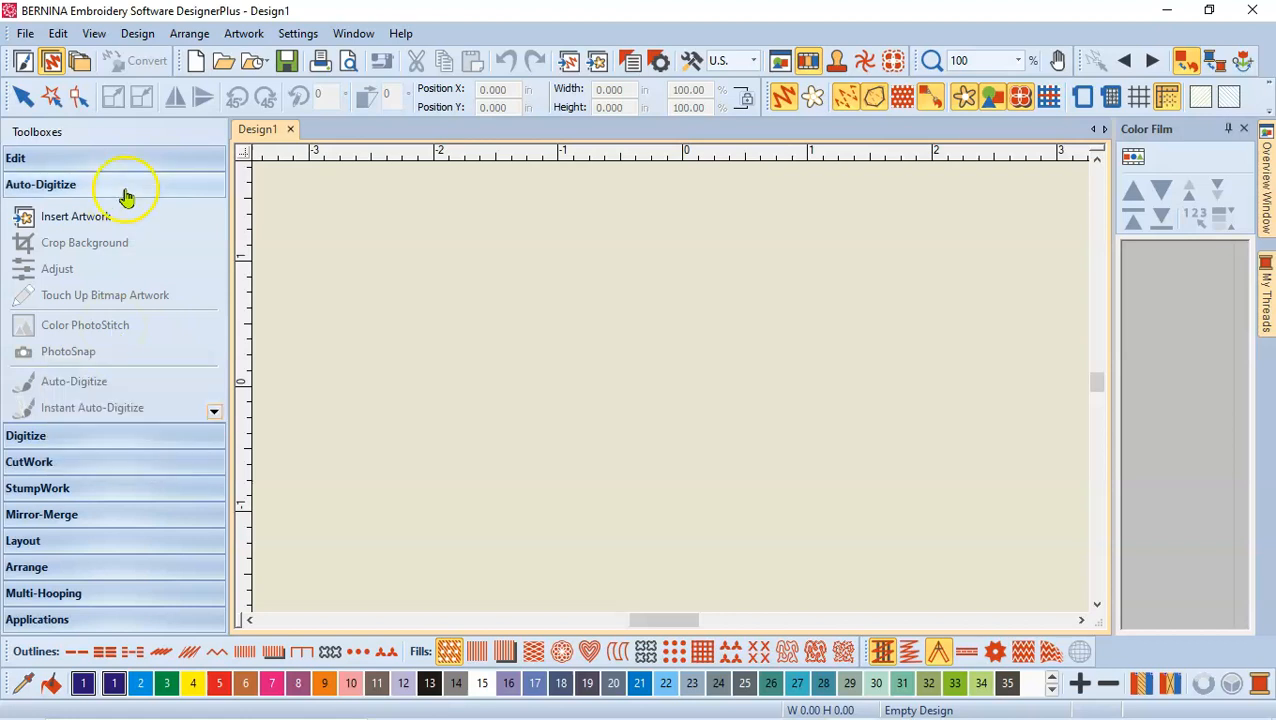
{"action": "mouse_move", "coordinate": [62, 220]}
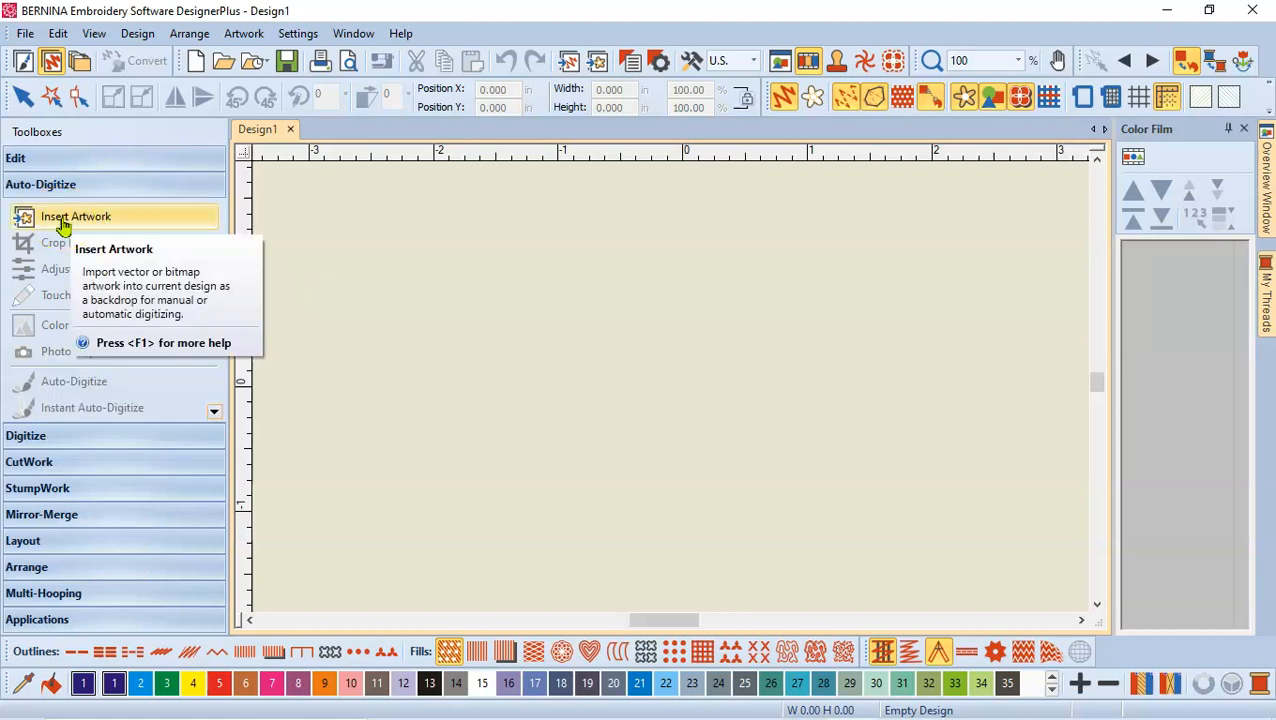
{"action": "mouse_move", "coordinate": [52, 190]}
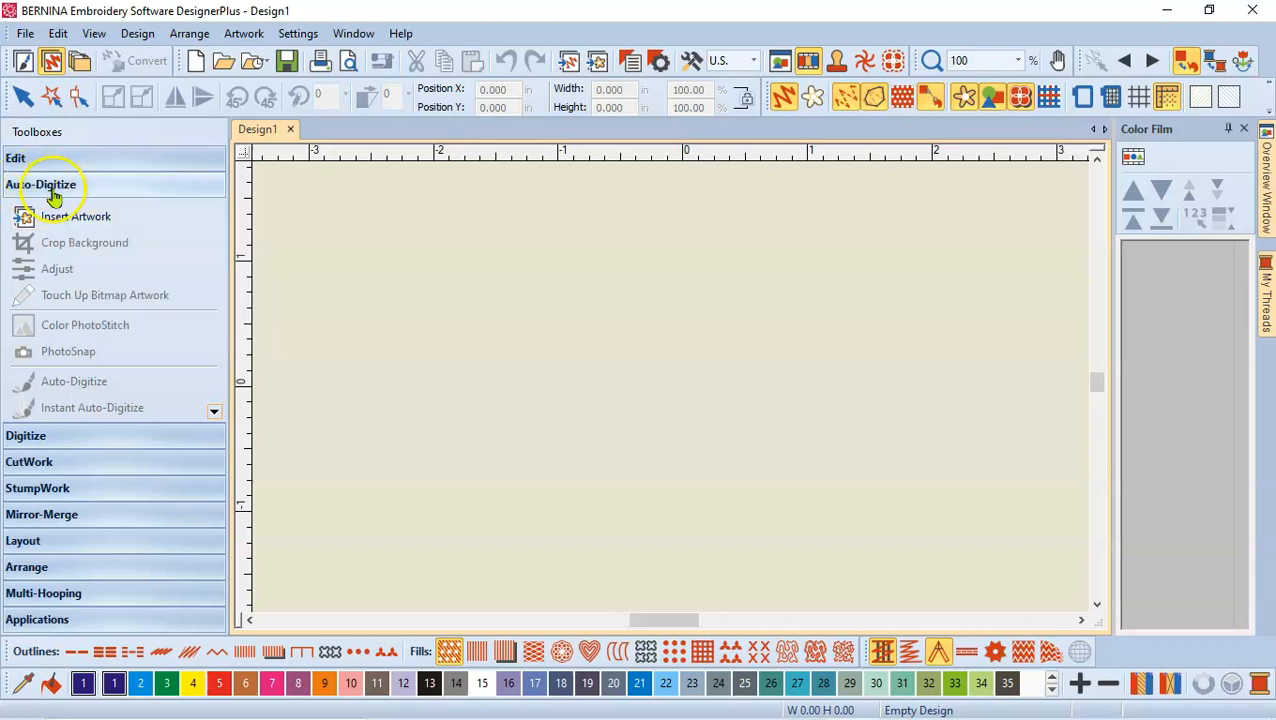
{"action": "mouse_move", "coordinate": [60, 220]}
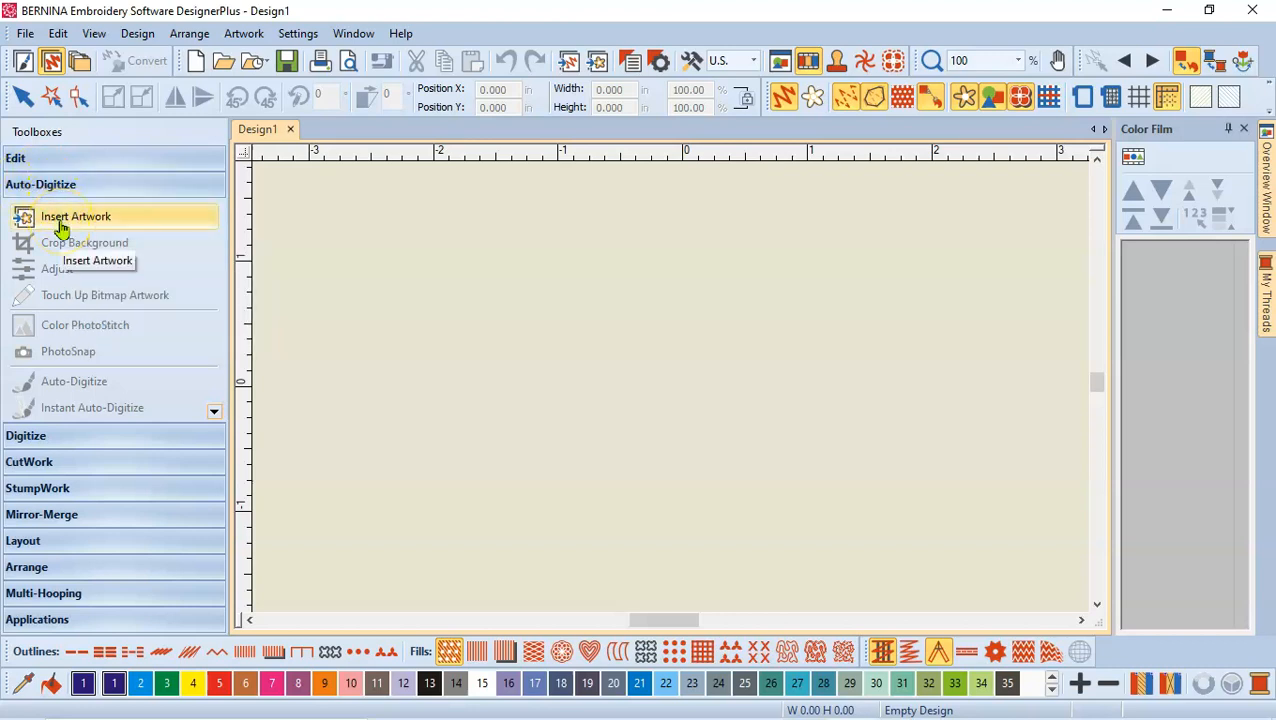
{"action": "mouse_move", "coordinate": [595, 62]}
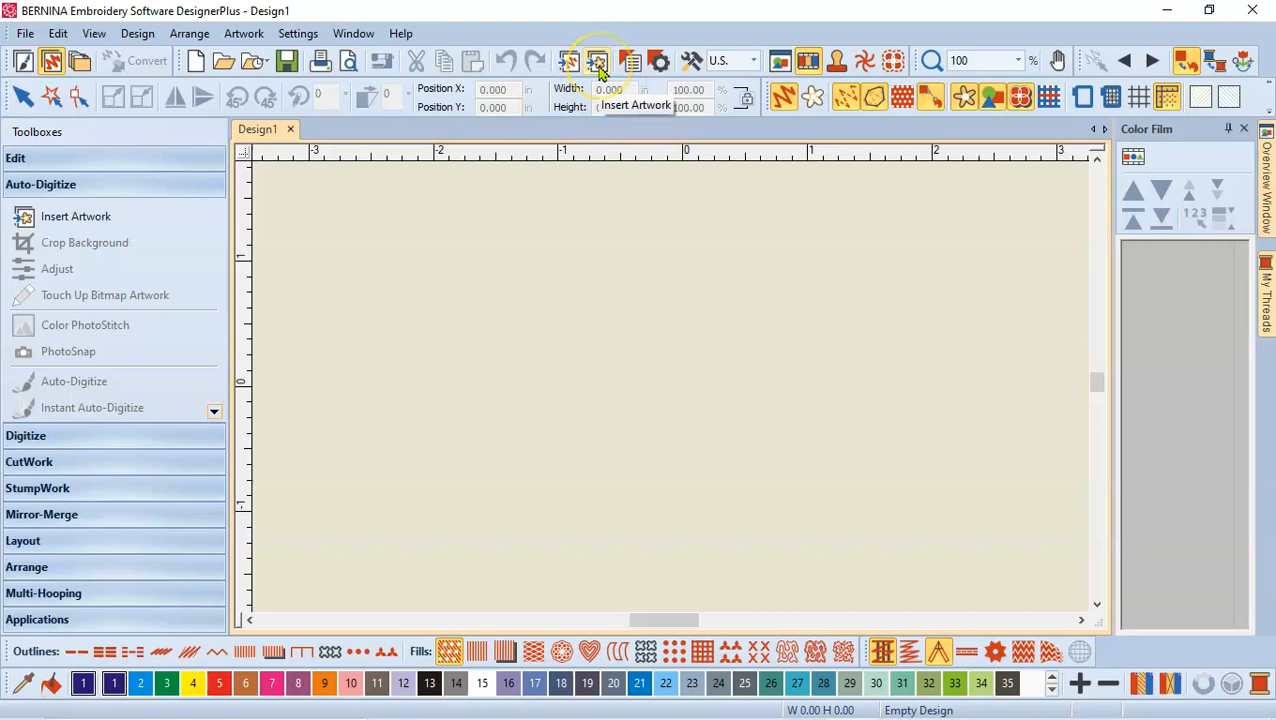
{"action": "mouse_move", "coordinate": [596, 62]}
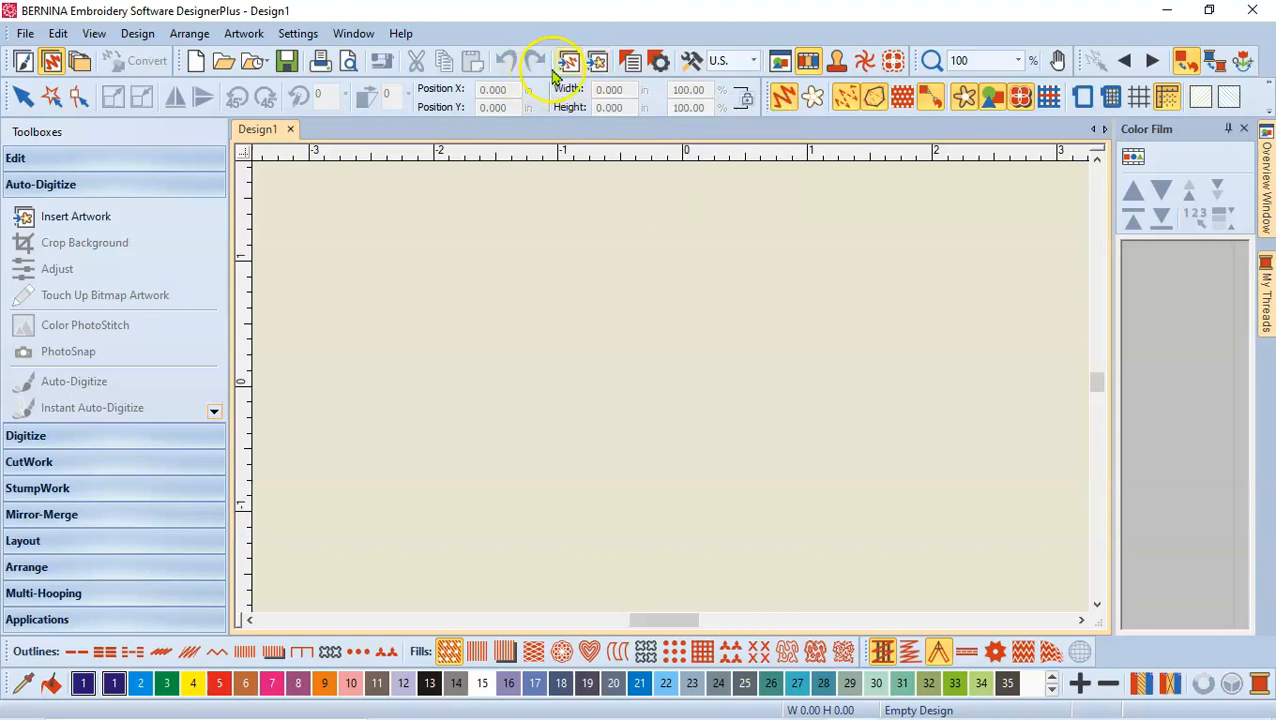
{"action": "mouse_move", "coordinate": [600, 62]}
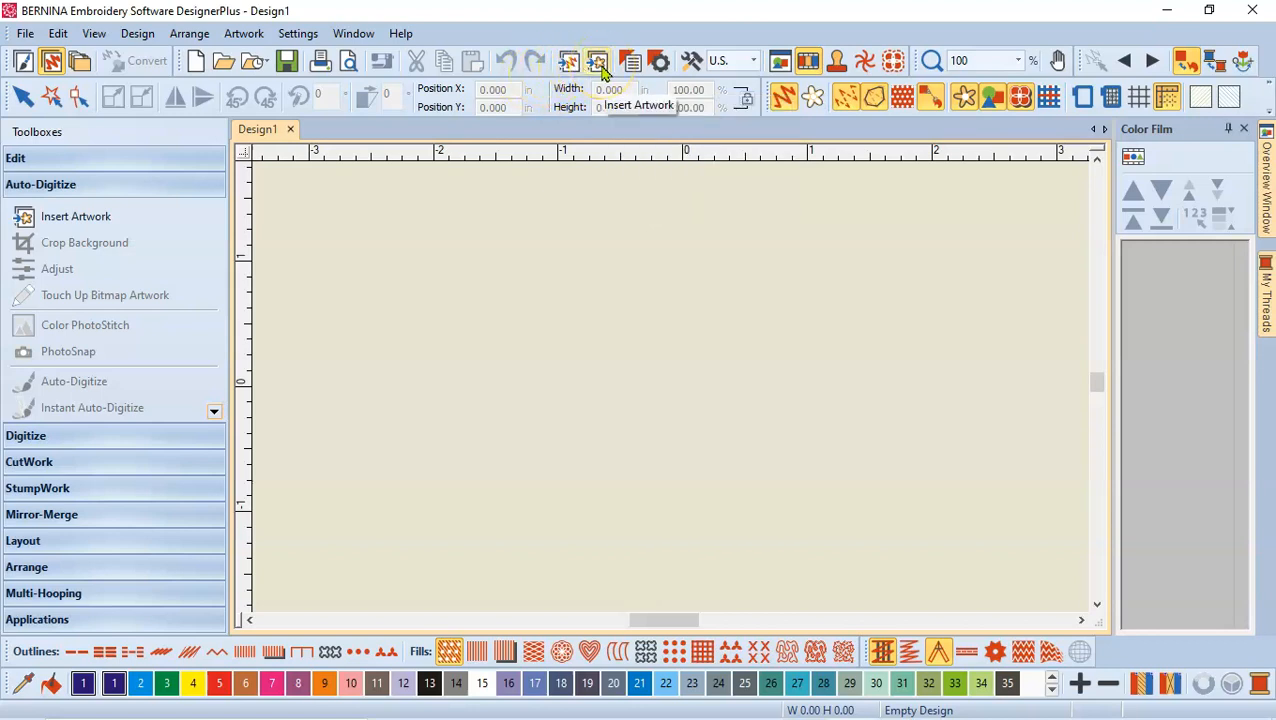
{"action": "mouse_move", "coordinate": [596, 62]}
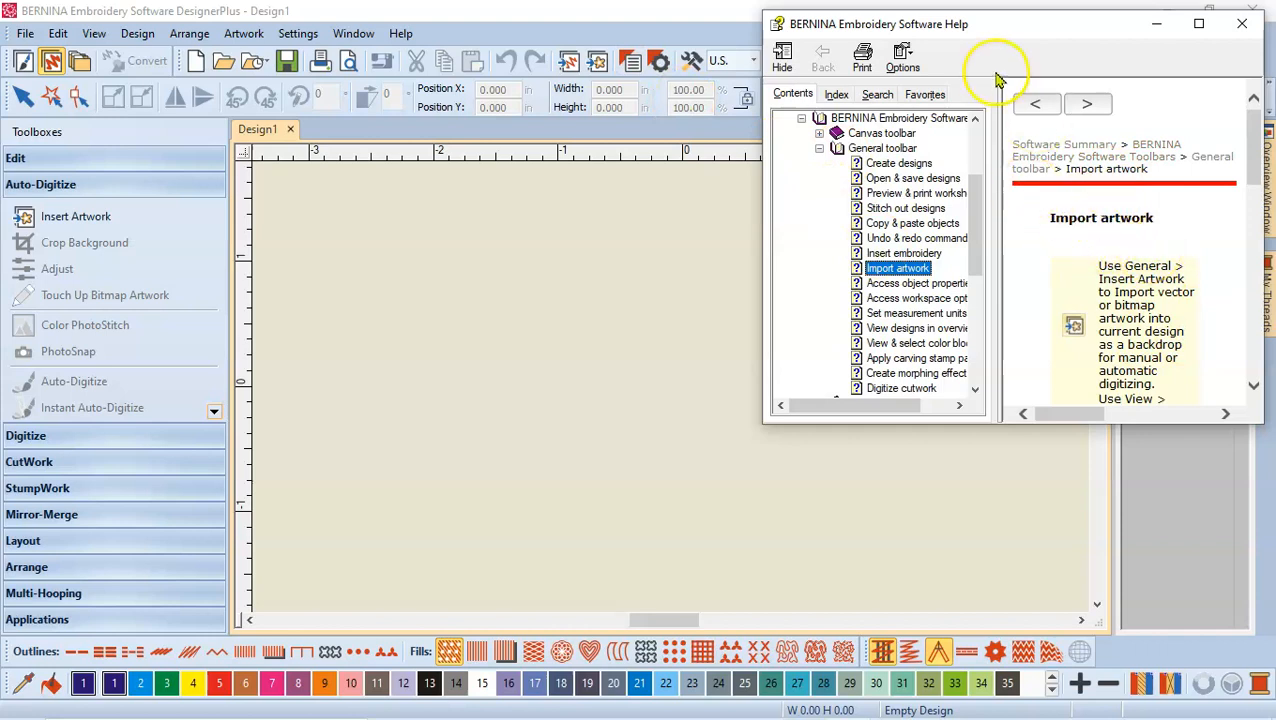
{"action": "left_click", "coordinate": [1204, 22]}
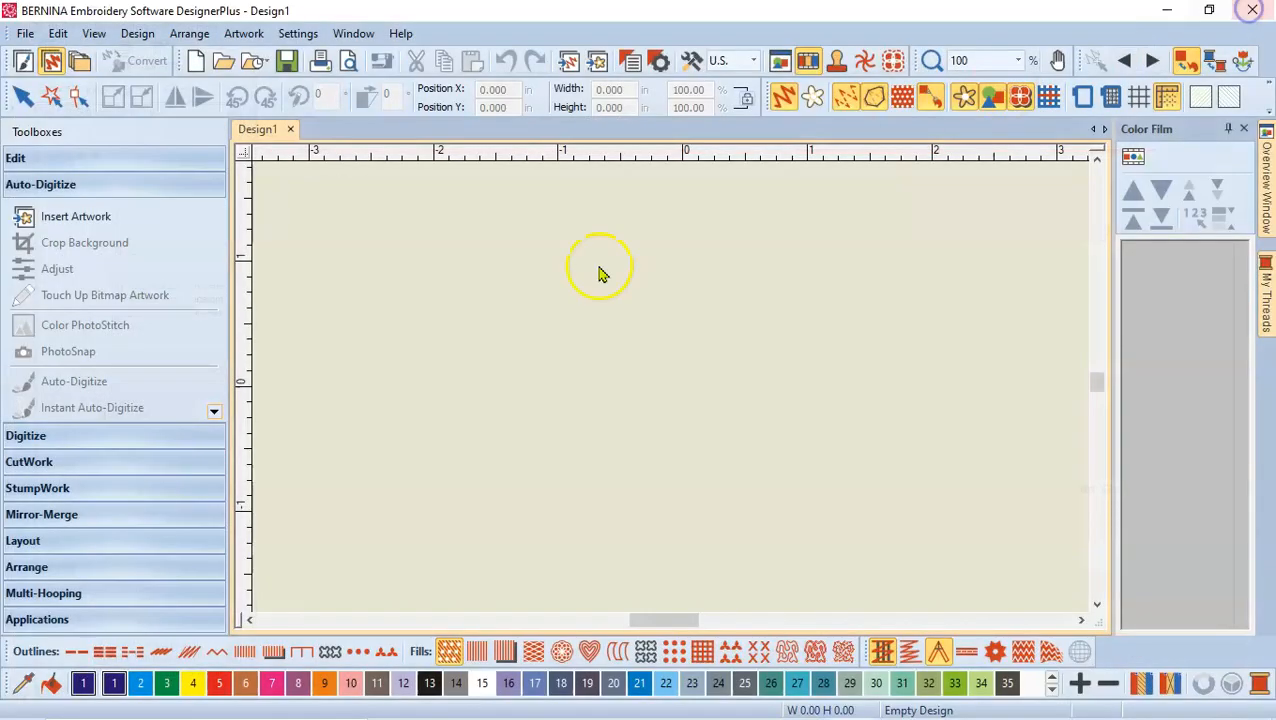
{"action": "mouse_move", "coordinate": [600, 61]}
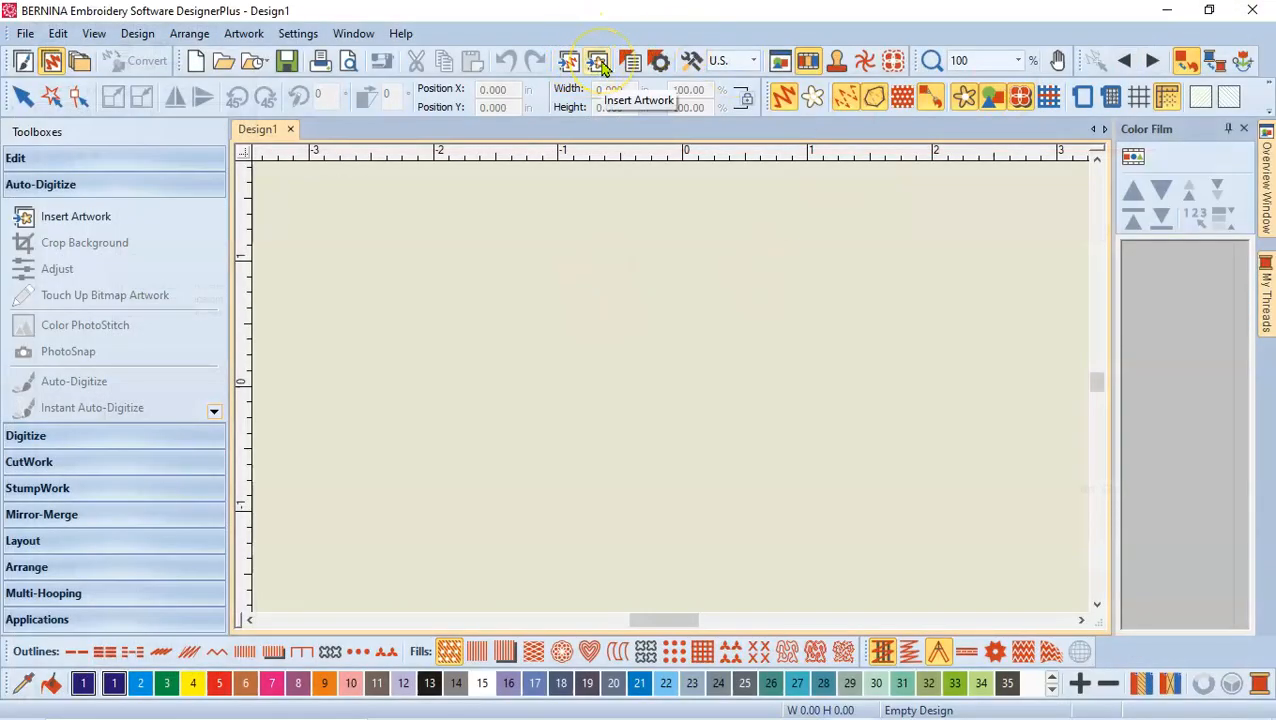
{"action": "mouse_move", "coordinate": [810, 280]}
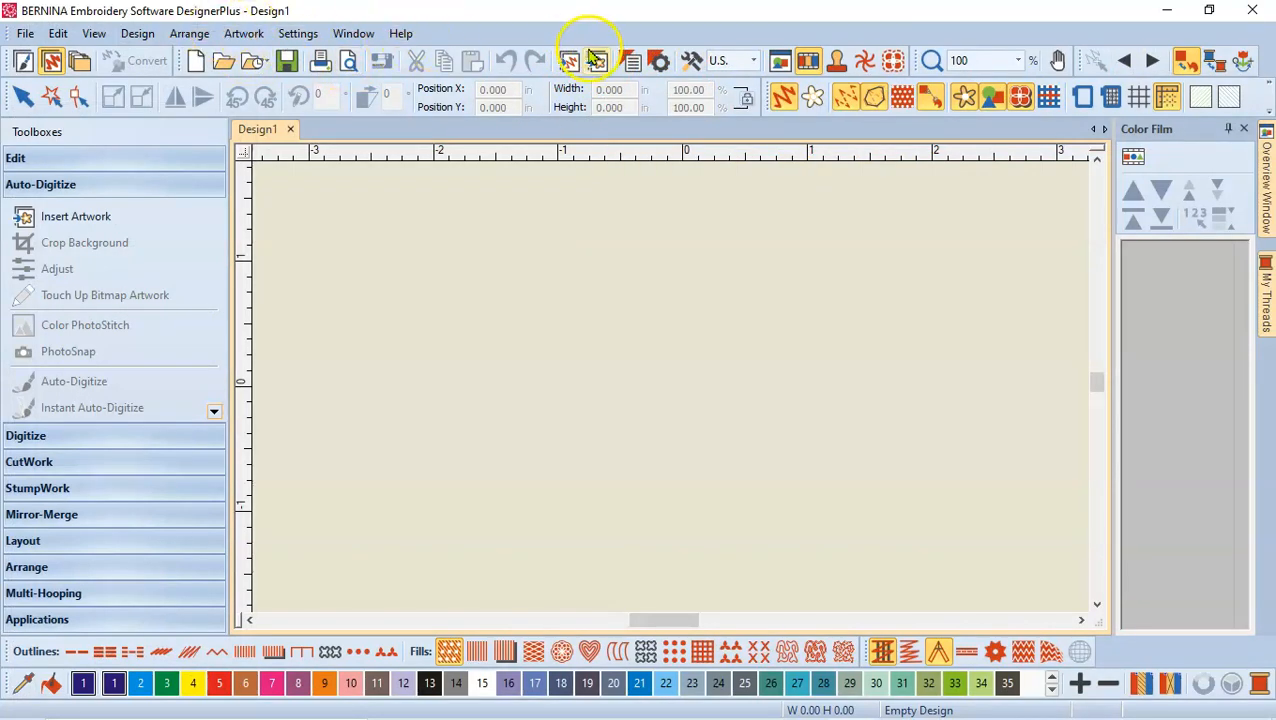
Insert the Lucy Glamour Shot photo from the Desktop as artwork.
{"action": "left_click", "coordinate": [239, 33]}
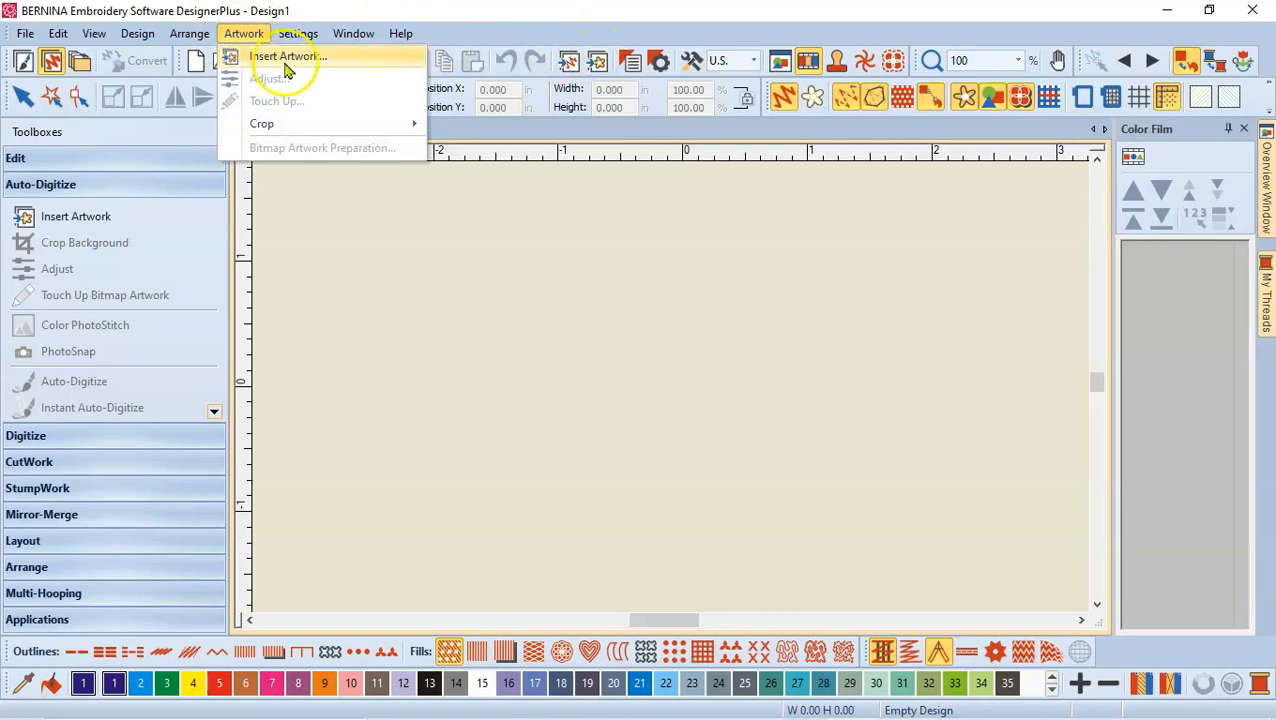
{"action": "mouse_move", "coordinate": [303, 64]}
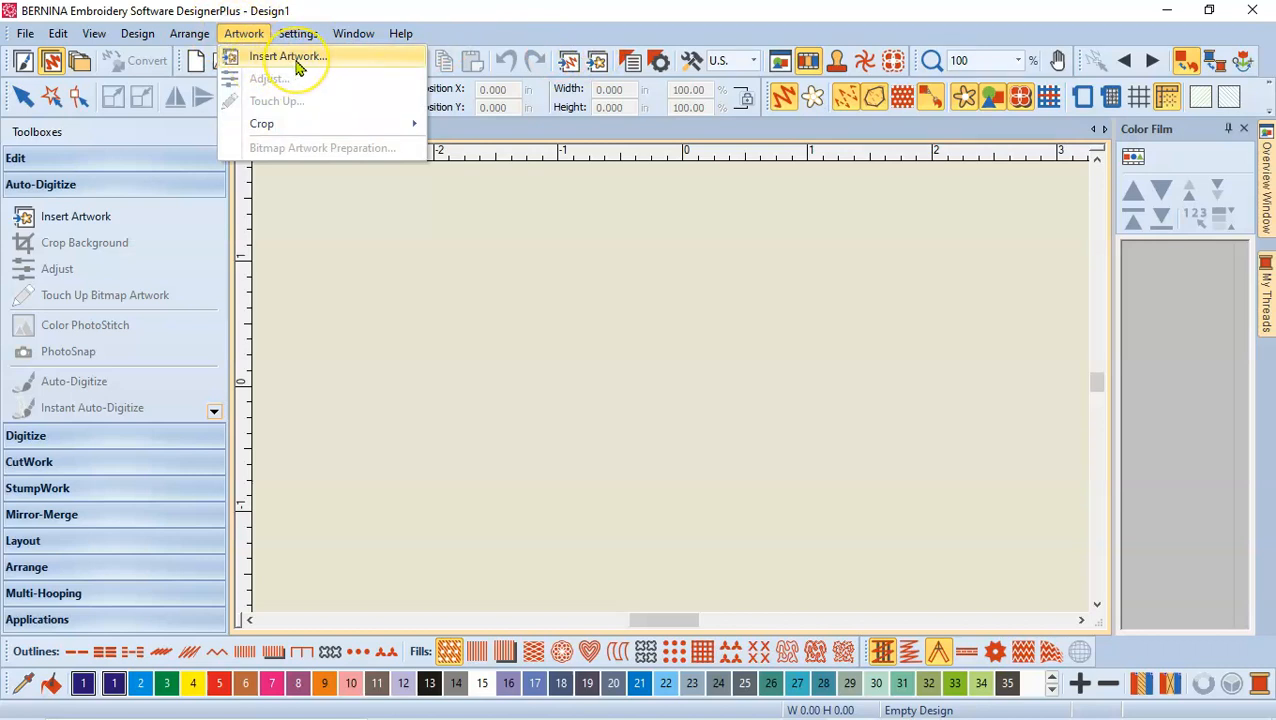
{"action": "left_click", "coordinate": [290, 62]}
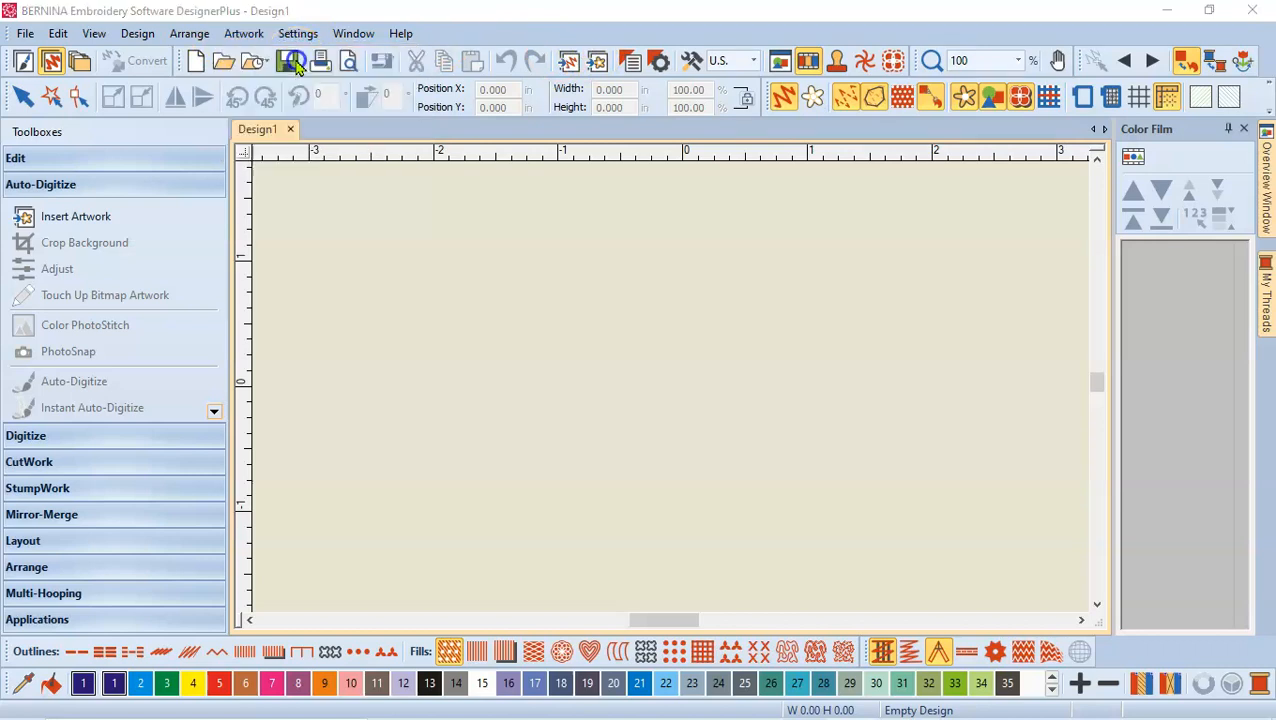
{"action": "left_click", "coordinate": [70, 216]}
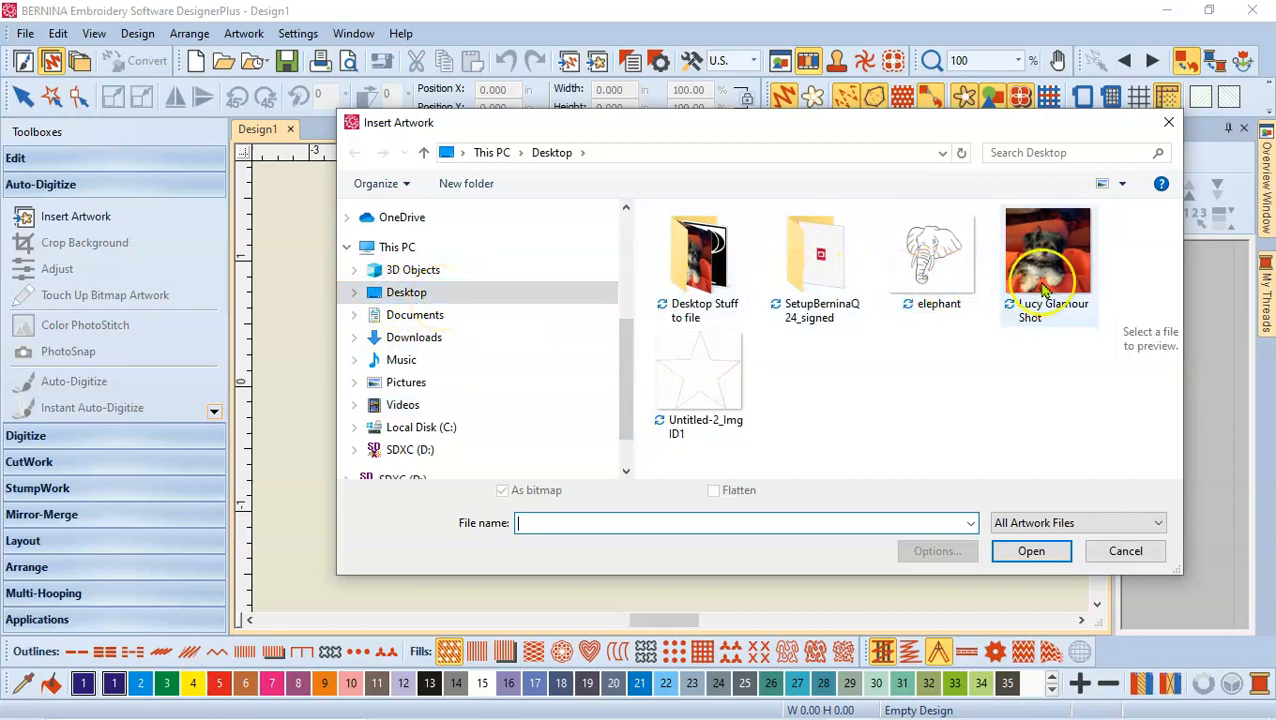
{"action": "mouse_move", "coordinate": [1070, 287]}
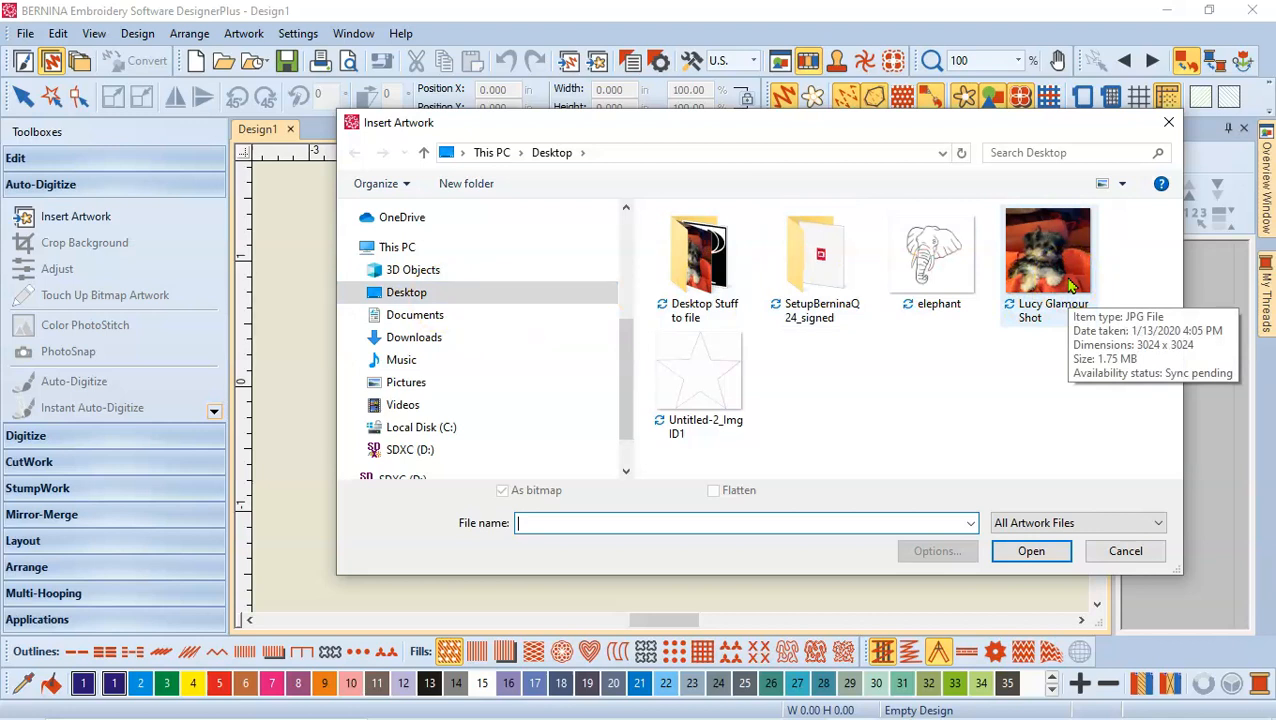
{"action": "left_click", "coordinate": [1048, 250]}
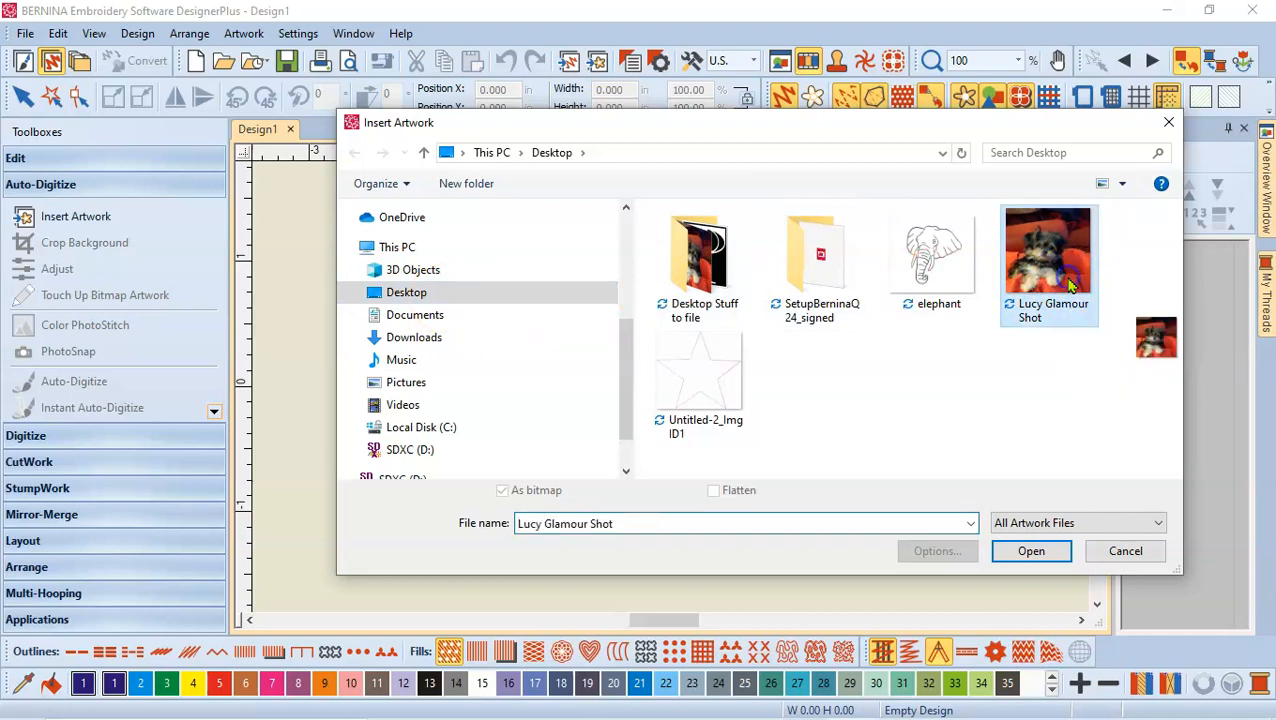
{"action": "left_click", "coordinate": [1032, 551]}
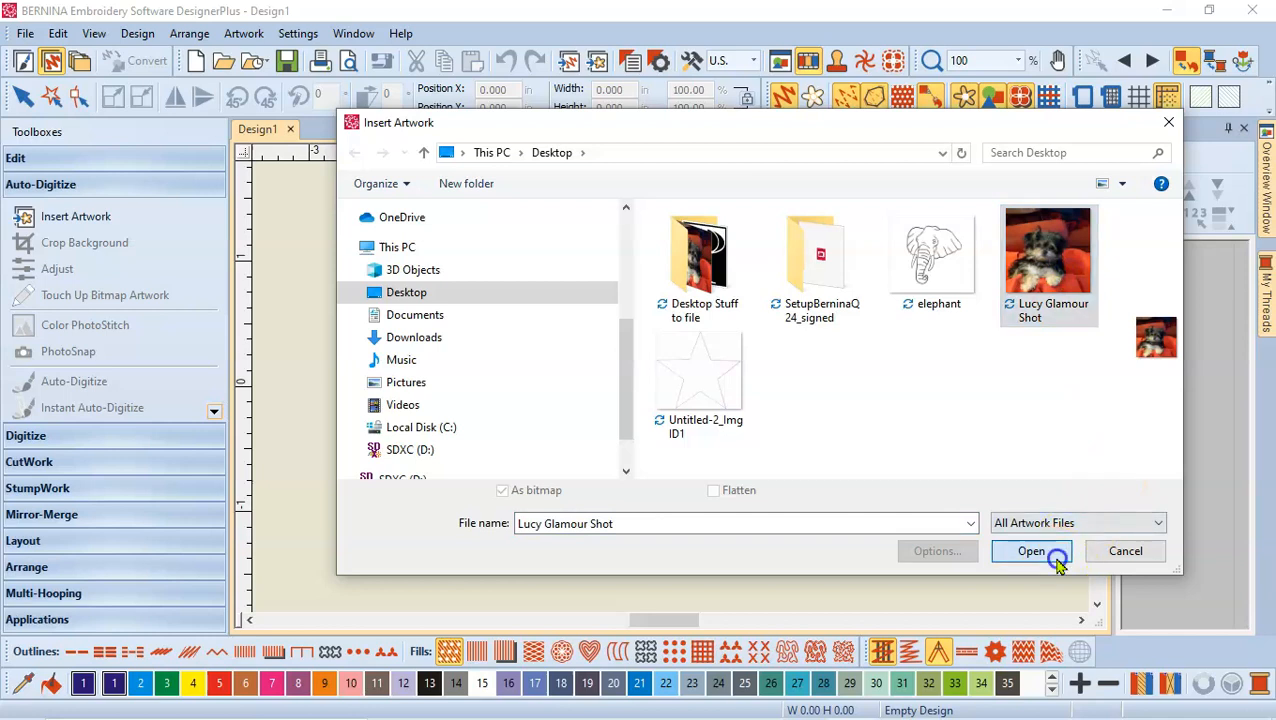
{"action": "left_click", "coordinate": [1031, 551]}
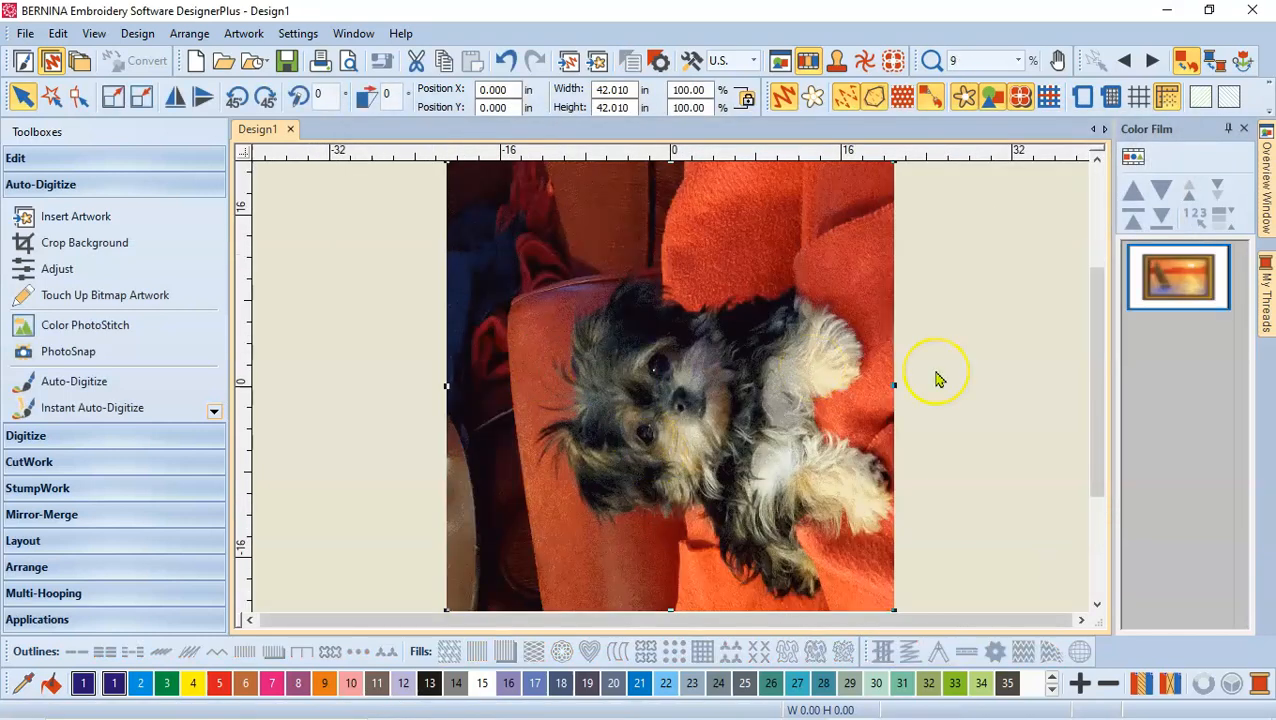
{"action": "mouse_move", "coordinate": [937, 378]}
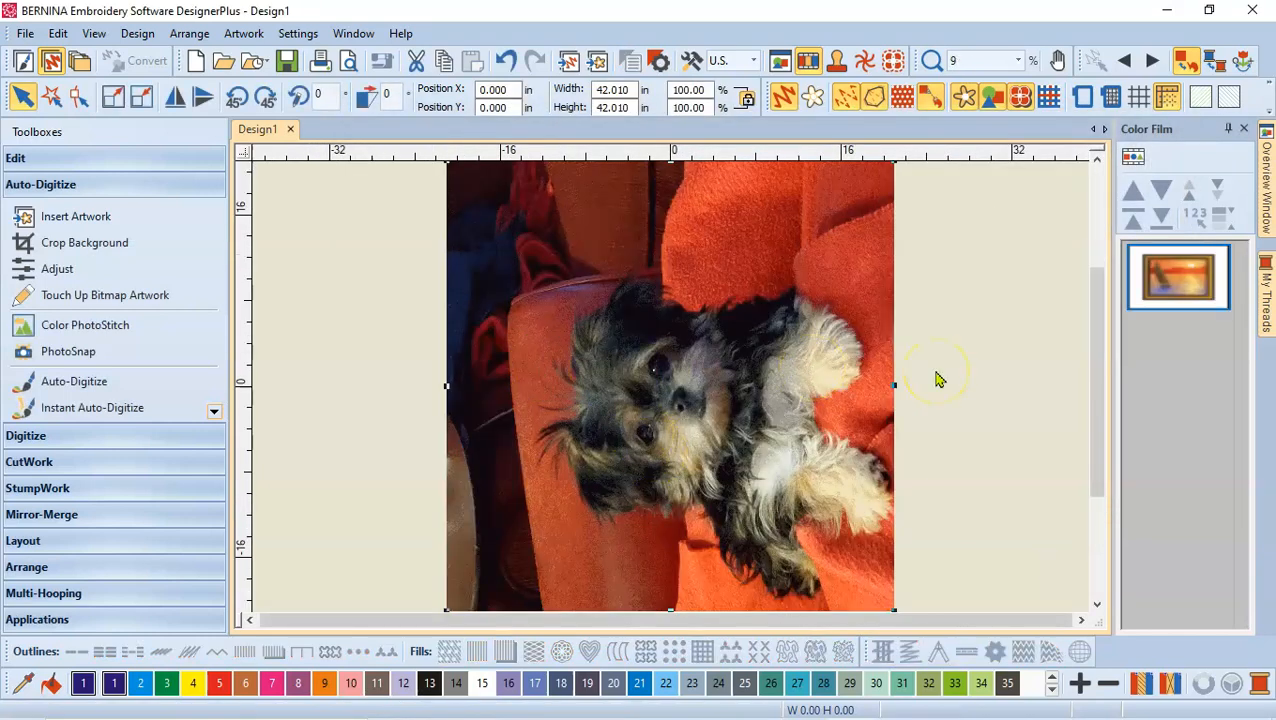
{"action": "mouse_move", "coordinate": [880, 248]}
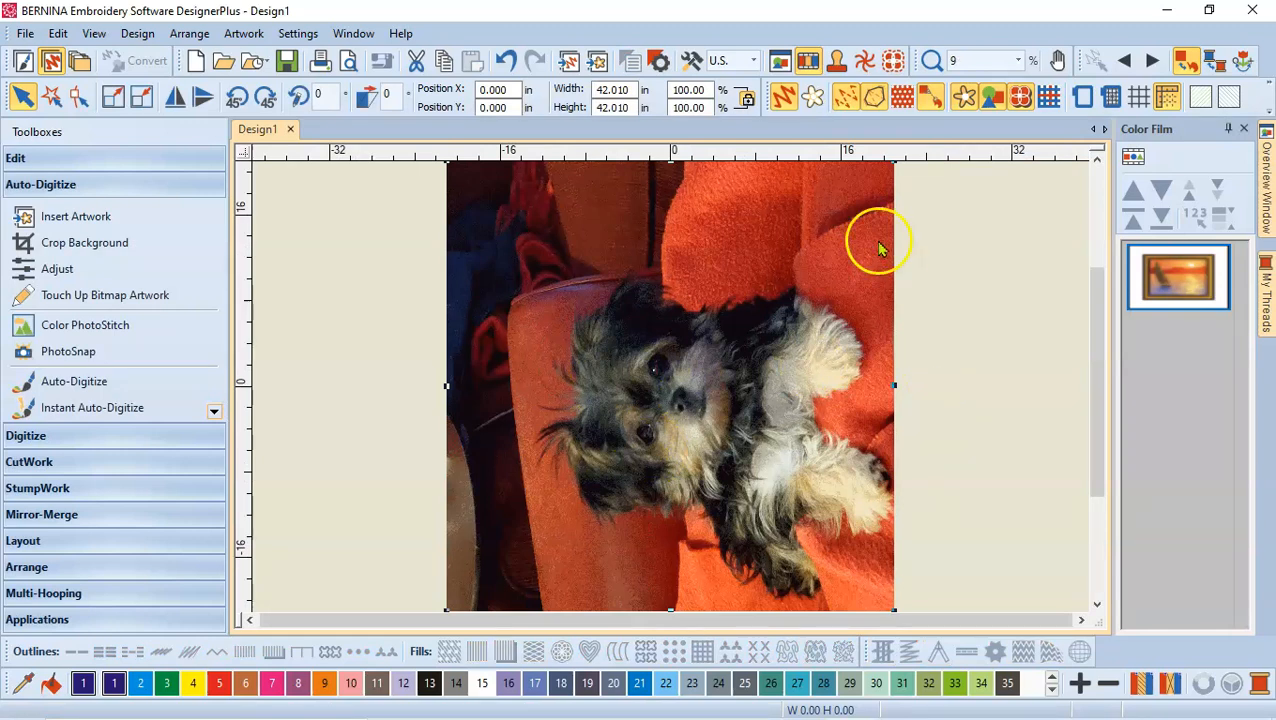
{"action": "mouse_move", "coordinate": [365, 166]}
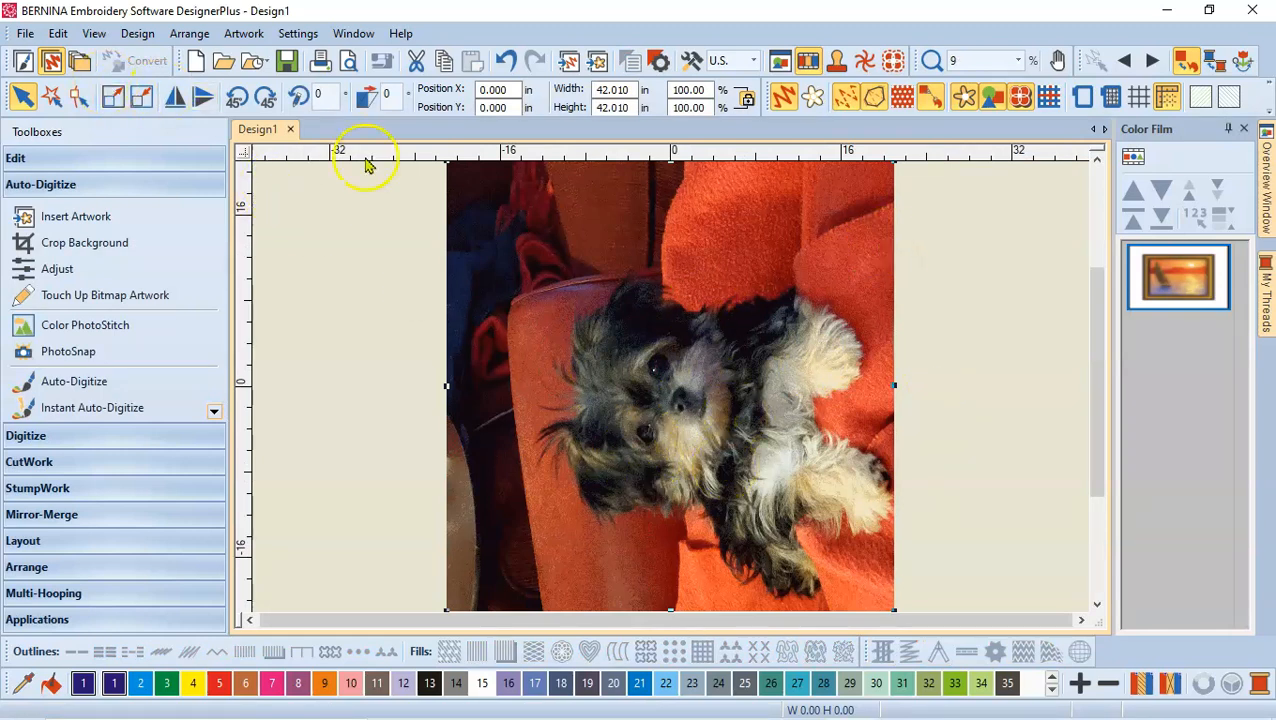
{"action": "mouse_move", "coordinate": [705, 343]}
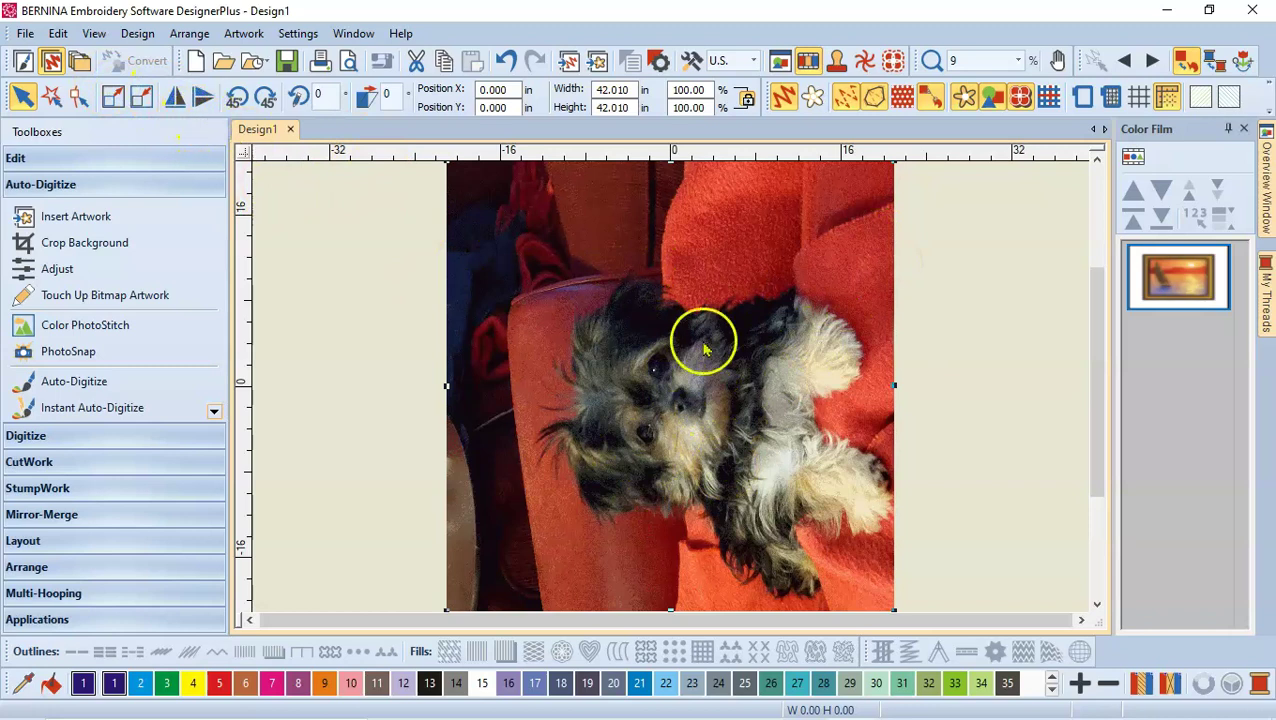
{"action": "mouse_move", "coordinate": [216, 91]}
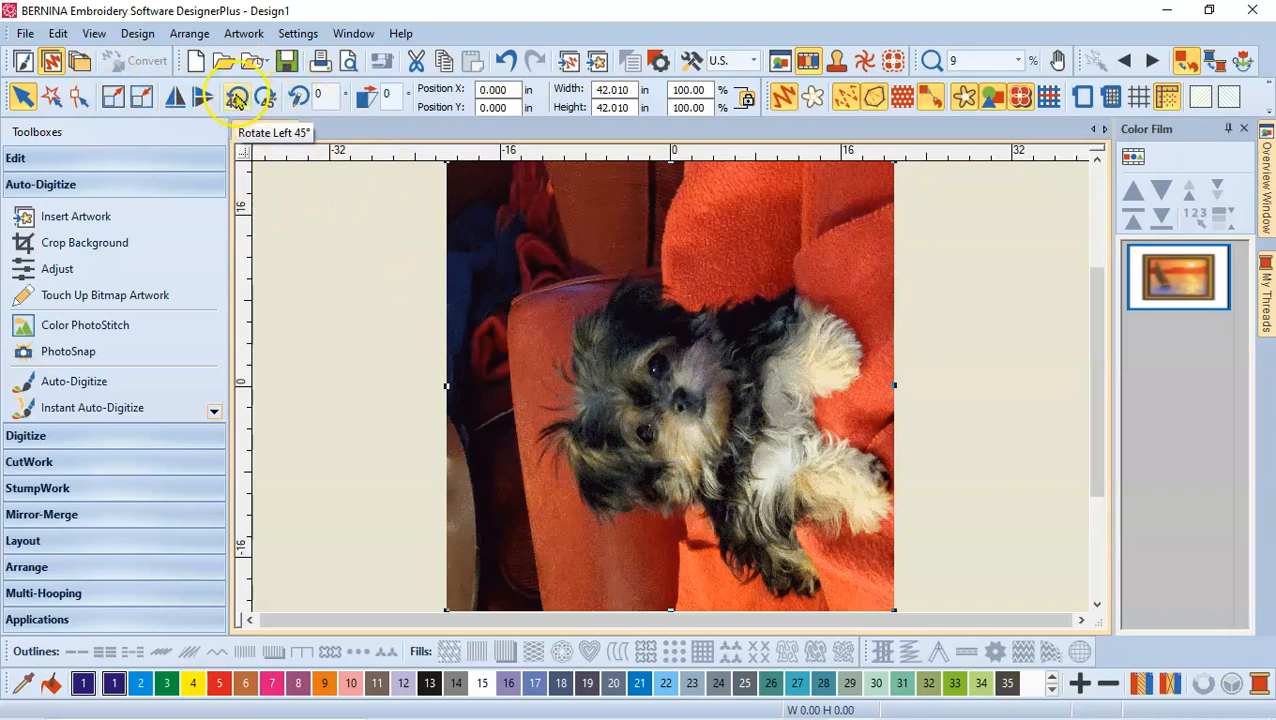
{"action": "mouse_move", "coordinate": [266, 95]}
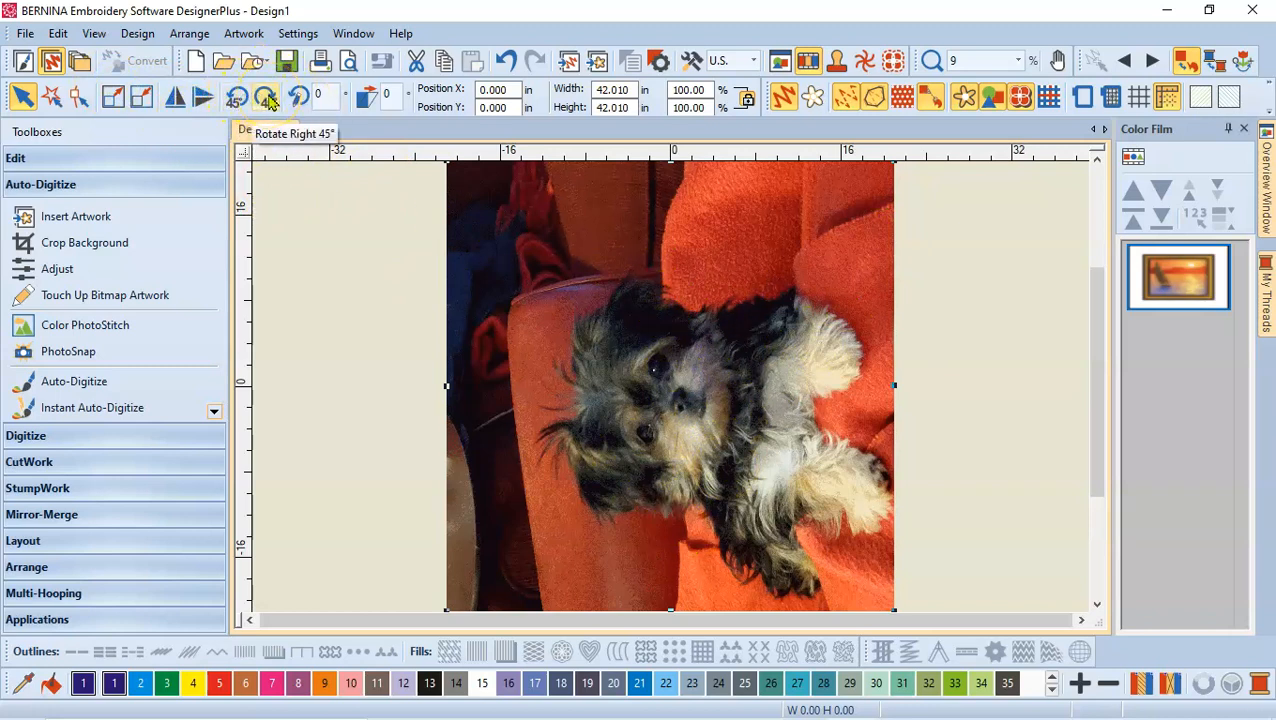
Rotate the puppy photo so the dog appears upright.
{"action": "left_click", "coordinate": [265, 90]}
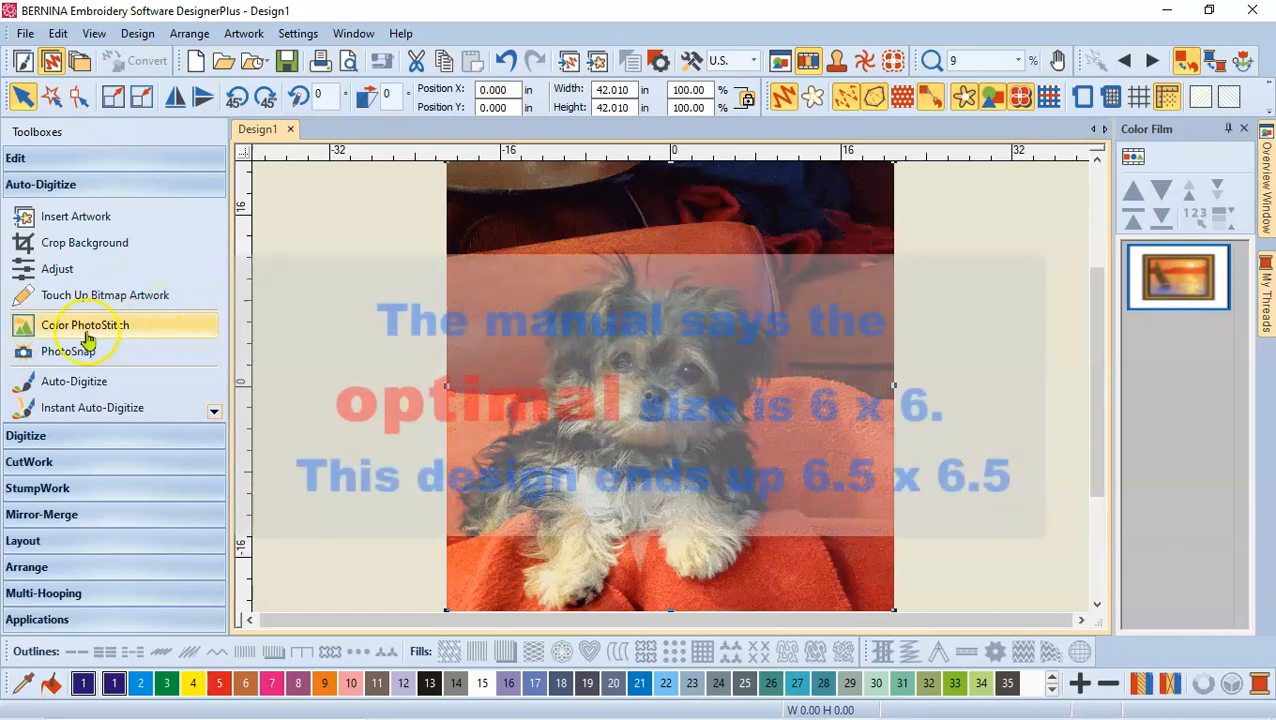
{"action": "mouse_move", "coordinate": [85, 332]}
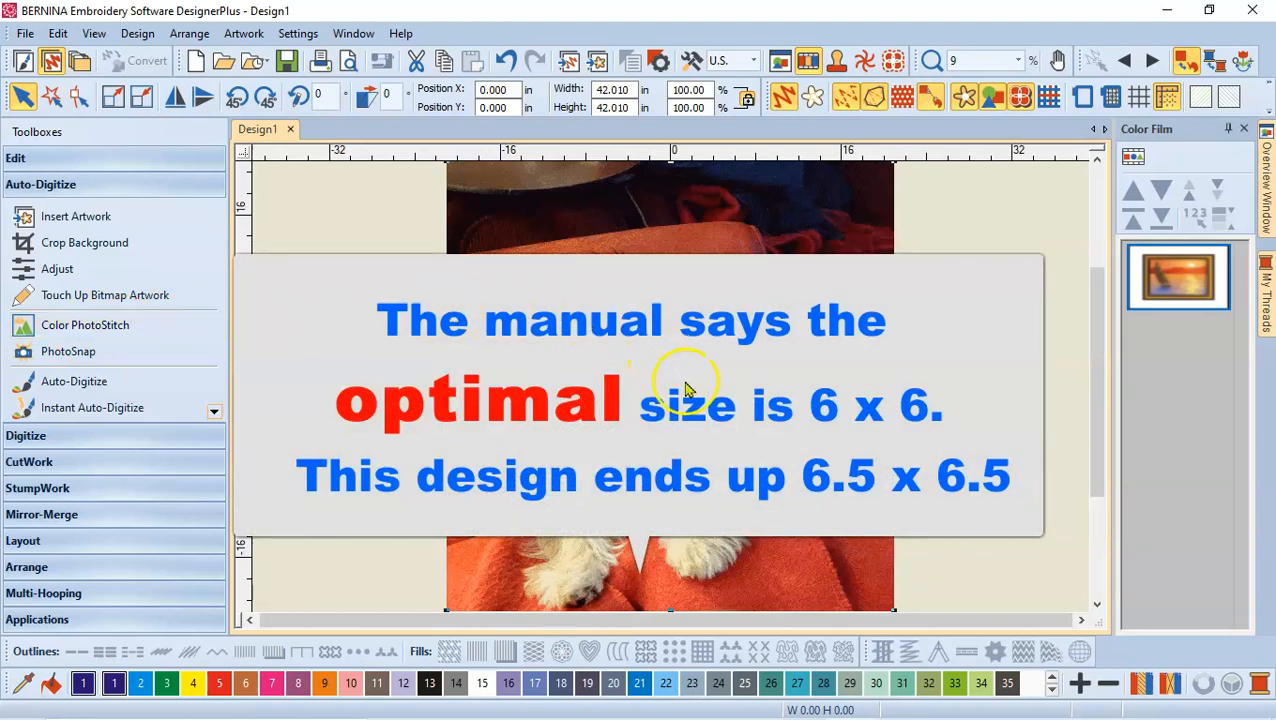
{"action": "mouse_move", "coordinate": [690, 90]}
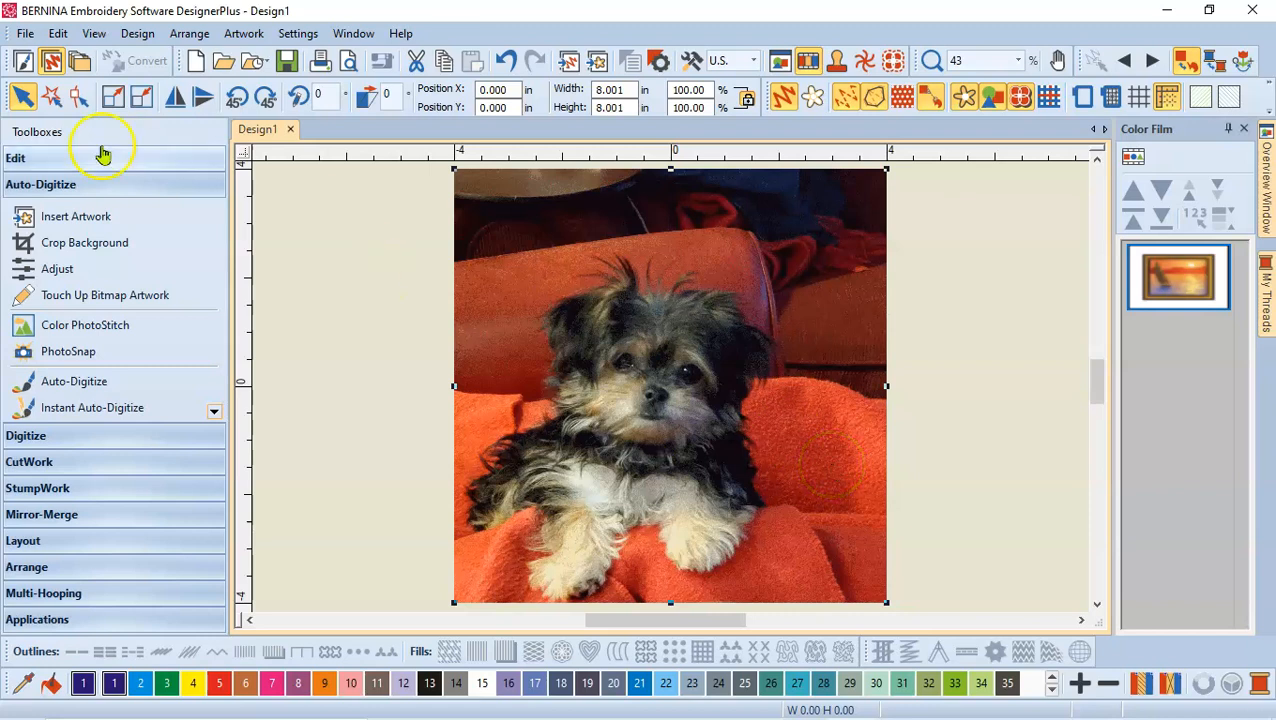
{"action": "mouse_move", "coordinate": [84, 242]}
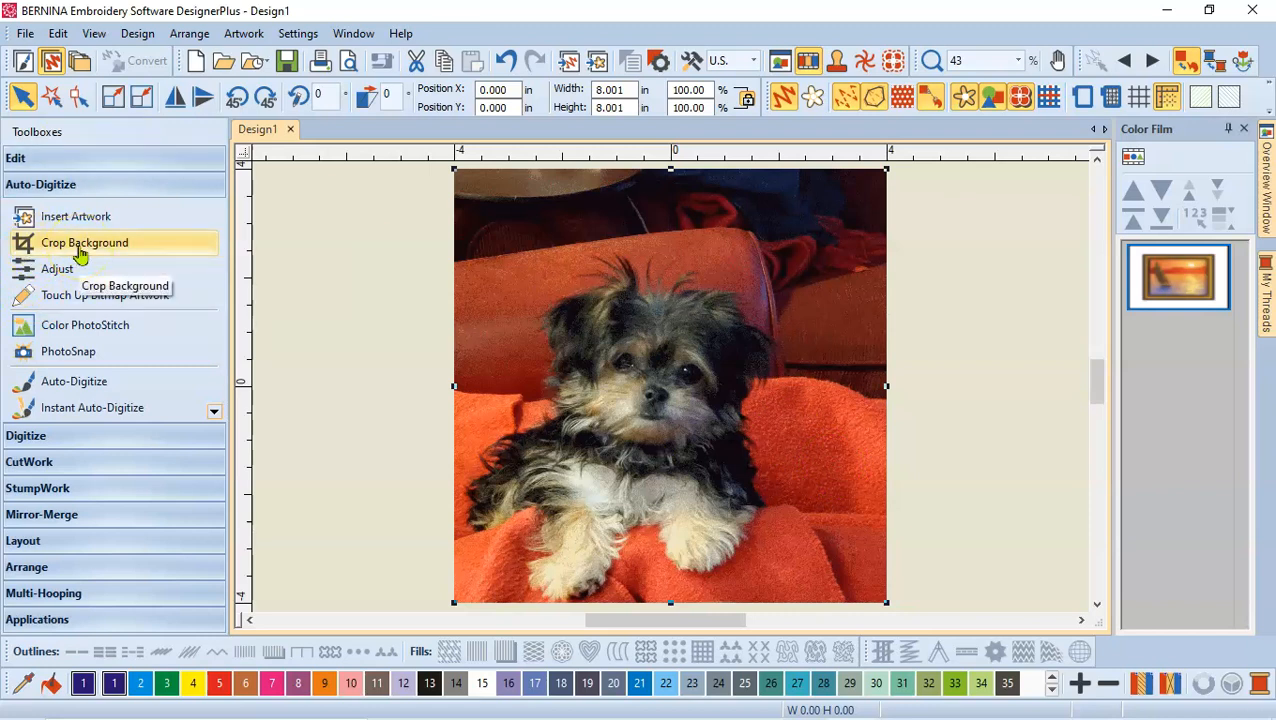
{"action": "mouse_move", "coordinate": [84, 252]}
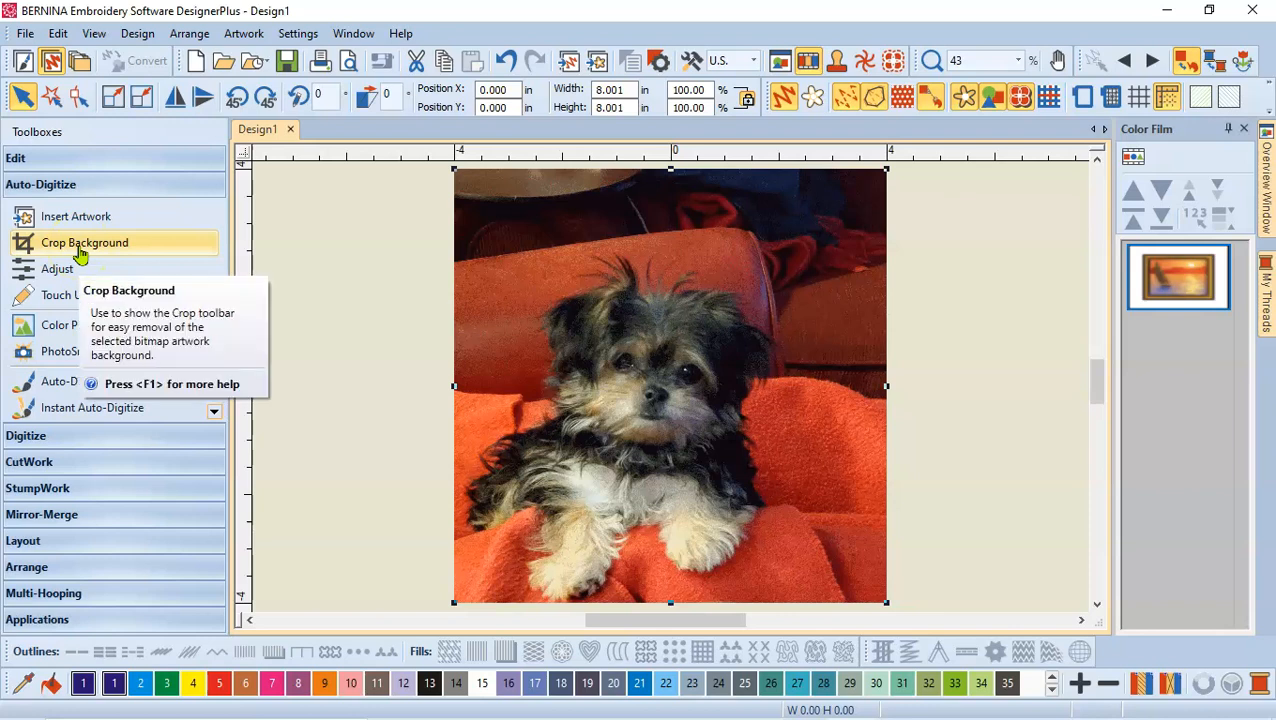
Bring up the Crop Background tools for the puppy photo.
{"action": "left_click", "coordinate": [84, 242]}
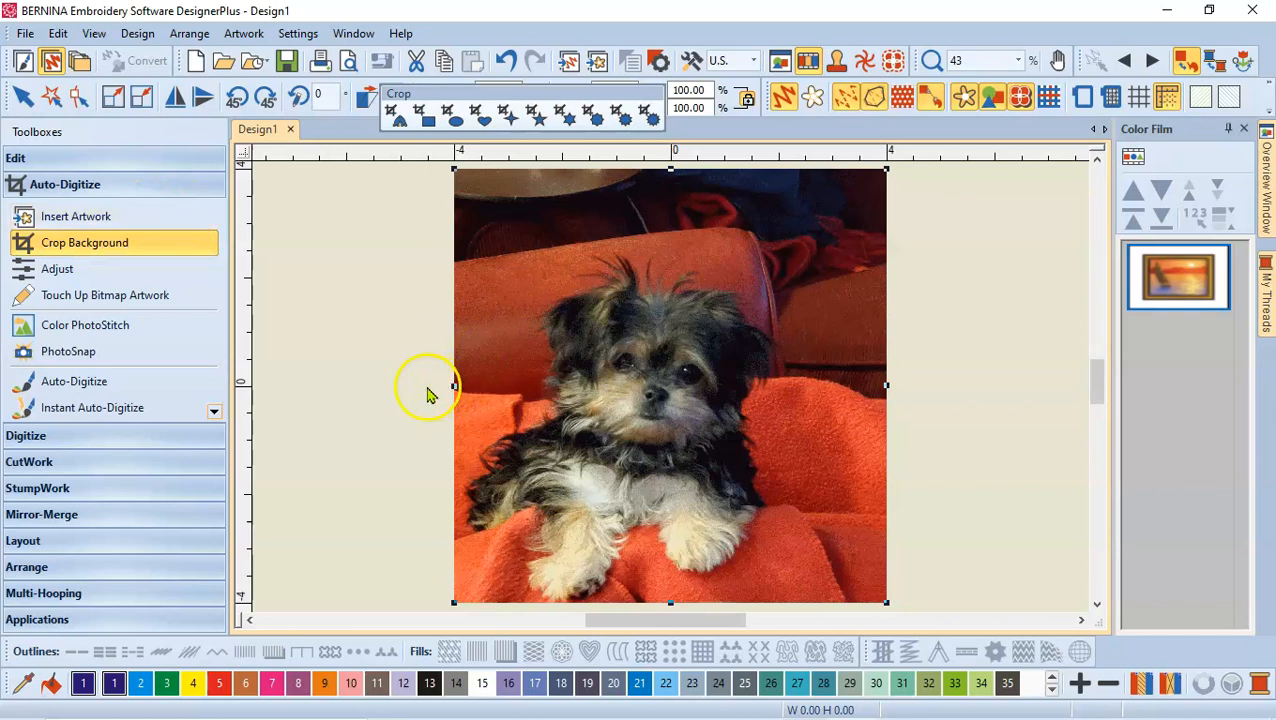
{"action": "mouse_move", "coordinate": [395, 395]}
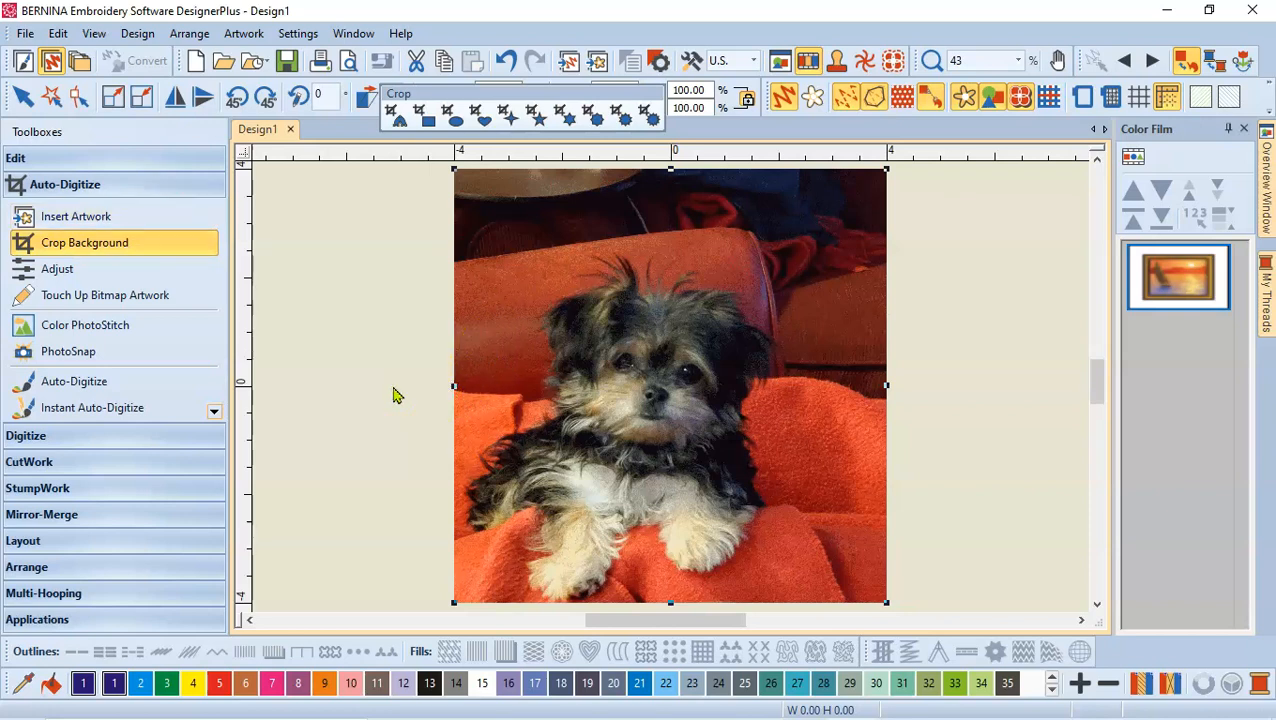
{"action": "mouse_move", "coordinate": [135, 230]}
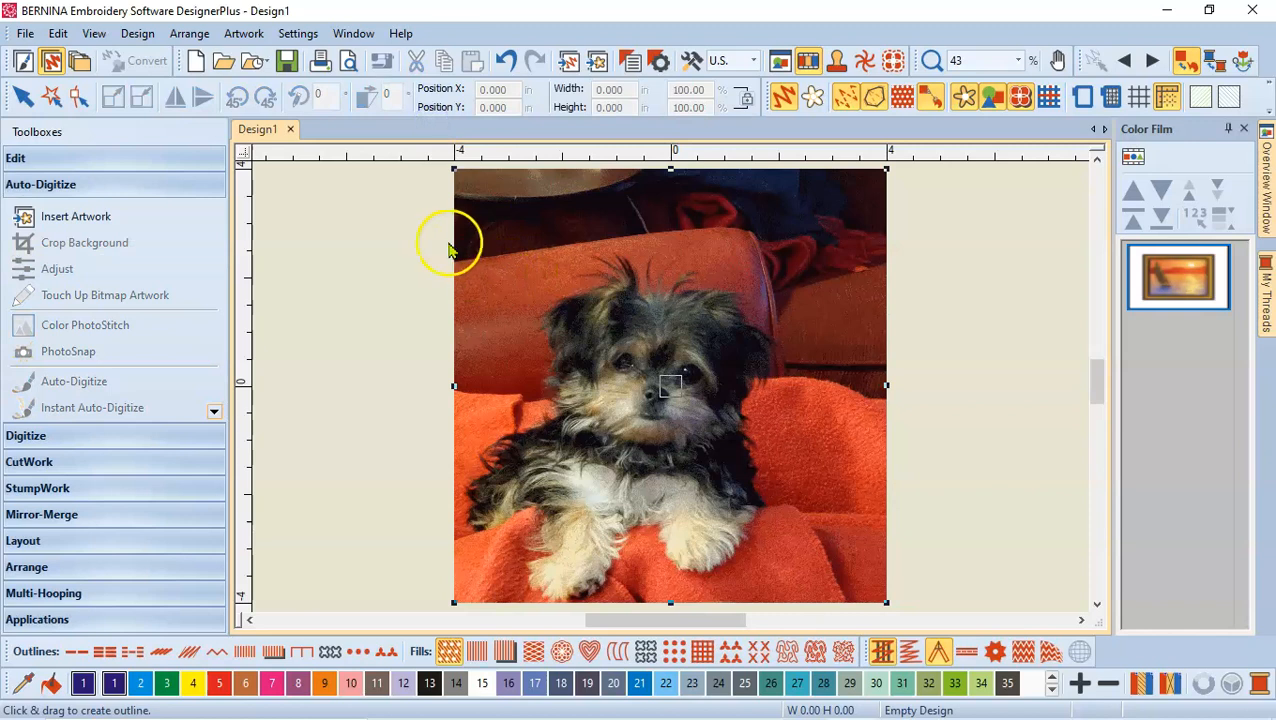
{"action": "mouse_move", "coordinate": [458, 253]}
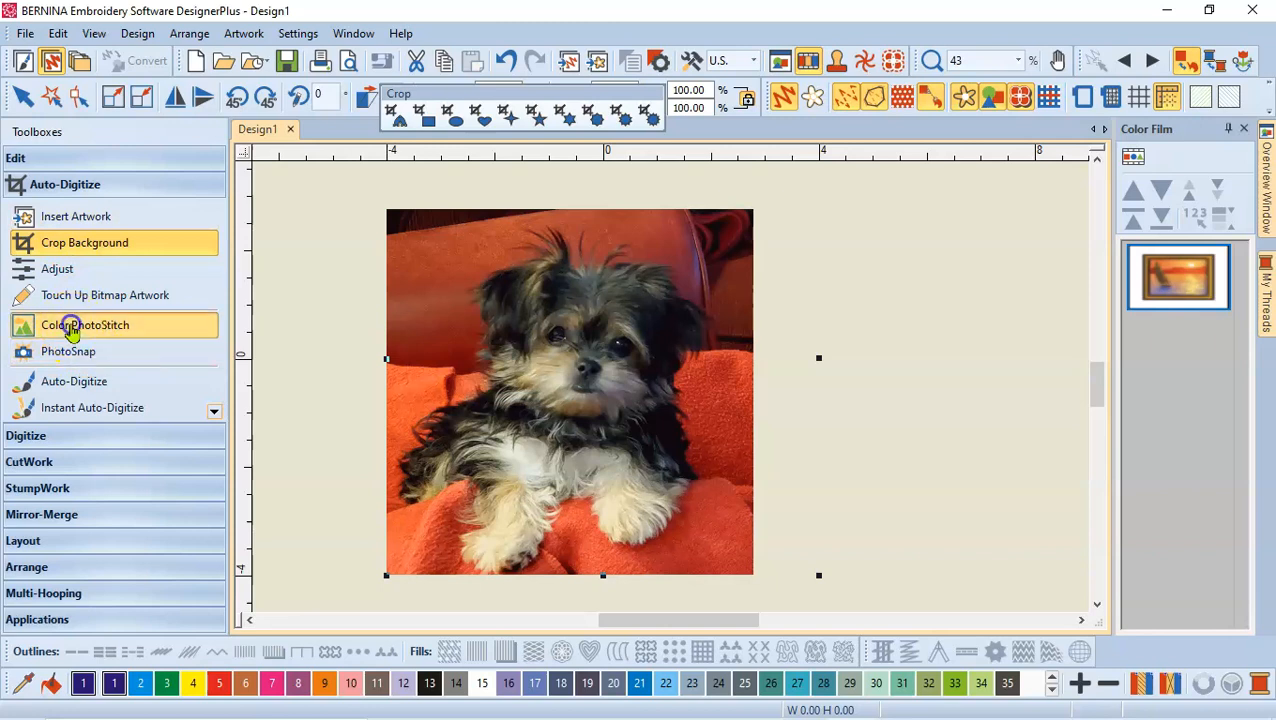
Start a Color PhotoStitch preview and zoom in and out on the puppy's face.
{"action": "left_click", "coordinate": [85, 325]}
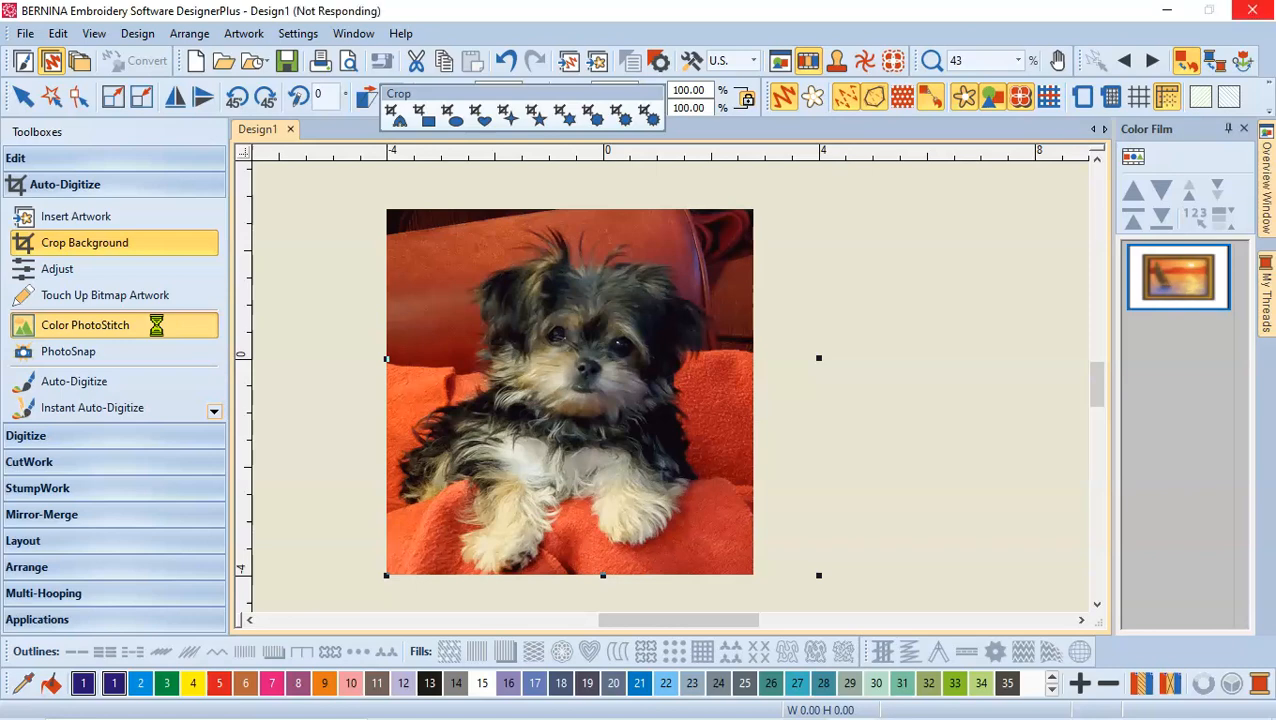
{"action": "left_click", "coordinate": [85, 325]}
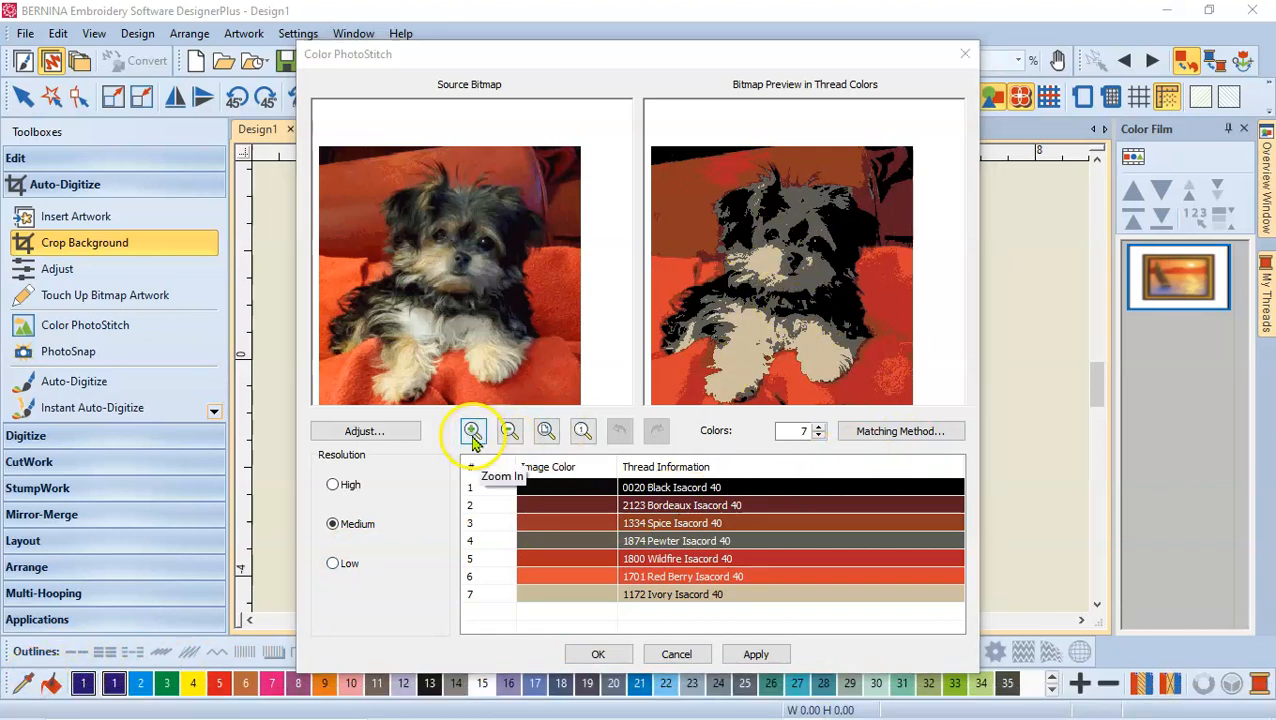
{"action": "left_click", "coordinate": [472, 431]}
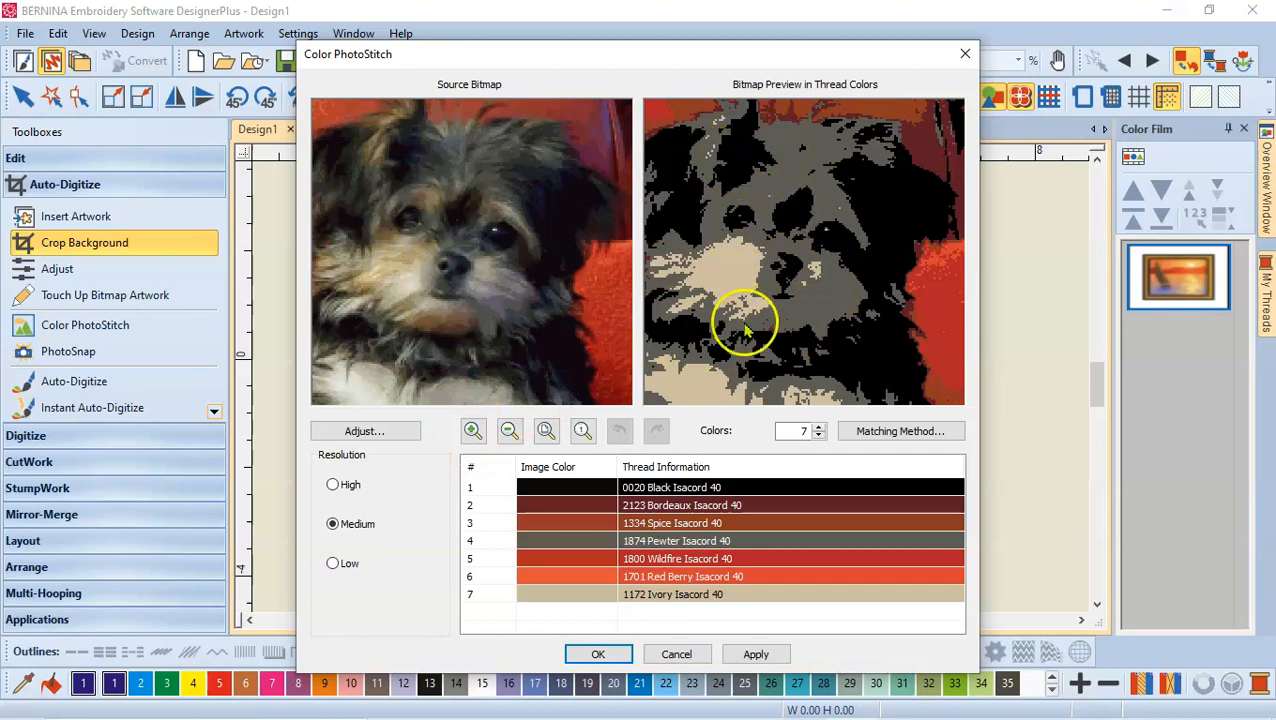
{"action": "left_click", "coordinate": [509, 431]}
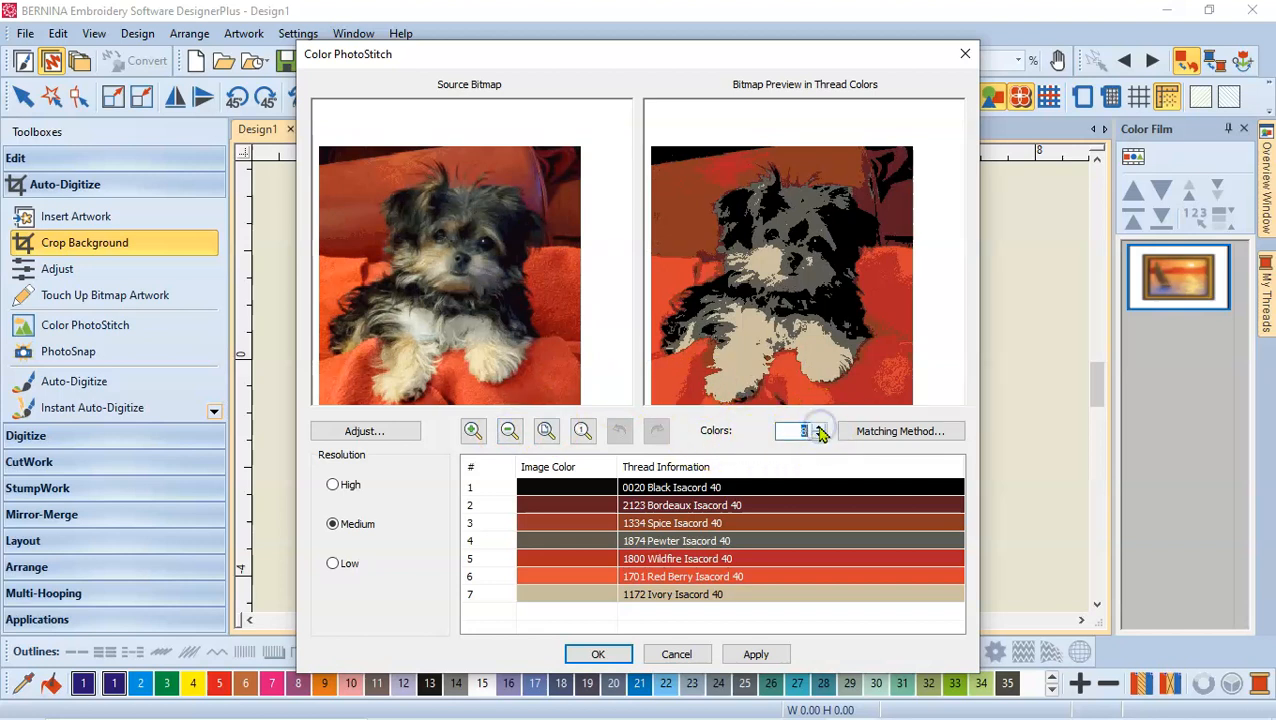
Raise the thread color count to 10 and inspect the face detail.
{"action": "left_click", "coordinate": [820, 425]}
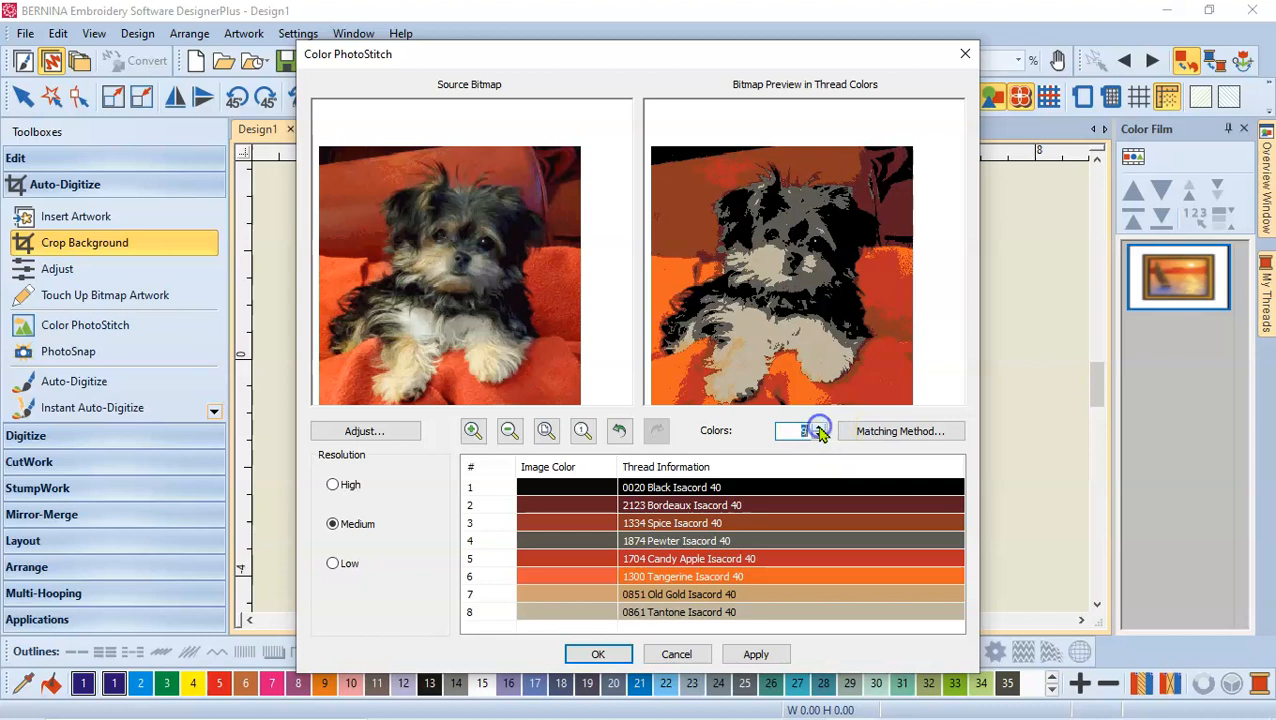
{"action": "left_click", "coordinate": [821, 426]}
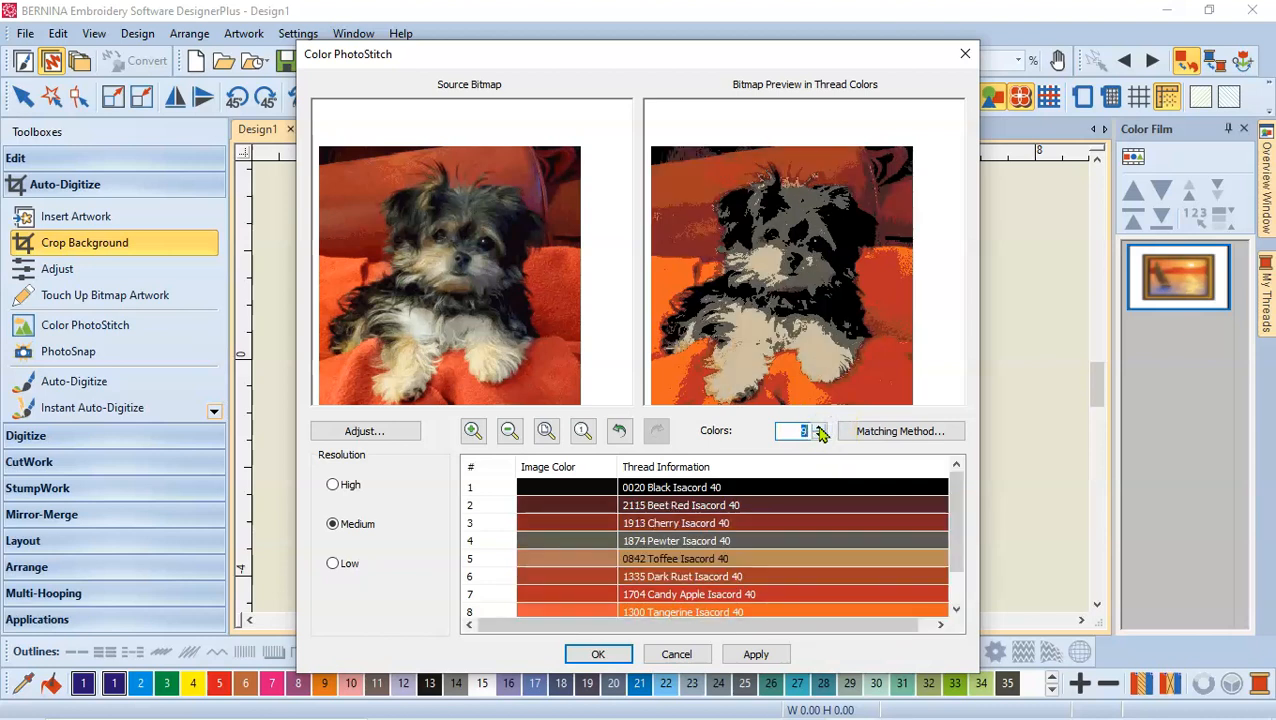
{"action": "left_click", "coordinate": [818, 426]}
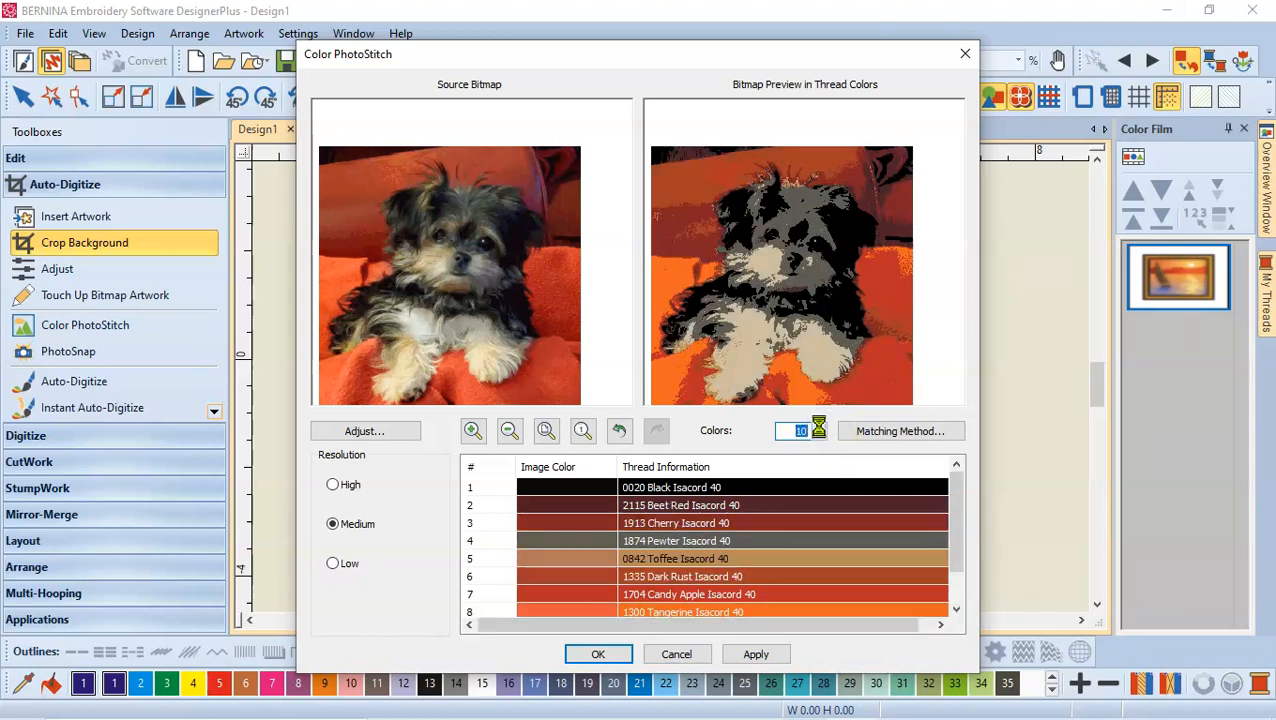
{"action": "left_click", "coordinate": [819, 425]}
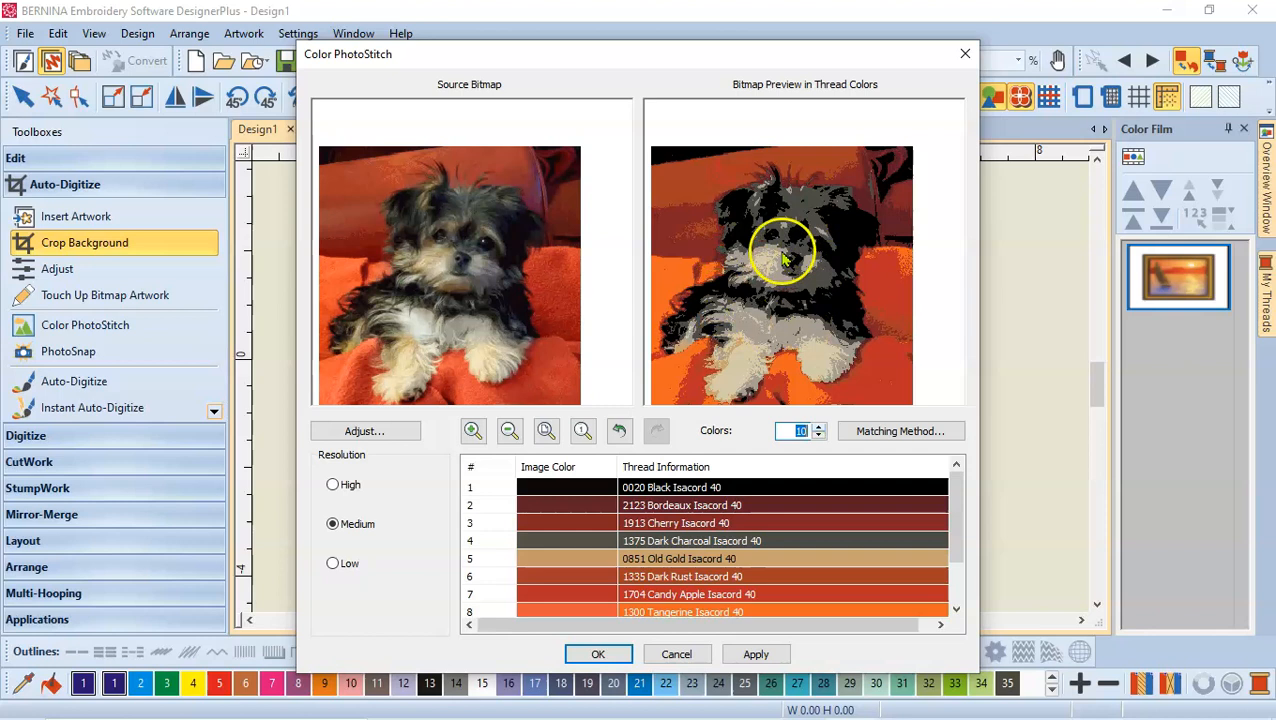
{"action": "mouse_move", "coordinate": [750, 345]}
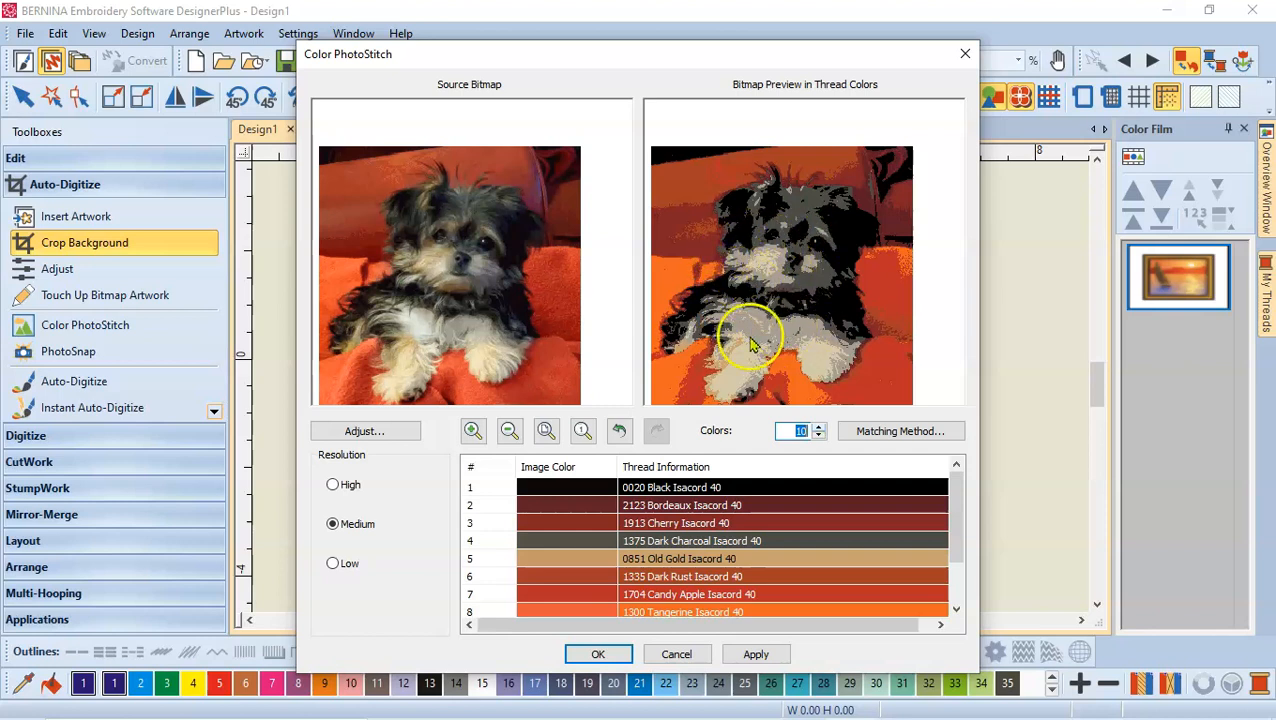
{"action": "left_click", "coordinate": [473, 431]}
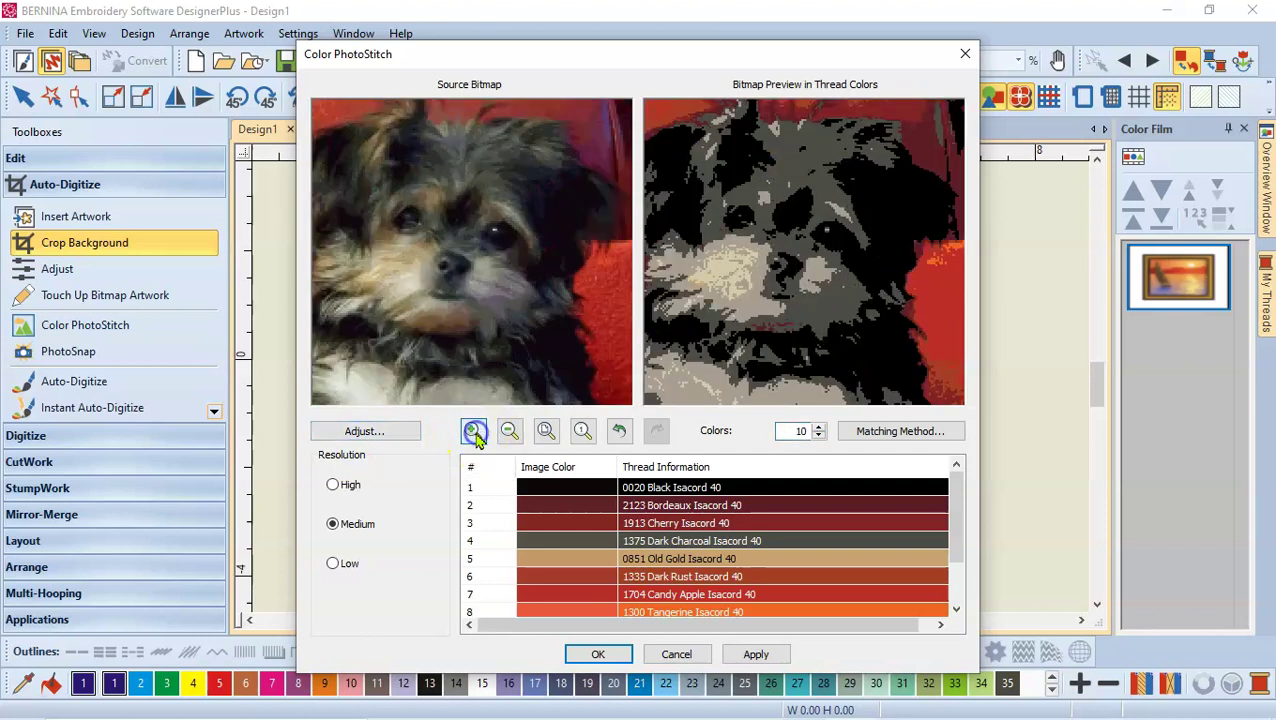
{"action": "left_click", "coordinate": [473, 431]}
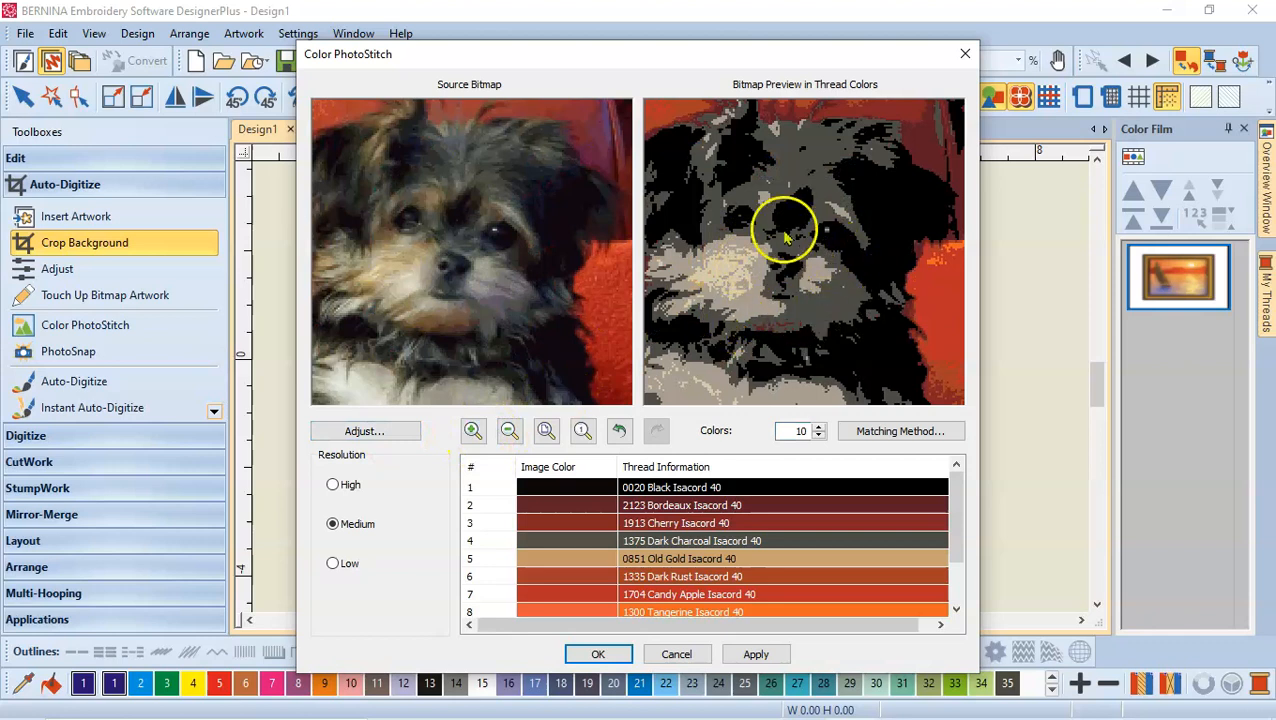
{"action": "mouse_move", "coordinate": [705, 380]}
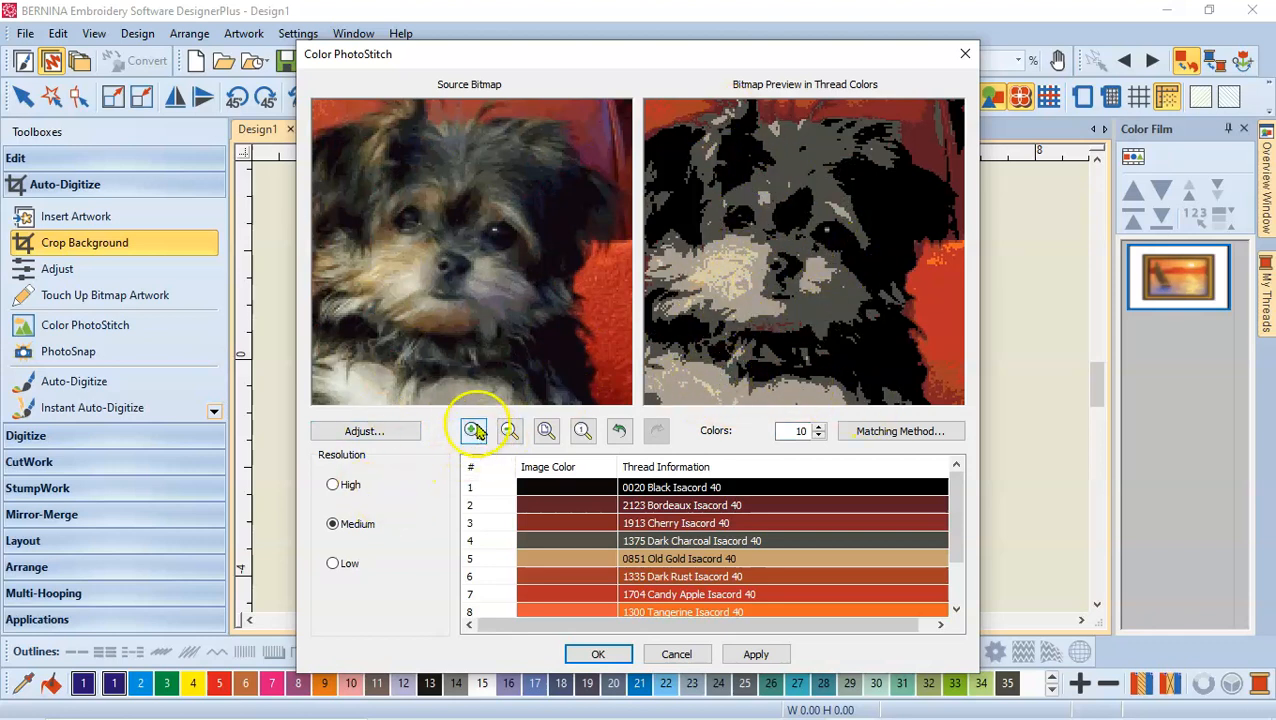
{"action": "left_click", "coordinate": [509, 430]}
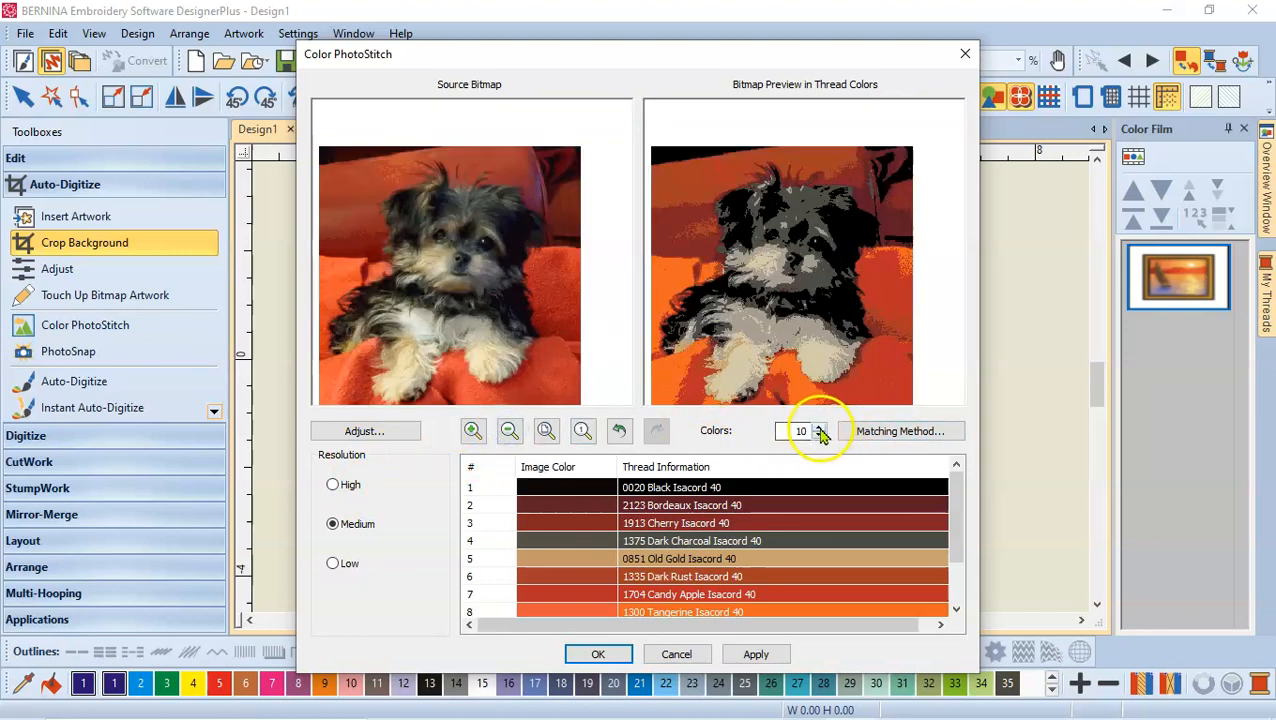
Try 11 to 13 thread colors, then settle back on 10.
{"action": "left_click", "coordinate": [820, 425]}
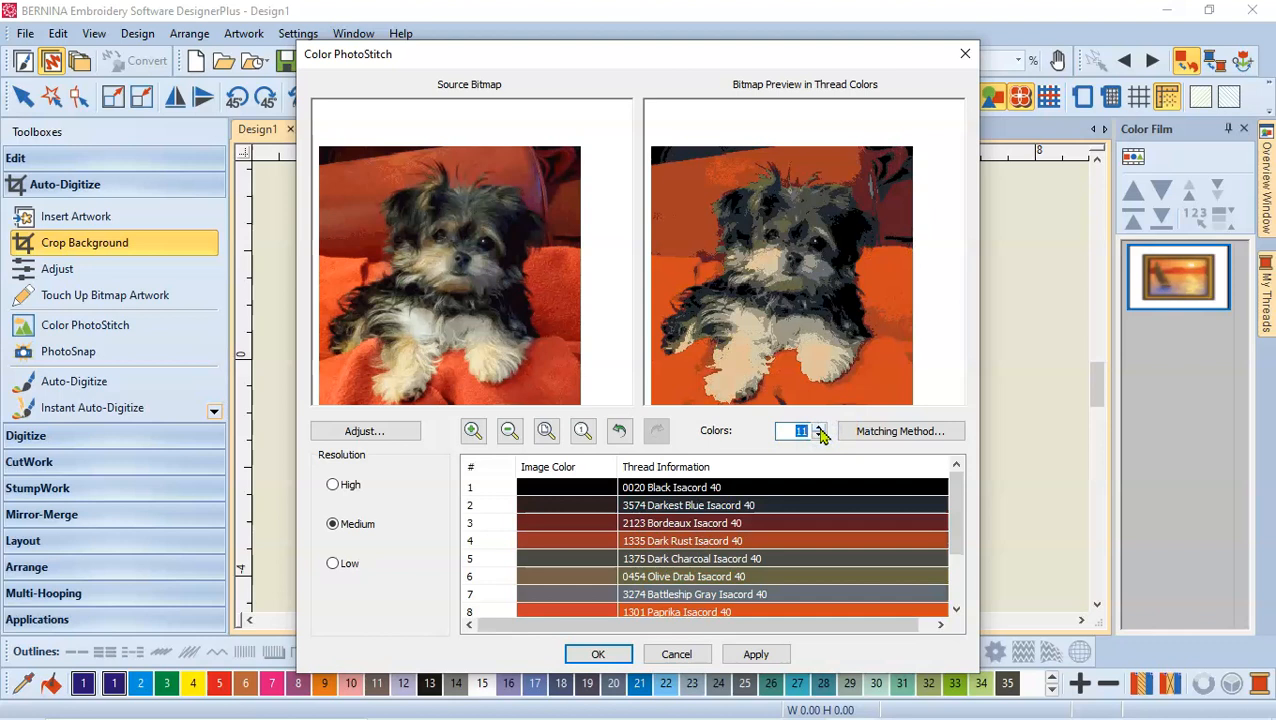
{"action": "left_click", "coordinate": [821, 426]}
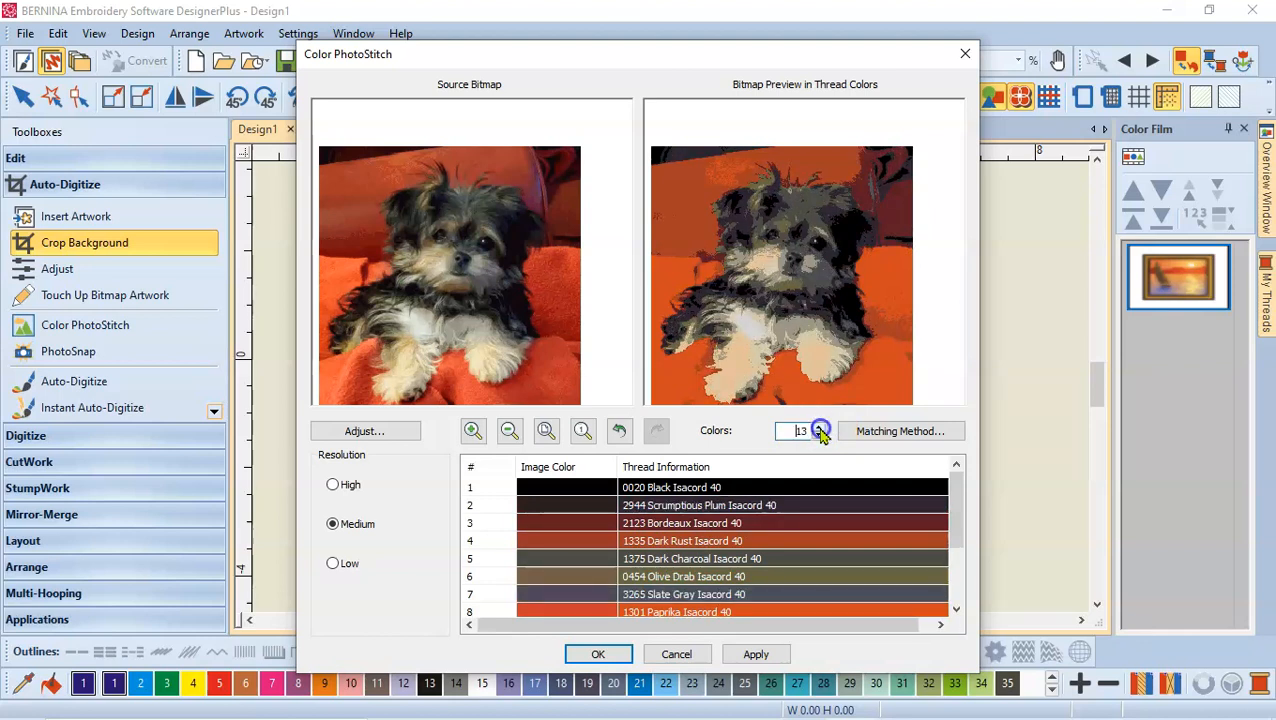
{"action": "left_click", "coordinate": [819, 427]}
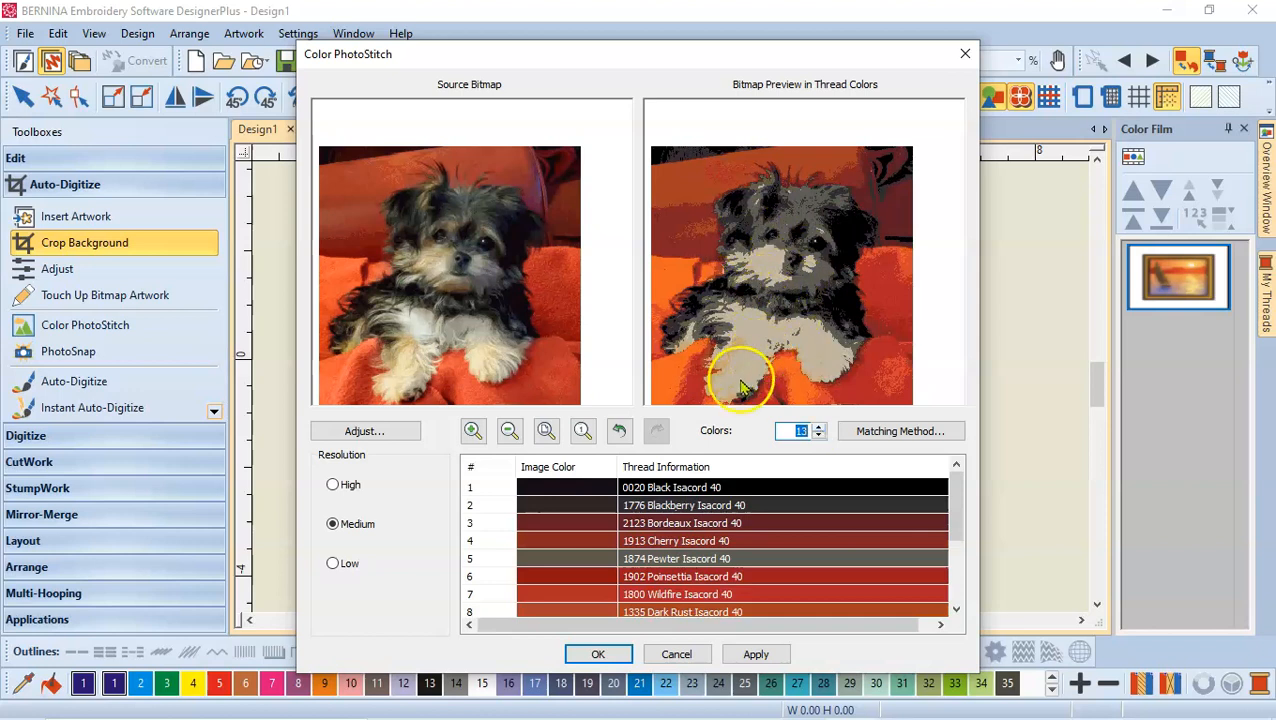
{"action": "mouse_move", "coordinate": [860, 160]}
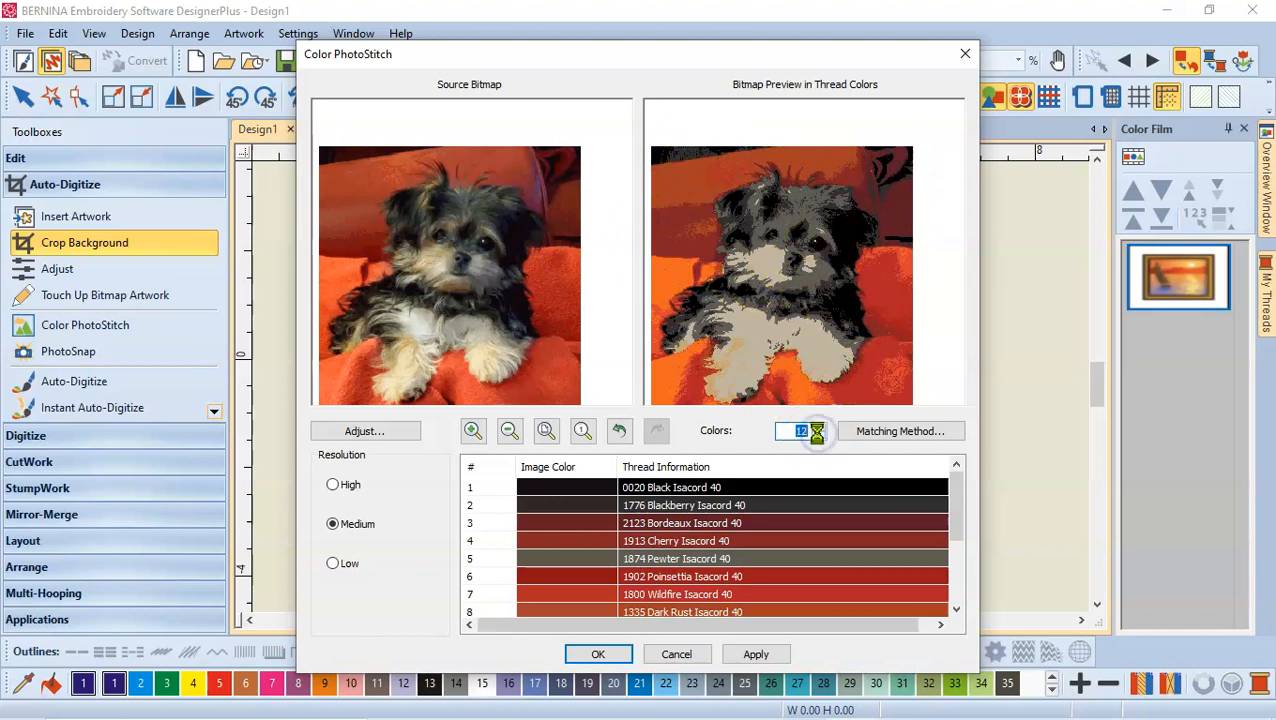
{"action": "left_click", "coordinate": [818, 436]}
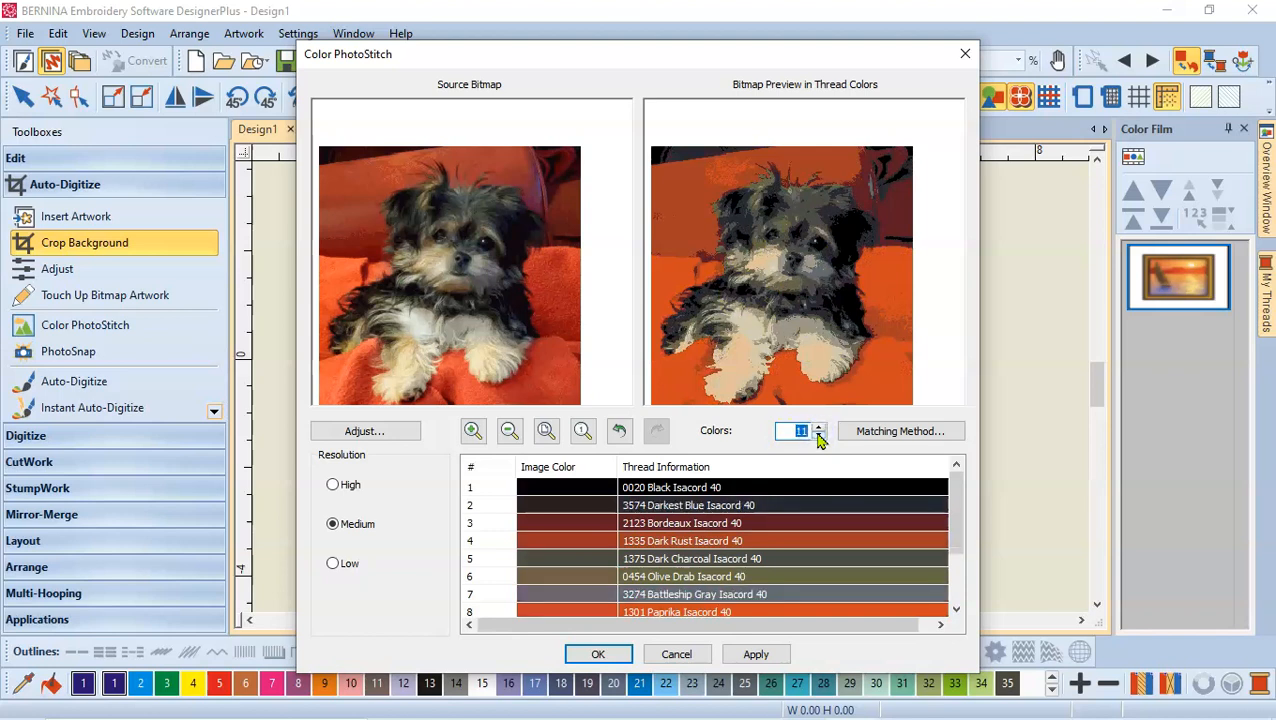
{"action": "left_click", "coordinate": [819, 436]}
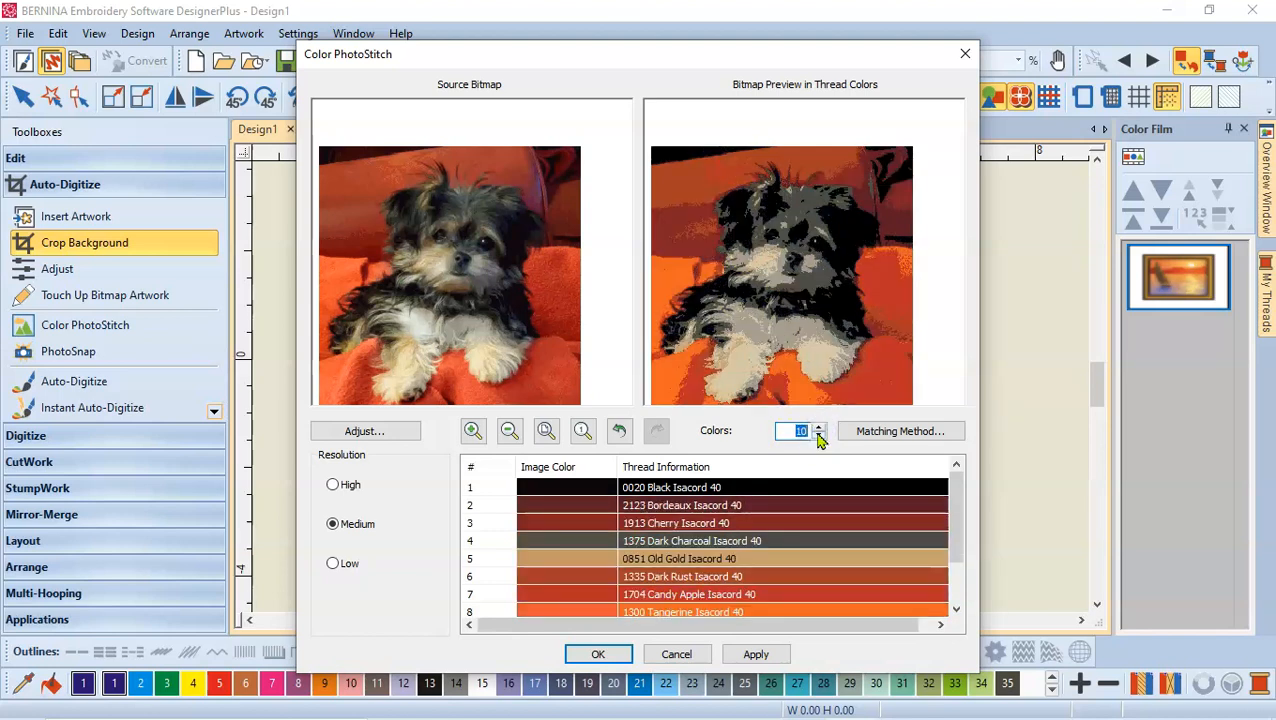
{"action": "left_click", "coordinate": [821, 436]}
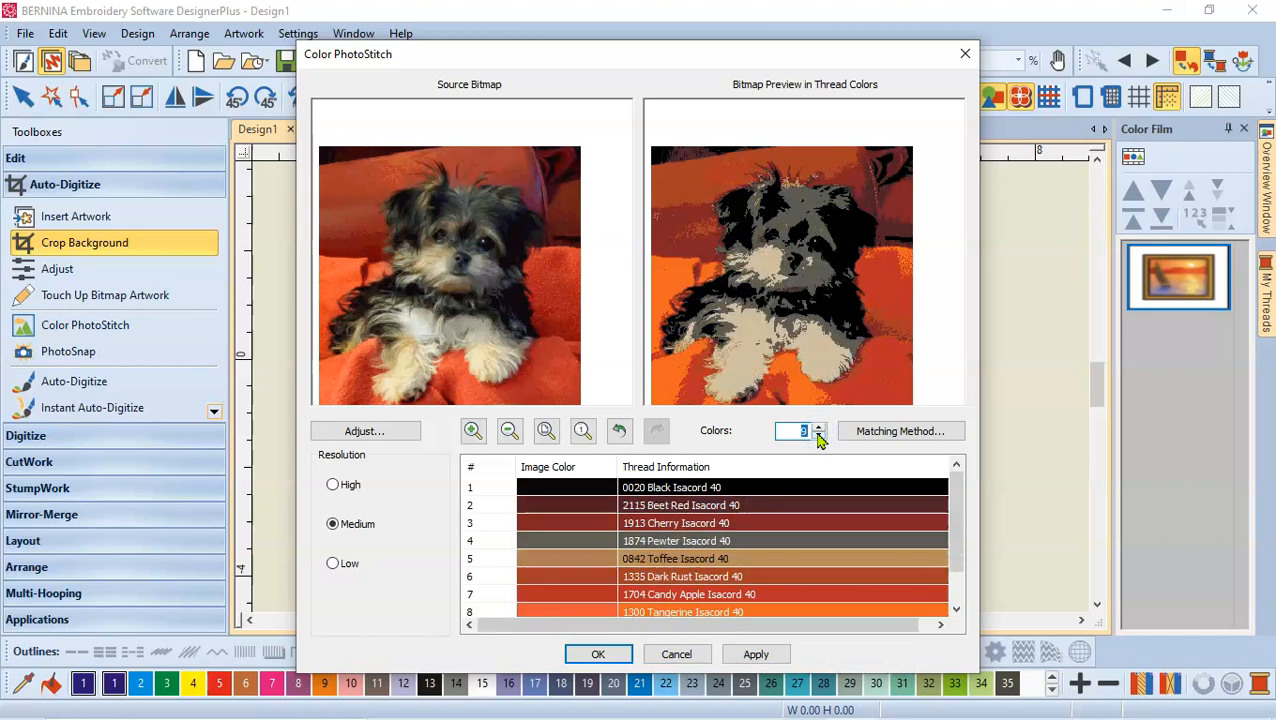
{"action": "left_click", "coordinate": [818, 424]}
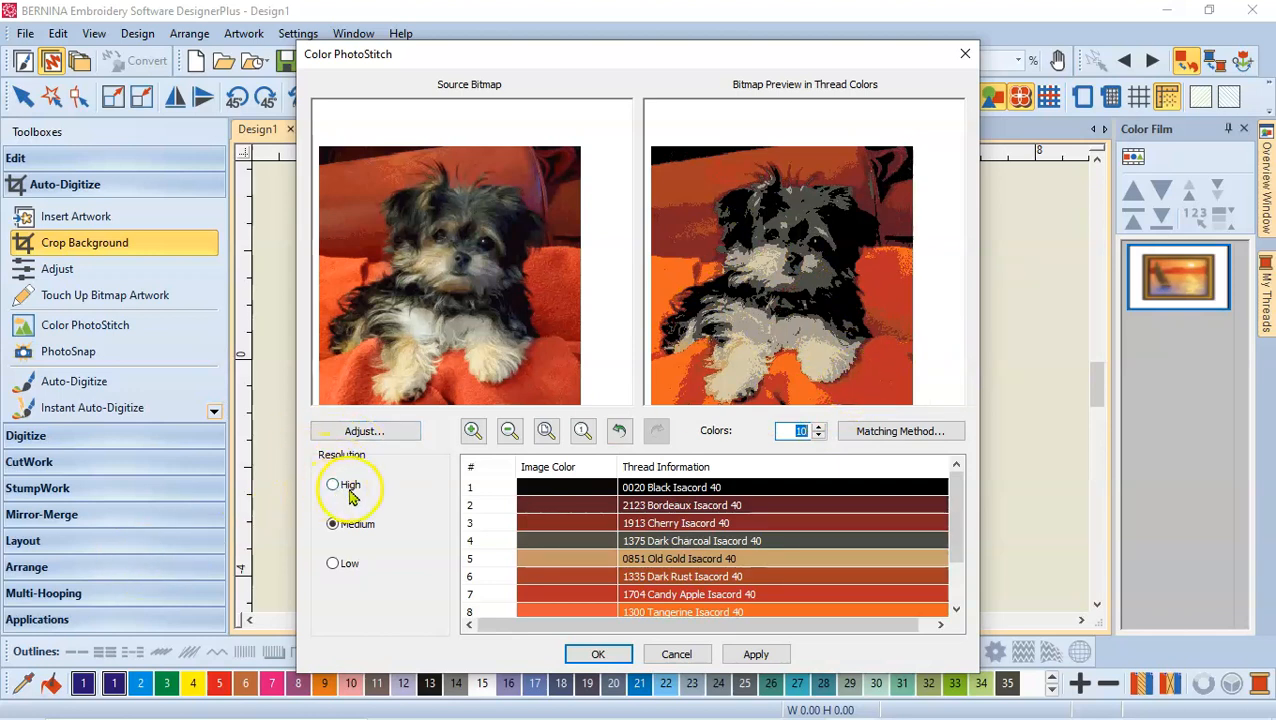
Select High resolution for the puppy's PhotoStitch conversion.
{"action": "left_click", "coordinate": [332, 524]}
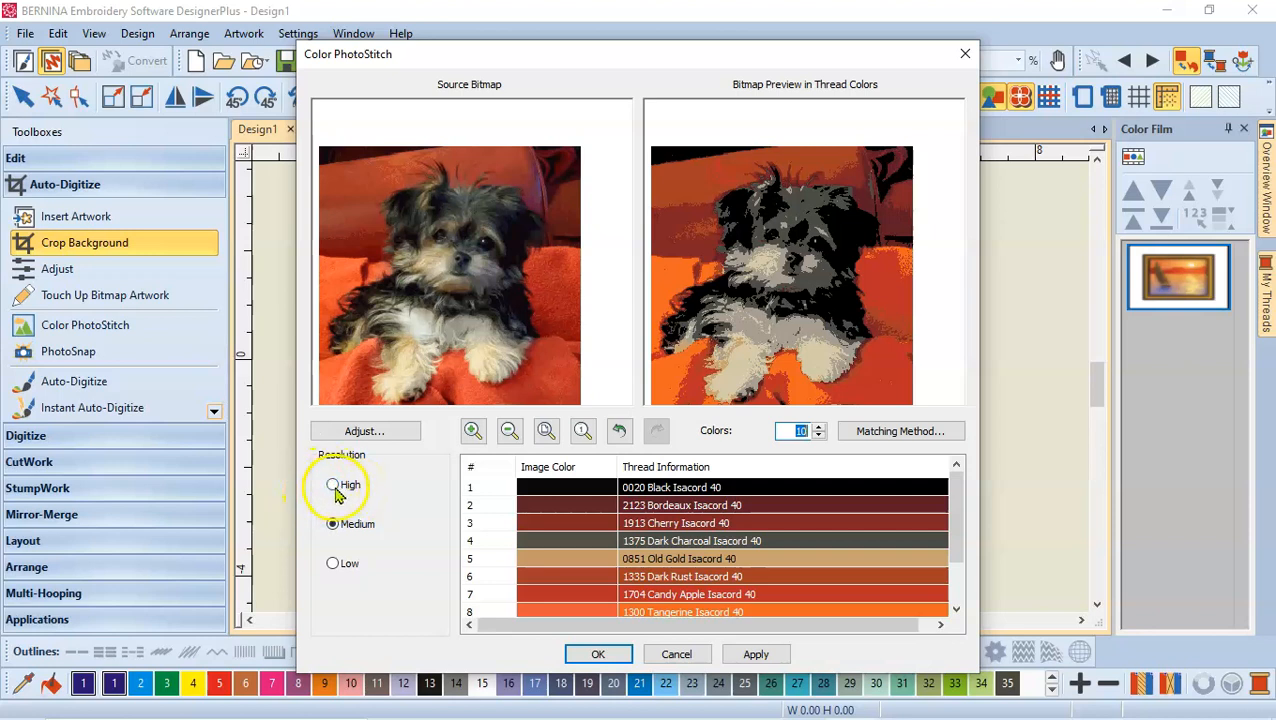
{"action": "left_click", "coordinate": [332, 485]}
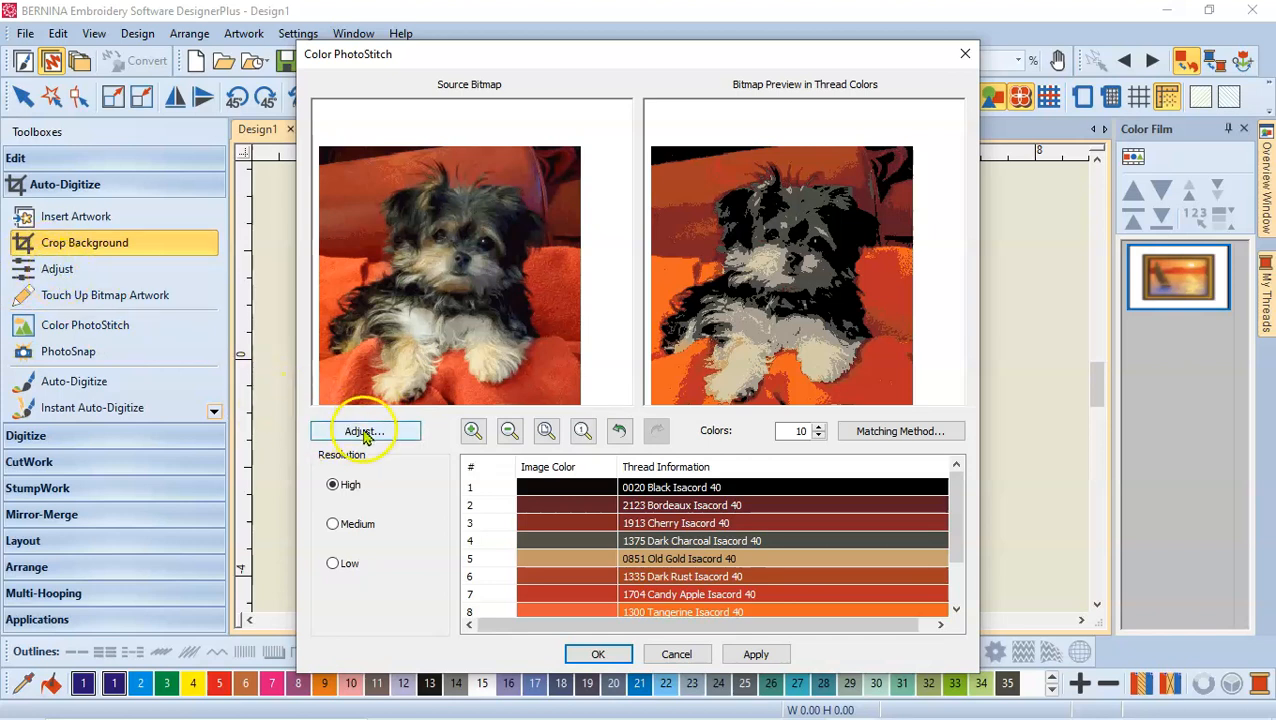
{"action": "left_click", "coordinate": [363, 431]}
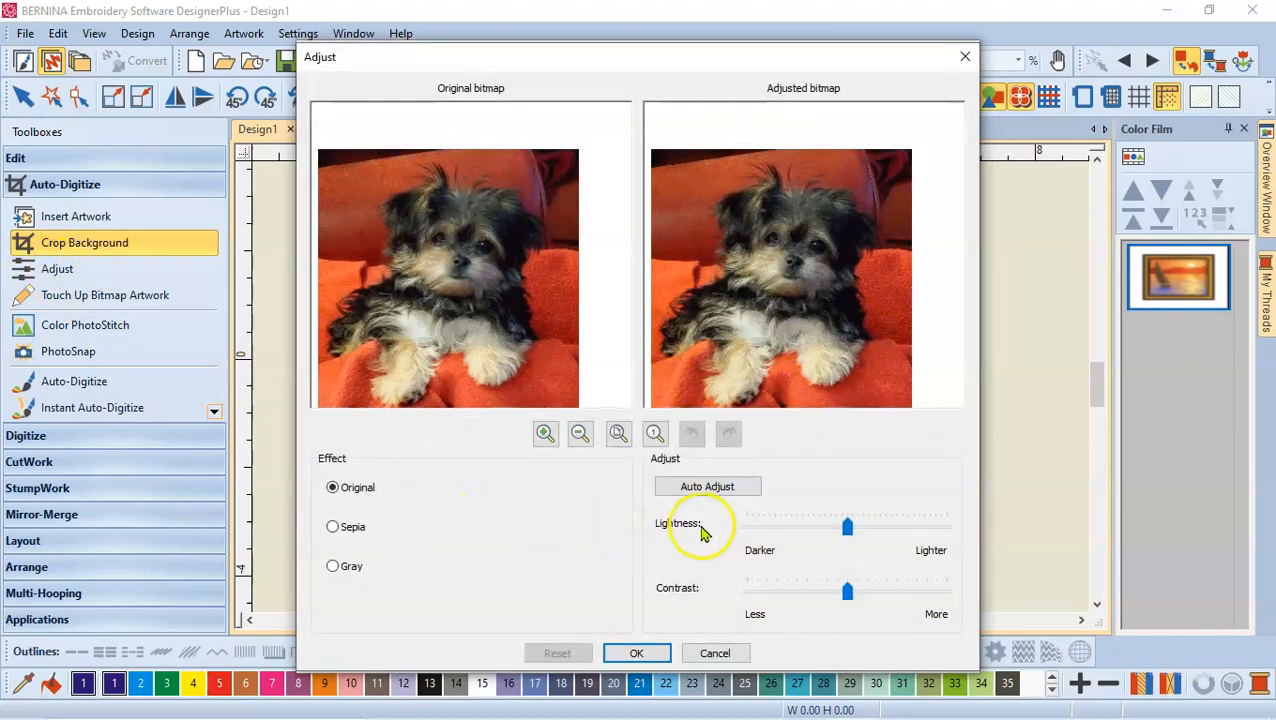
{"action": "mouse_move", "coordinate": [690, 597]}
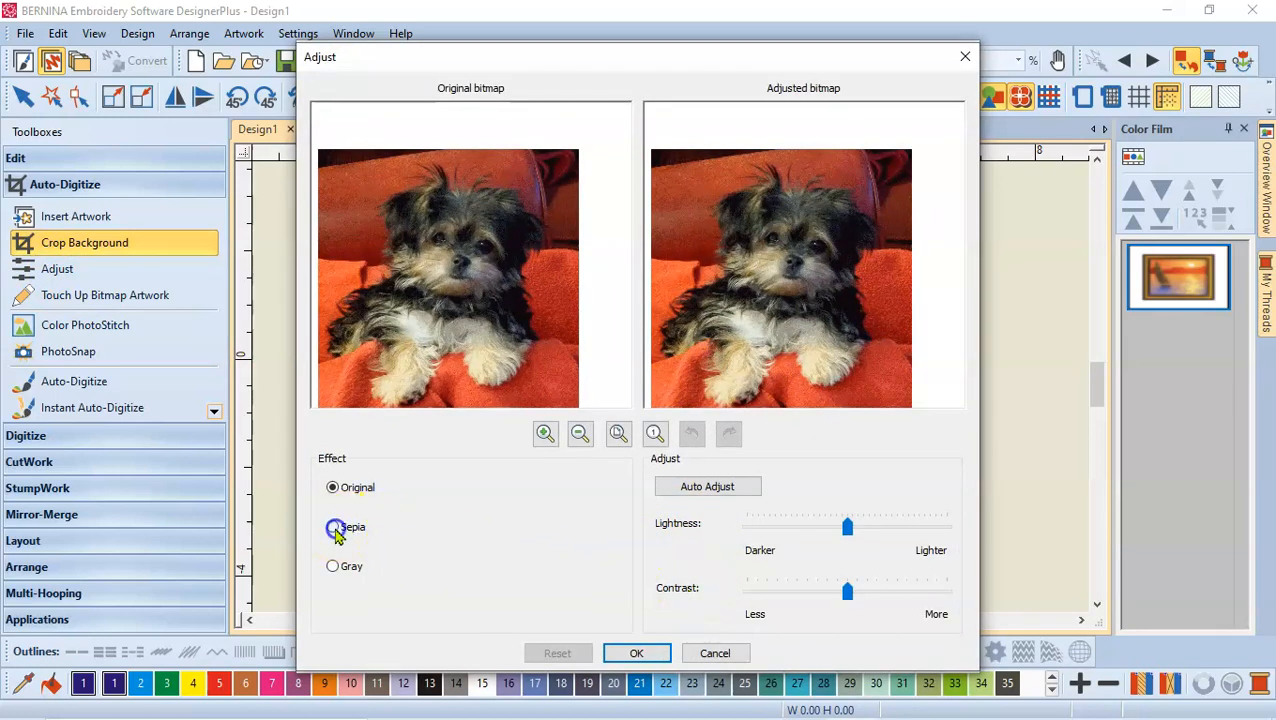
{"action": "left_click", "coordinate": [332, 527]}
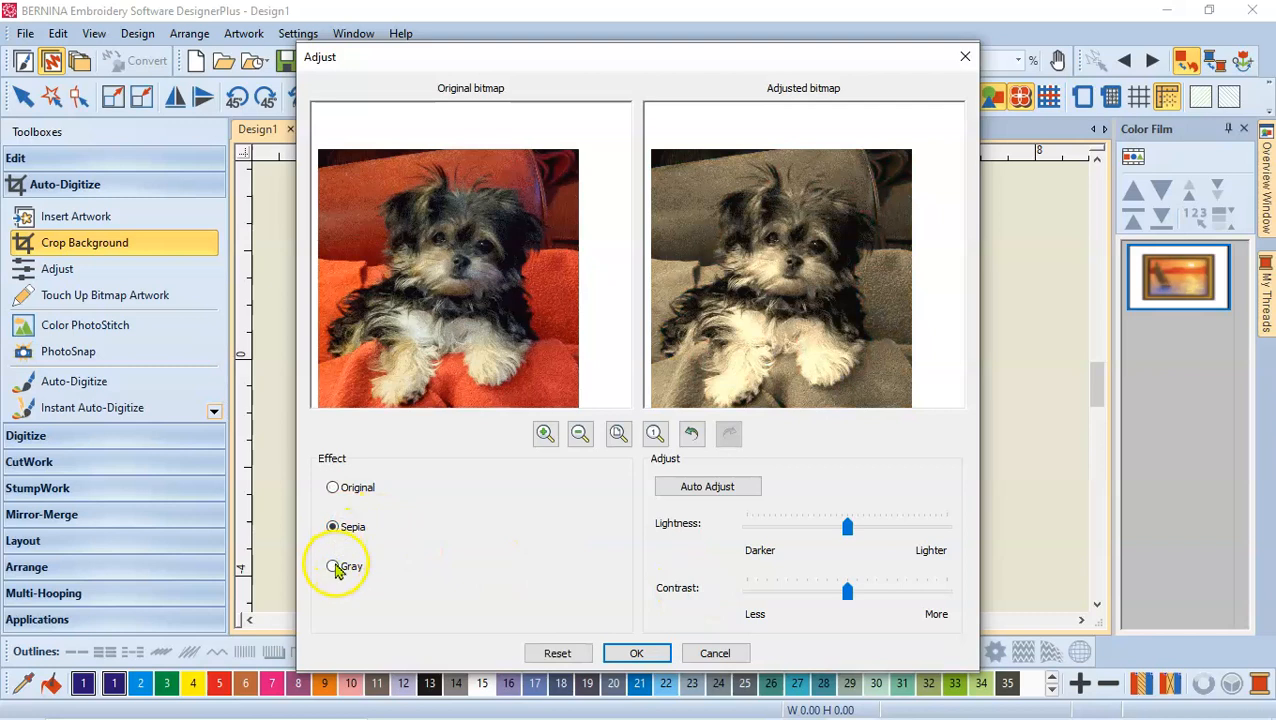
{"action": "left_click", "coordinate": [331, 566]}
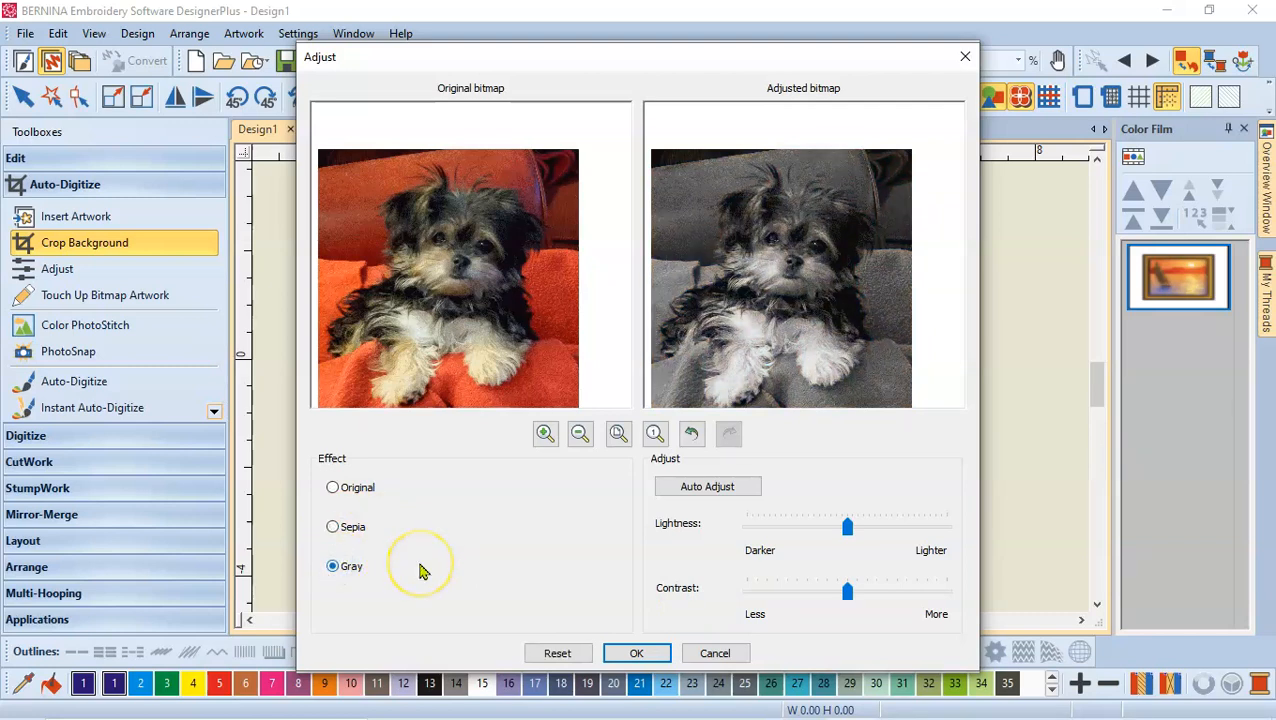
{"action": "mouse_move", "coordinate": [333, 488]}
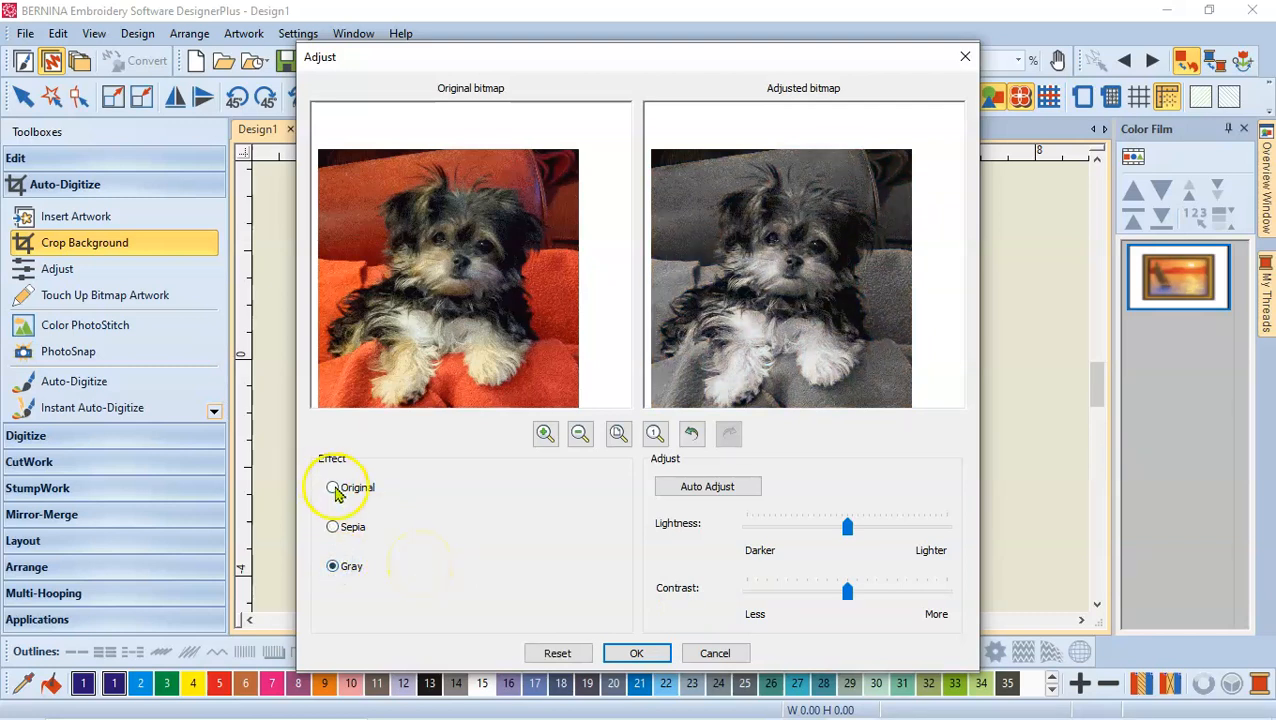
{"action": "left_click", "coordinate": [332, 487]}
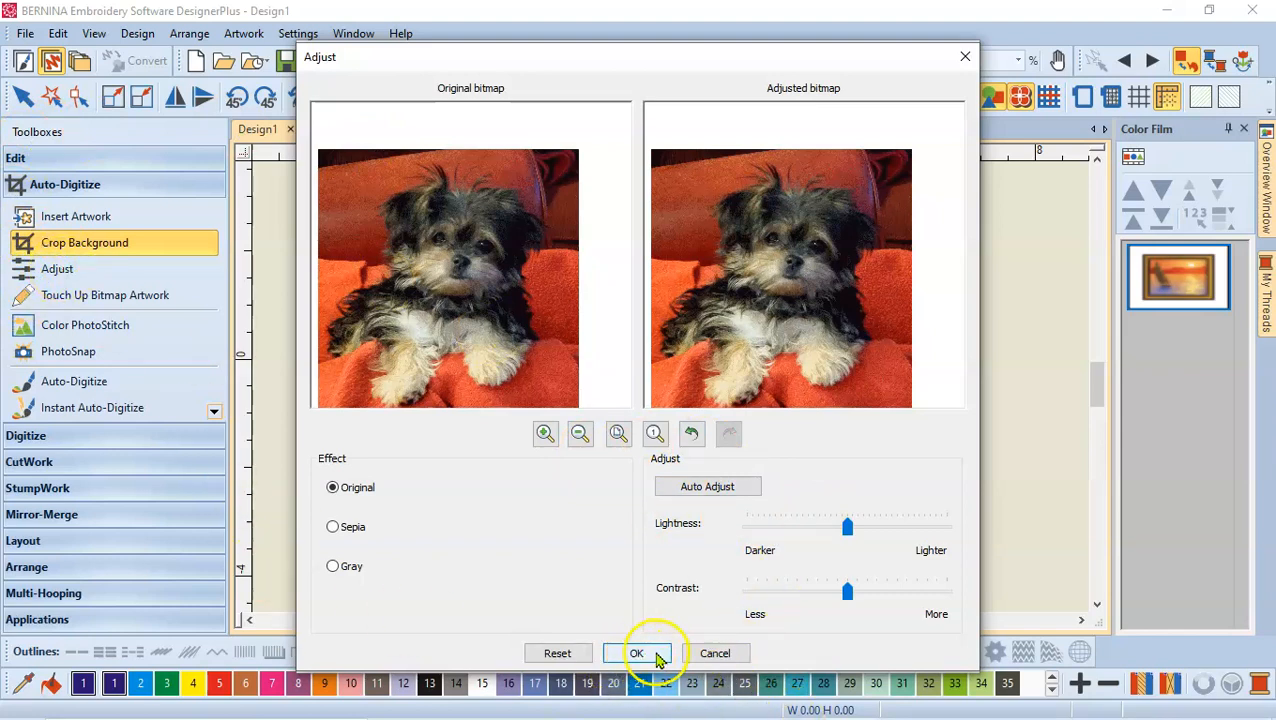
{"action": "left_click", "coordinate": [640, 653]}
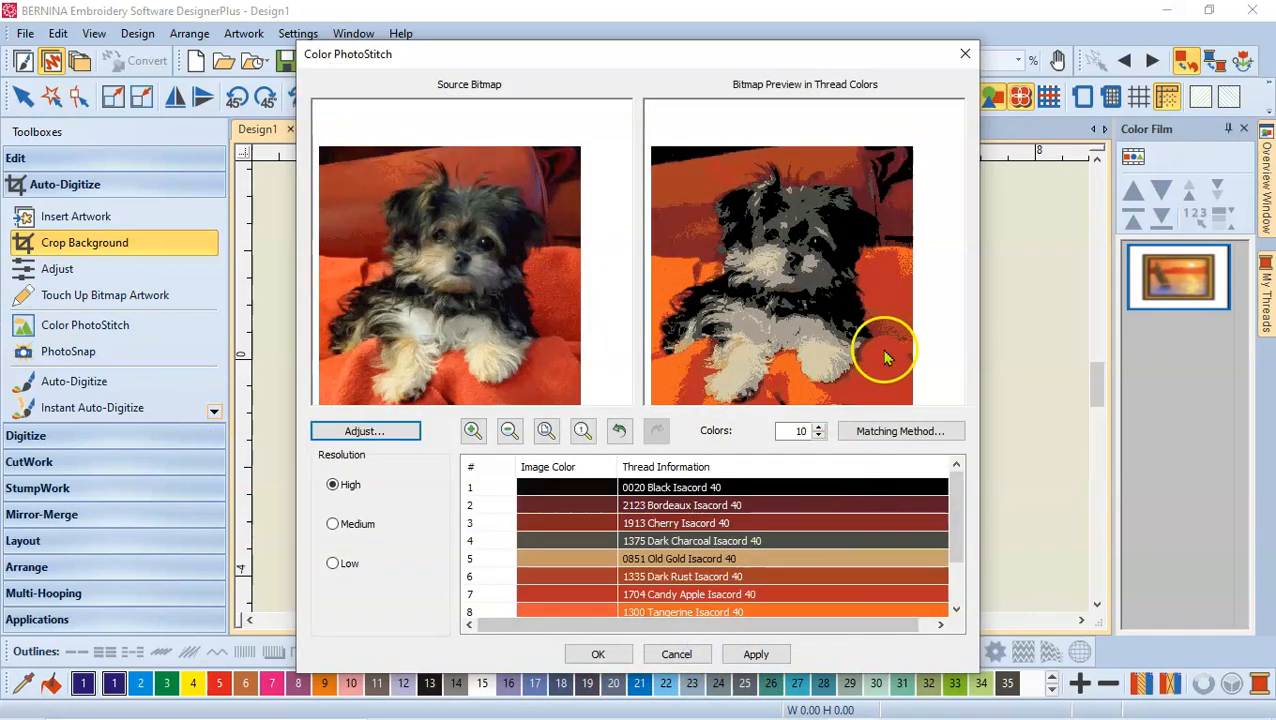
{"action": "mouse_move", "coordinate": [881, 283]}
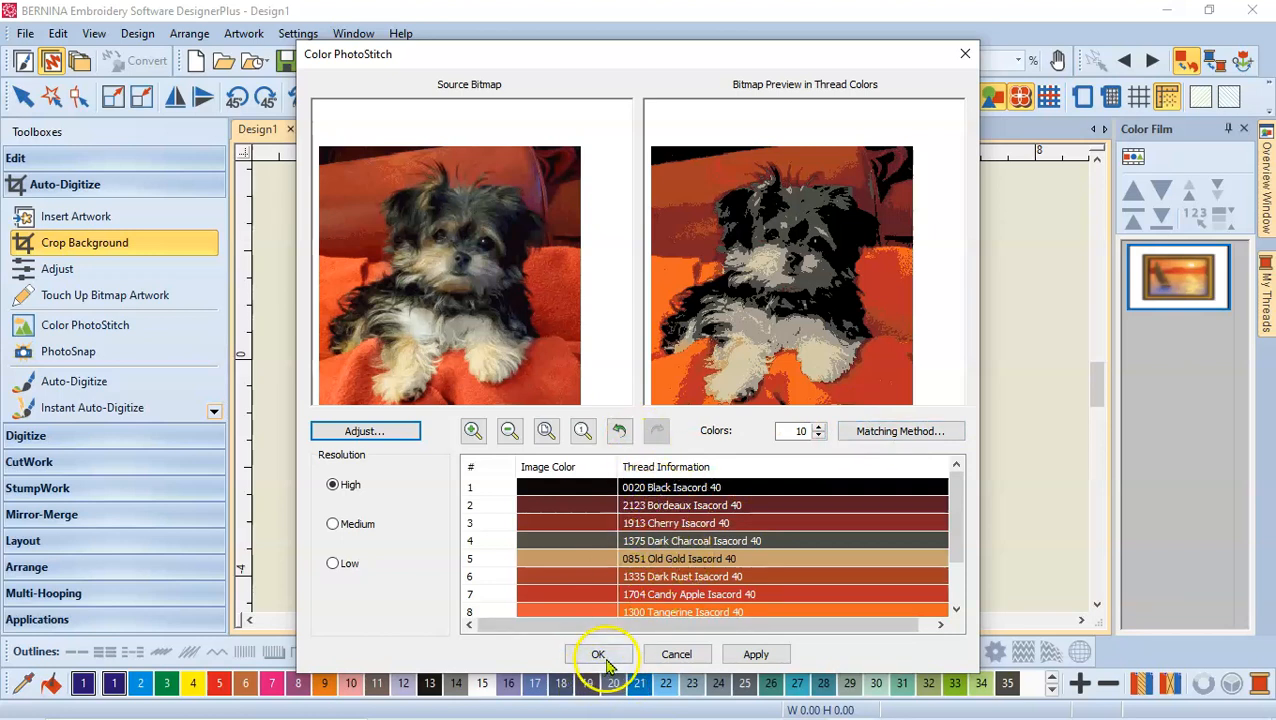
{"action": "mouse_move", "coordinate": [155, 408]}
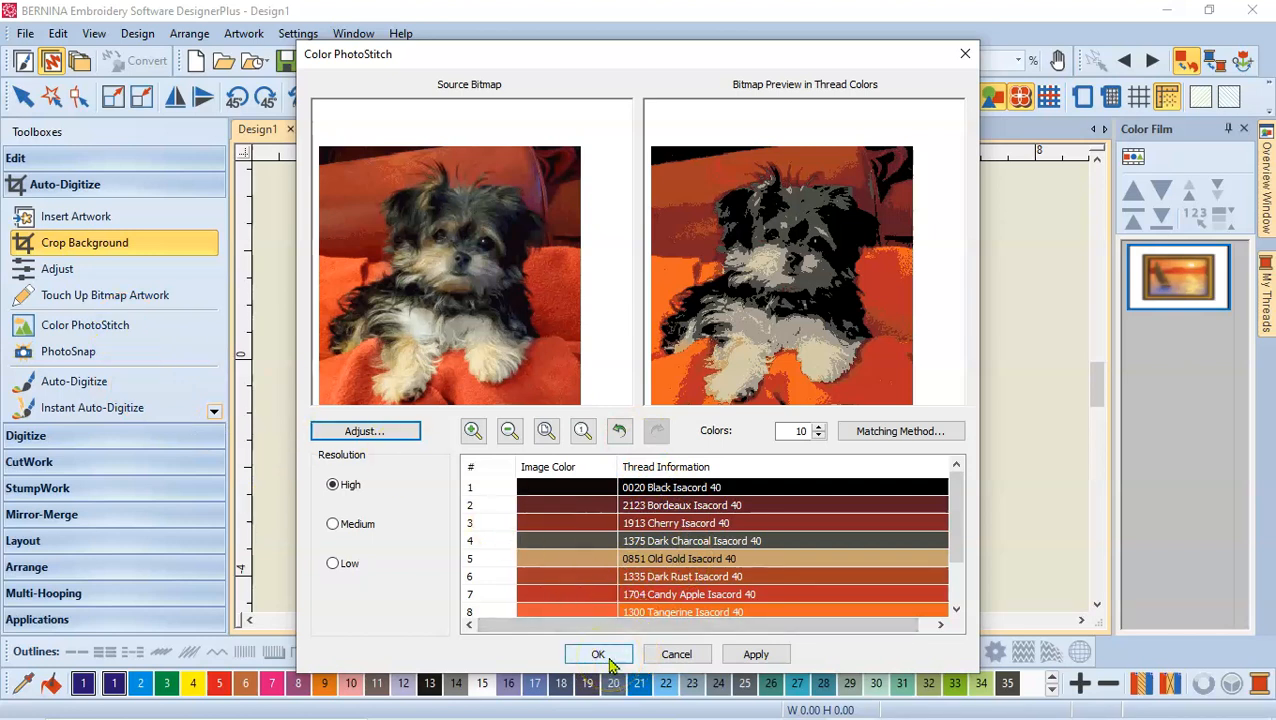
Confirm the Color PhotoStitch dialog to generate the 10-colour puppy embroidery.
{"action": "left_click", "coordinate": [597, 653]}
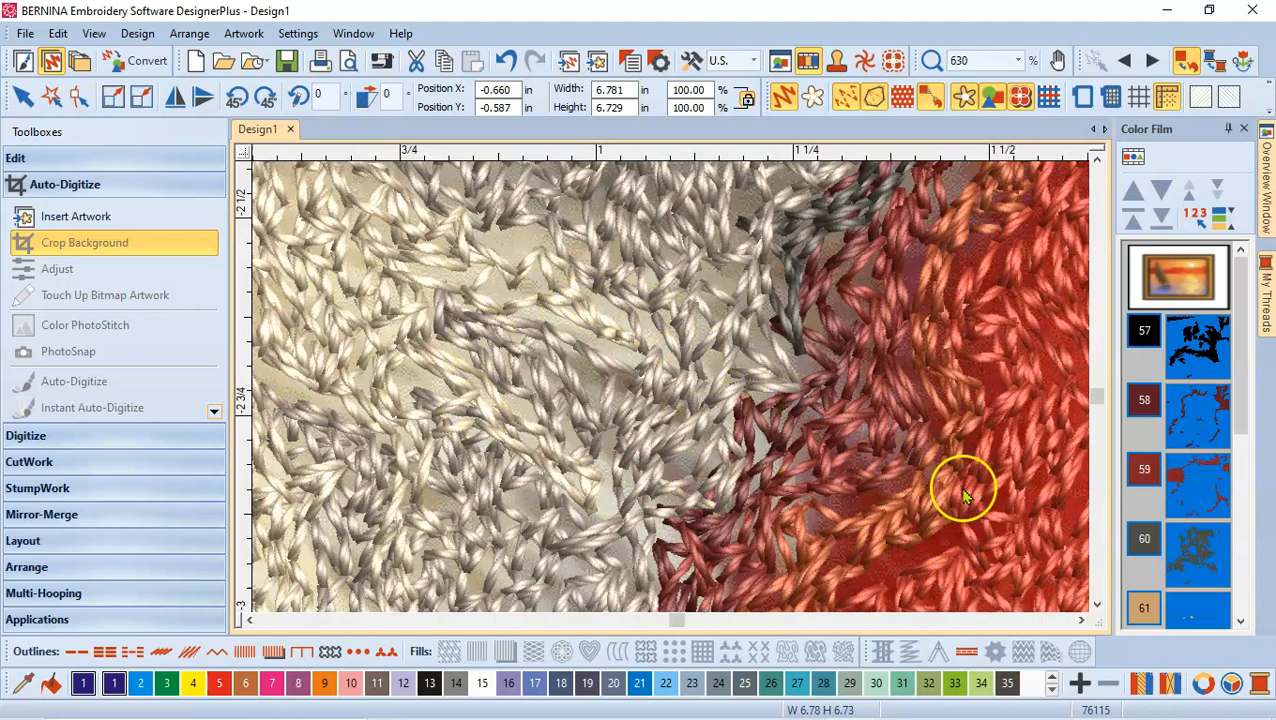
{"action": "scroll", "scroll_direction": "down", "scroll_amount": 3}
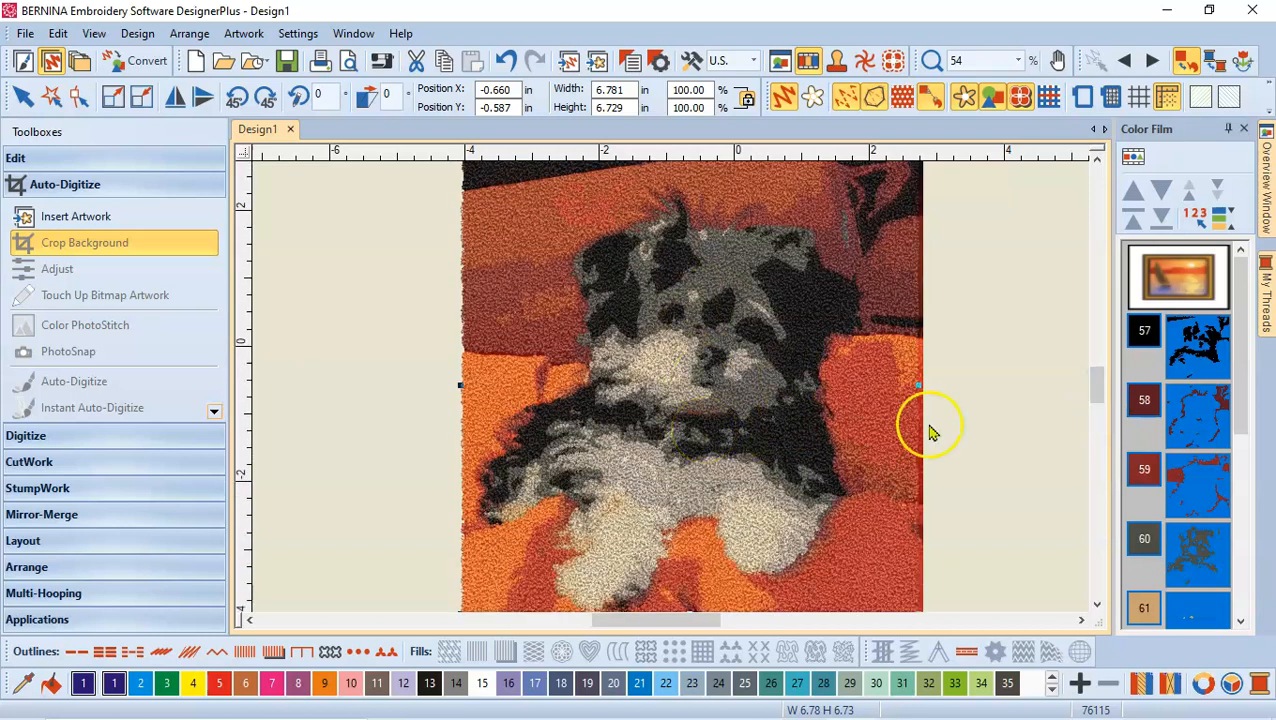
{"action": "mouse_move", "coordinate": [775, 436]}
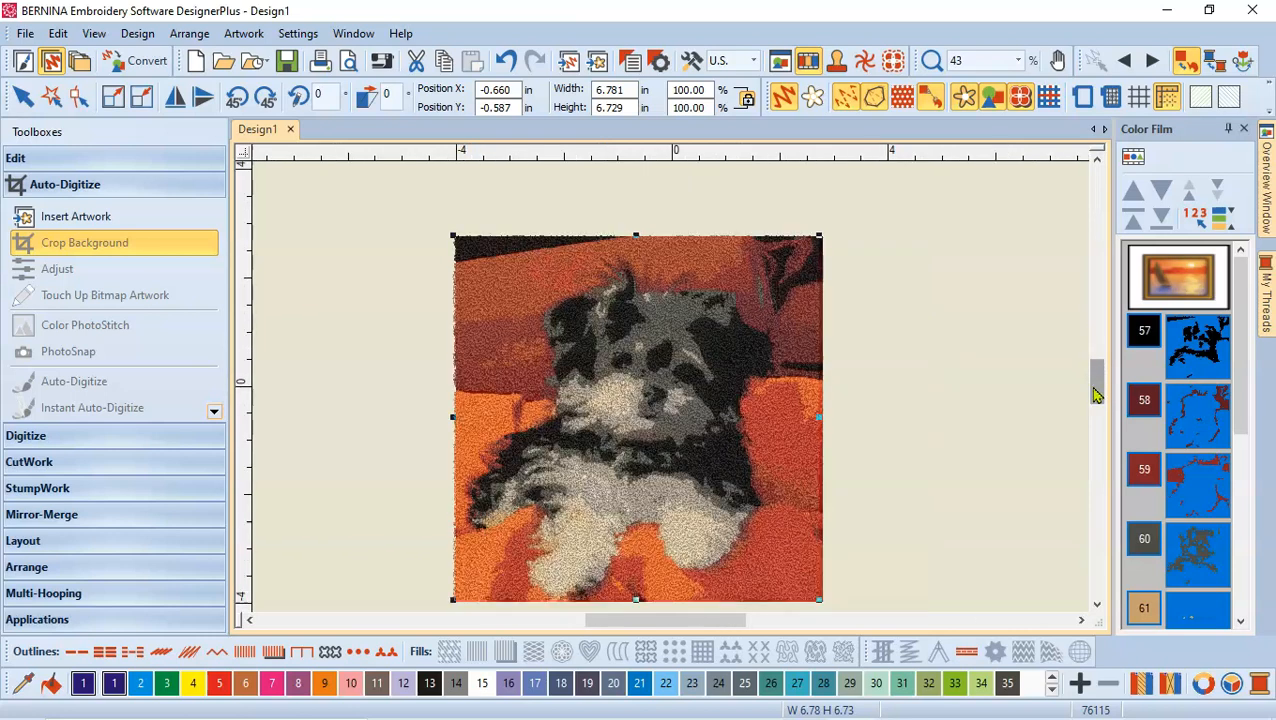
{"action": "mouse_move", "coordinate": [982, 98]}
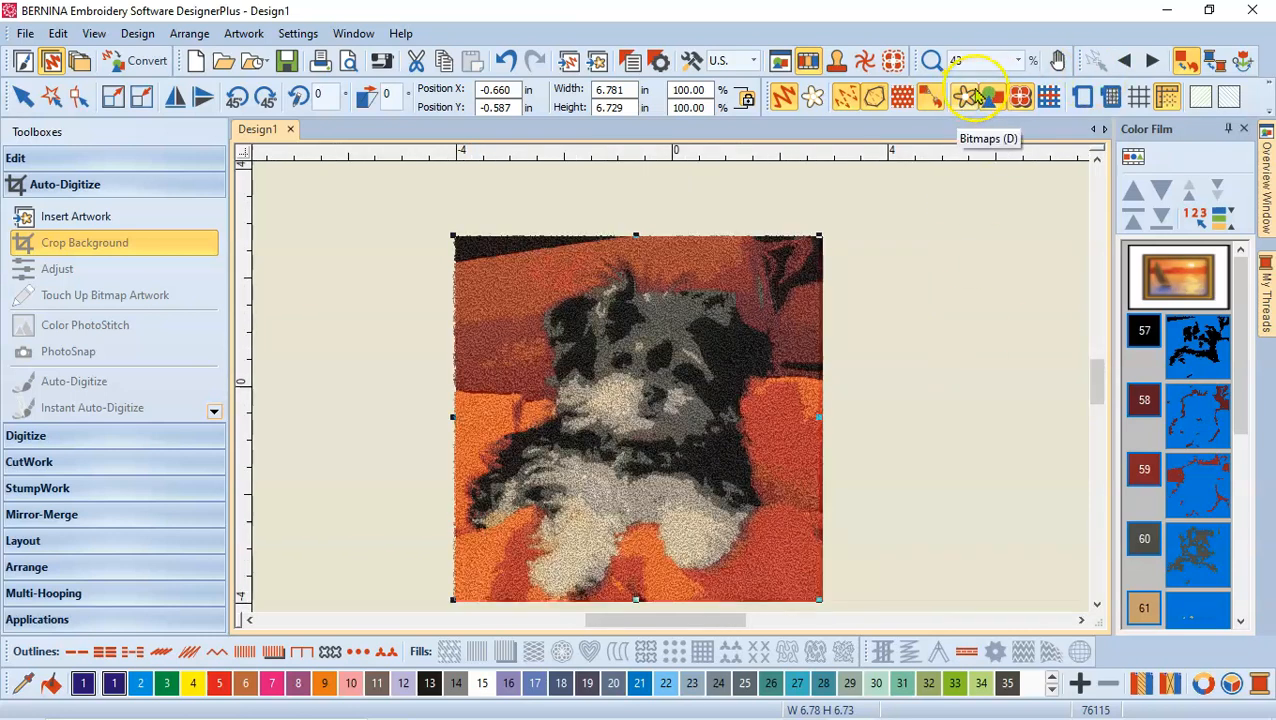
{"action": "mouse_move", "coordinate": [962, 103]}
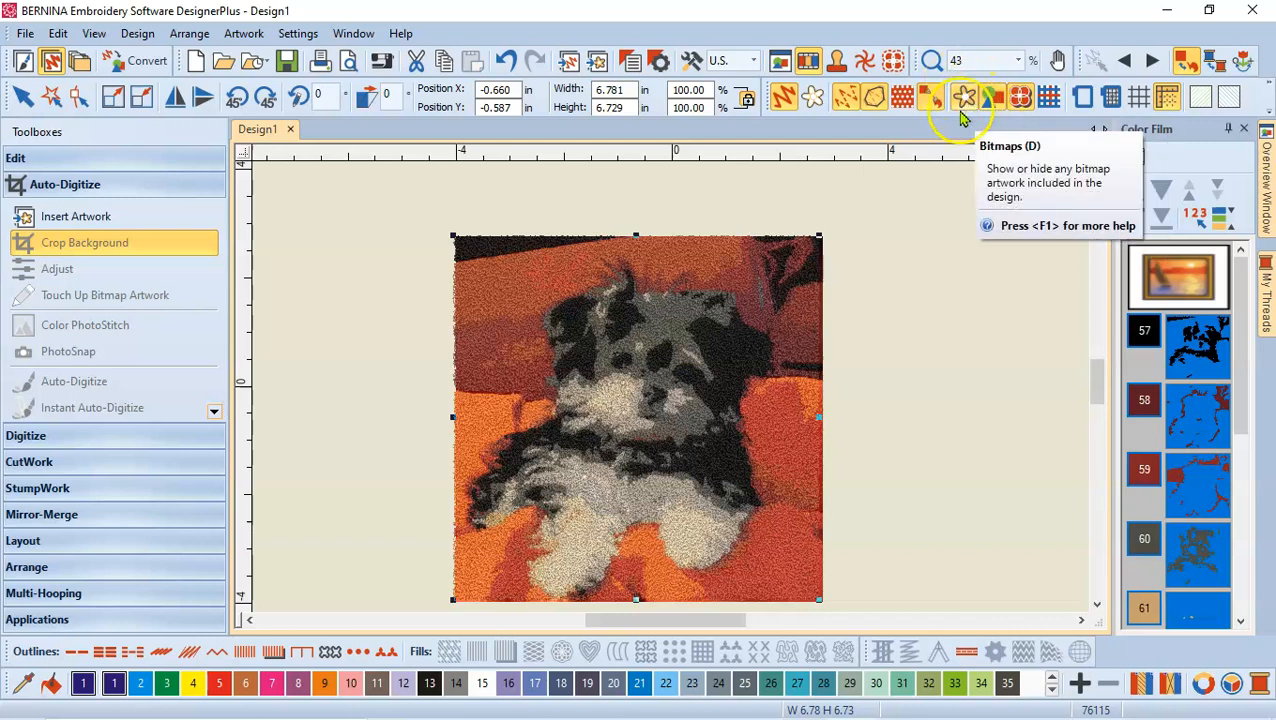
Toggle Bitmaps off so the puppy photo is hidden behind the stitches.
{"action": "left_click", "coordinate": [962, 97]}
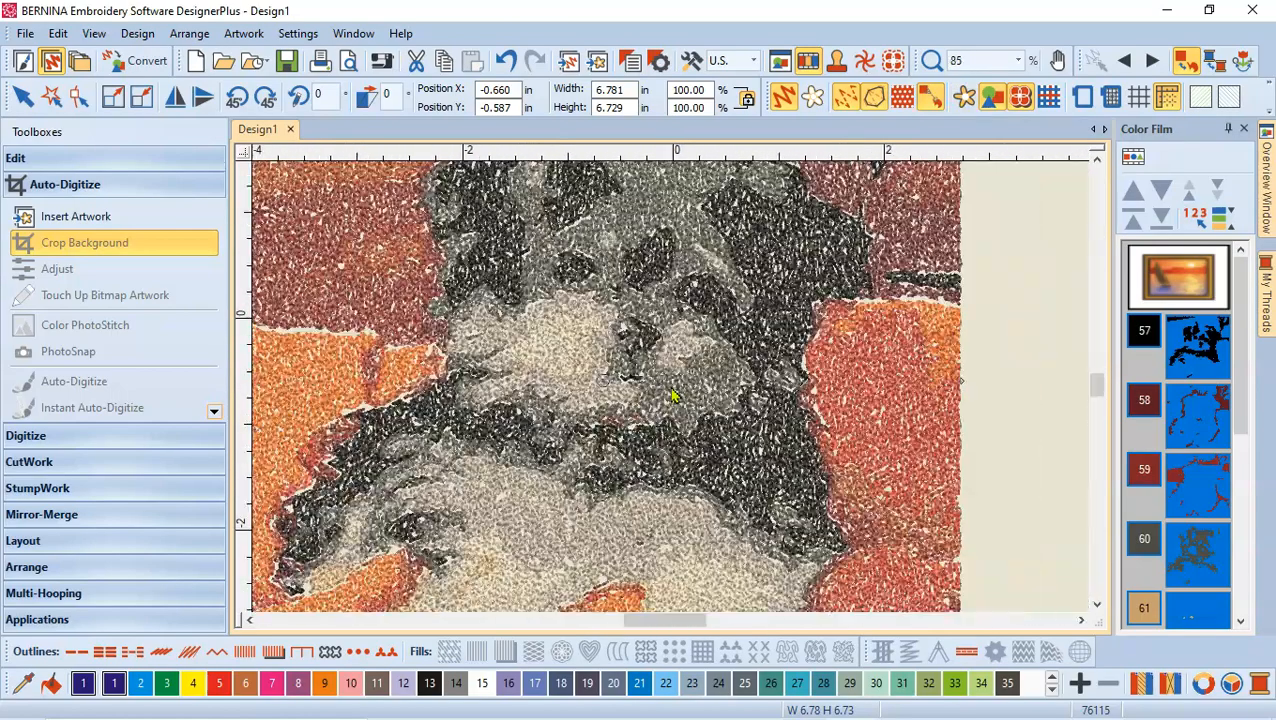
{"action": "scroll", "scroll_direction": "down", "scroll_amount": 3}
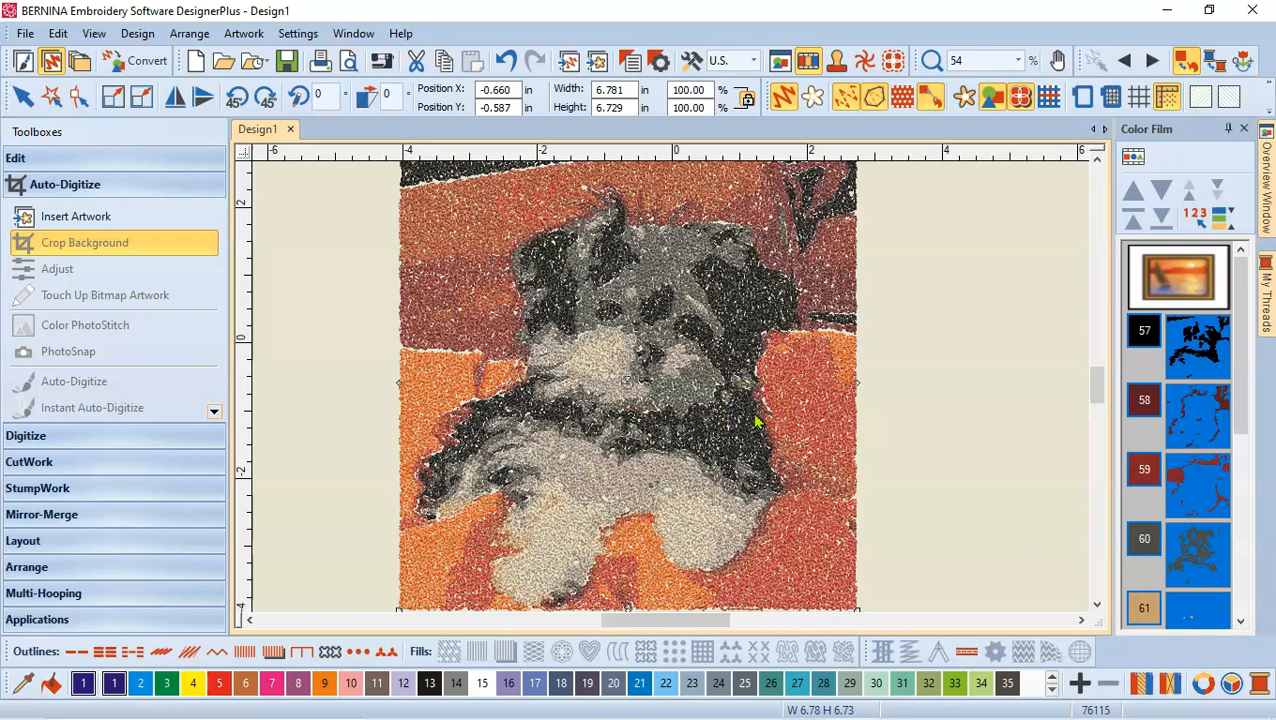
{"action": "mouse_move", "coordinate": [535, 400]}
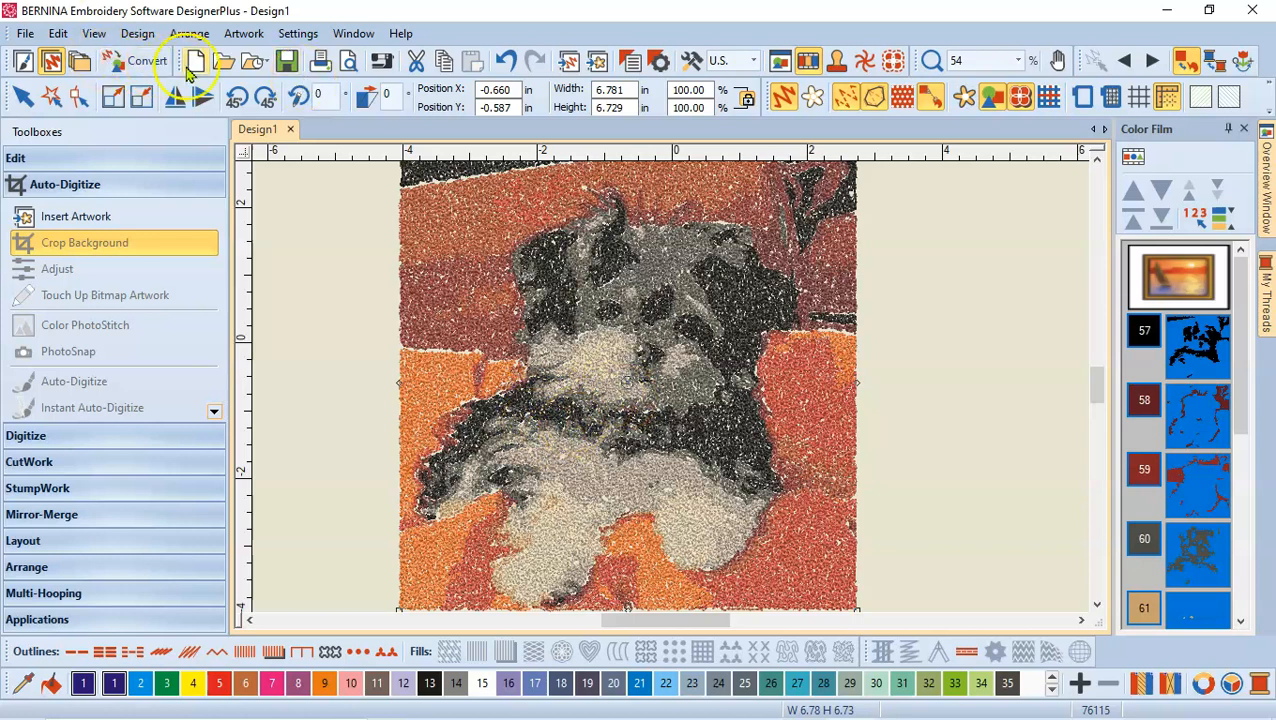
{"action": "mouse_move", "coordinate": [200, 66]}
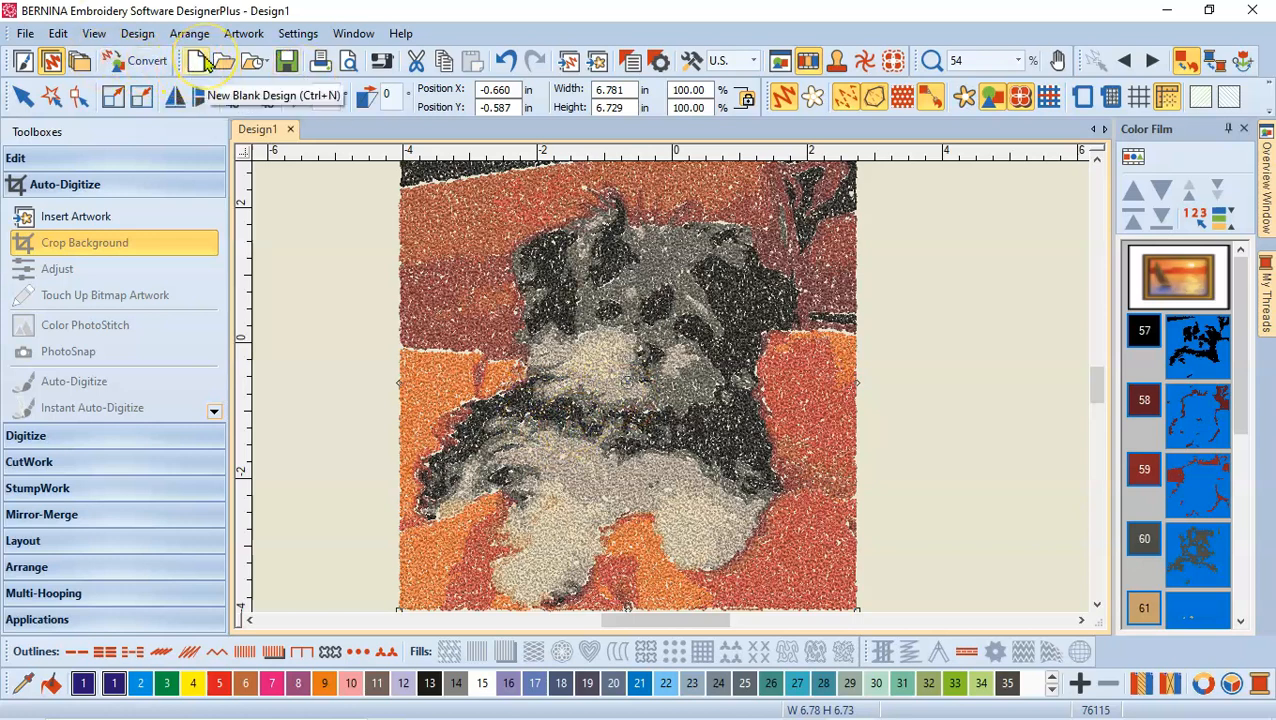
{"action": "mouse_move", "coordinate": [197, 63]}
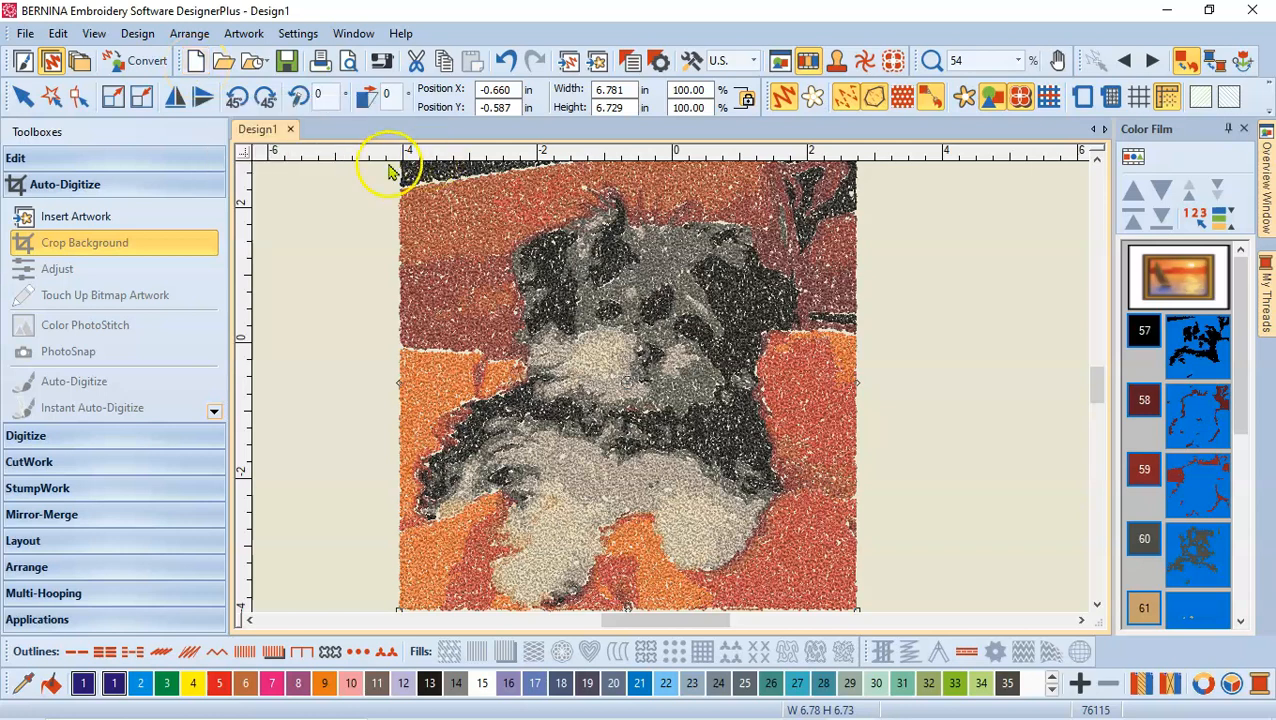
{"action": "mouse_move", "coordinate": [712, 358]}
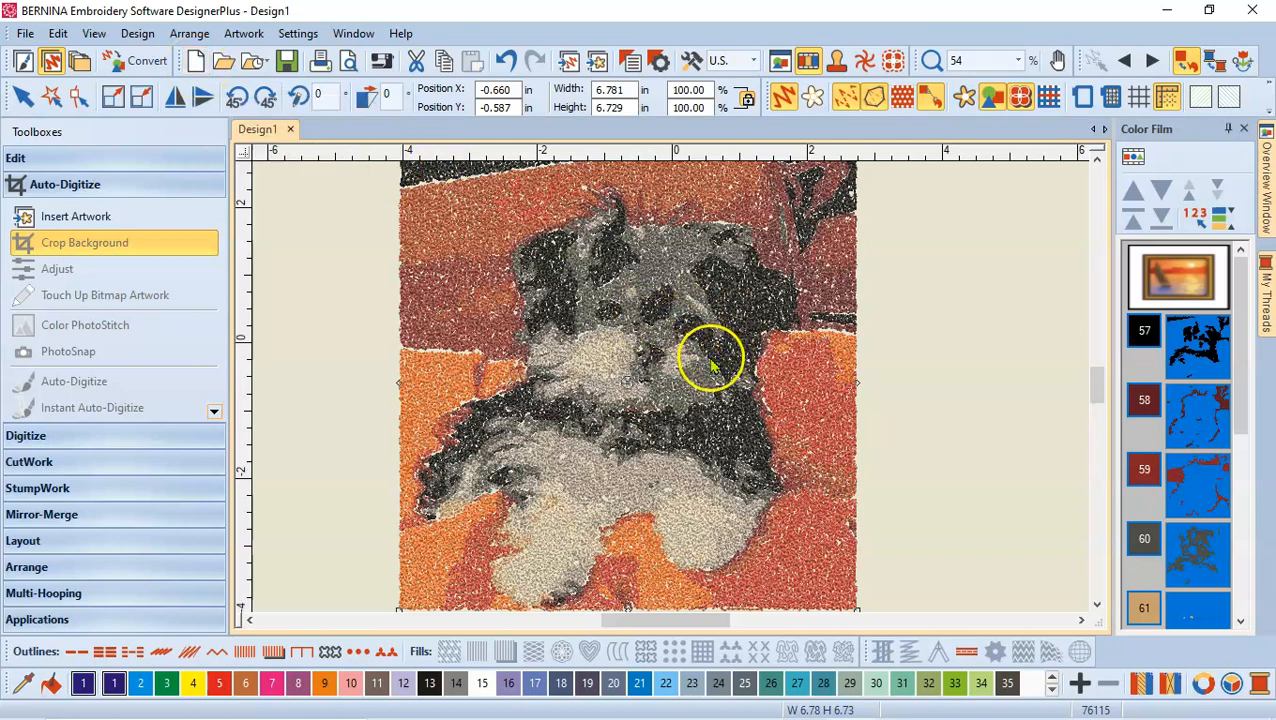
{"action": "mouse_move", "coordinate": [330, 135]}
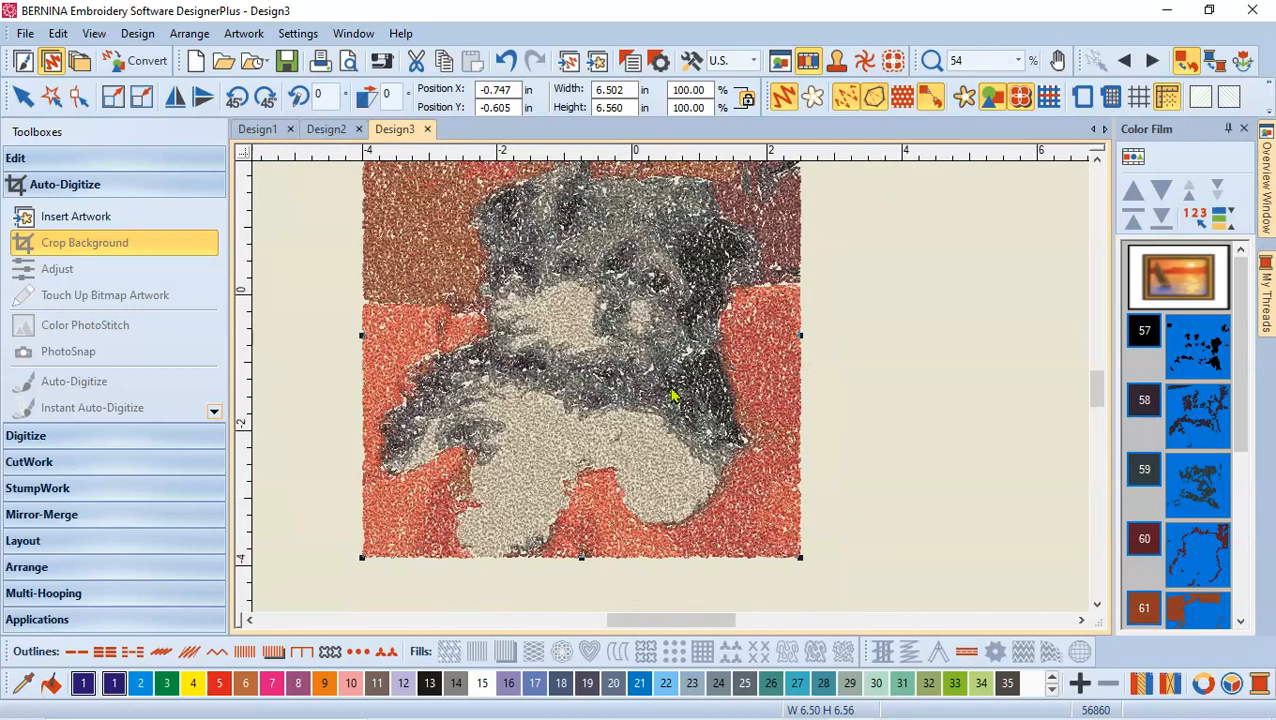
{"action": "mouse_move", "coordinate": [330, 128]}
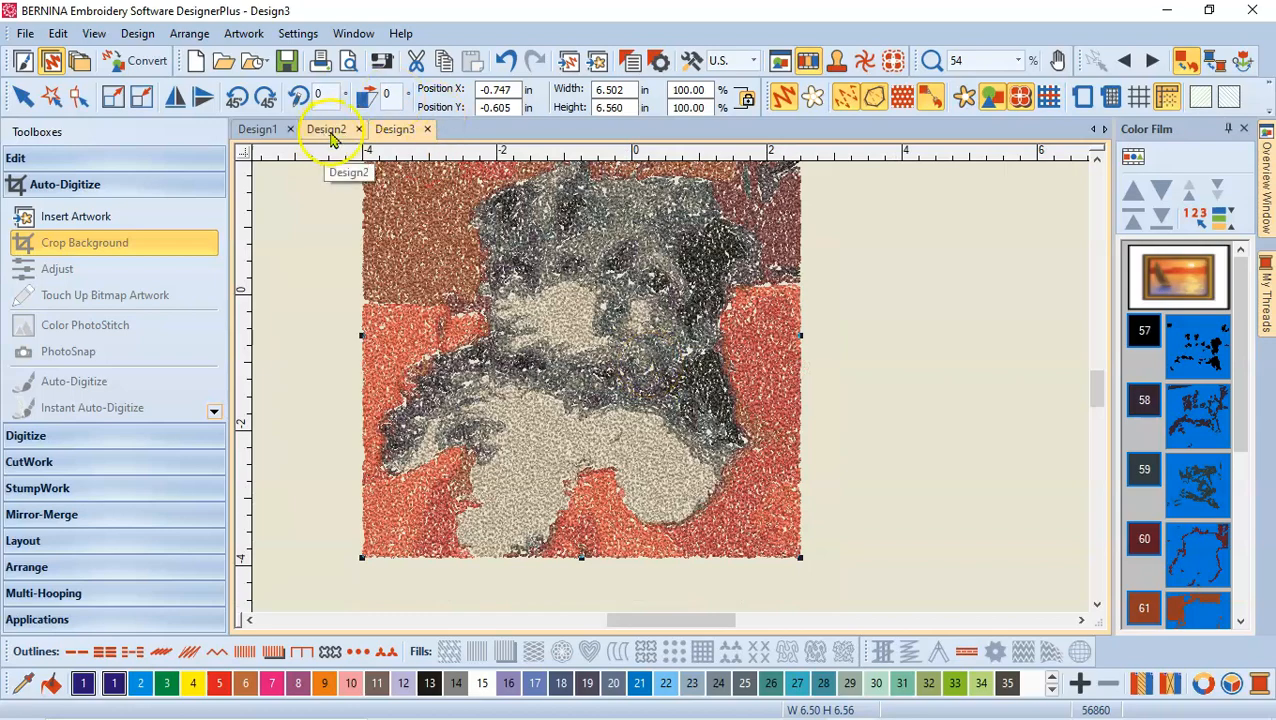
Browse the Design2 and other design tabs, then return to Design1's puppy embroidery.
{"action": "left_click", "coordinate": [325, 128]}
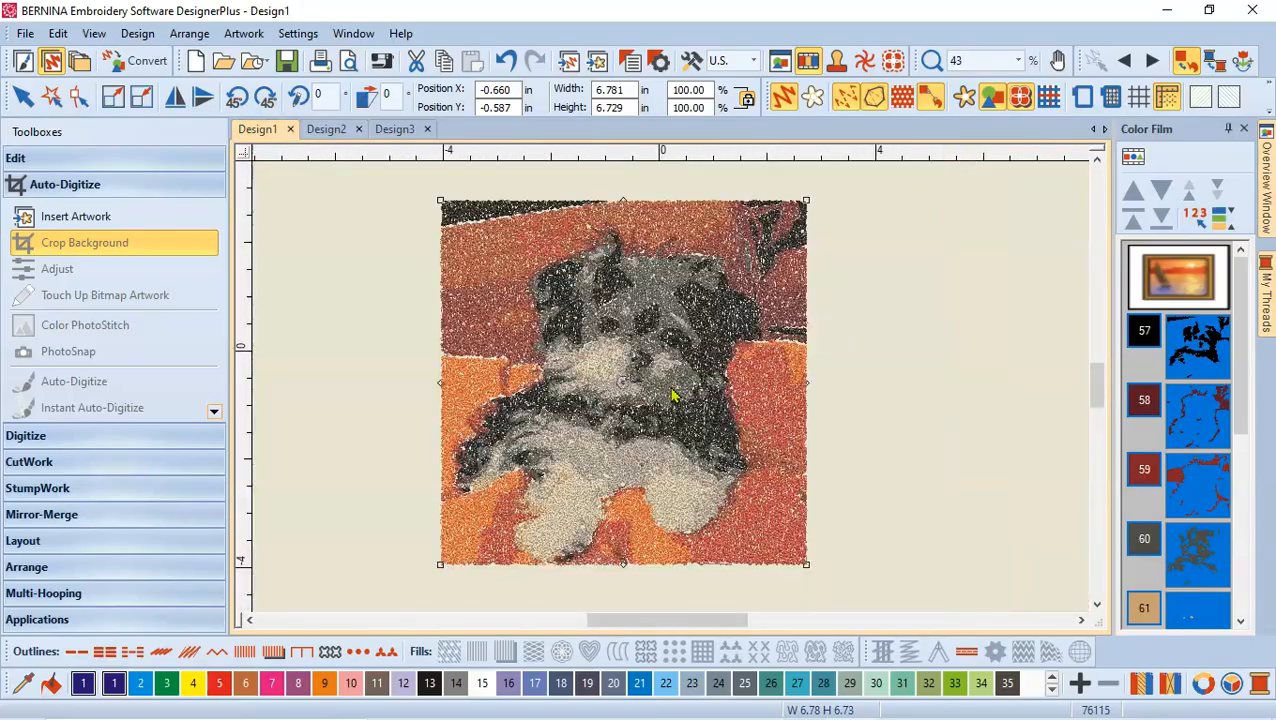
{"action": "left_click", "coordinate": [325, 128]}
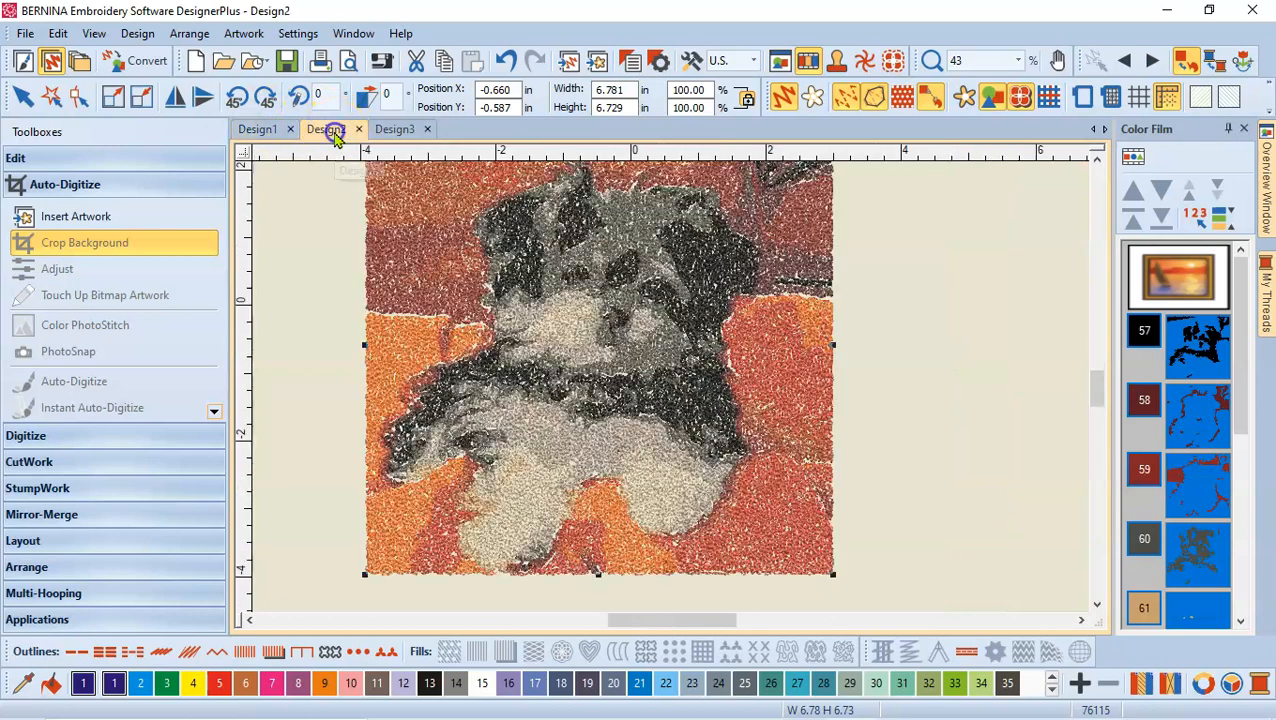
{"action": "left_click", "coordinate": [398, 128]}
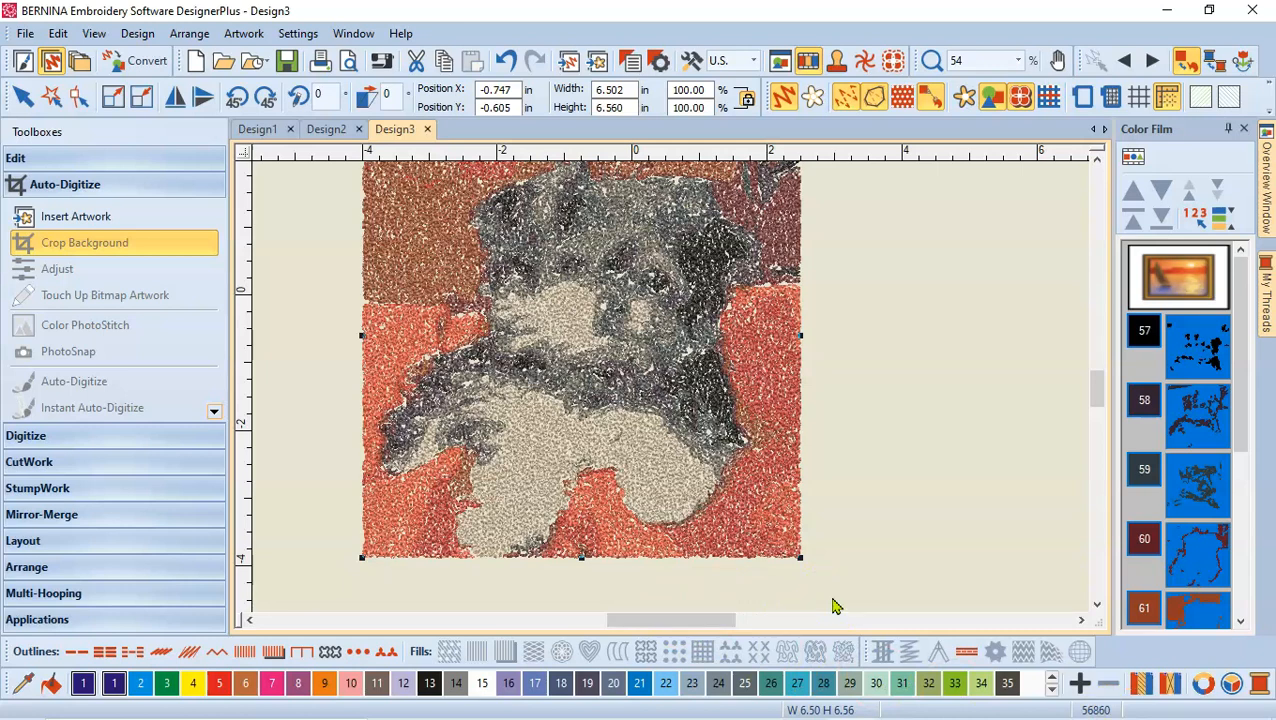
{"action": "mouse_move", "coordinate": [846, 550]}
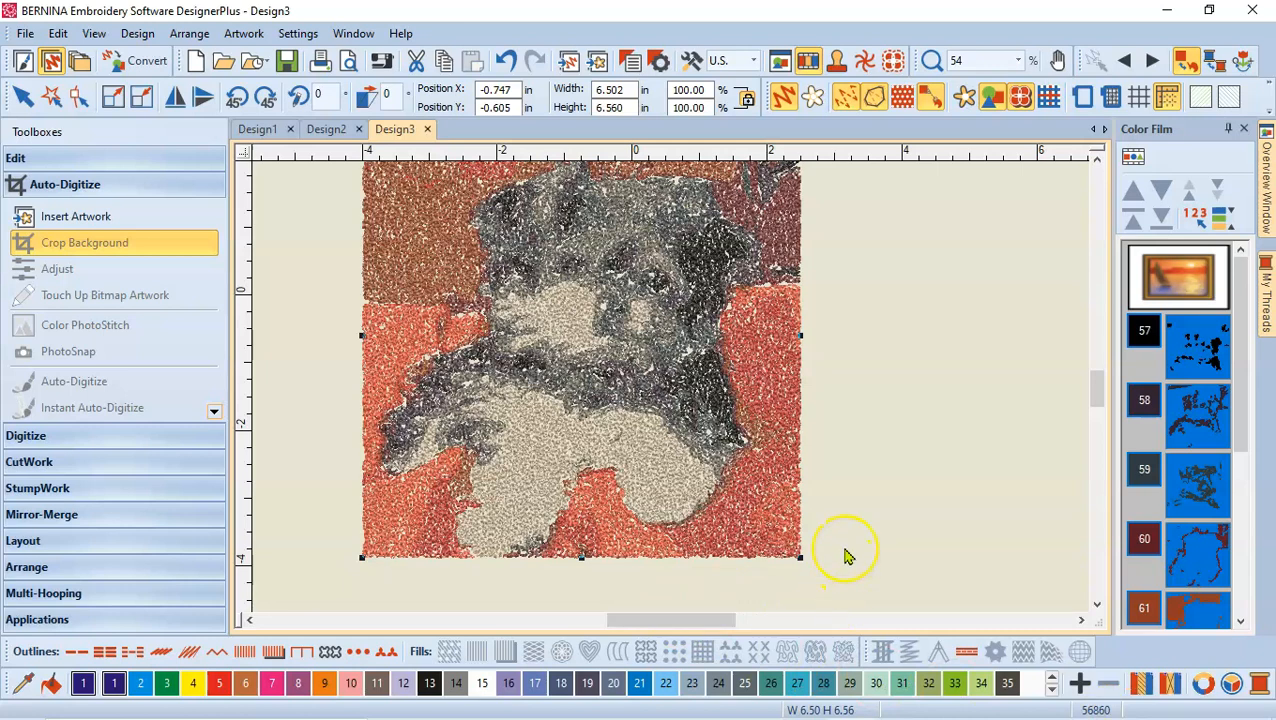
{"action": "mouse_move", "coordinate": [942, 640]}
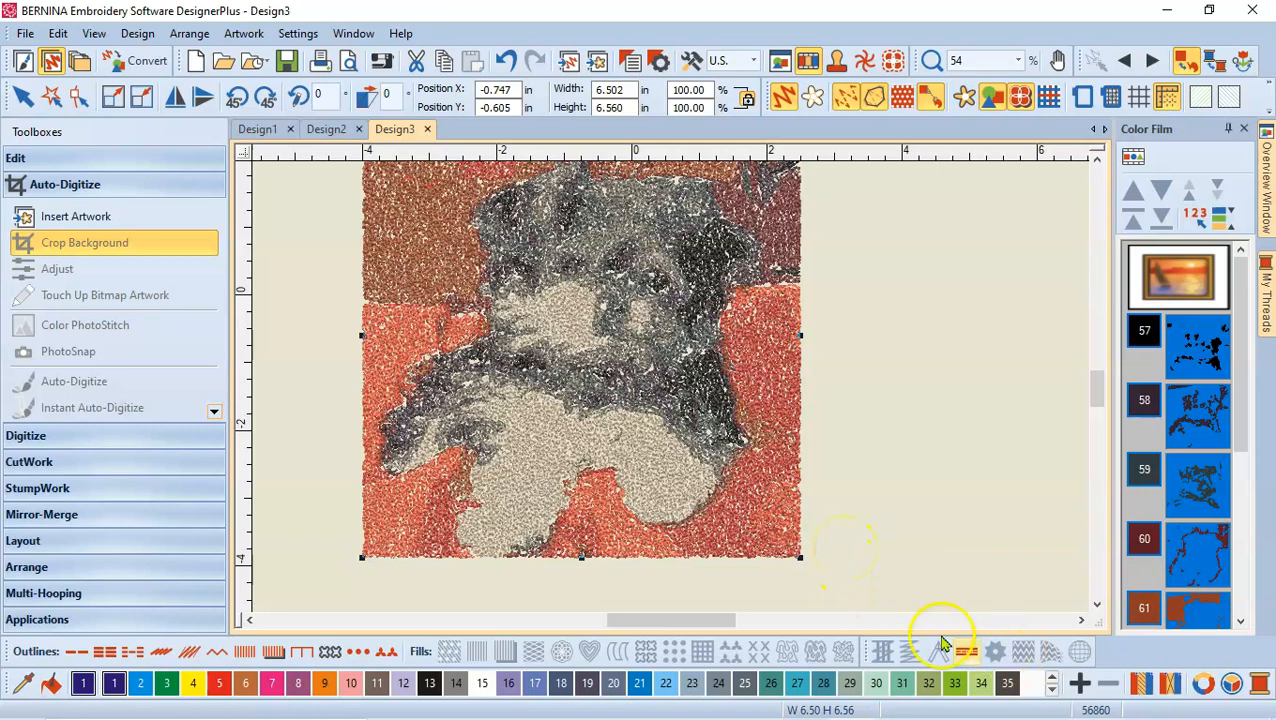
{"action": "left_click", "coordinate": [324, 128]}
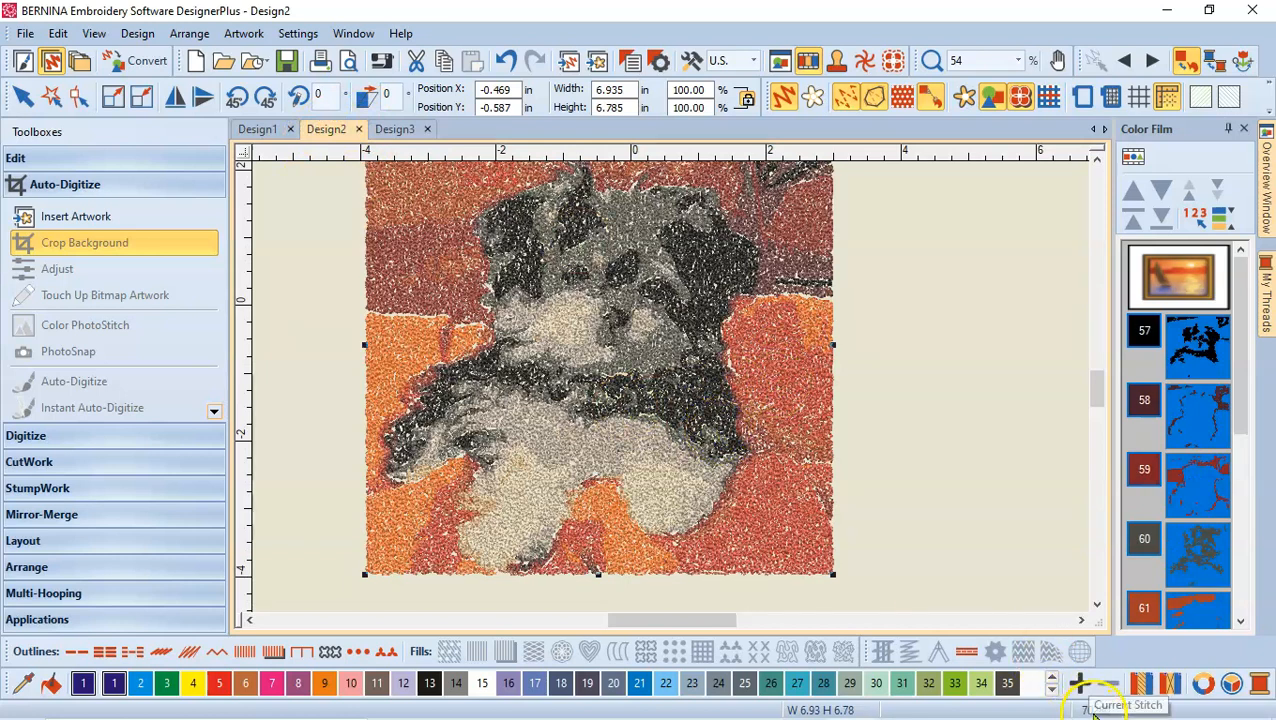
{"action": "left_click", "coordinate": [258, 128]}
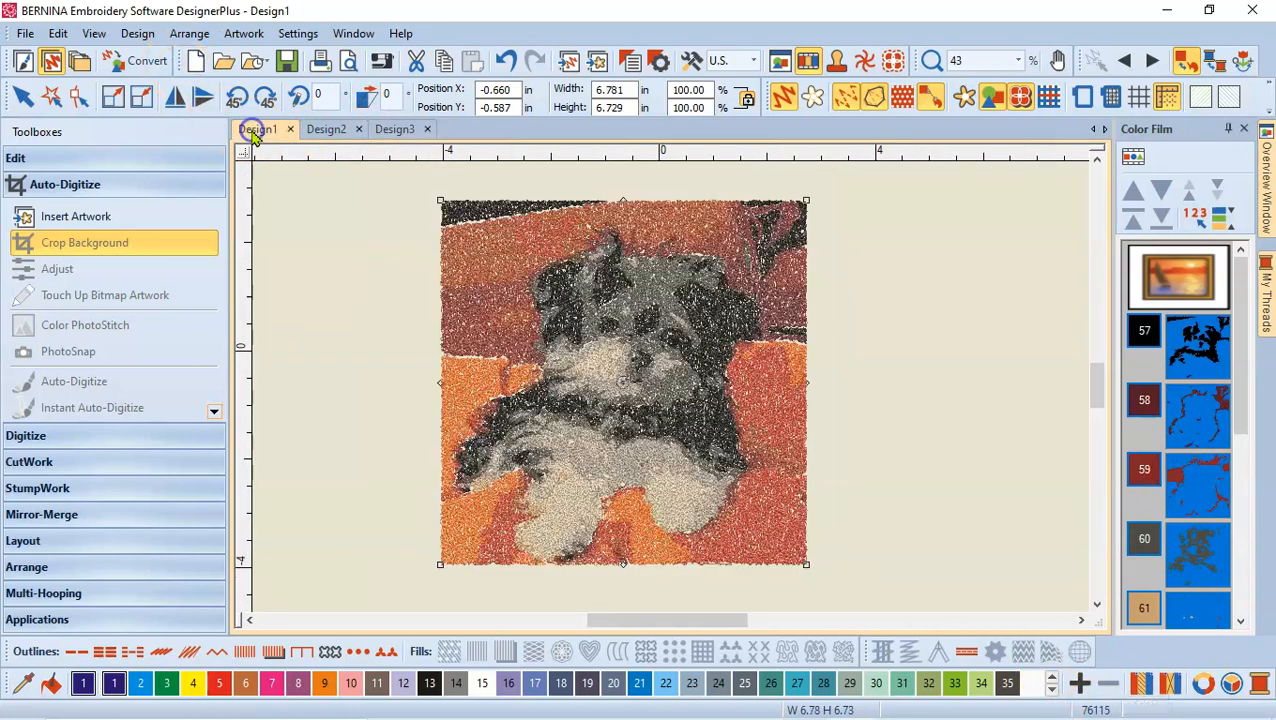
{"action": "left_click", "coordinate": [258, 128]}
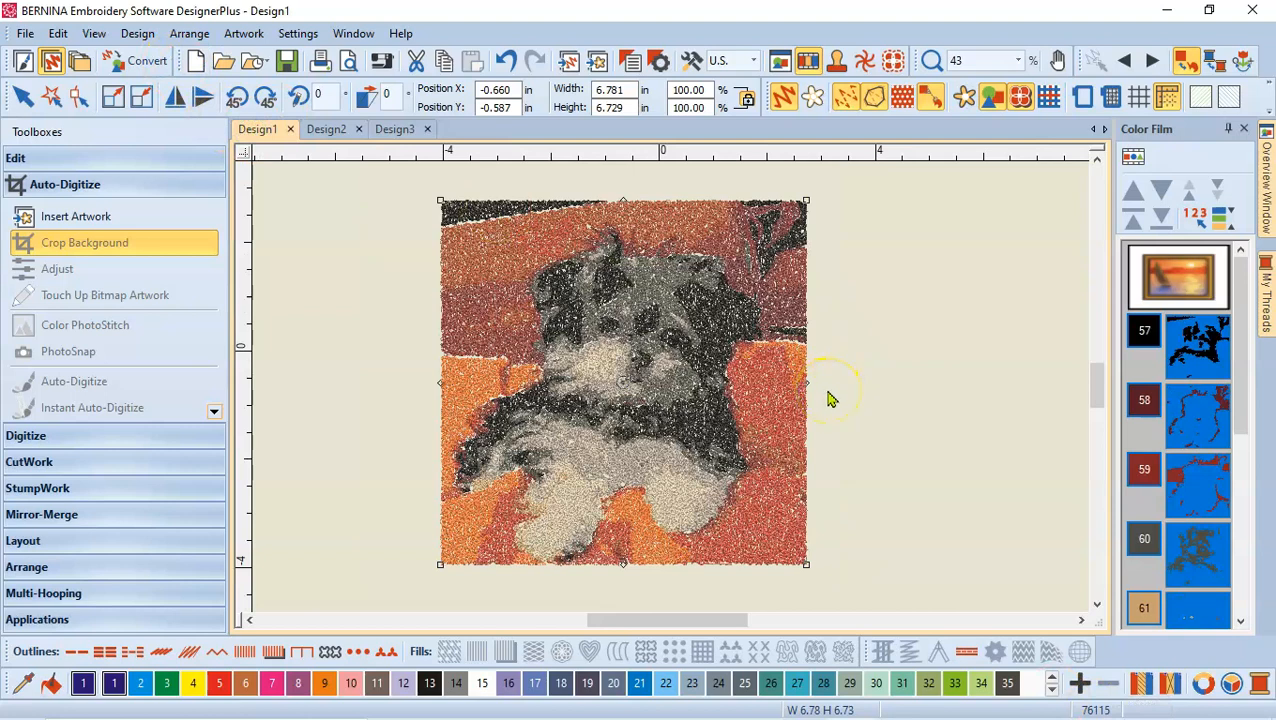
{"action": "mouse_move", "coordinate": [622, 430]}
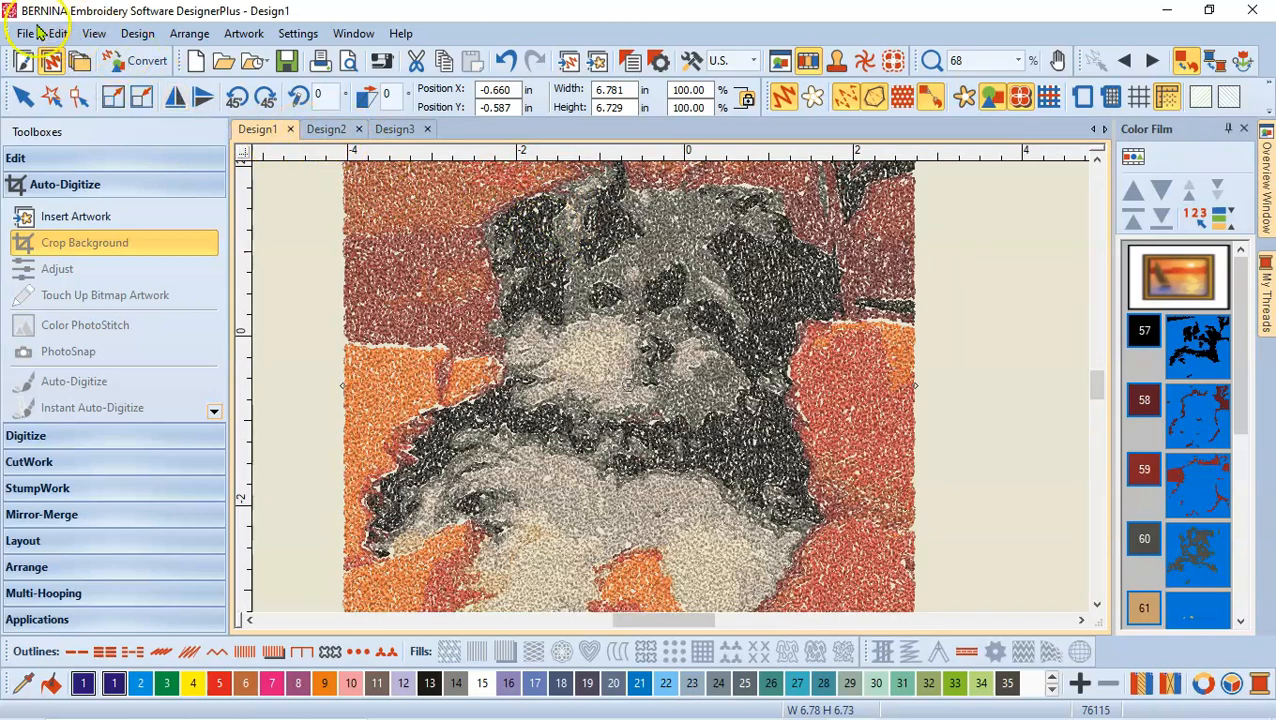
Save Design1 to the Desktop as 'Lucy photostich high density'.
{"action": "left_click", "coordinate": [20, 33]}
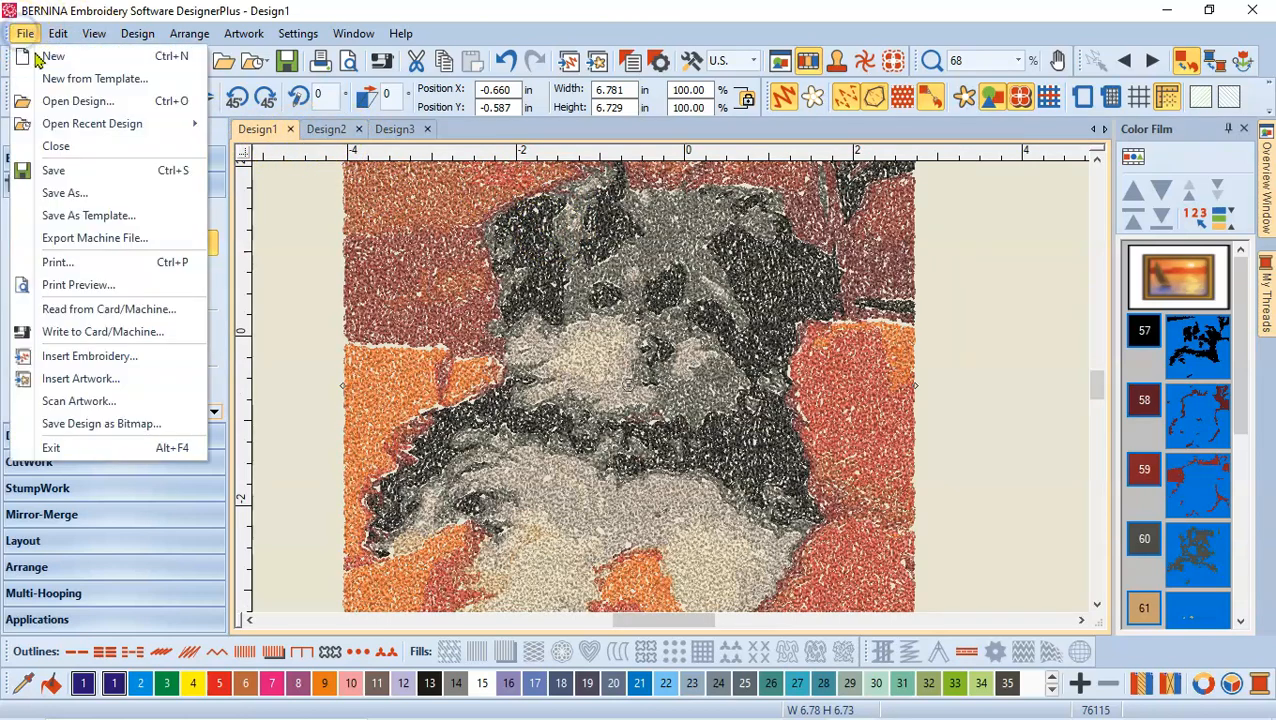
{"action": "left_click", "coordinate": [63, 192]}
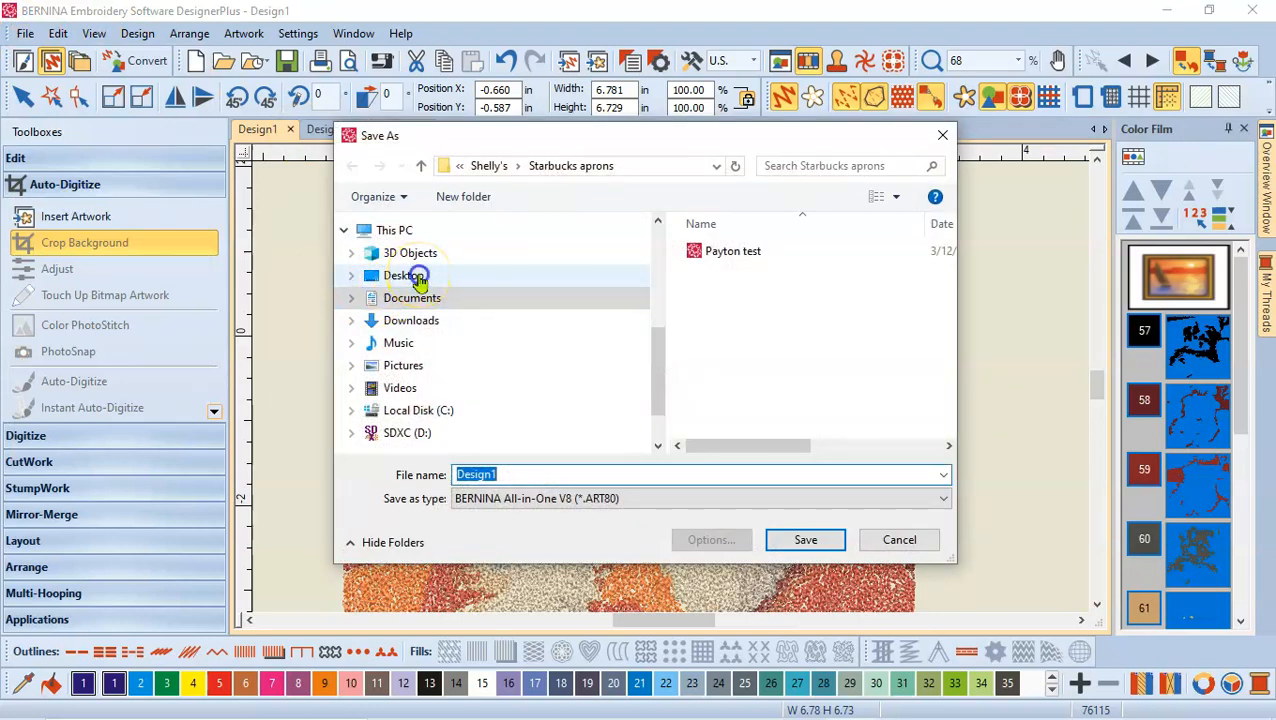
{"action": "left_click", "coordinate": [403, 275]}
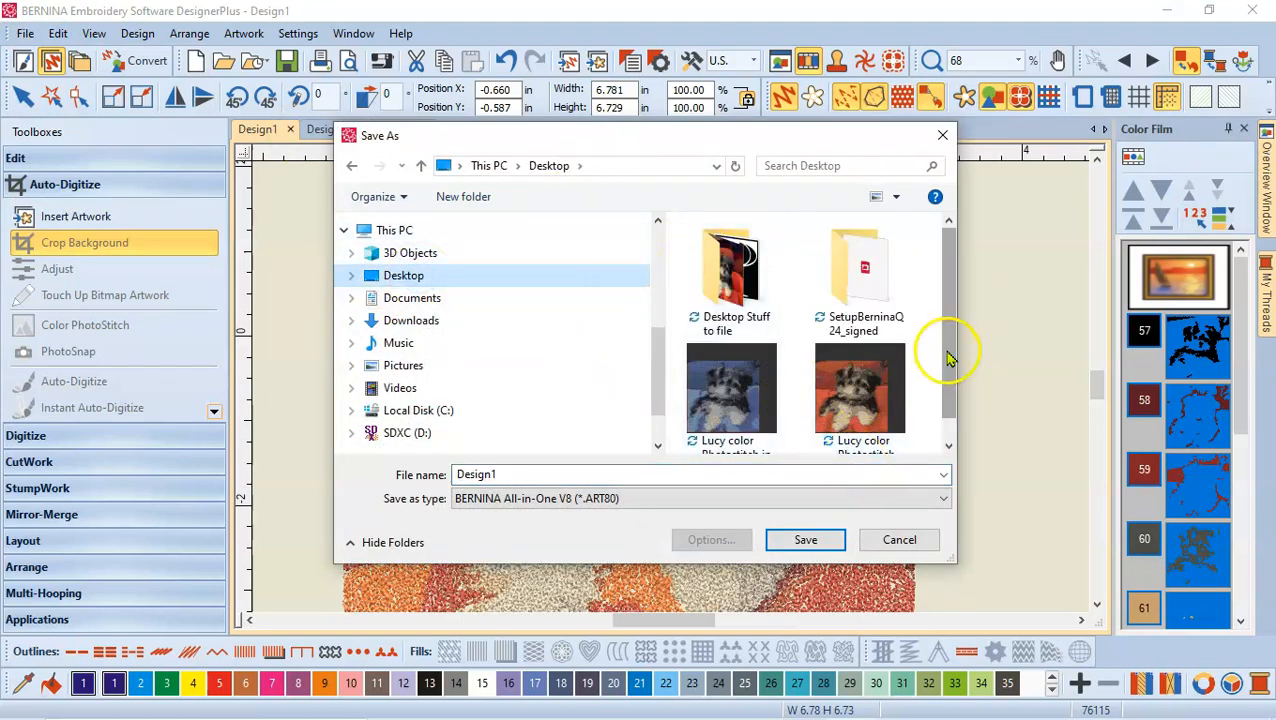
{"action": "left_click", "coordinate": [512, 474]}
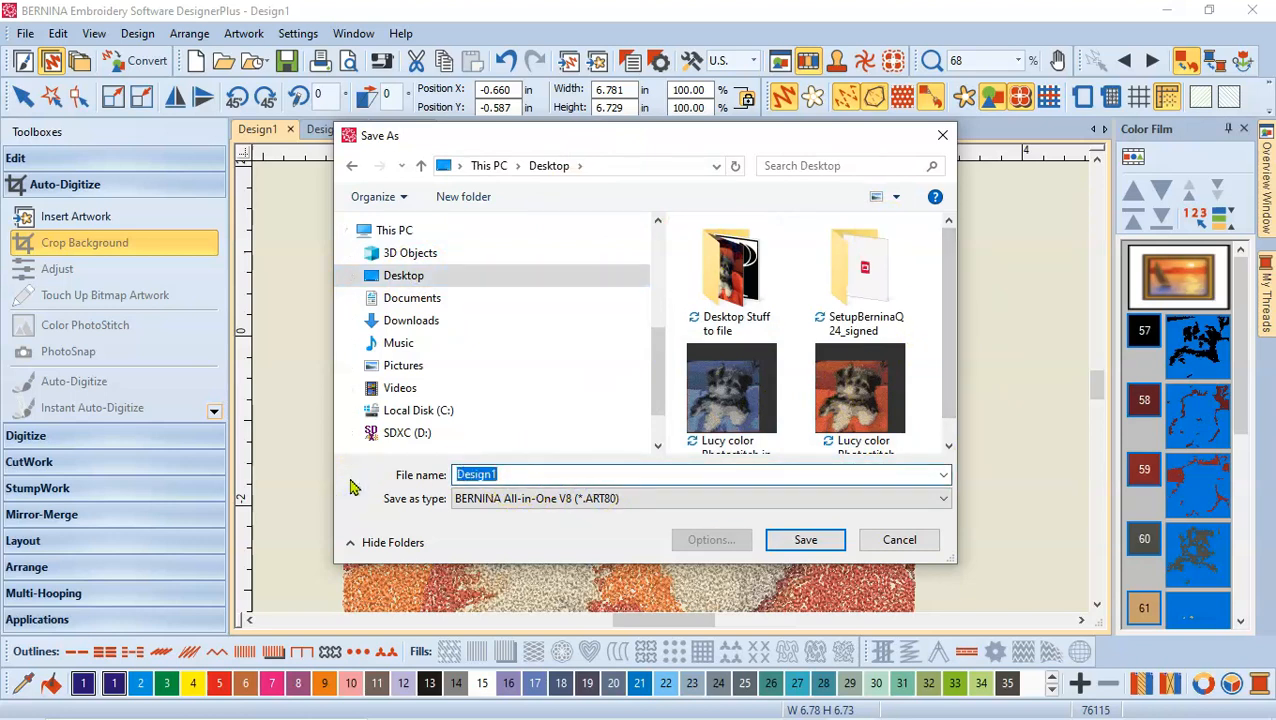
{"action": "type", "text": "Lucy photostich high de"}
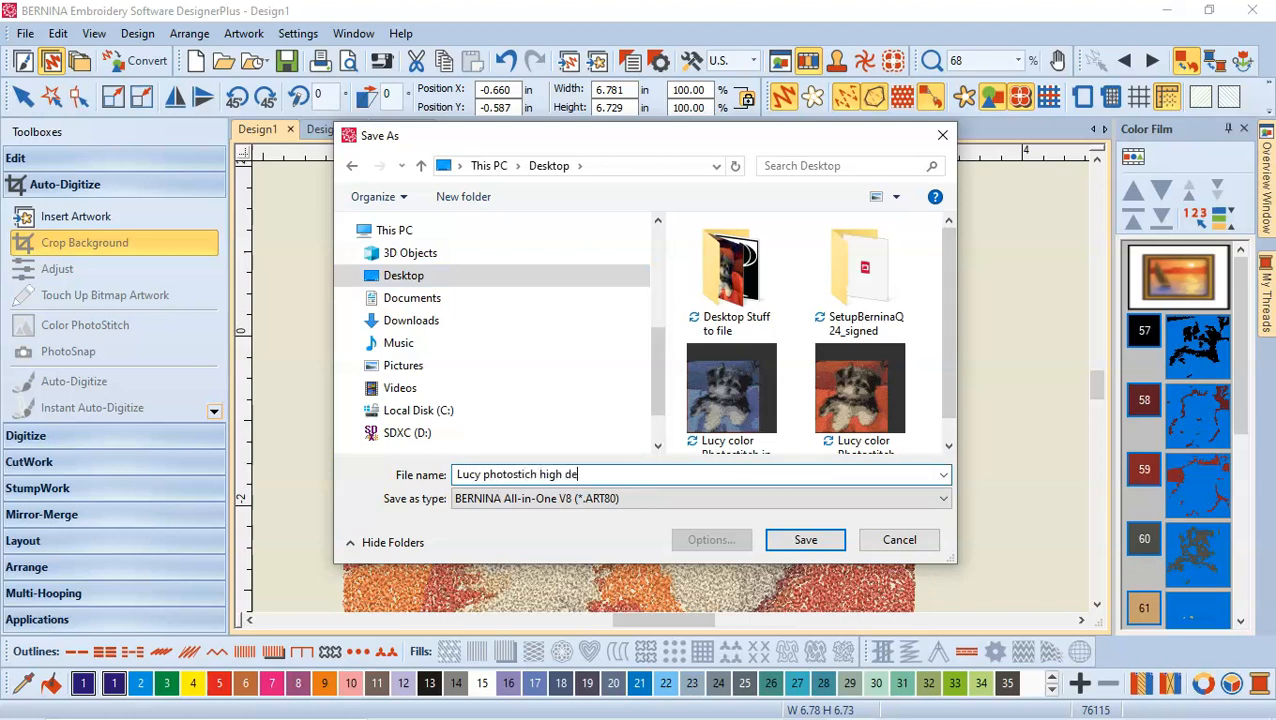
{"action": "type", "text": "nsity"}
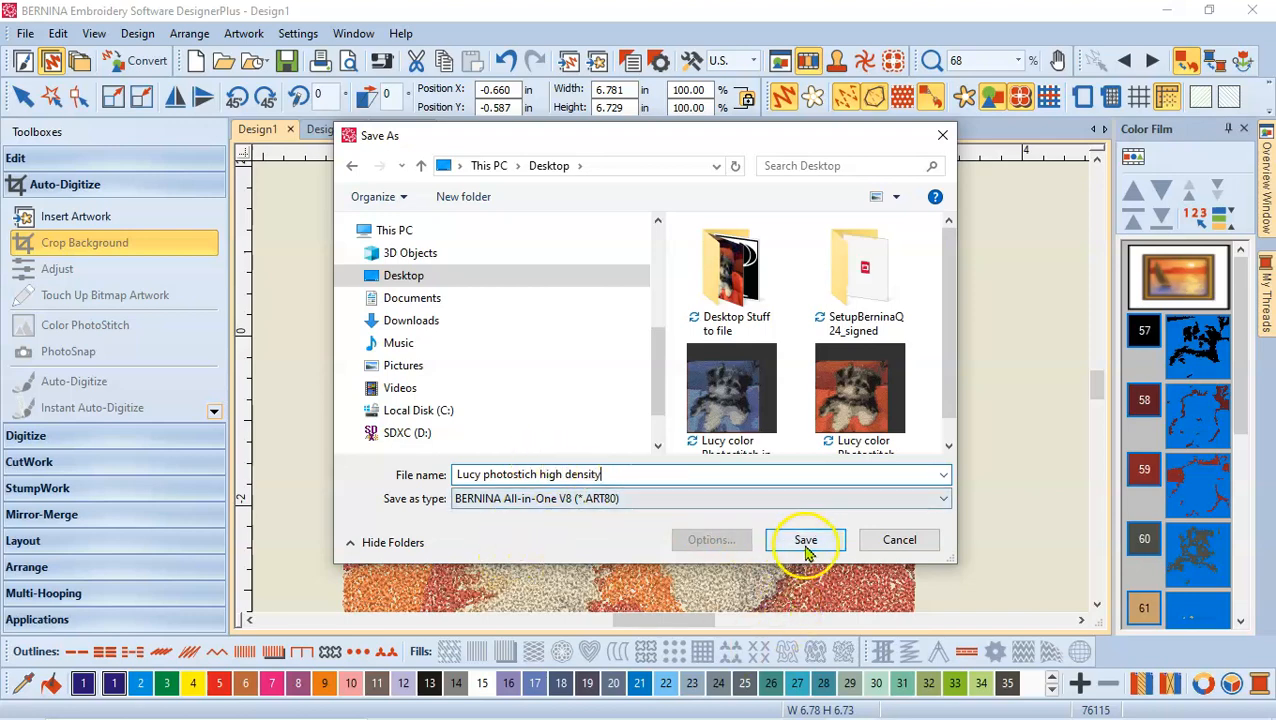
{"action": "left_click", "coordinate": [806, 540]}
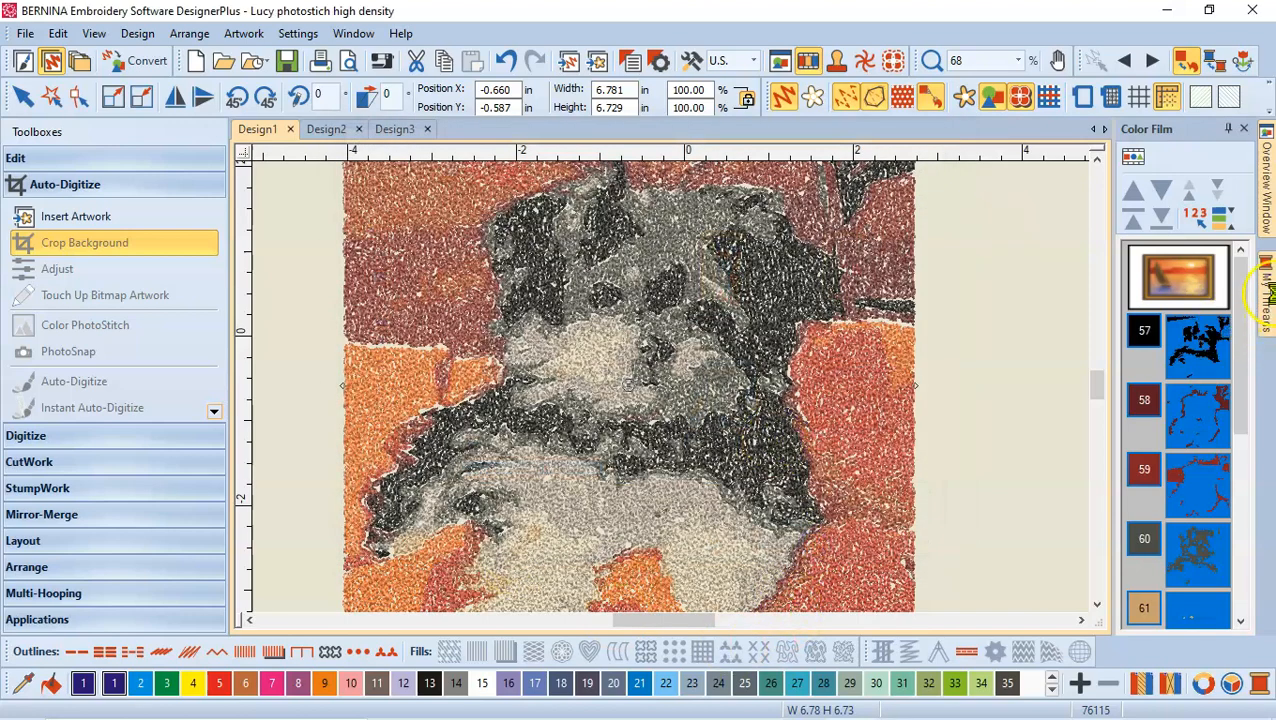
{"action": "left_click", "coordinate": [255, 128]}
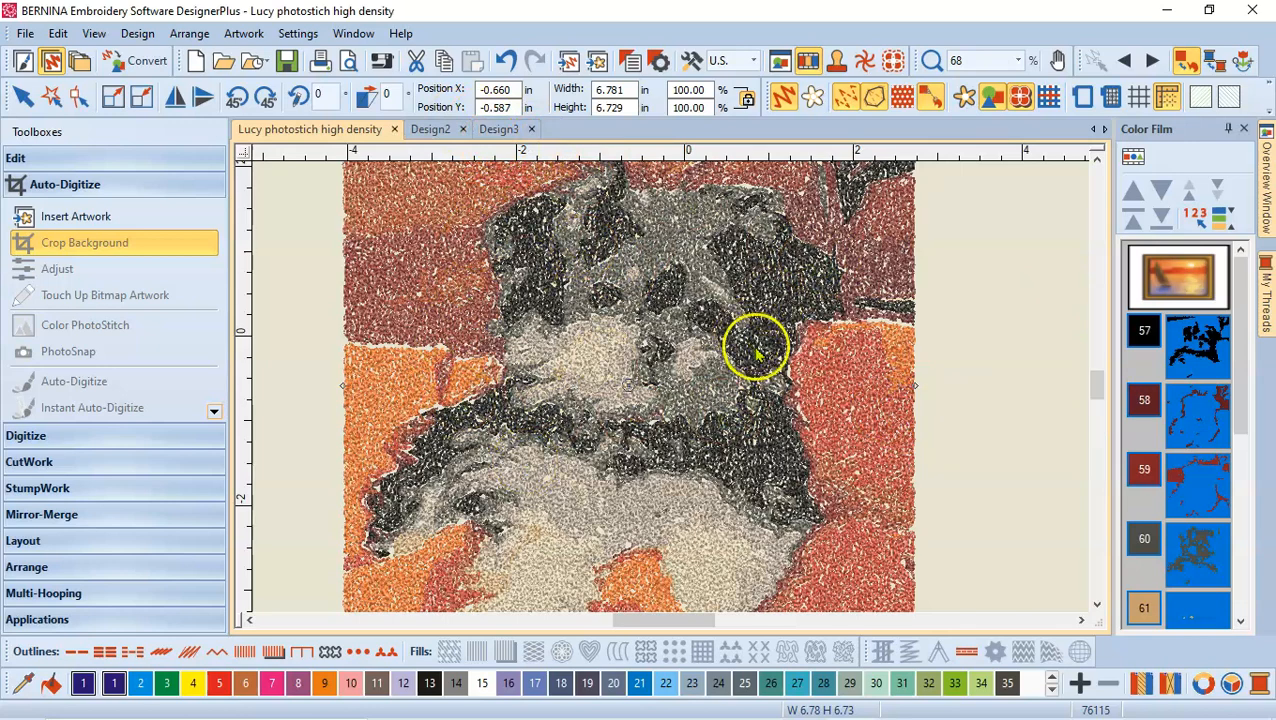
{"action": "mouse_move", "coordinate": [808, 372]}
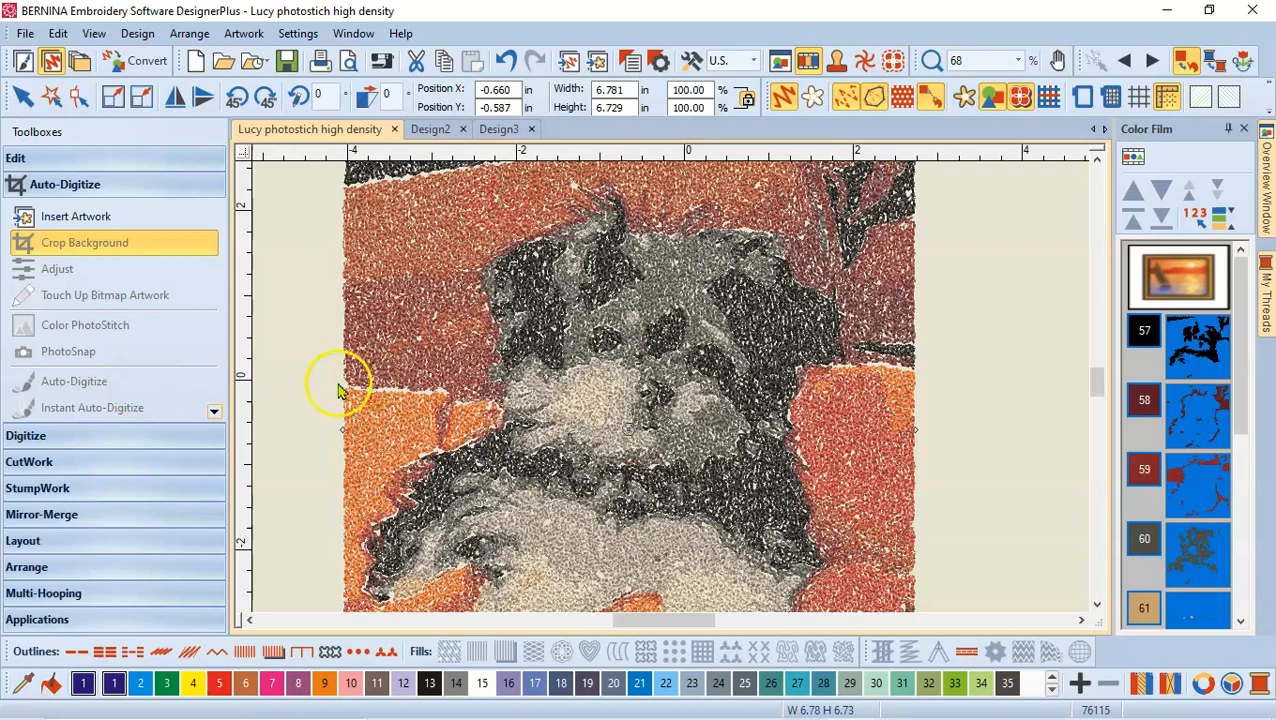
{"action": "mouse_move", "coordinate": [720, 410]}
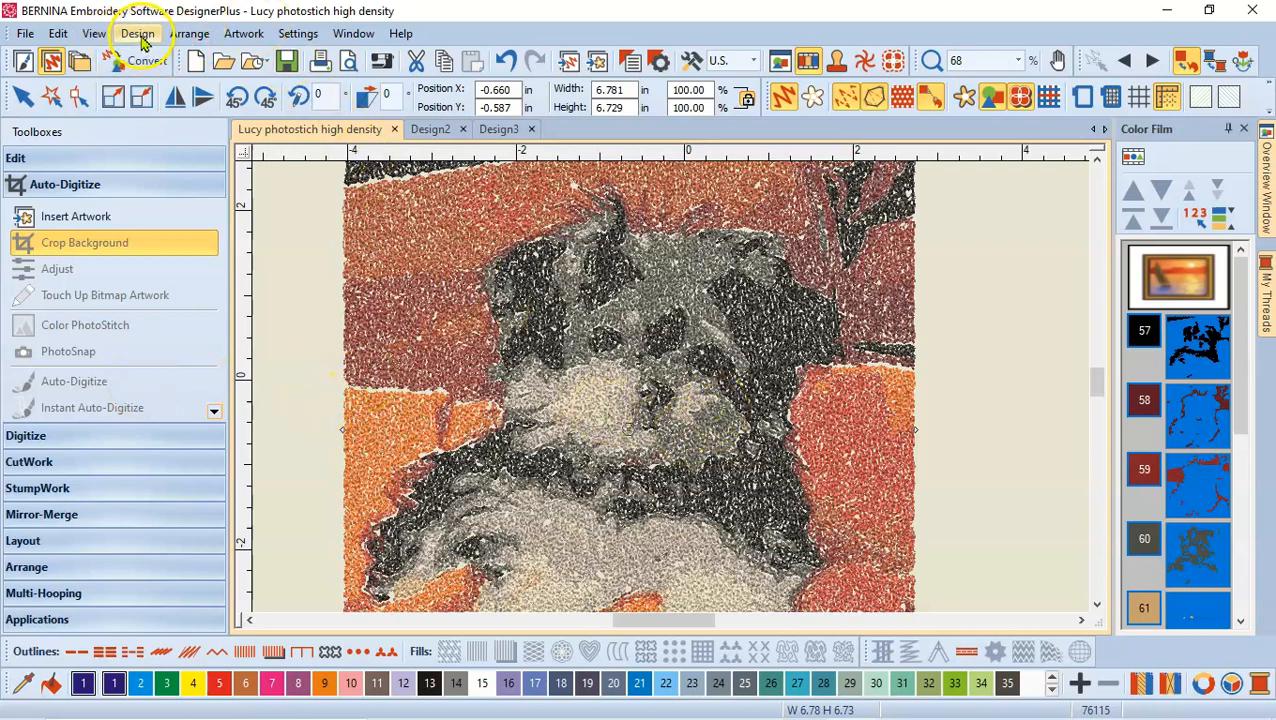
Apply a solid olive background to the design via Design > Background.
{"action": "left_click", "coordinate": [136, 33]}
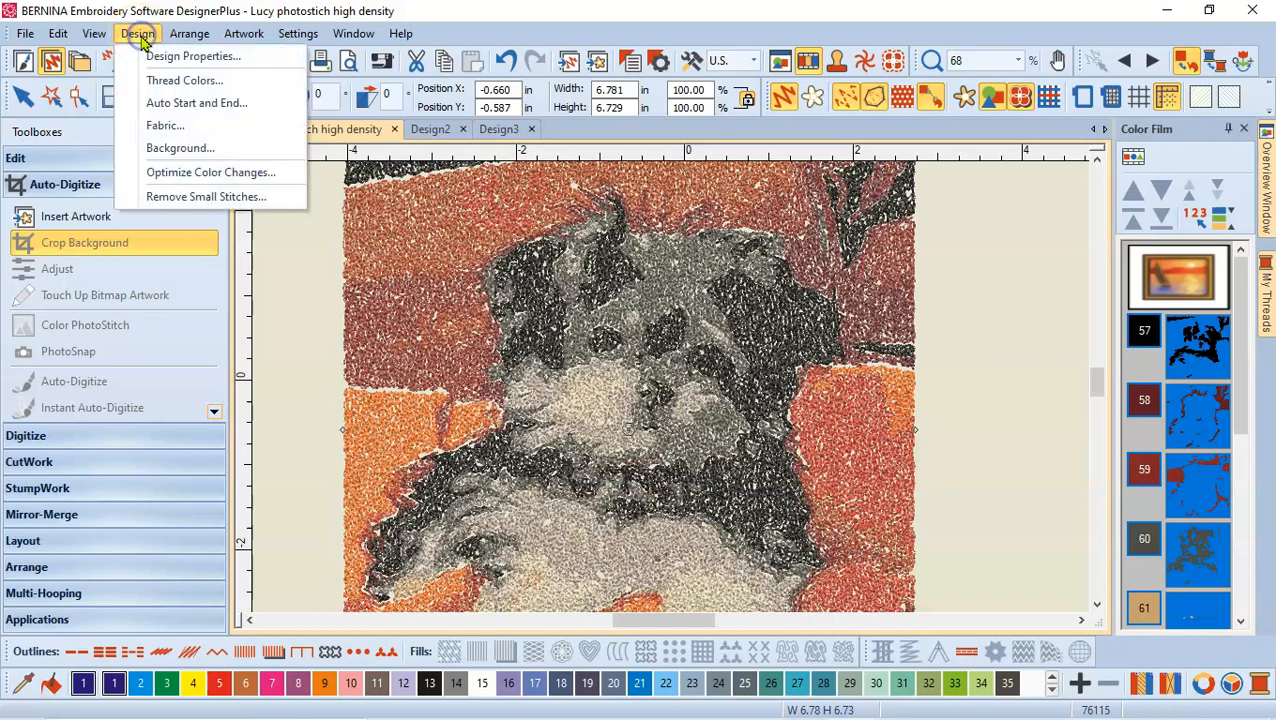
{"action": "mouse_move", "coordinate": [180, 148]}
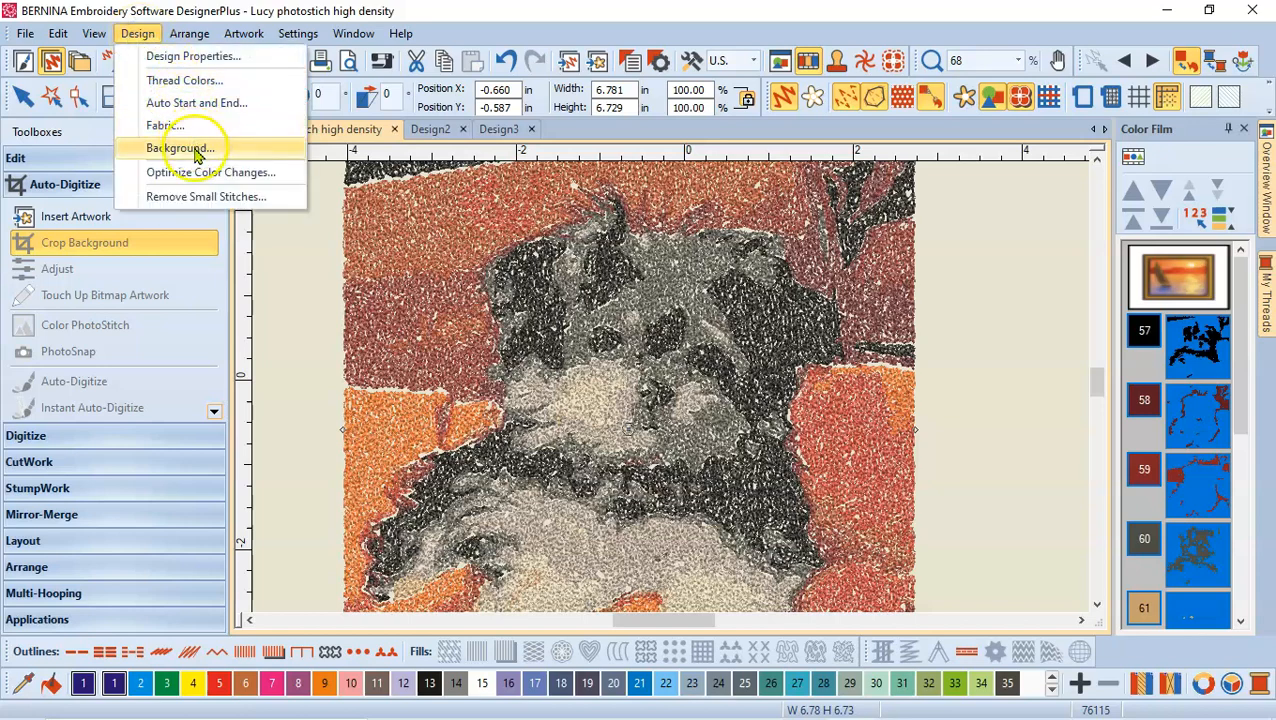
{"action": "left_click", "coordinate": [185, 148]}
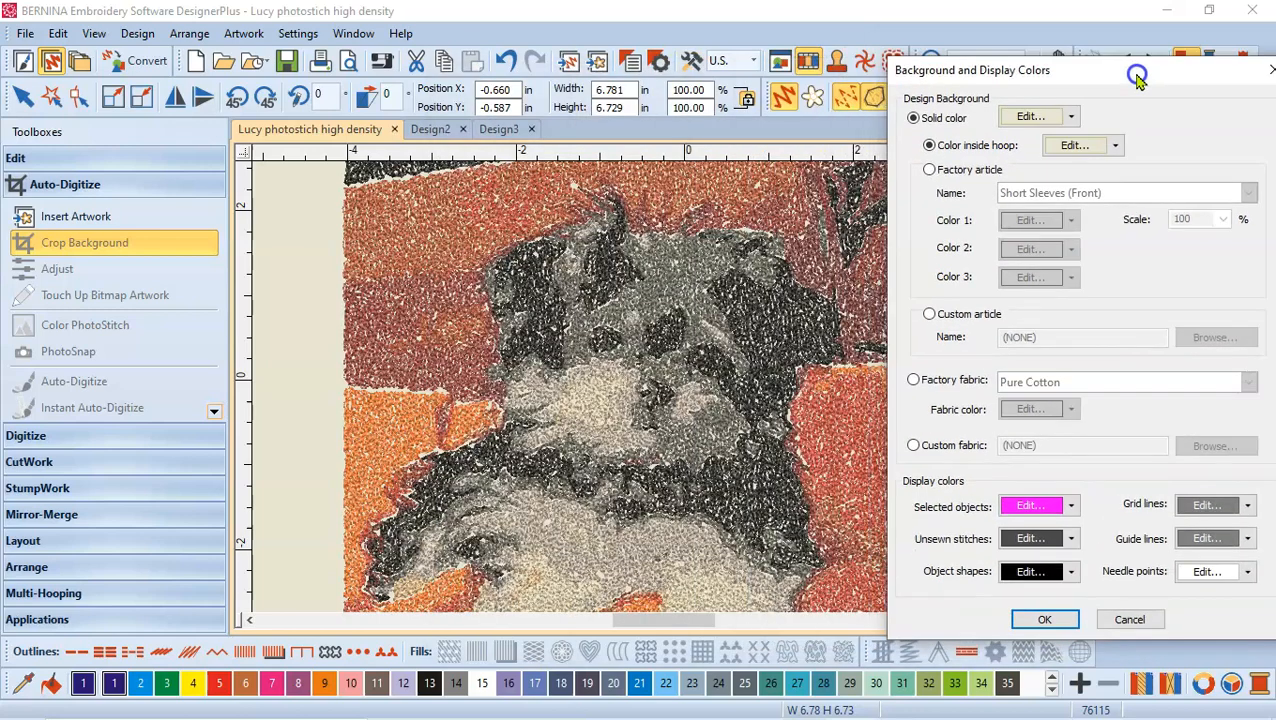
{"action": "left_click", "coordinate": [1069, 117]}
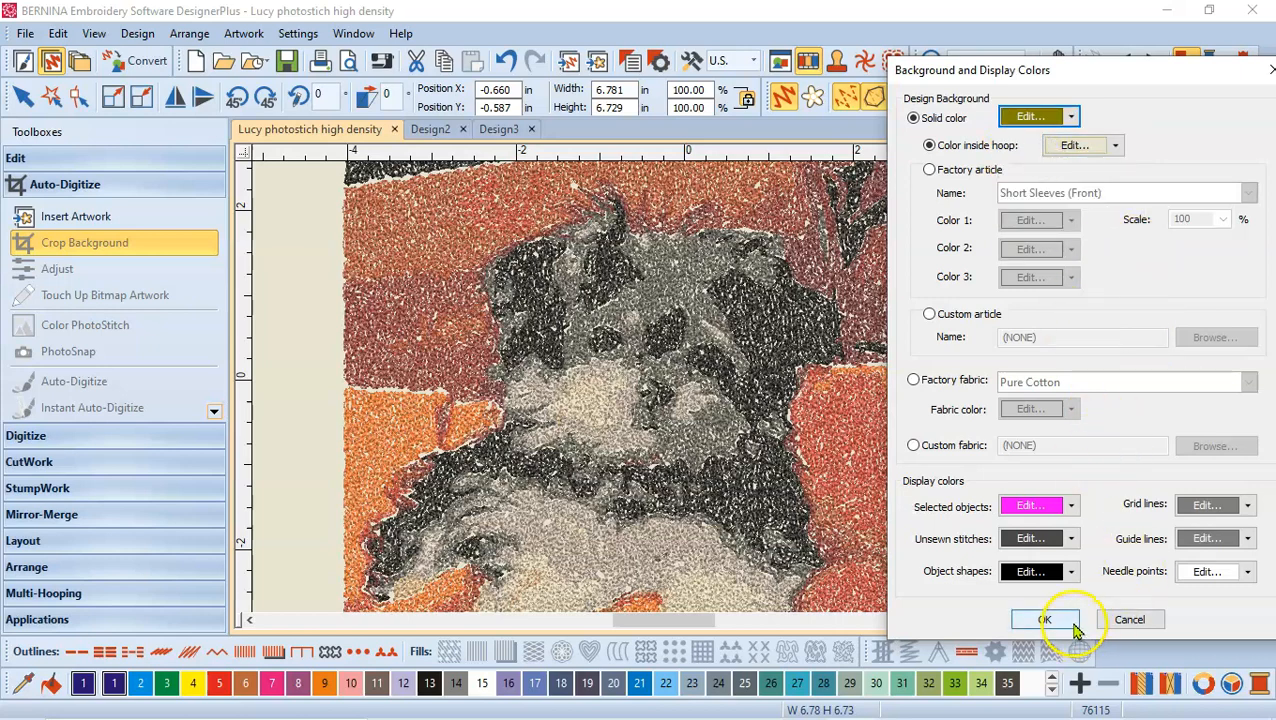
{"action": "left_click", "coordinate": [1052, 619]}
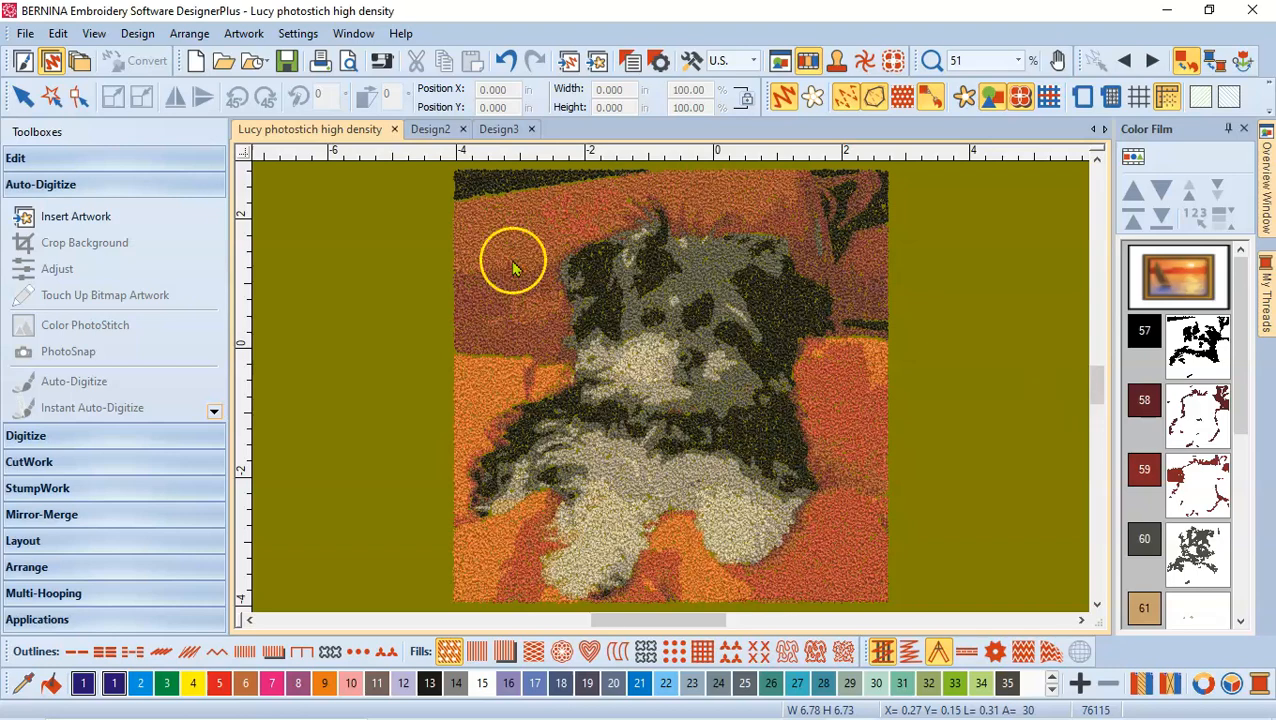
Change the solid background colour from olive to dark gray.
{"action": "left_click", "coordinate": [136, 33]}
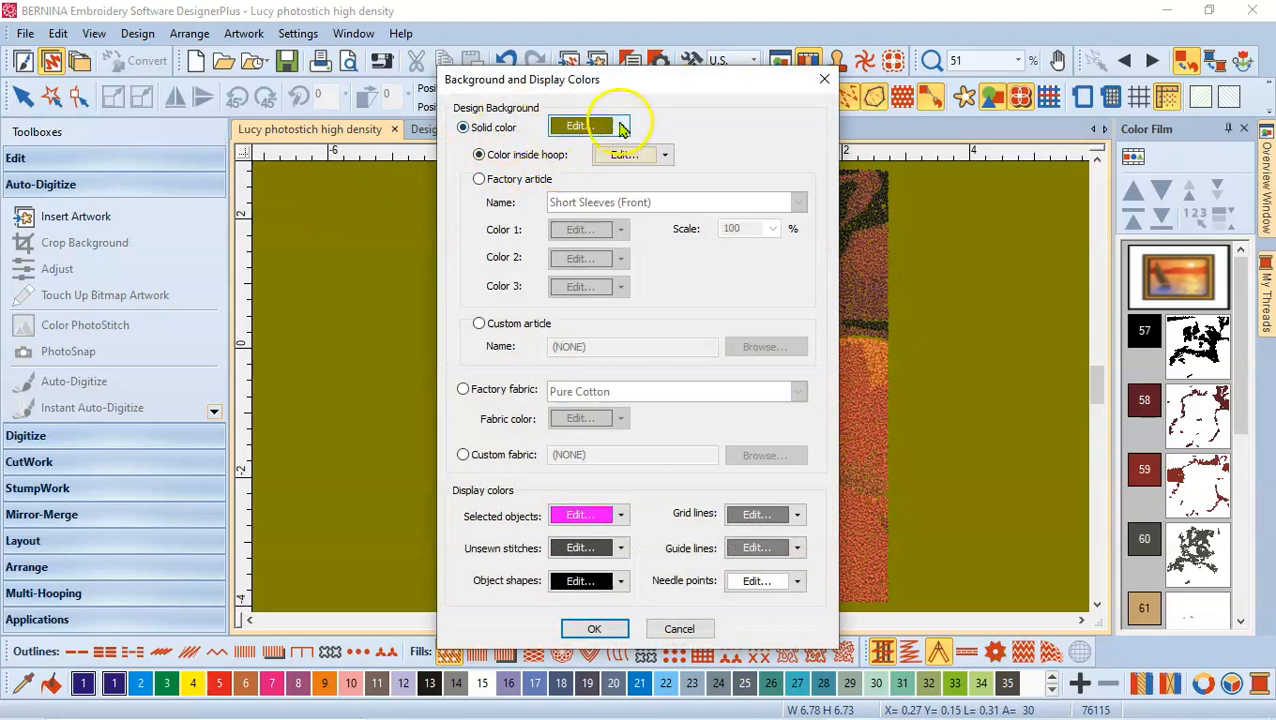
{"action": "left_click", "coordinate": [617, 126]}
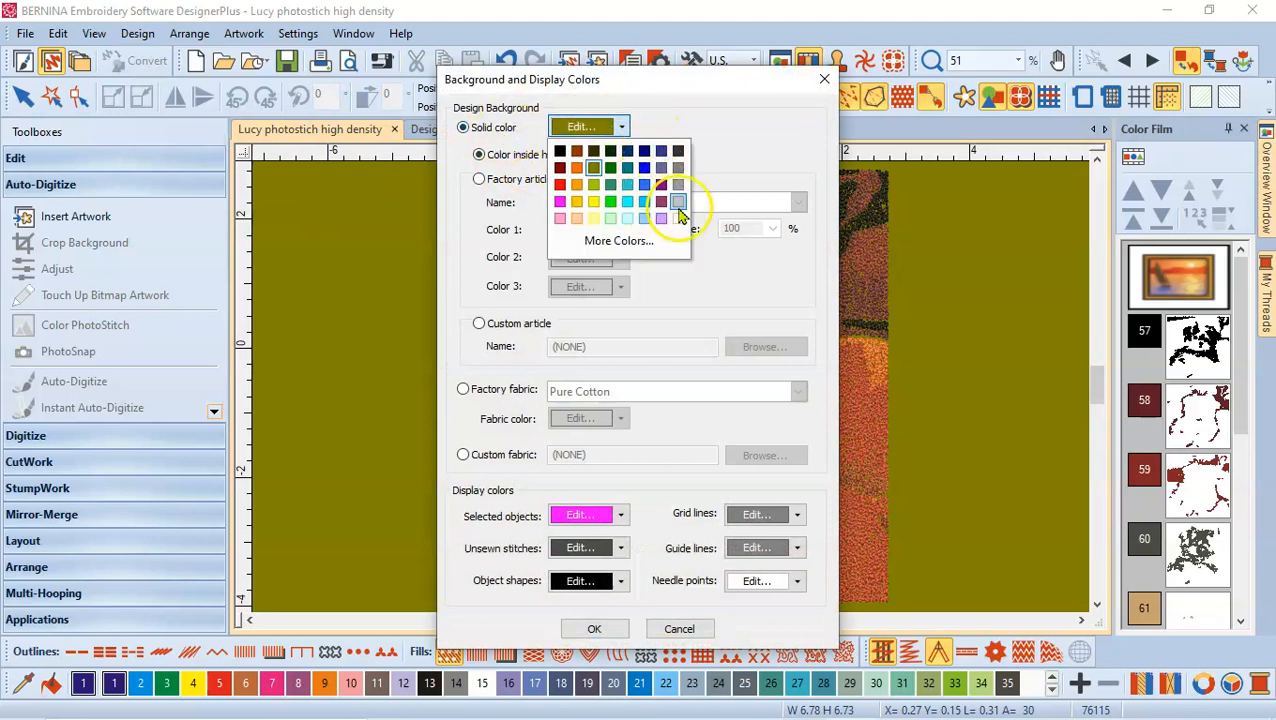
{"action": "mouse_move", "coordinate": [678, 152]}
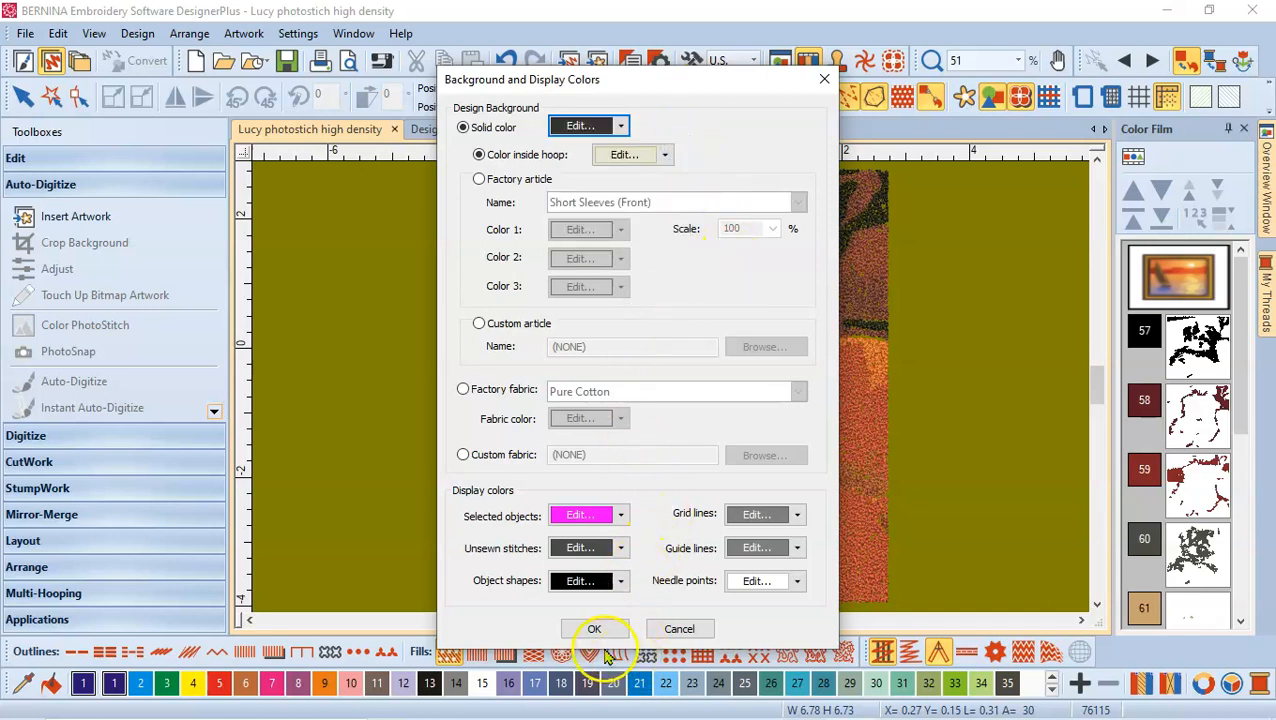
{"action": "left_click", "coordinate": [595, 628]}
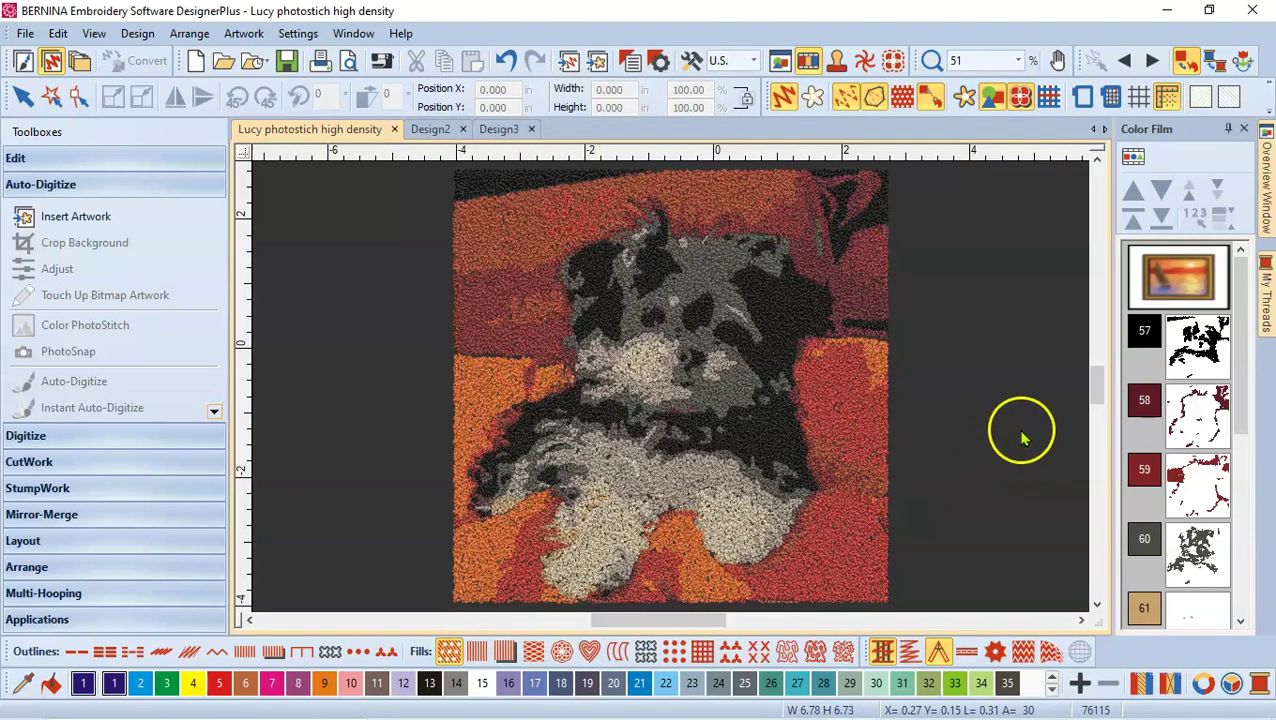
{"action": "mouse_move", "coordinate": [715, 325]}
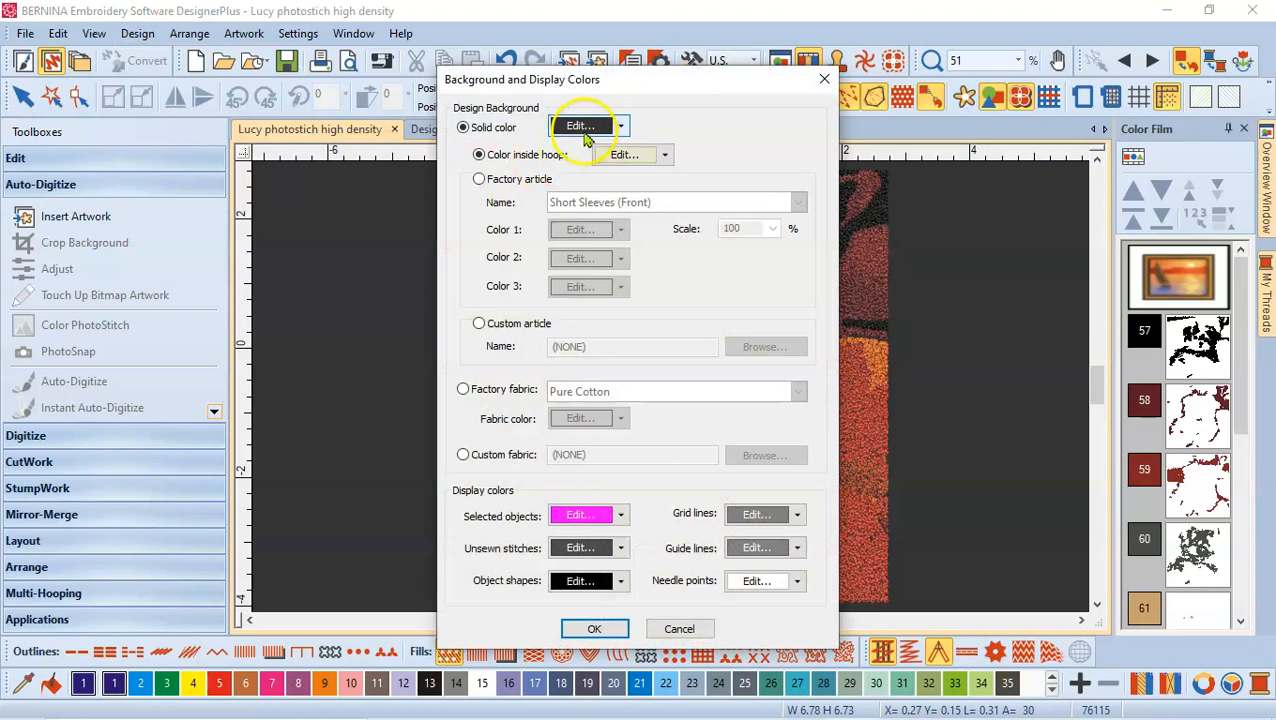
Mix a custom red background colour in the More Colors spectrum picker.
{"action": "left_click", "coordinate": [618, 126]}
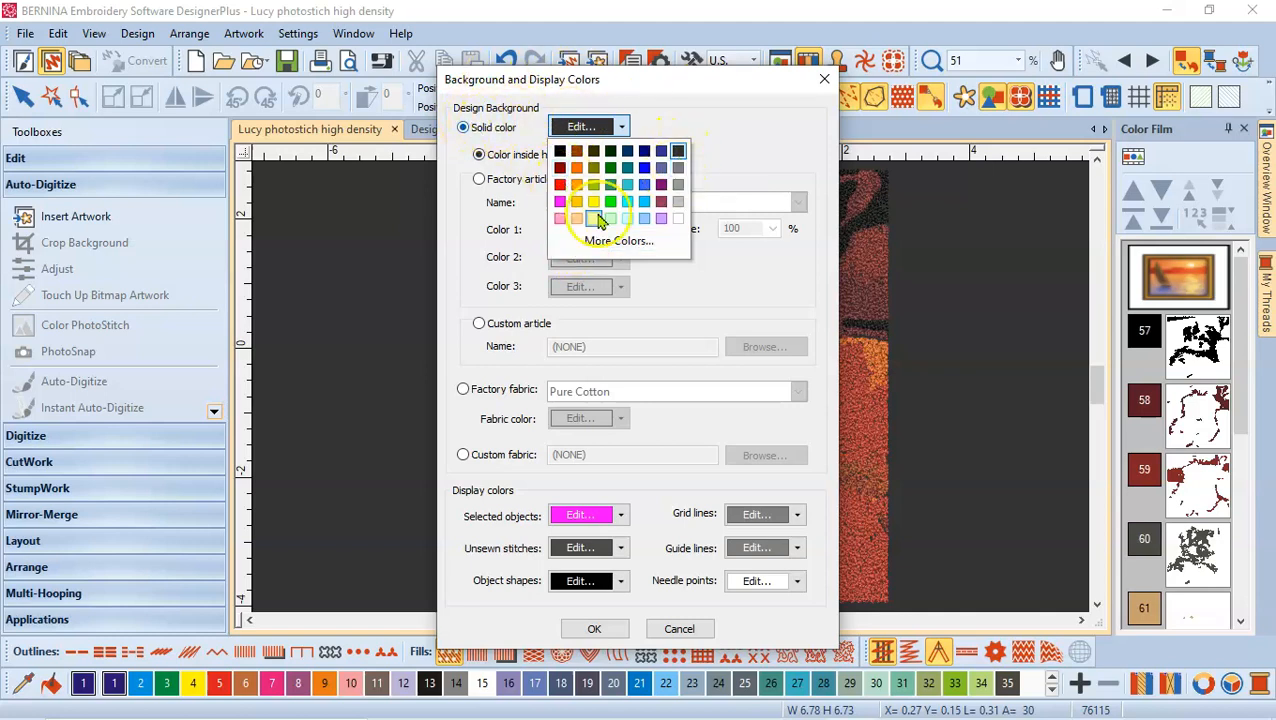
{"action": "mouse_move", "coordinate": [622, 241]}
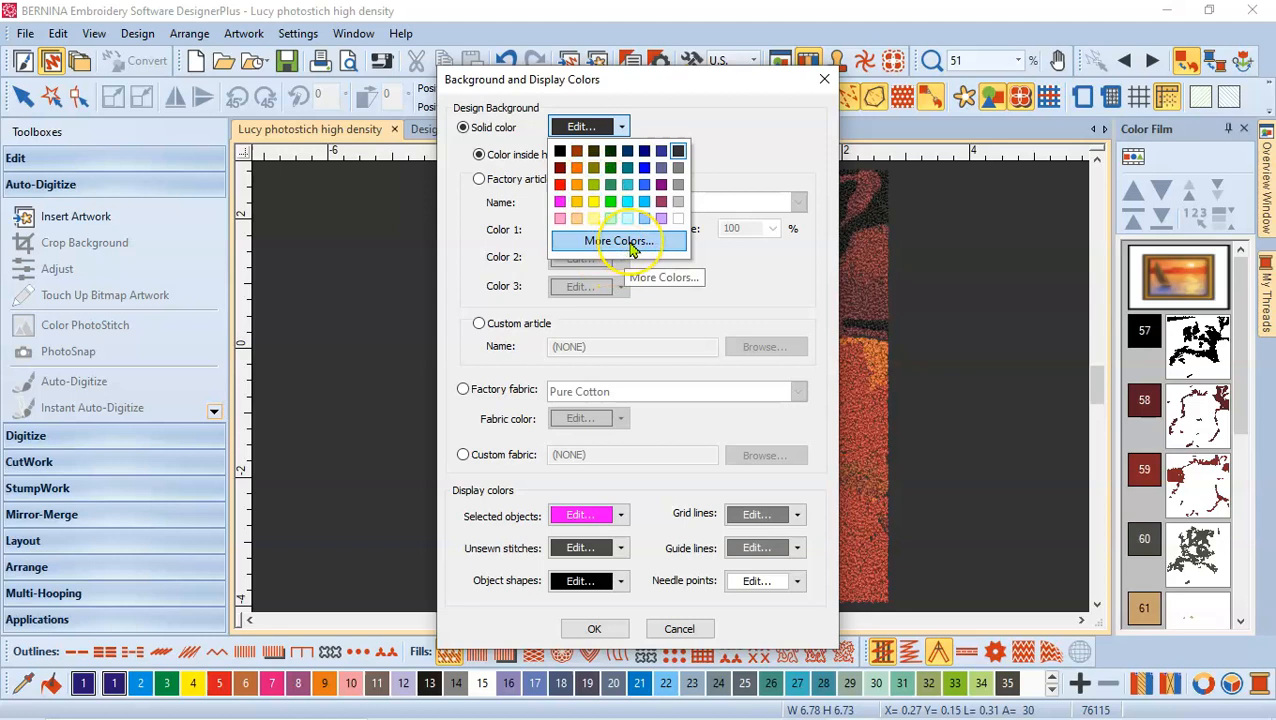
{"action": "left_click", "coordinate": [616, 241]}
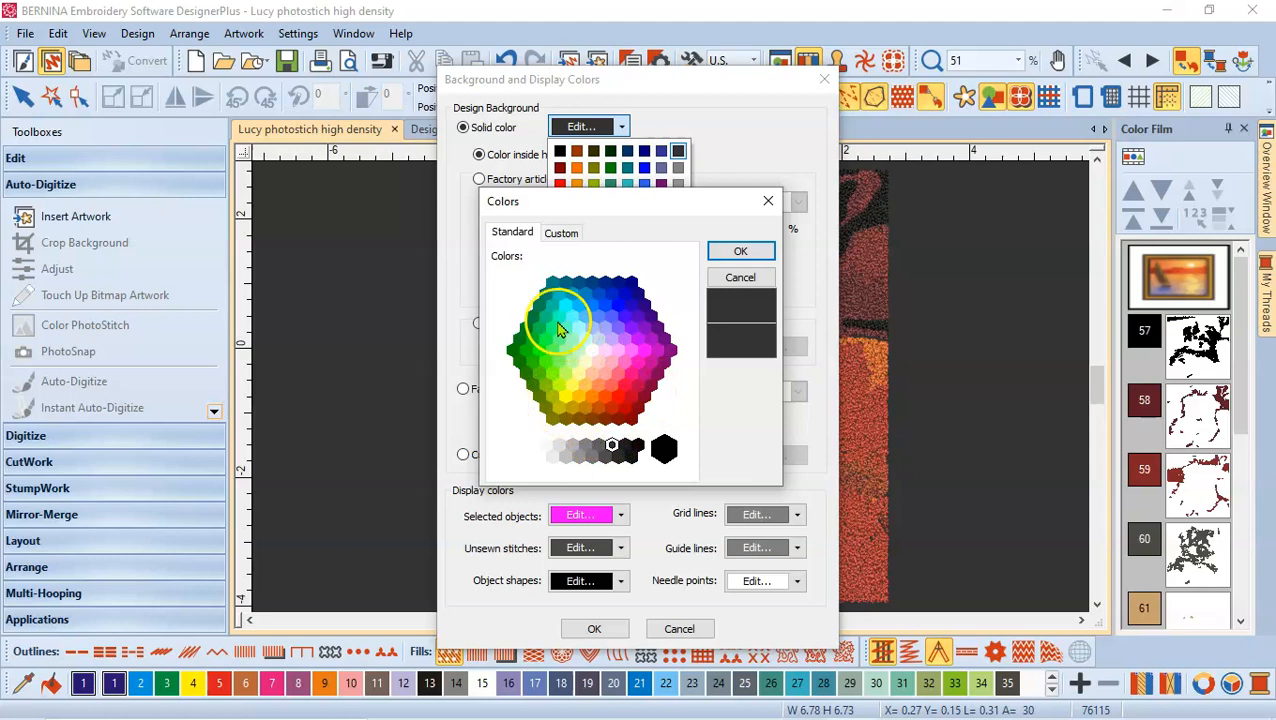
{"action": "left_click", "coordinate": [561, 233]}
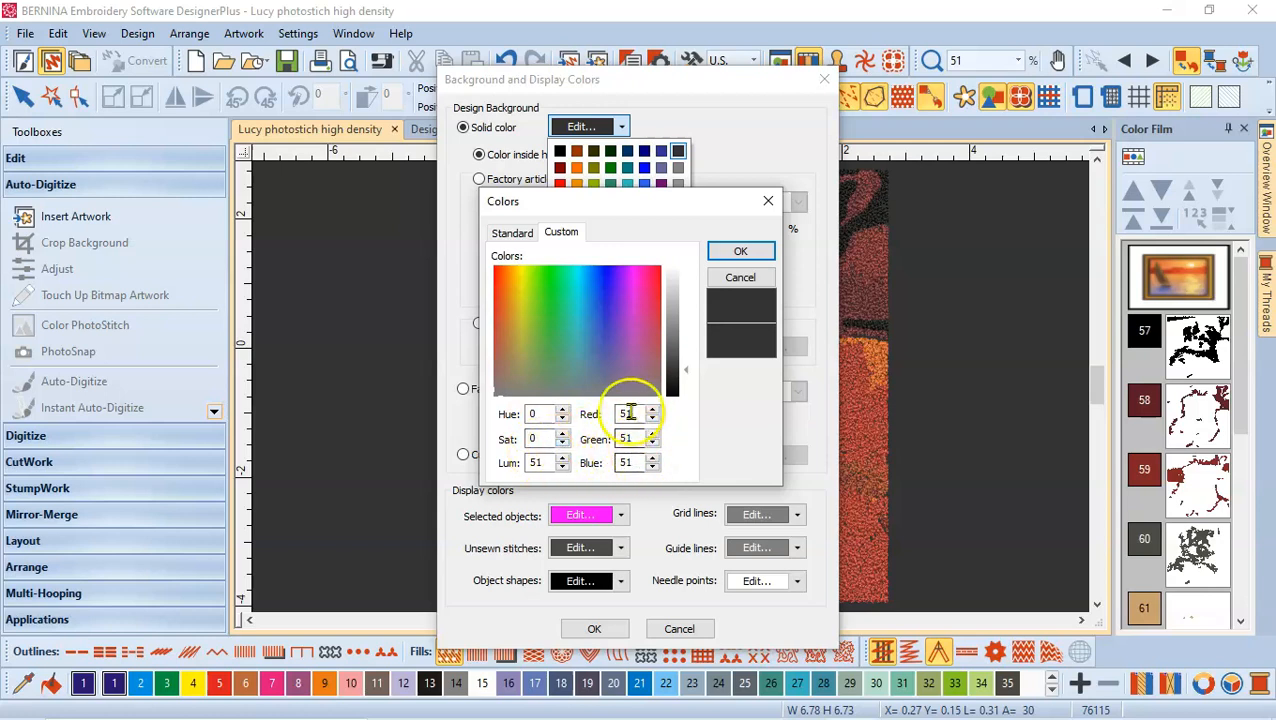
{"action": "left_click", "coordinate": [577, 318]}
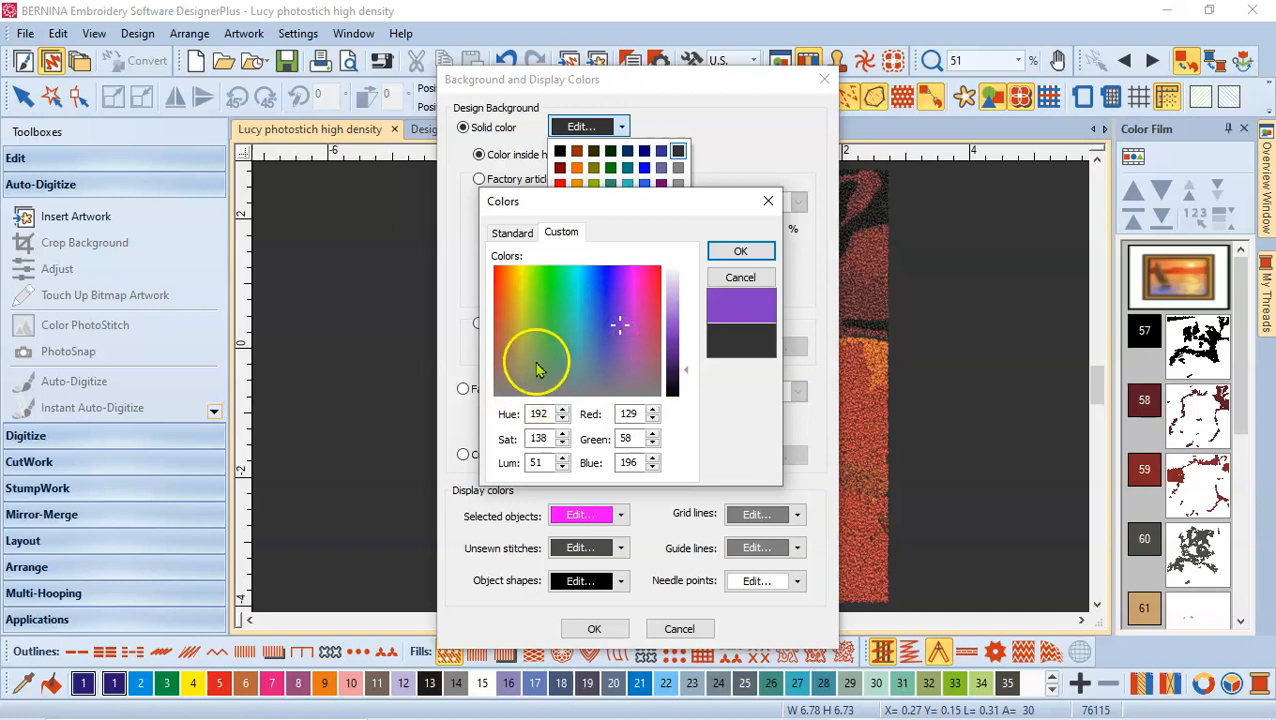
{"action": "left_click", "coordinate": [535, 359]}
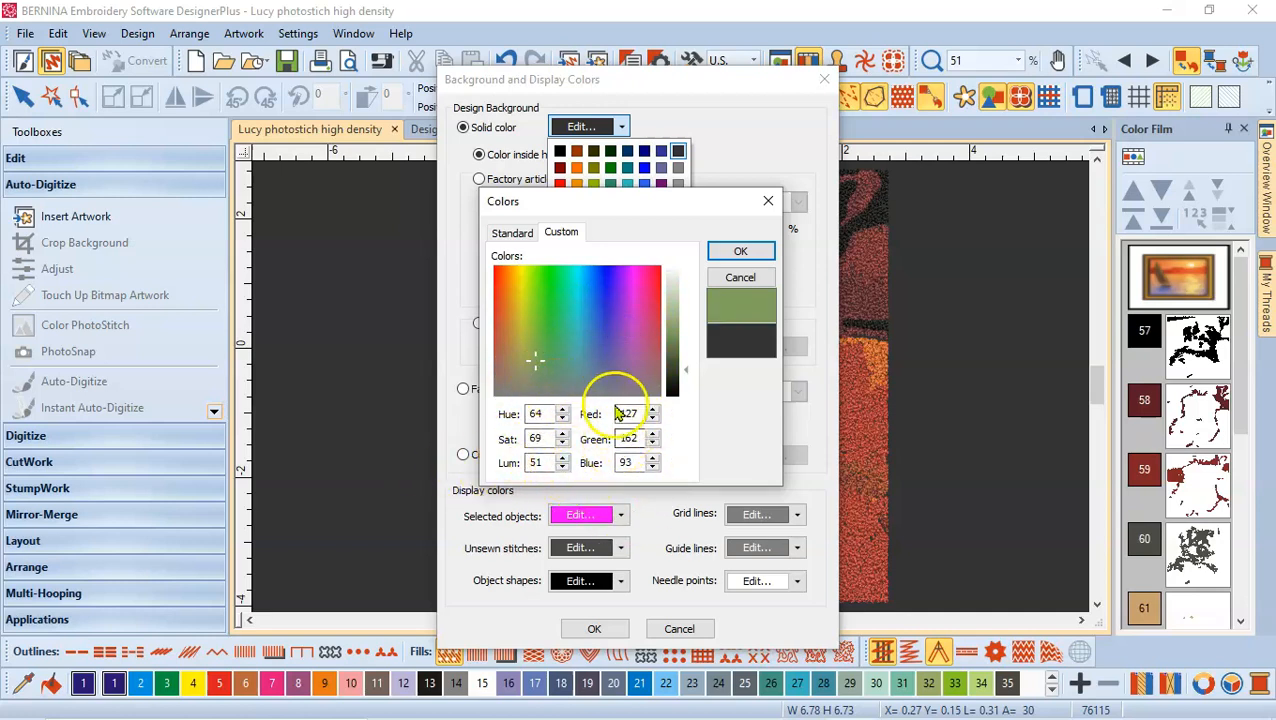
{"action": "left_click", "coordinate": [637, 295]}
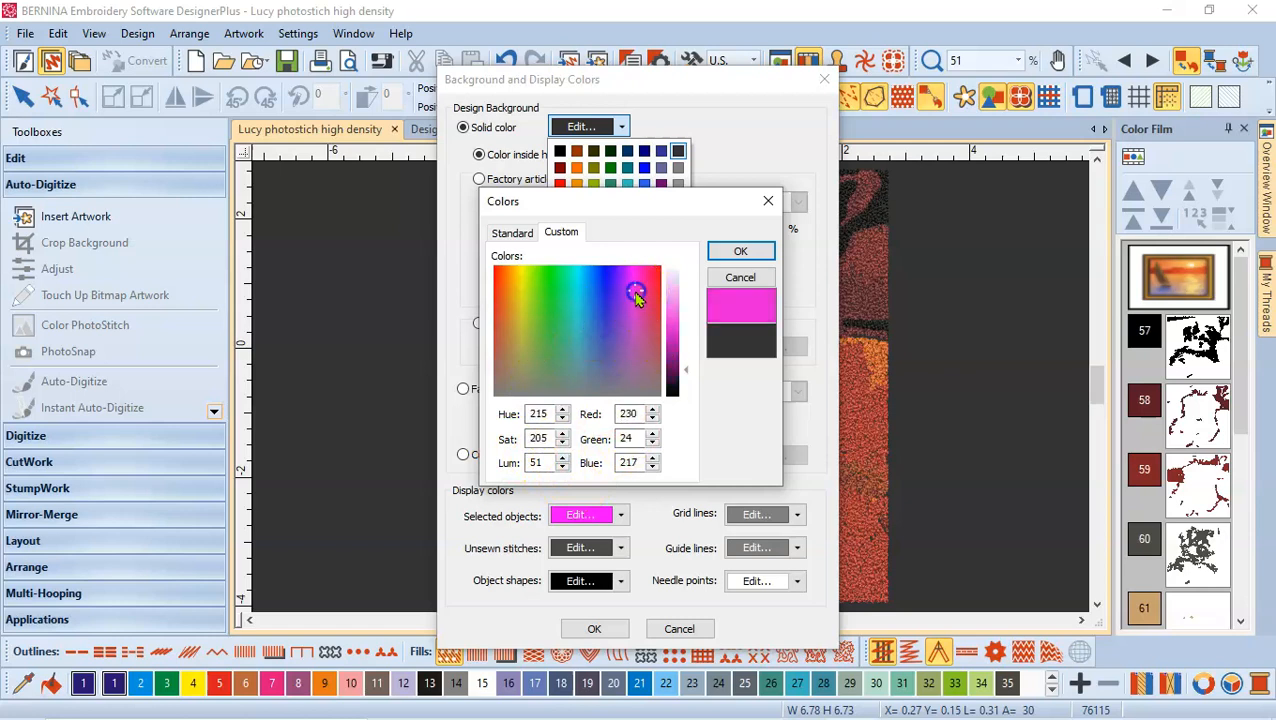
{"action": "left_click", "coordinate": [650, 275]}
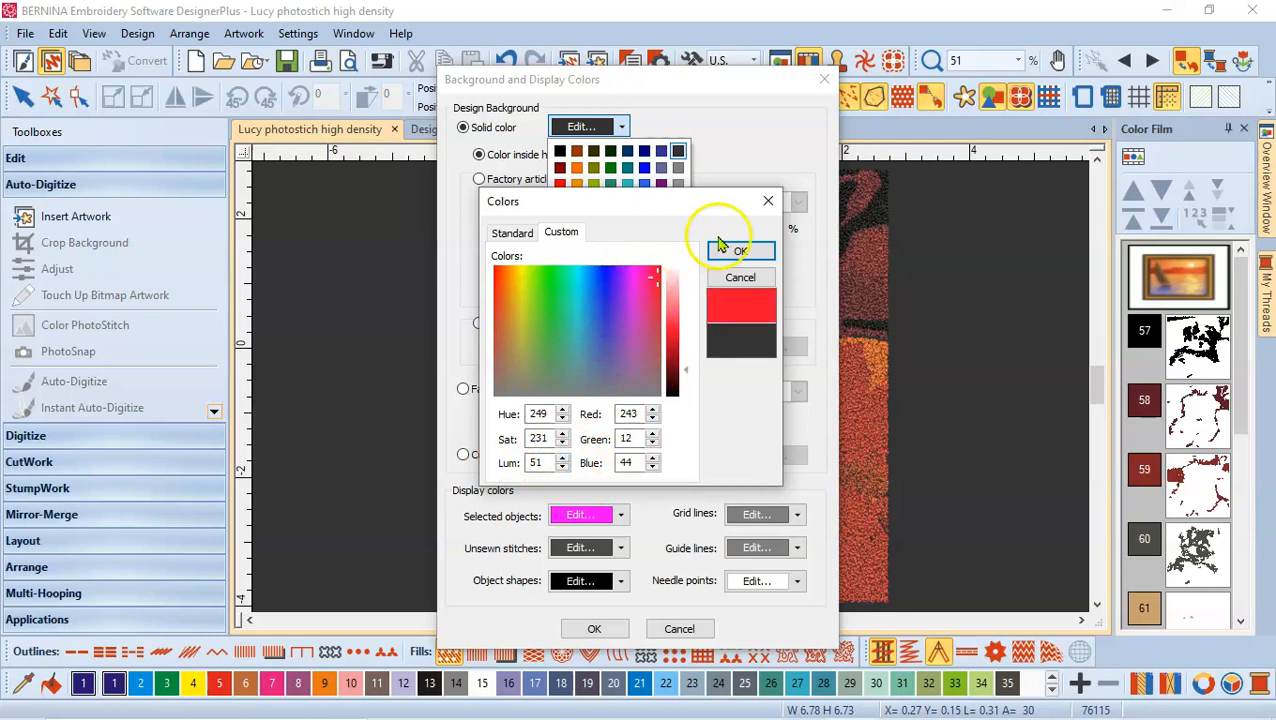
{"action": "left_click", "coordinate": [739, 249]}
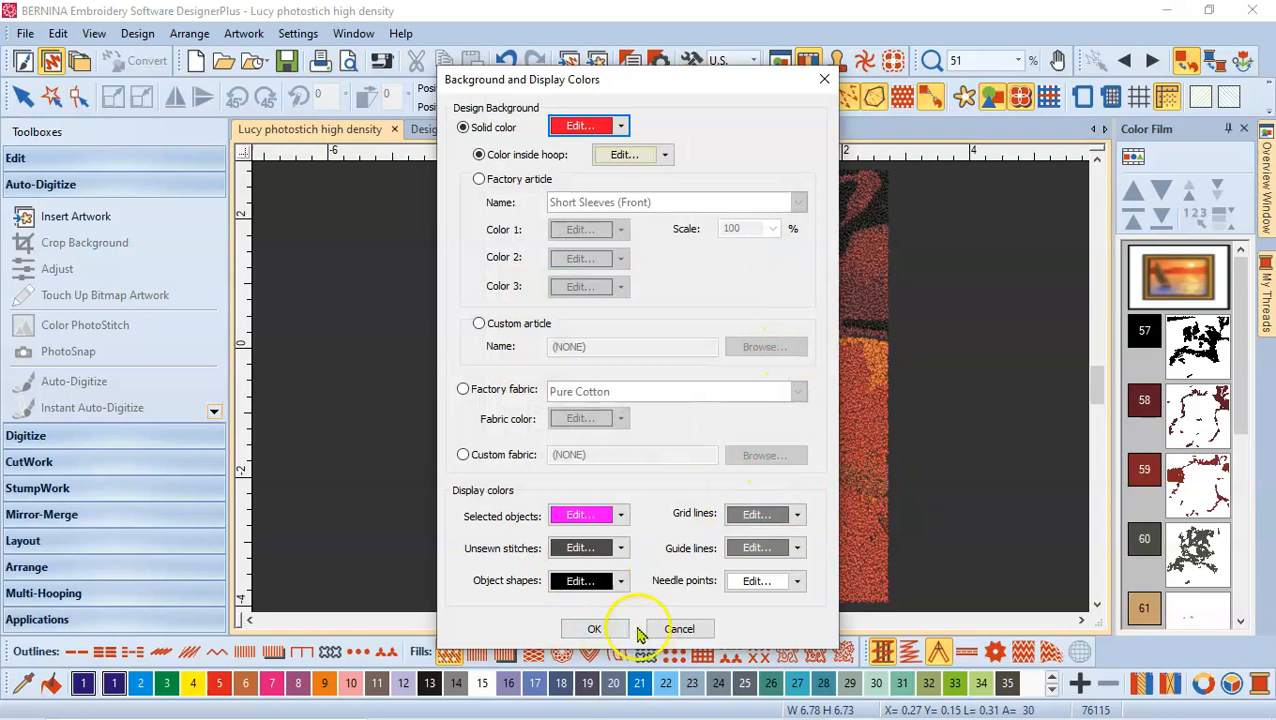
Apply the red background, then replace it with a solid pale blue.
{"action": "left_click", "coordinate": [594, 628]}
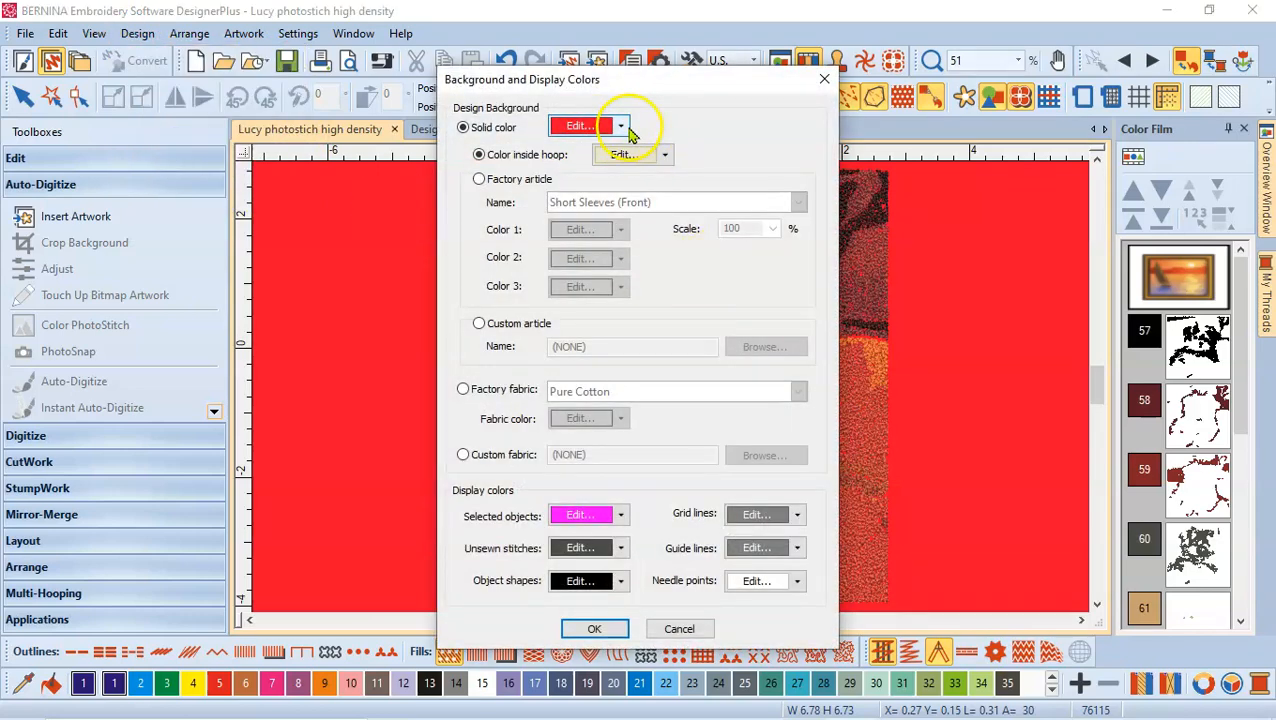
{"action": "left_click", "coordinate": [620, 126]}
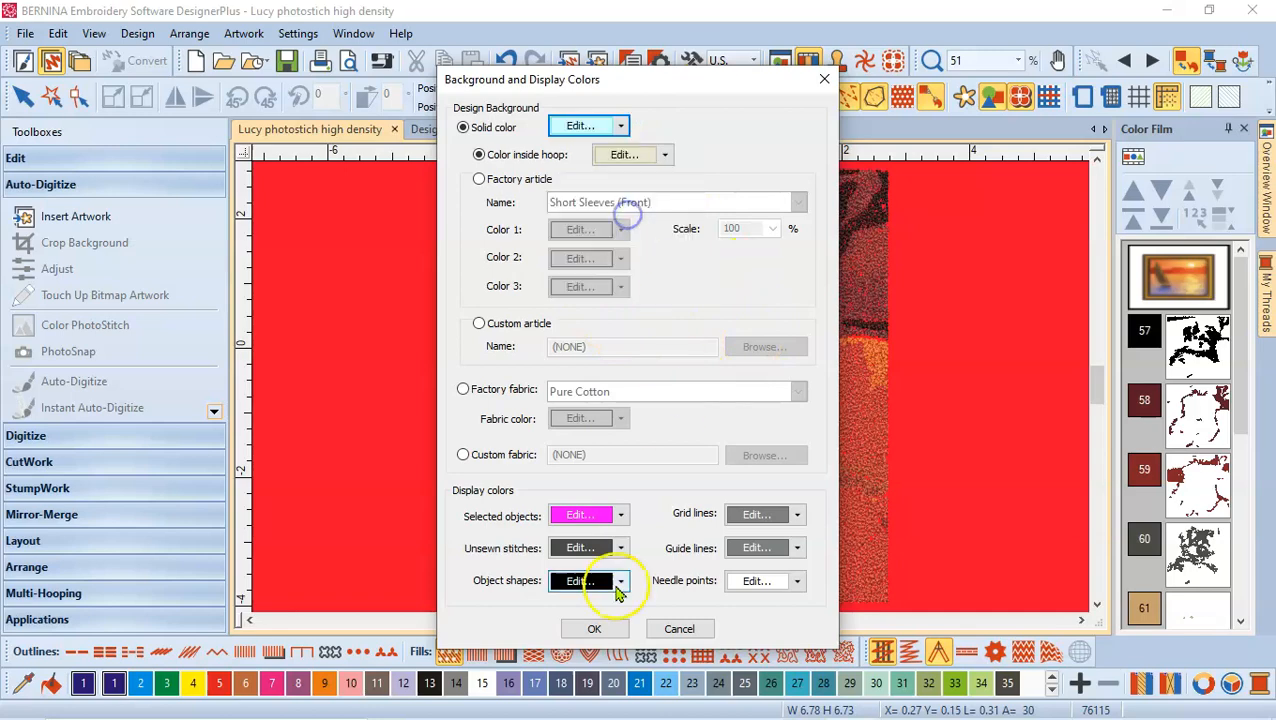
{"action": "left_click", "coordinate": [595, 628]}
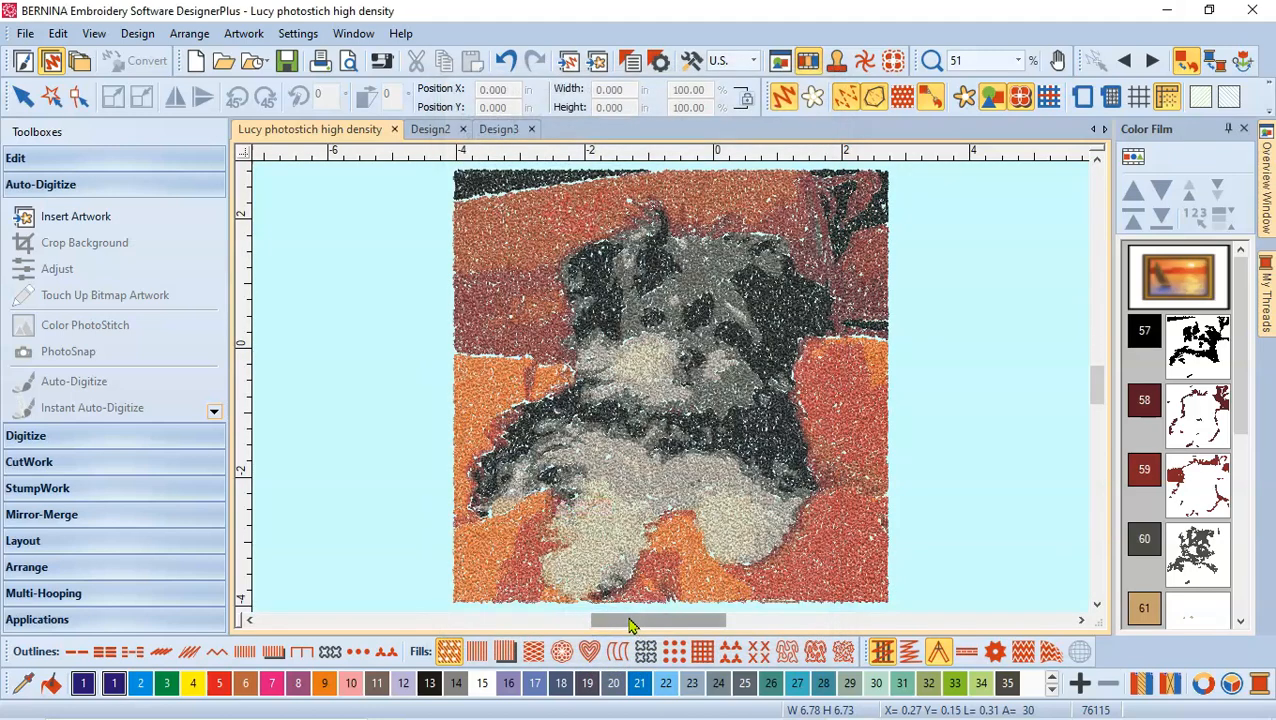
Set a solid golden yellow background and zoom in to 64% on the stitches.
{"action": "left_click", "coordinate": [135, 33]}
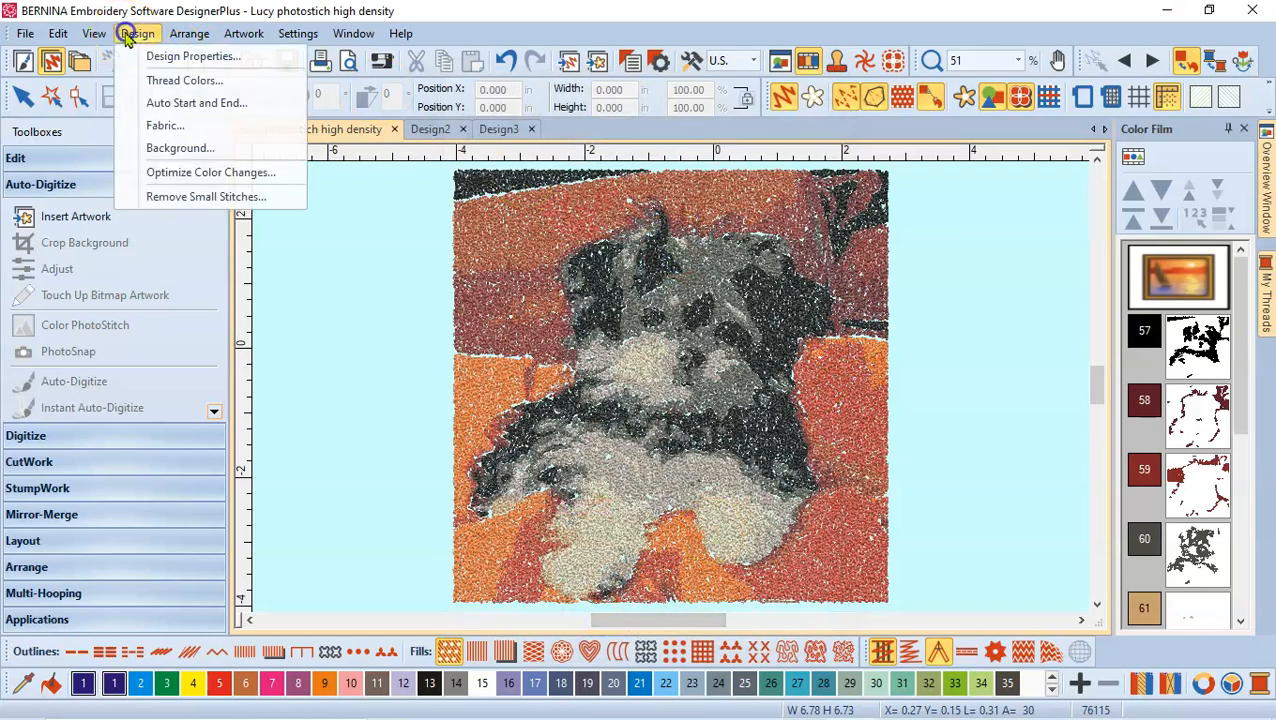
{"action": "left_click", "coordinate": [180, 147]}
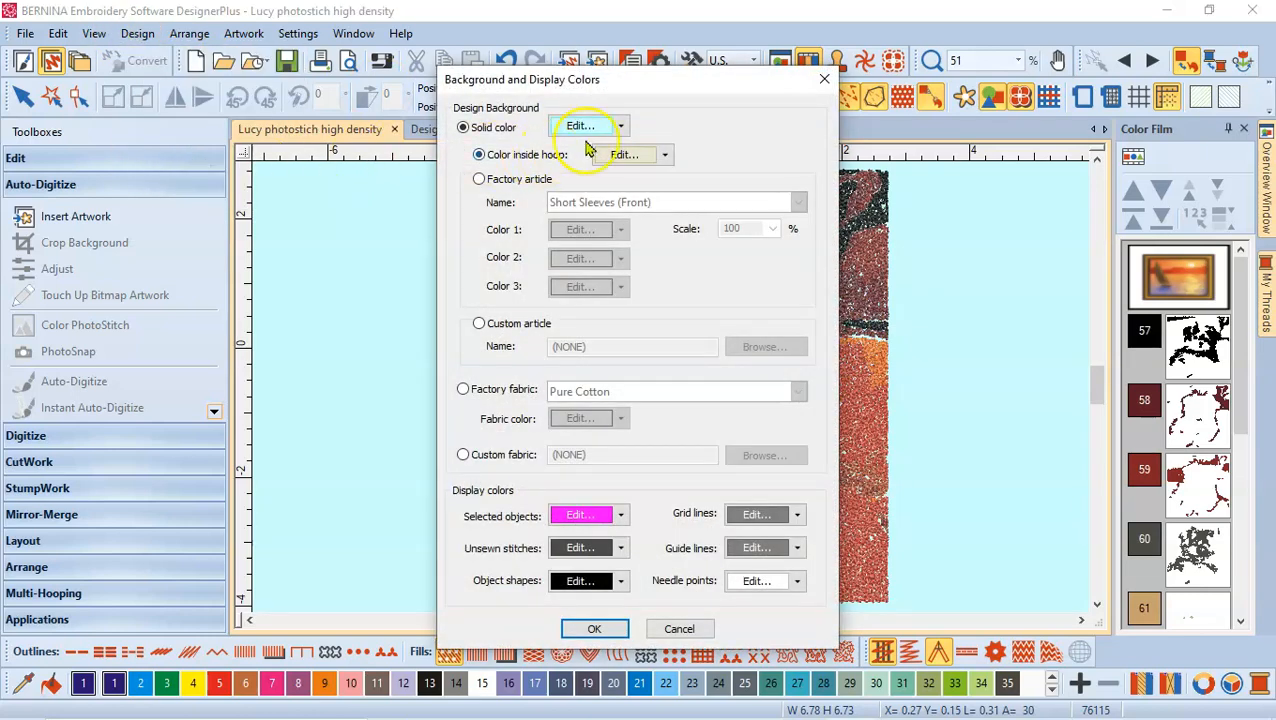
{"action": "left_click", "coordinate": [618, 126]}
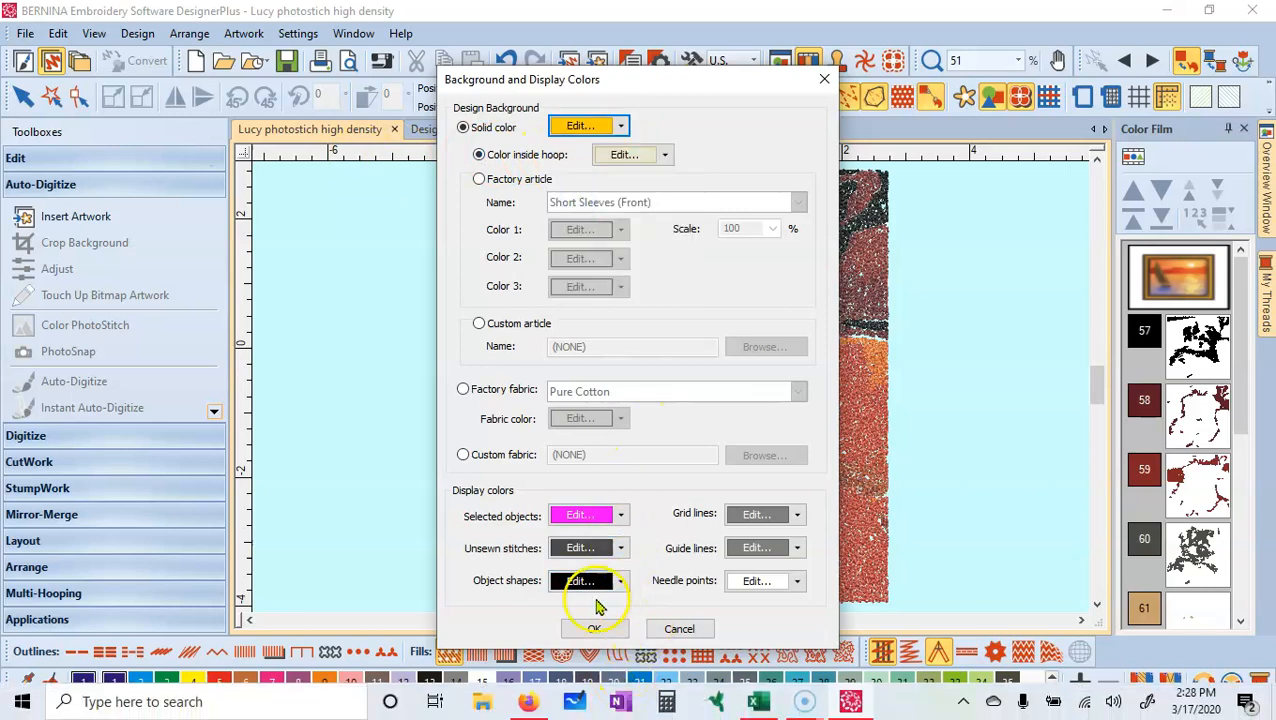
{"action": "left_click", "coordinate": [594, 628]}
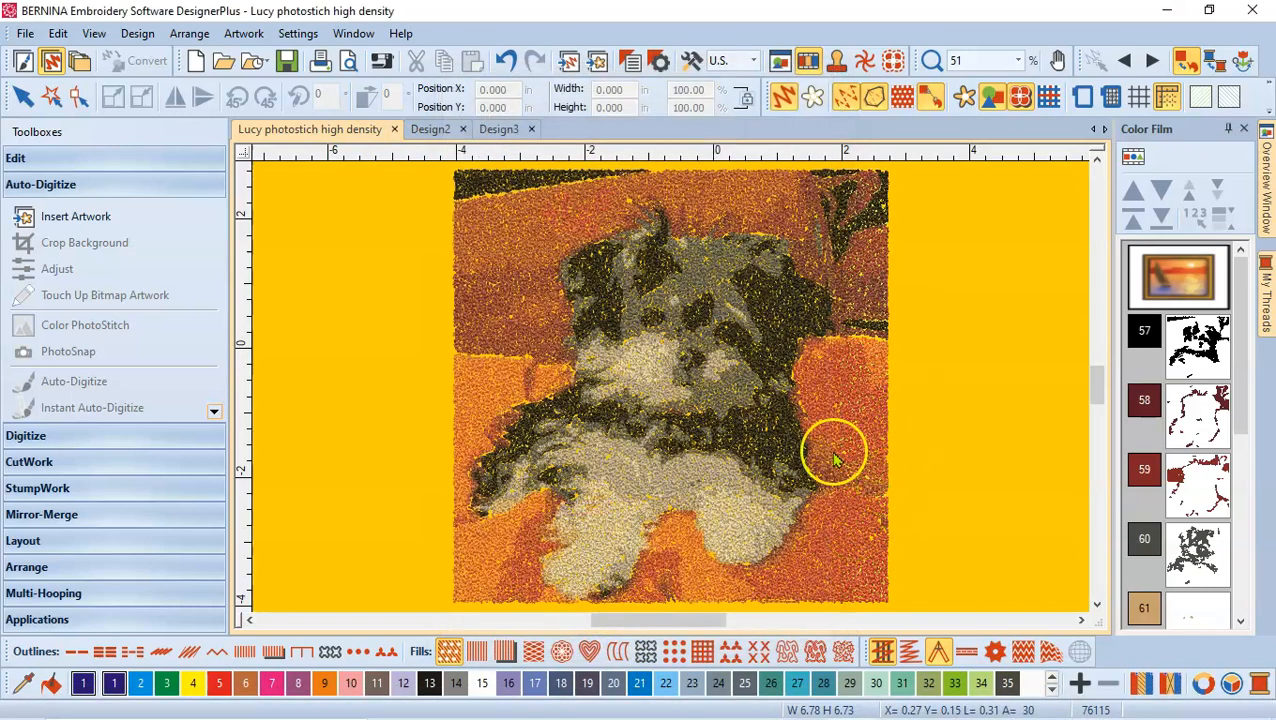
{"action": "mouse_move", "coordinate": [456, 423]}
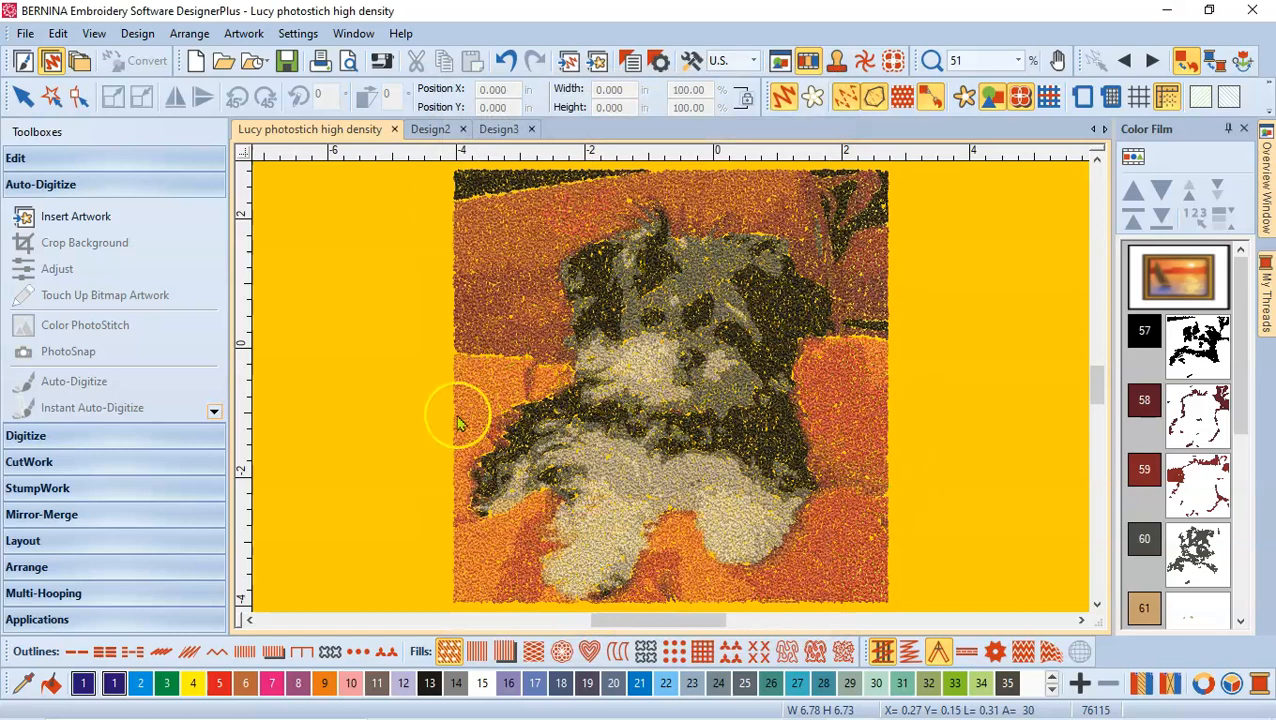
{"action": "mouse_move", "coordinate": [692, 365]}
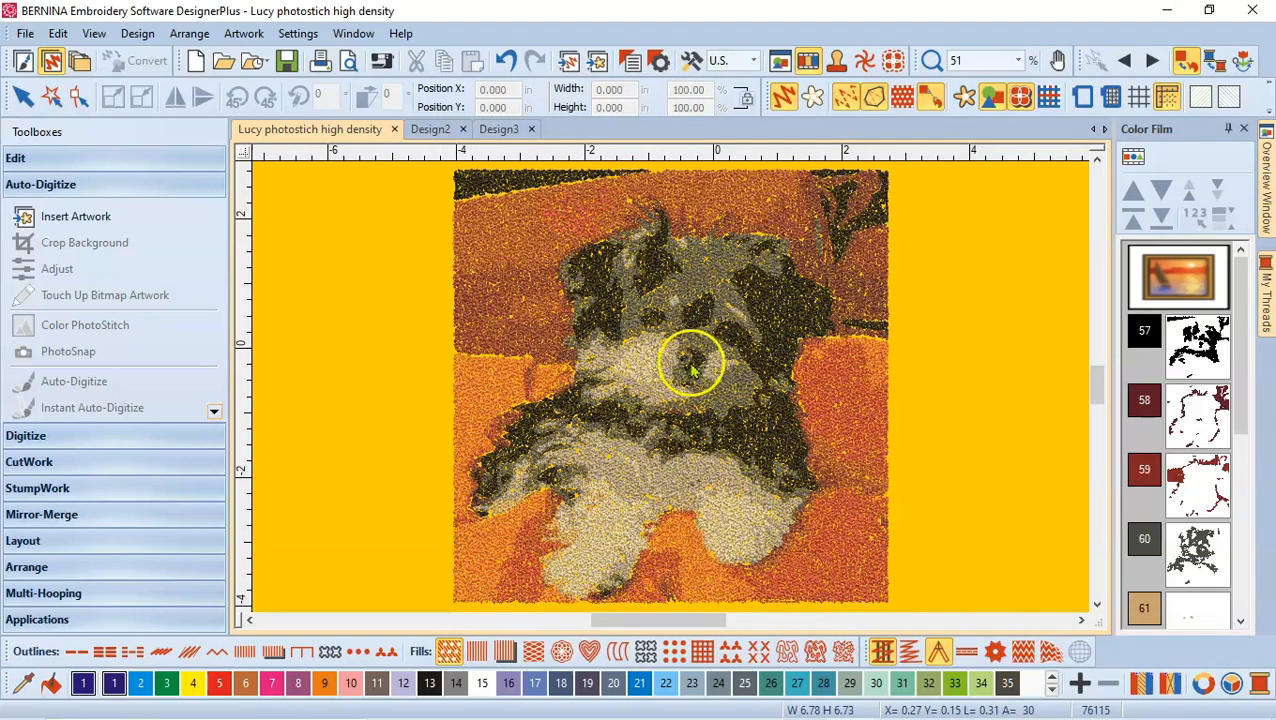
{"action": "type", "text": "126"}
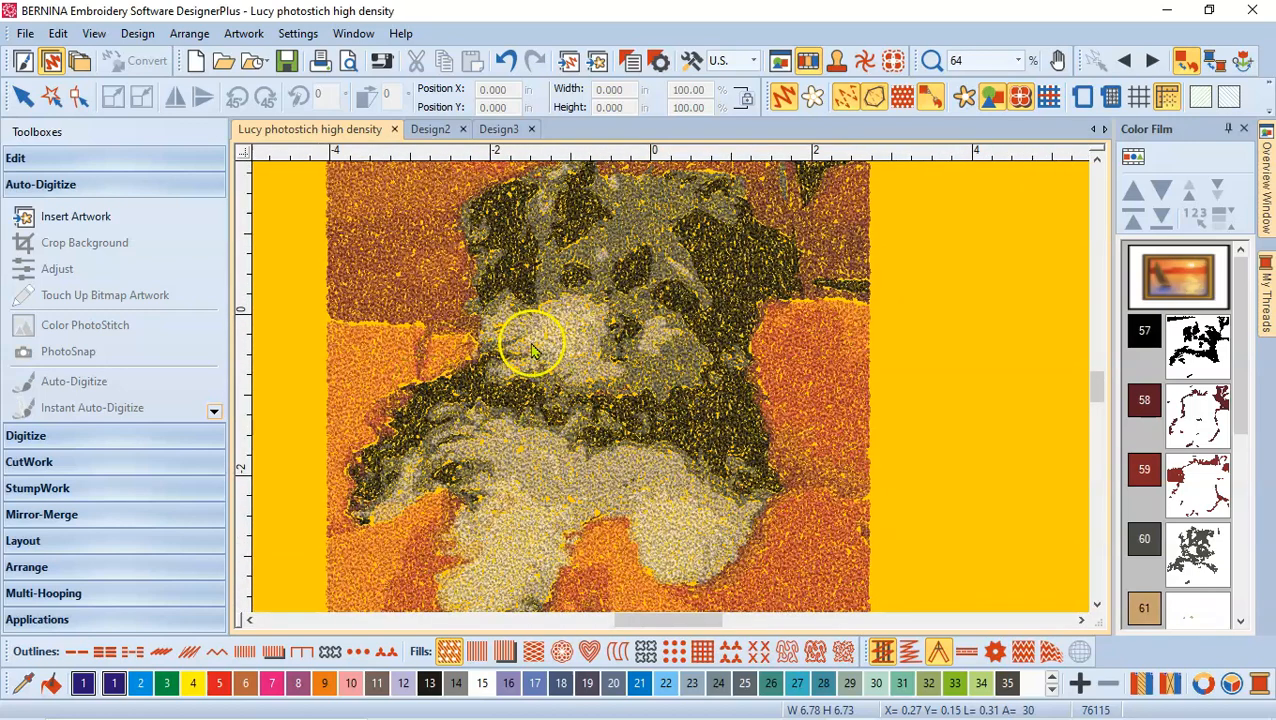
{"action": "mouse_move", "coordinate": [640, 362]}
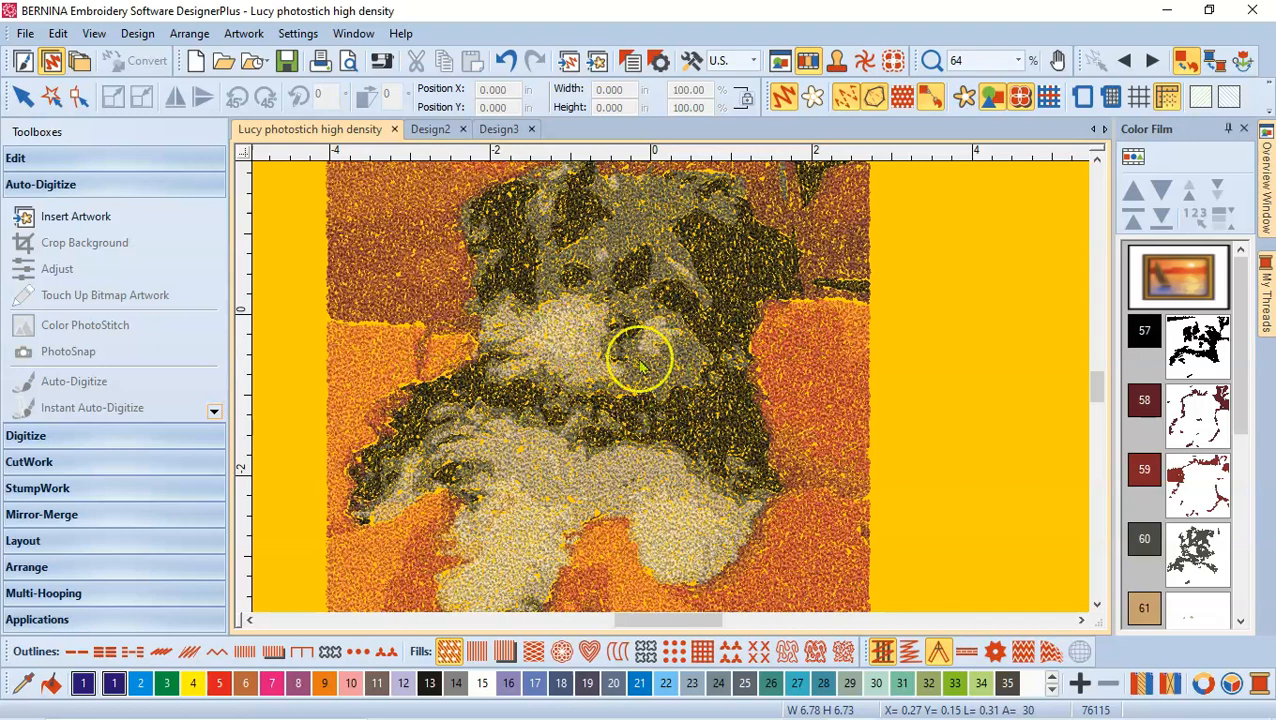
{"action": "mouse_move", "coordinate": [989, 413]}
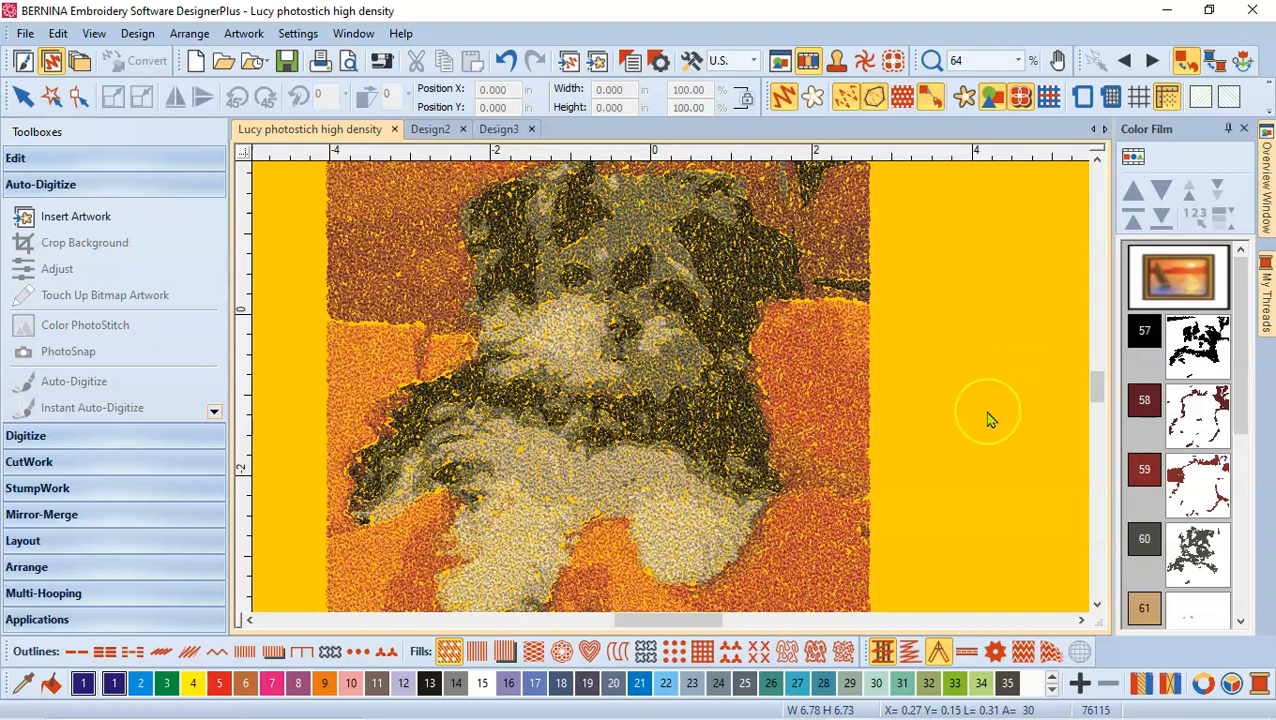
{"action": "mouse_move", "coordinate": [1003, 388]}
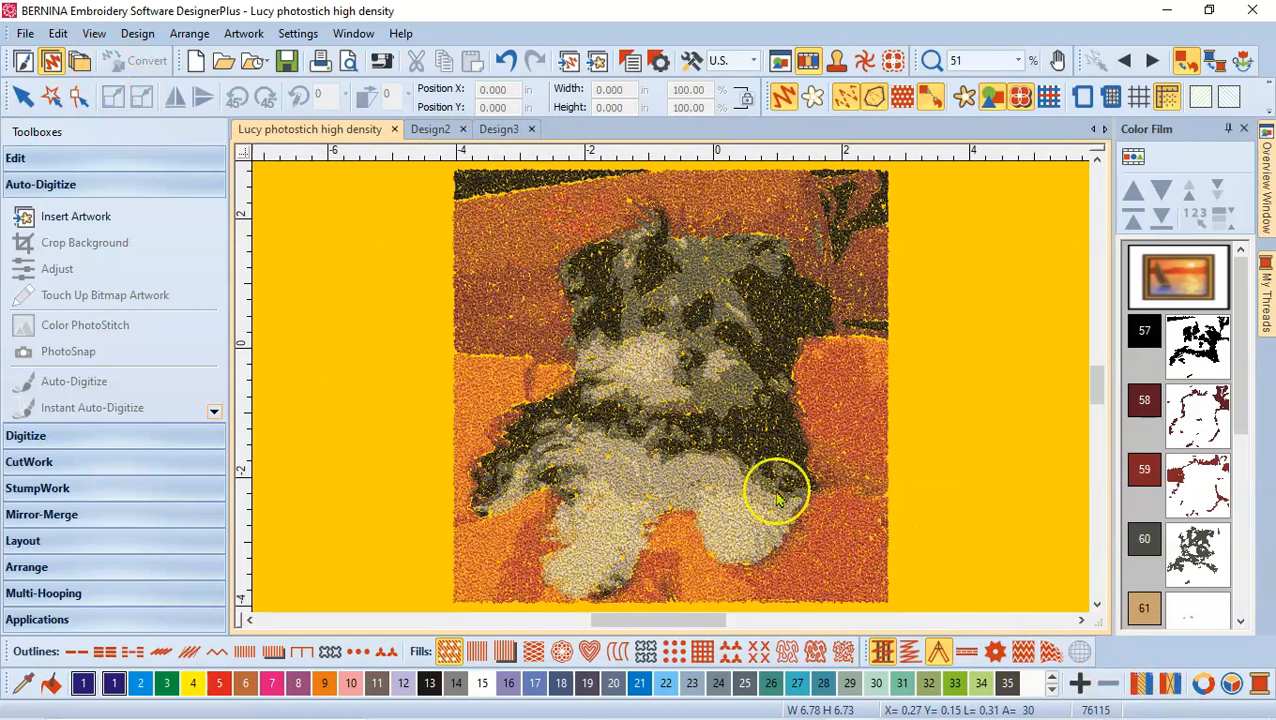
{"action": "mouse_move", "coordinate": [749, 496]}
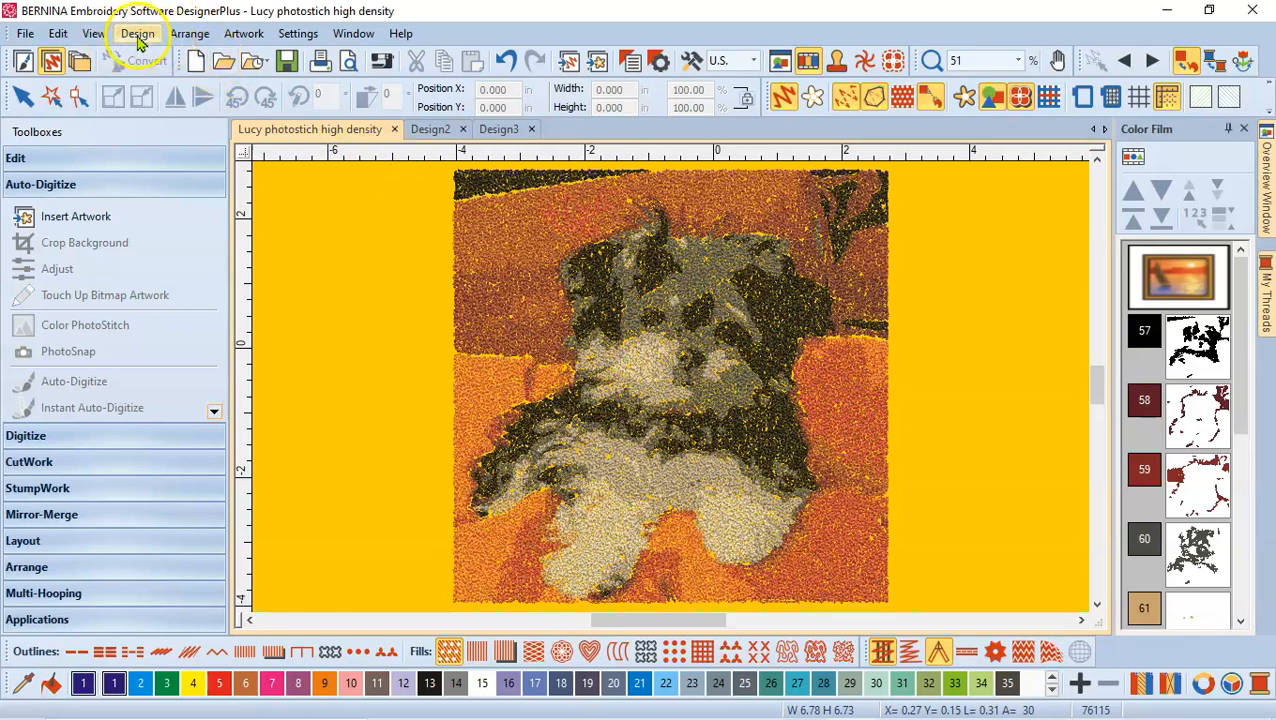
Pick light gray from the Solid color palette as the design background.
{"action": "left_click", "coordinate": [137, 33]}
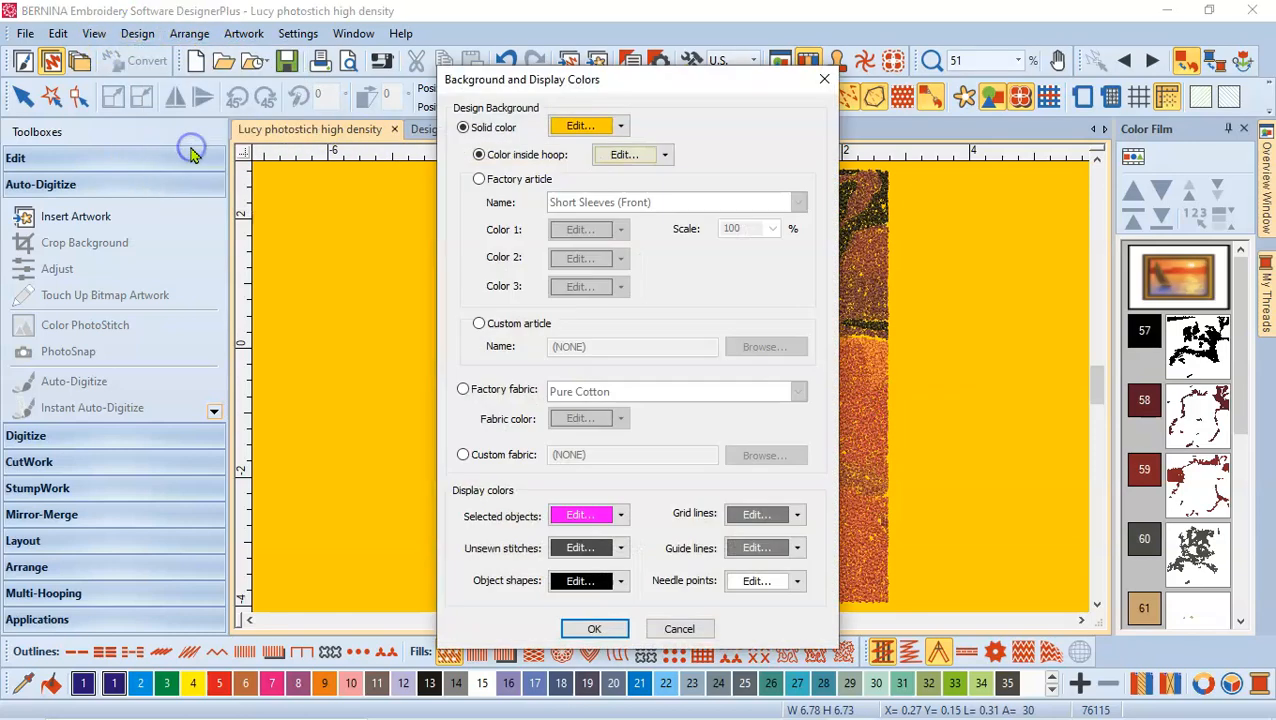
{"action": "left_click", "coordinate": [617, 126]}
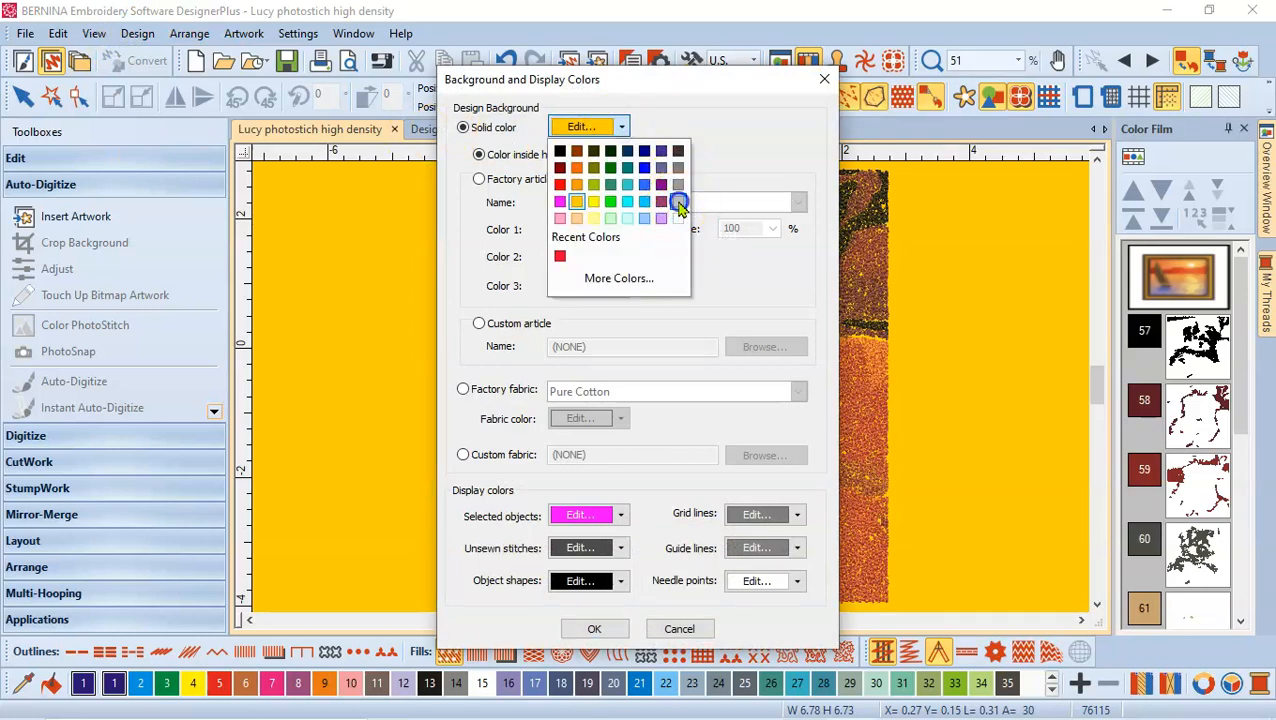
{"action": "left_click", "coordinate": [595, 628]}
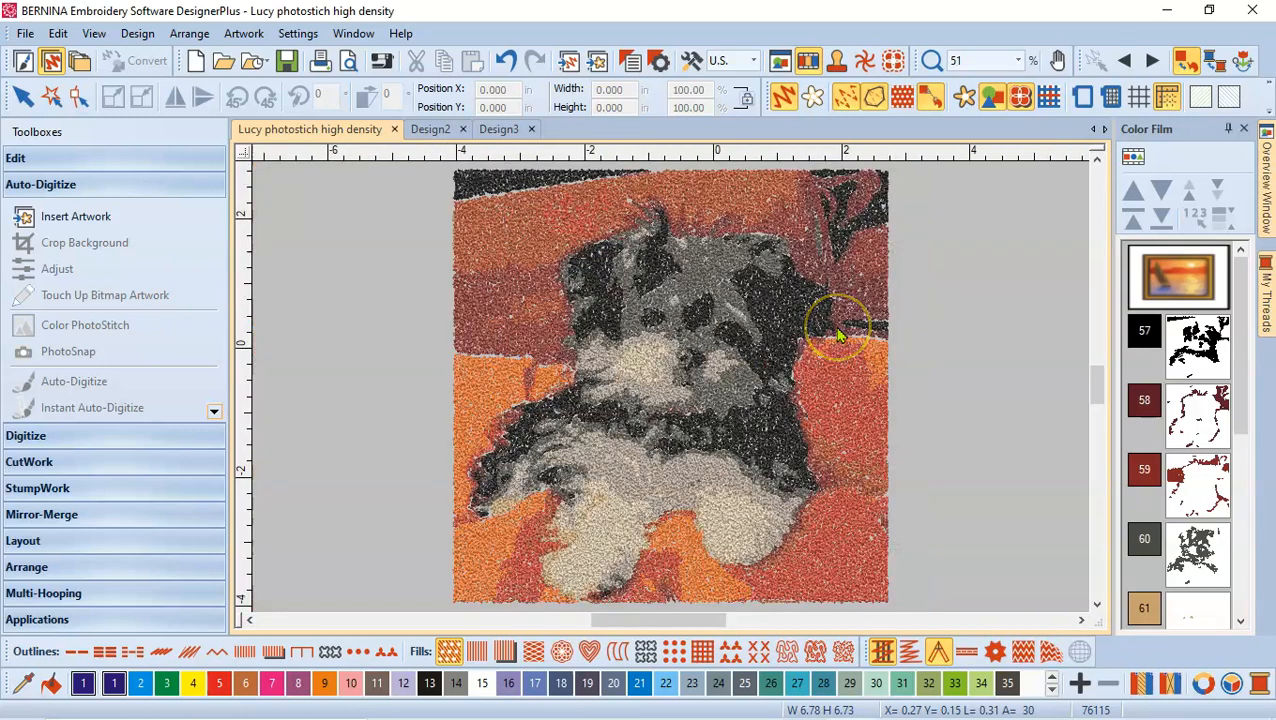
{"action": "mouse_move", "coordinate": [988, 432]}
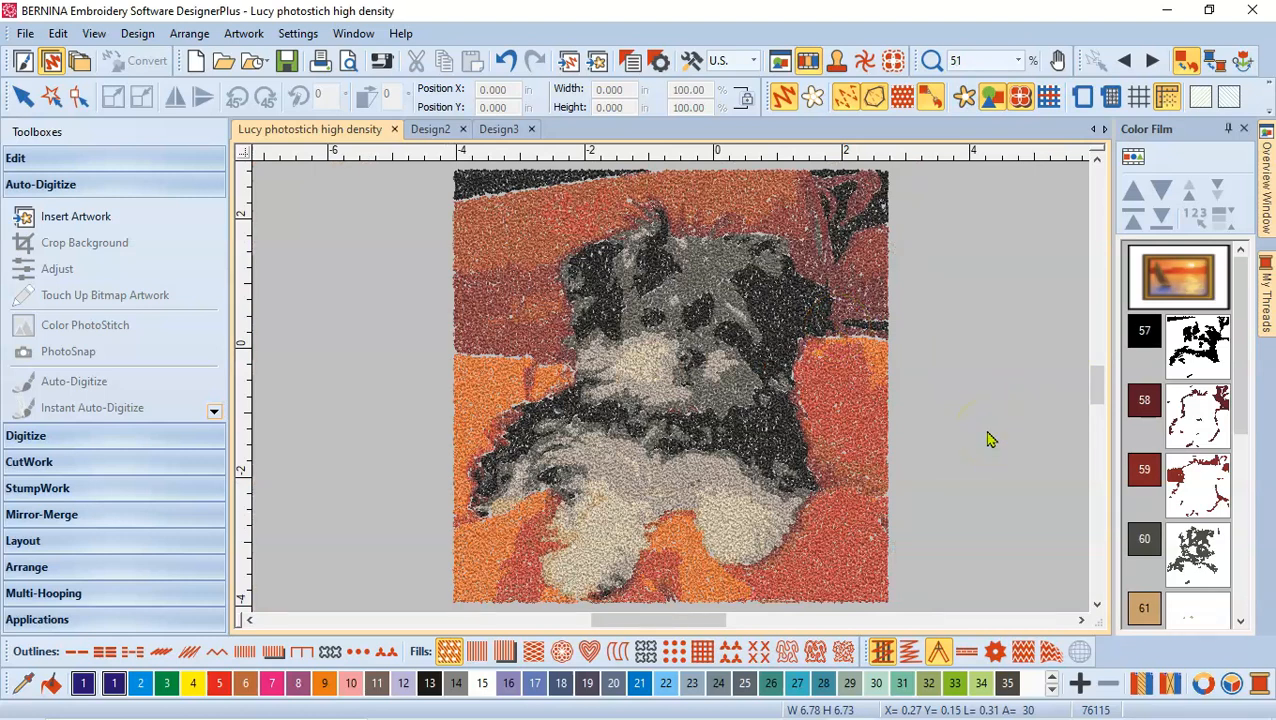
{"action": "mouse_move", "coordinate": [342, 135]}
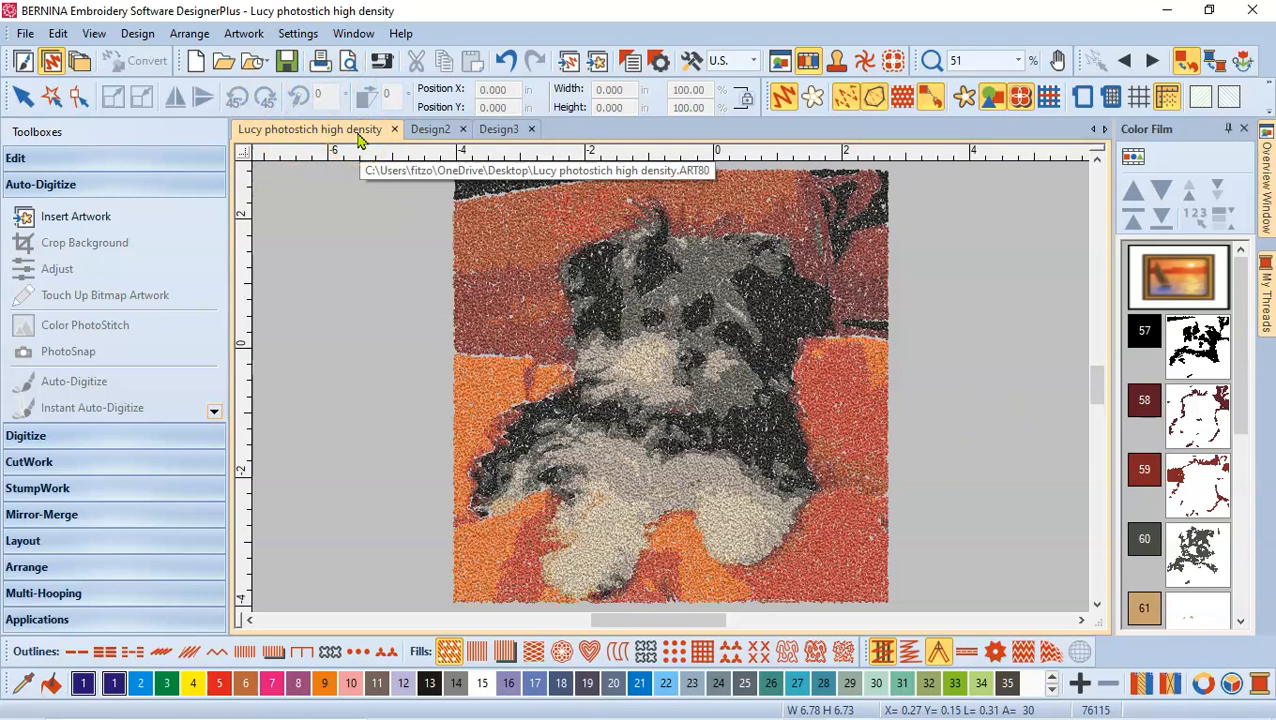
{"action": "mouse_move", "coordinate": [823, 380]}
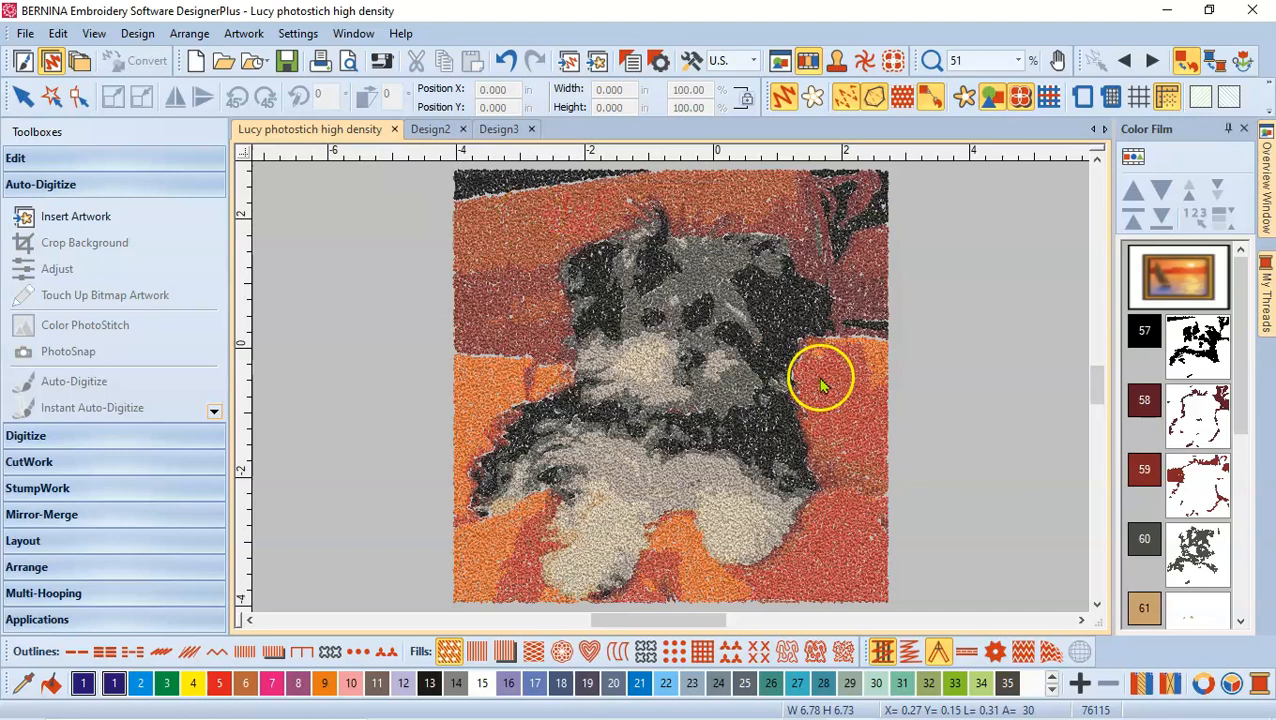
{"action": "mouse_move", "coordinate": [1232, 685]}
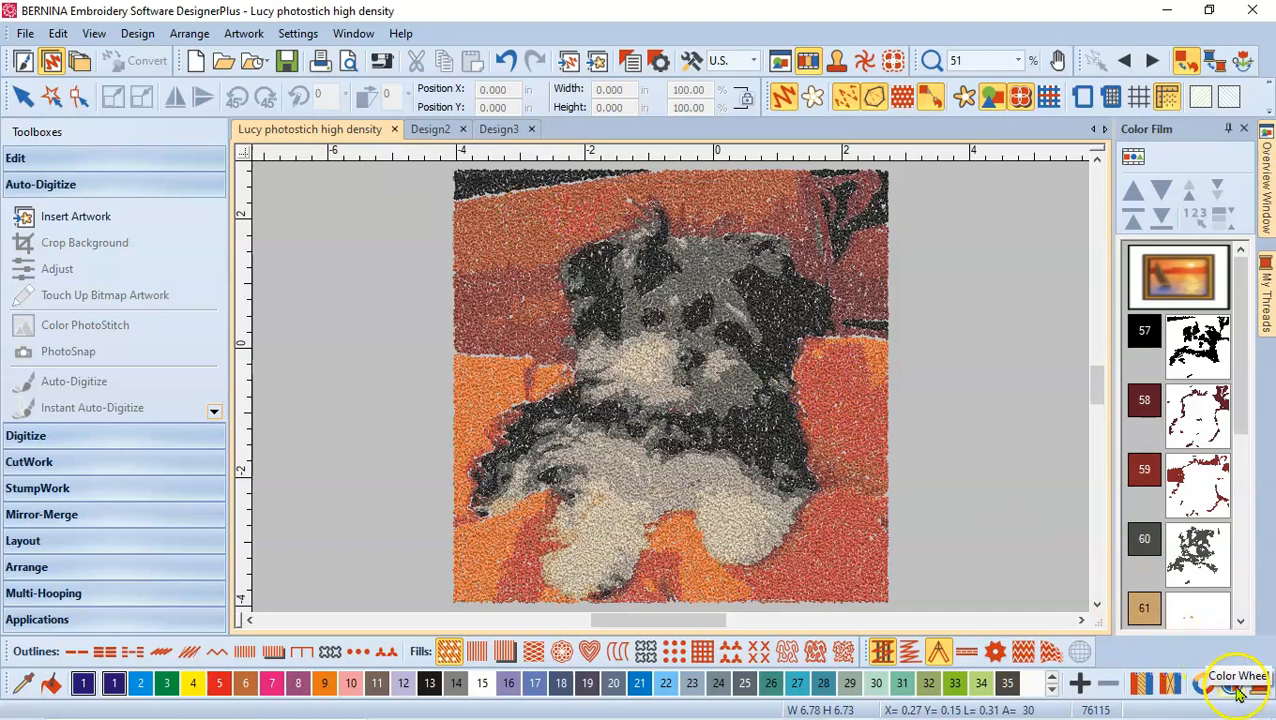
{"action": "mouse_move", "coordinate": [1237, 693]}
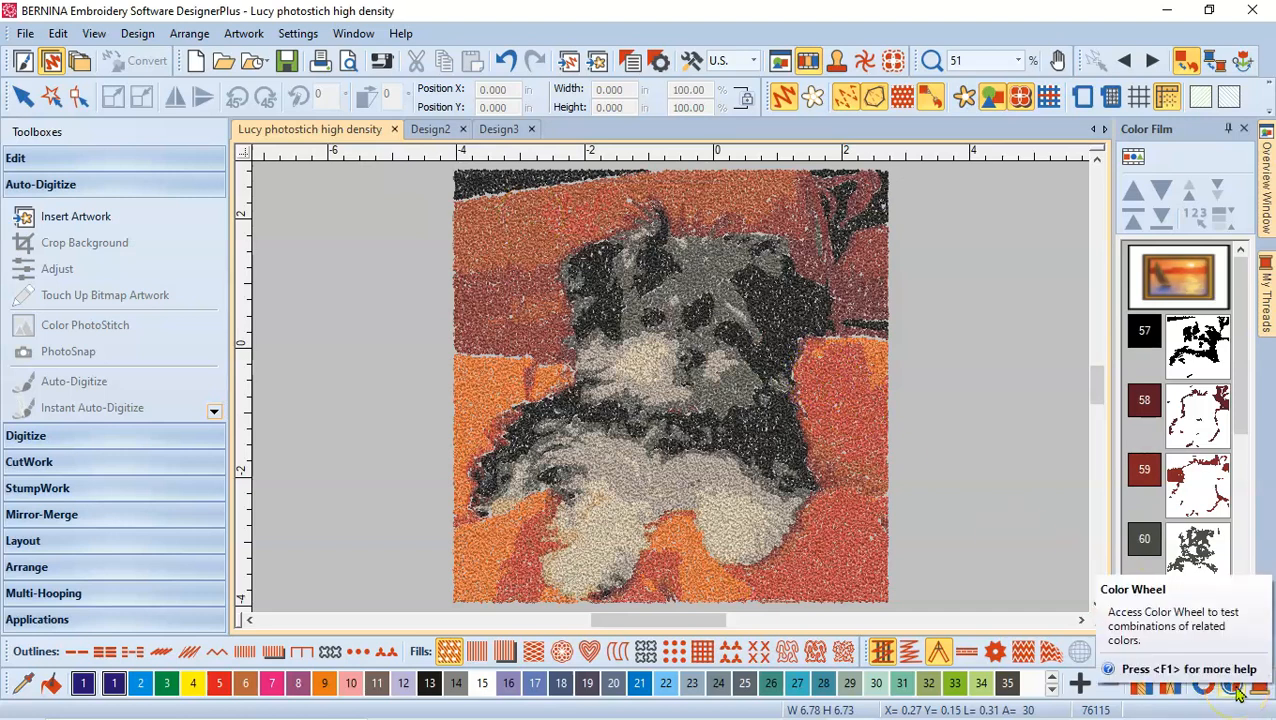
Drag the Color Wheel's Harmonious handle through teal, purple and red hues, applying blue-violet.
{"action": "left_click", "coordinate": [1231, 663]}
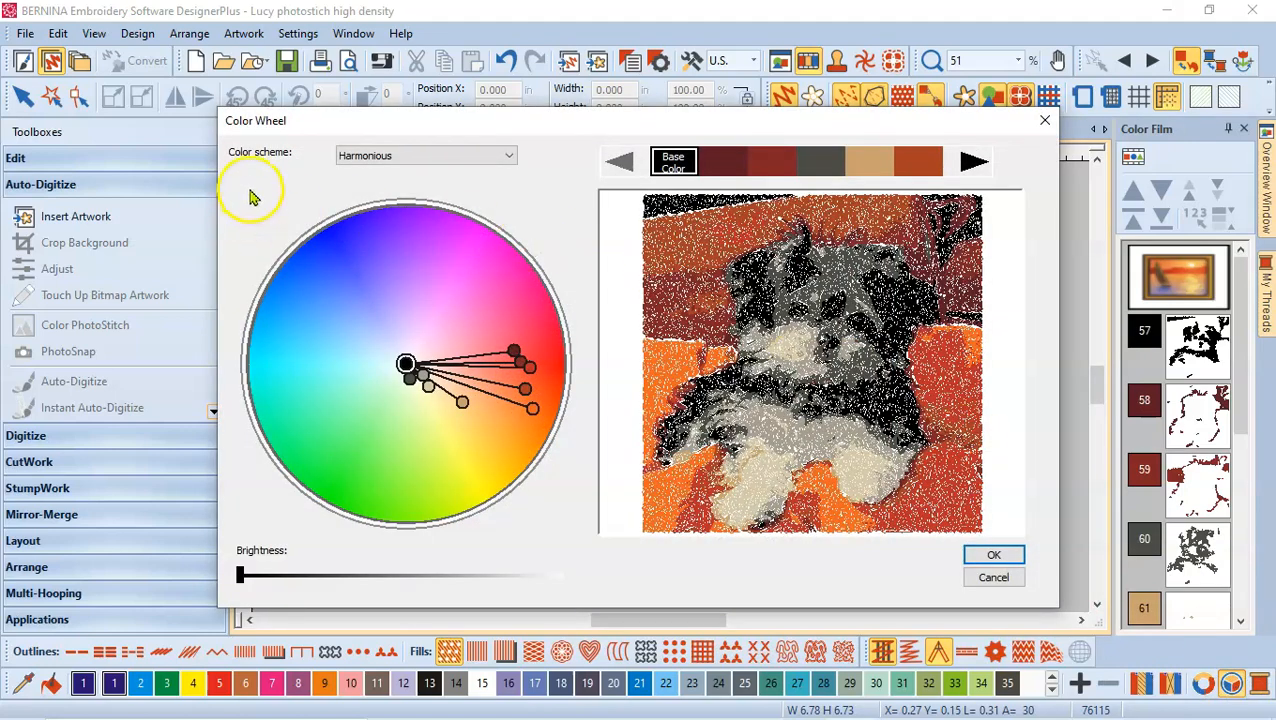
{"action": "mouse_move", "coordinate": [422, 197]}
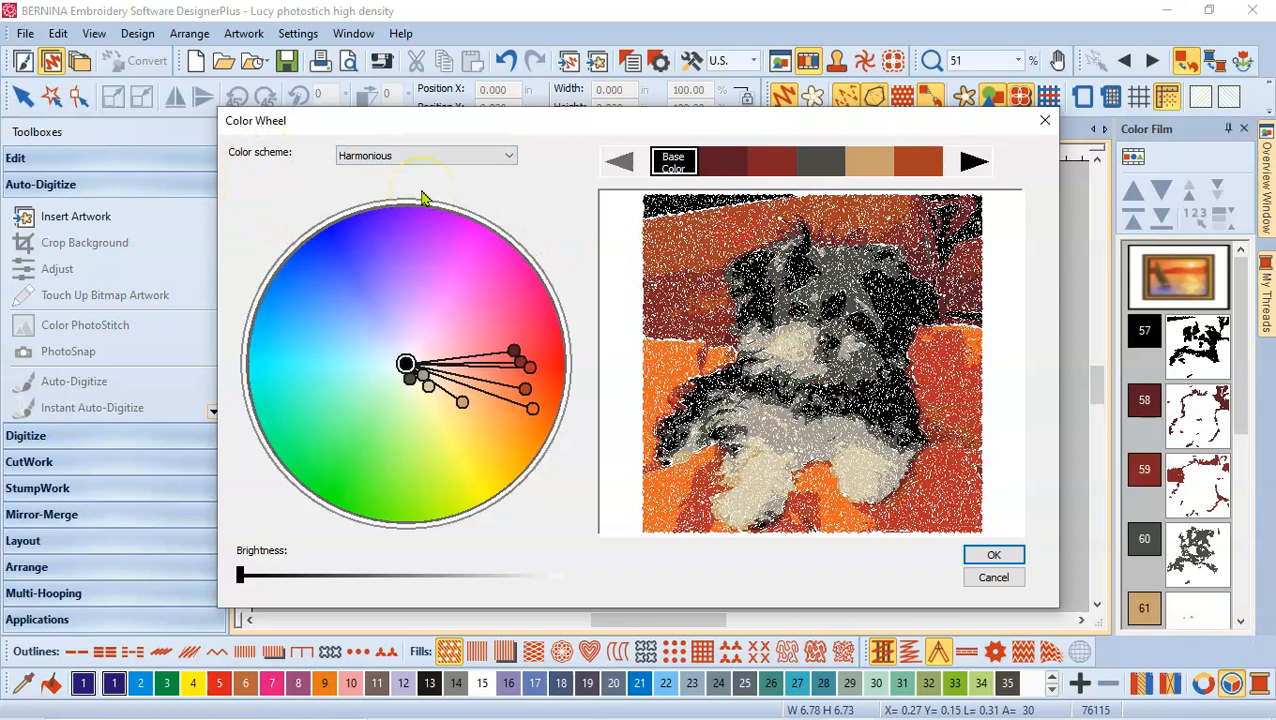
{"action": "mouse_move", "coordinate": [248, 583]}
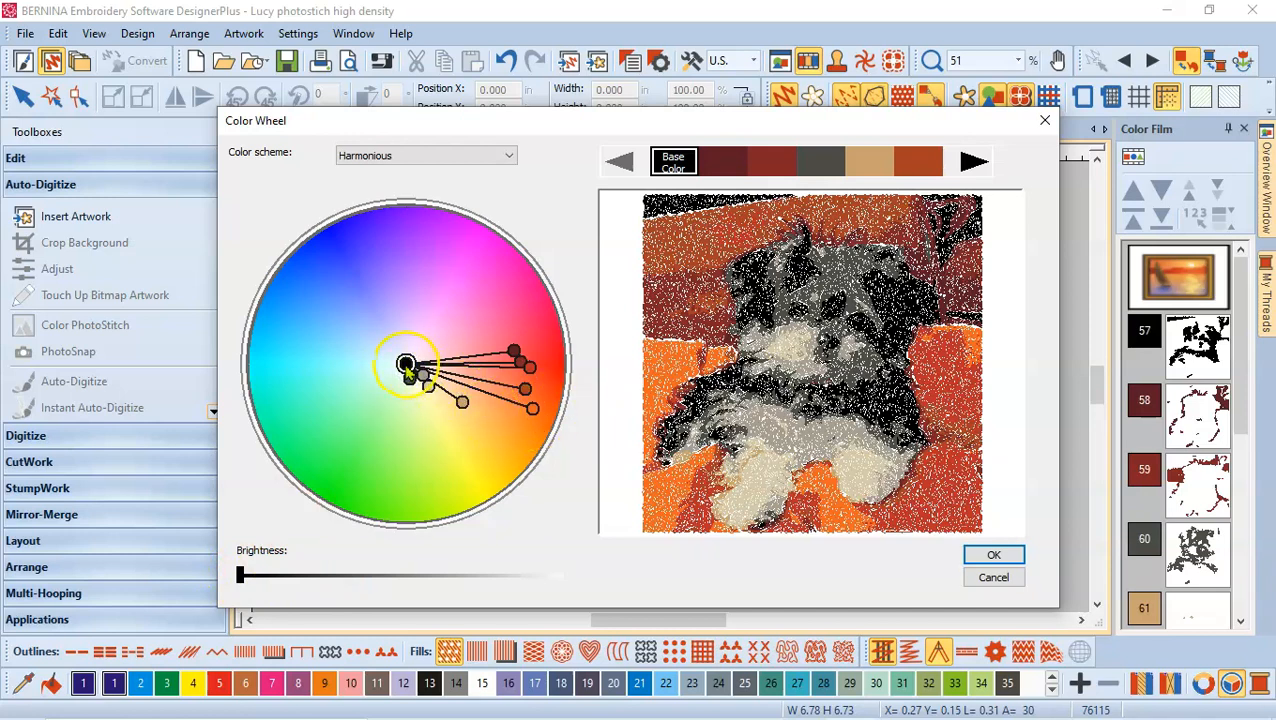
{"action": "left_click_drag", "start_coordinate": [405, 363], "coordinate": [405, 360]}
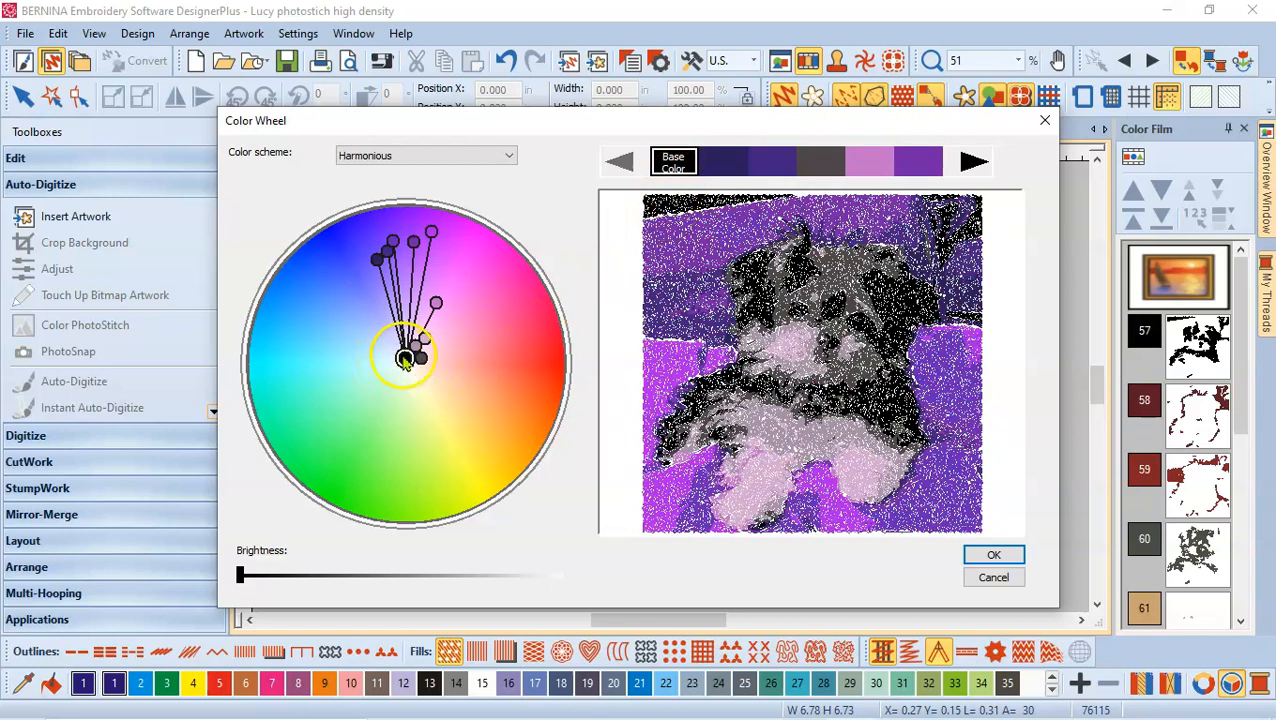
{"action": "left_click_drag", "start_coordinate": [405, 360], "coordinate": [402, 363]}
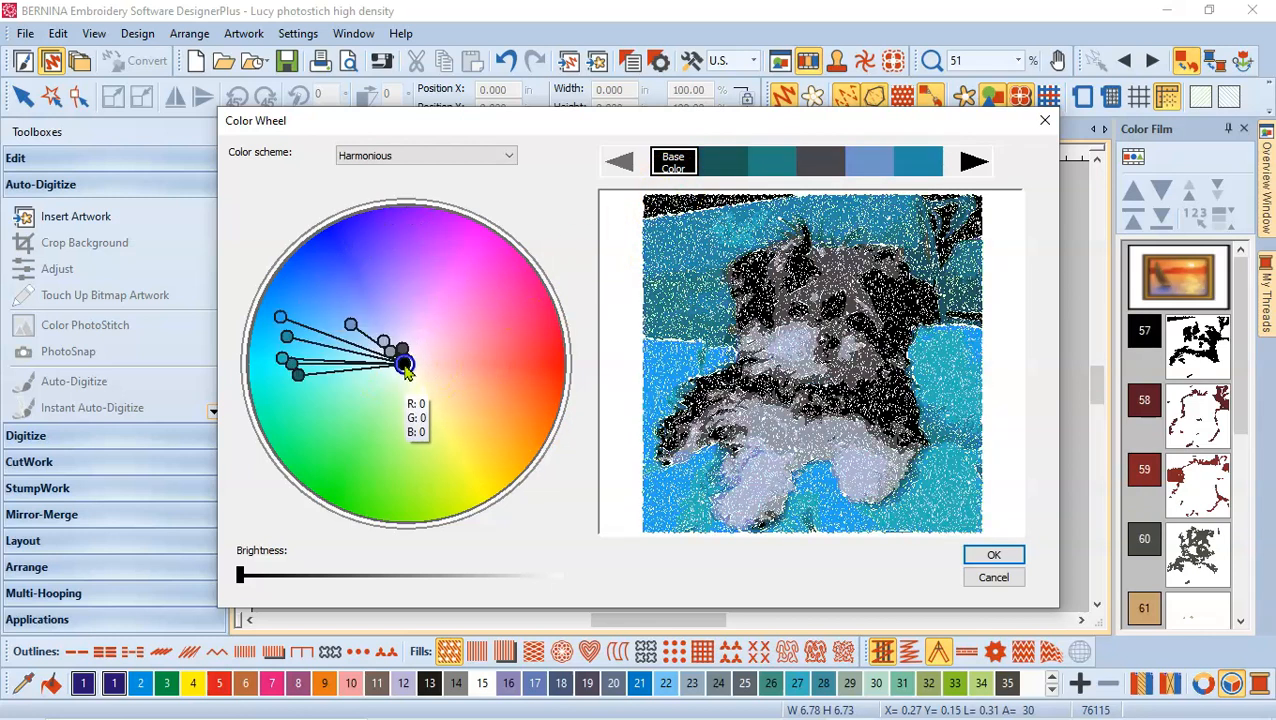
{"action": "left_click_drag", "start_coordinate": [403, 363], "coordinate": [407, 368]}
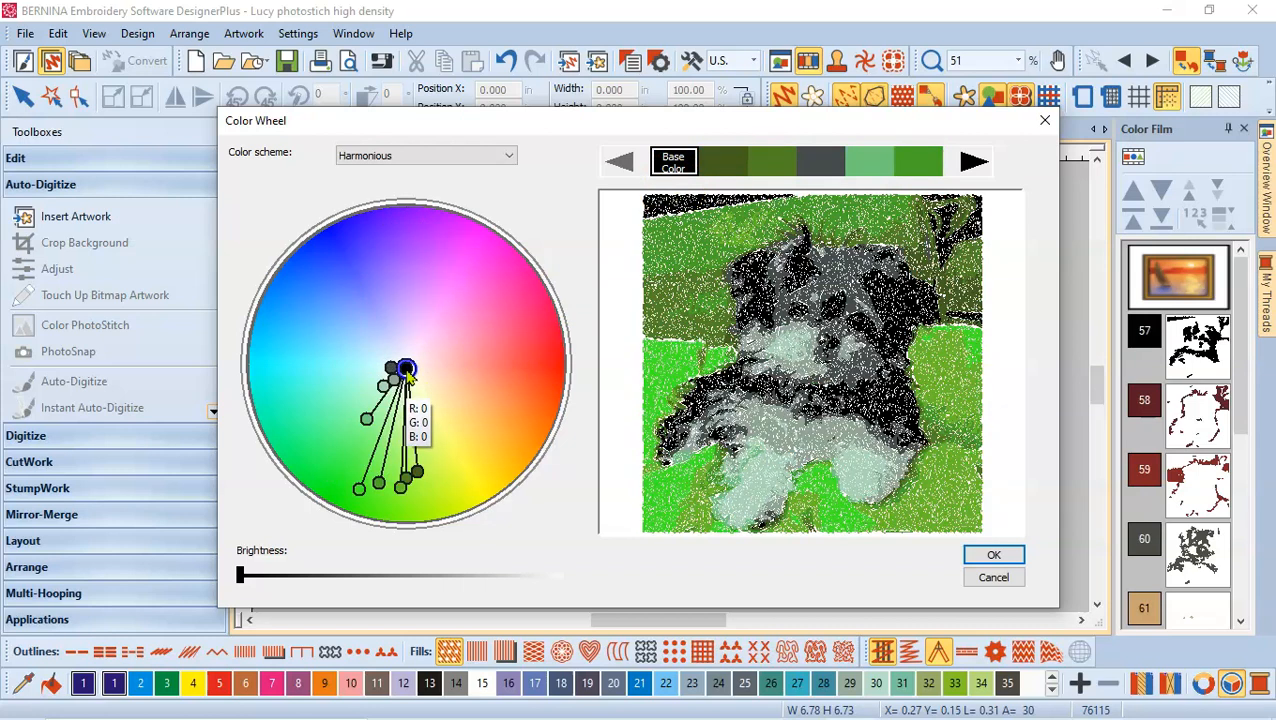
{"action": "left_click_drag", "start_coordinate": [405, 370], "coordinate": [408, 348]}
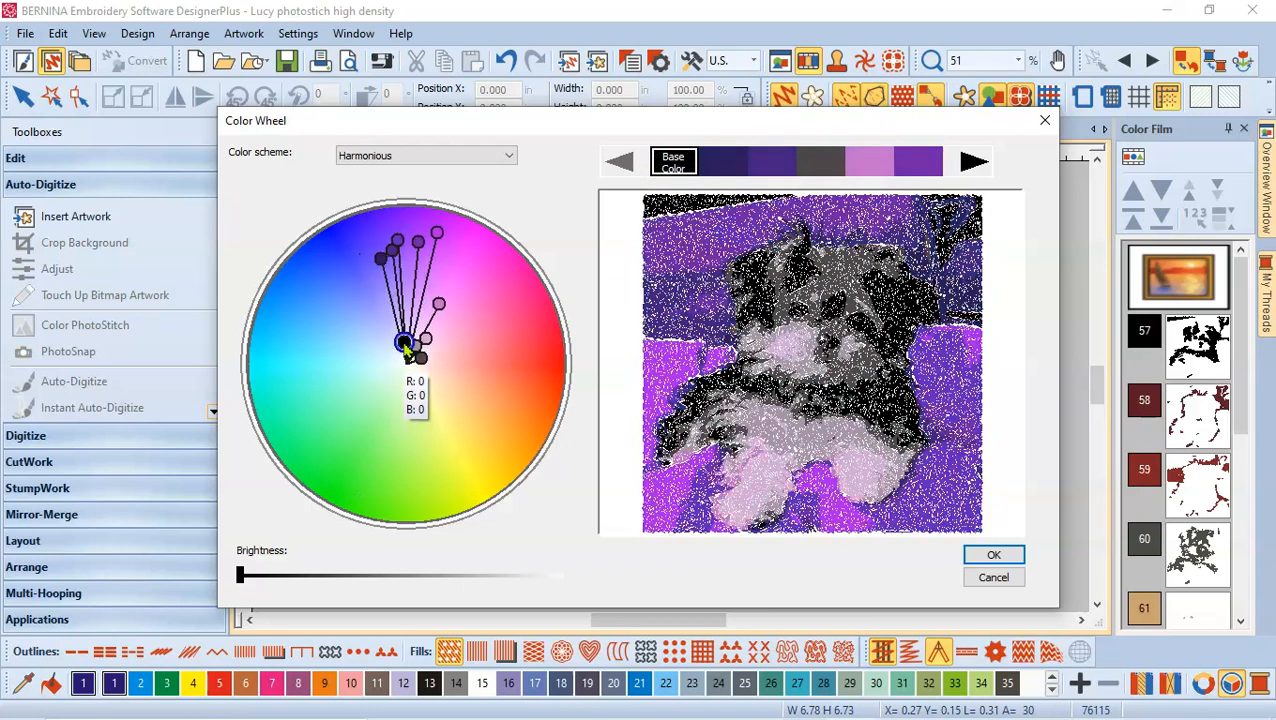
{"action": "left_click_drag", "start_coordinate": [405, 345], "coordinate": [390, 365]}
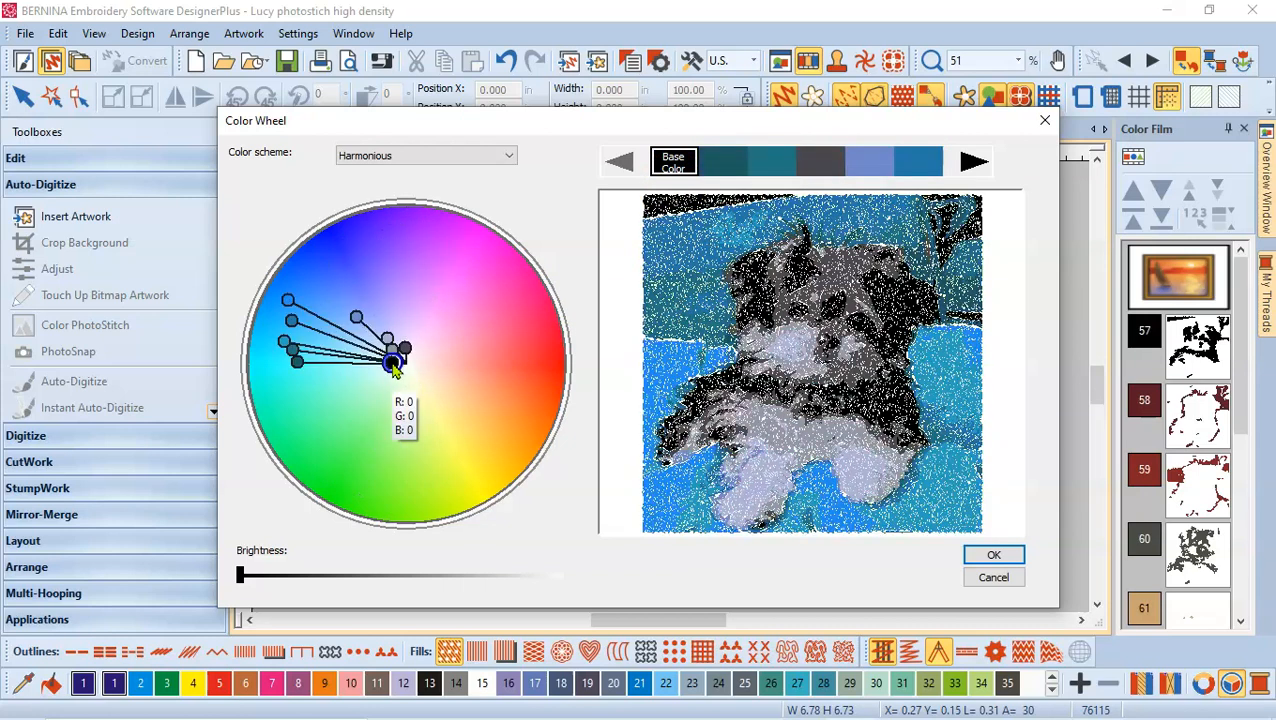
{"action": "left_click_drag", "start_coordinate": [393, 363], "coordinate": [430, 360]}
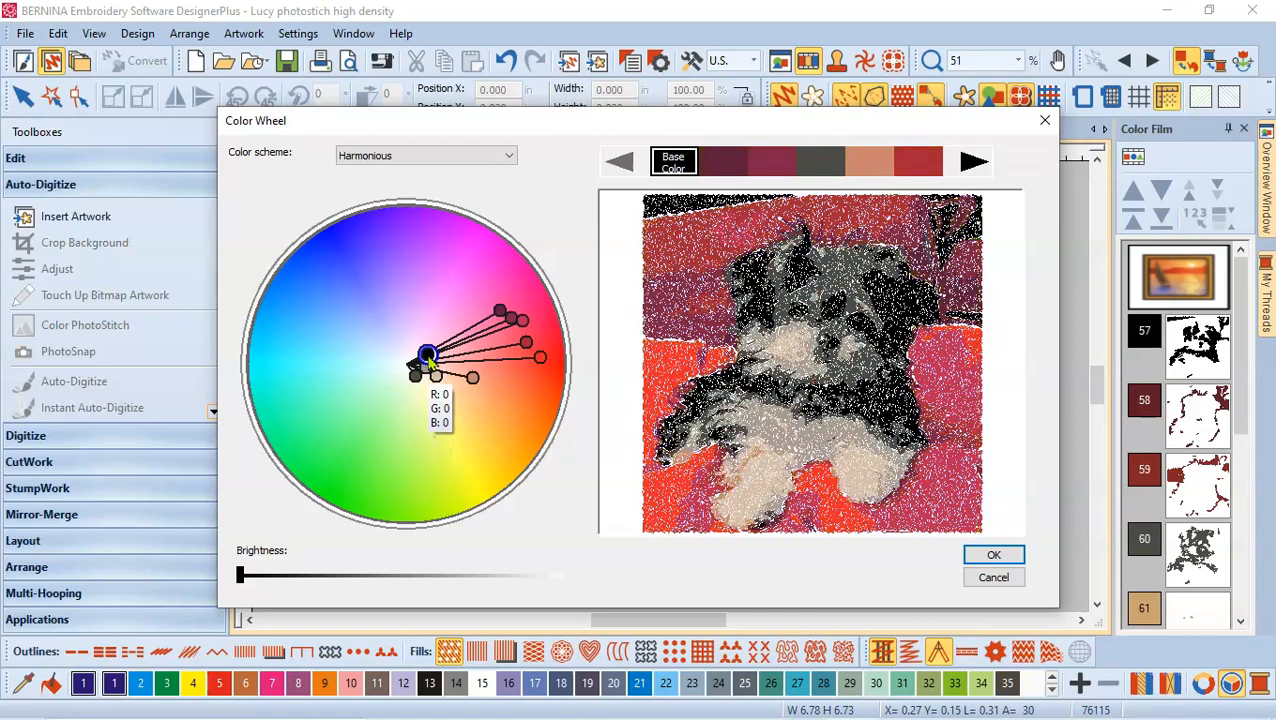
{"action": "left_click_drag", "start_coordinate": [428, 360], "coordinate": [418, 355]}
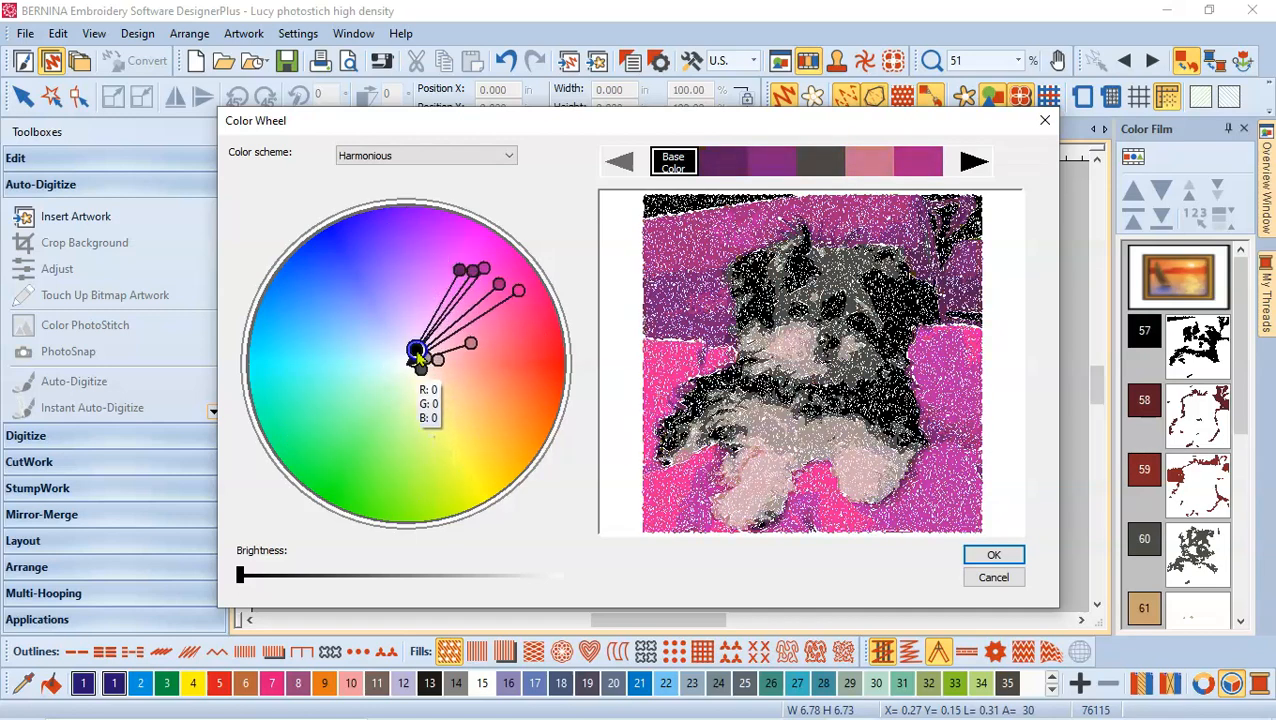
{"action": "left_click_drag", "start_coordinate": [418, 355], "coordinate": [398, 345]}
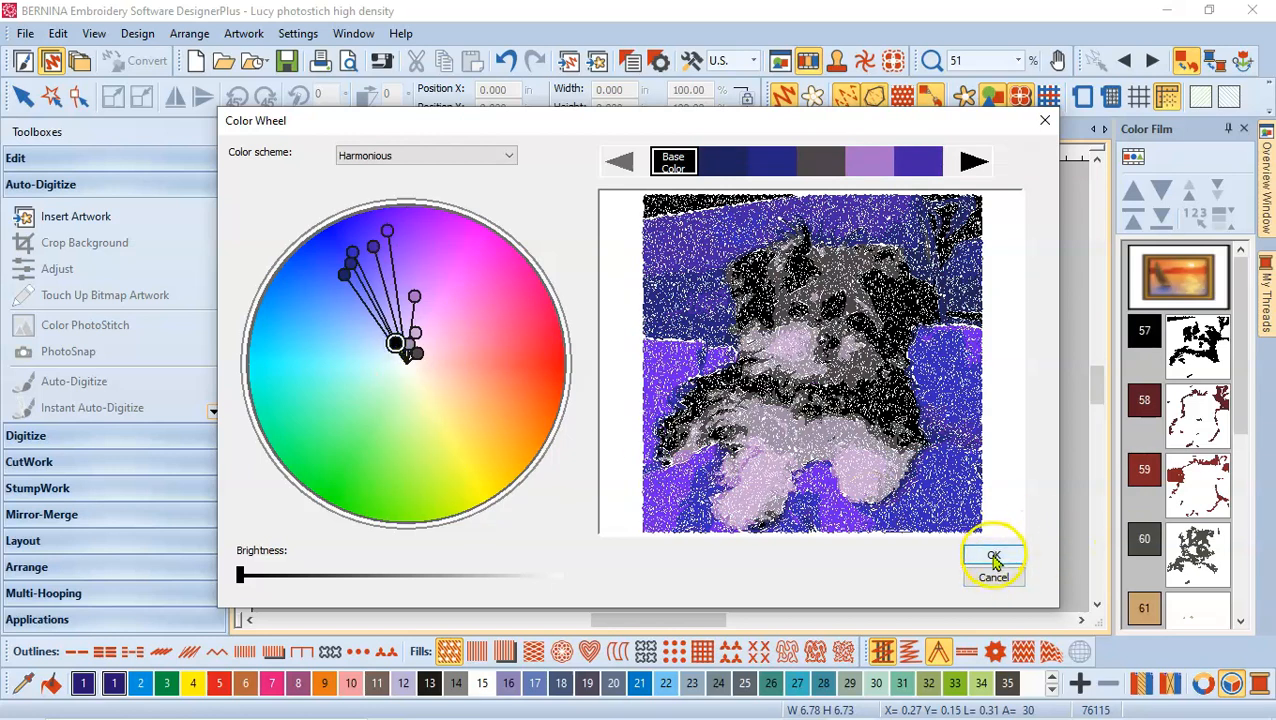
{"action": "left_click", "coordinate": [994, 555]}
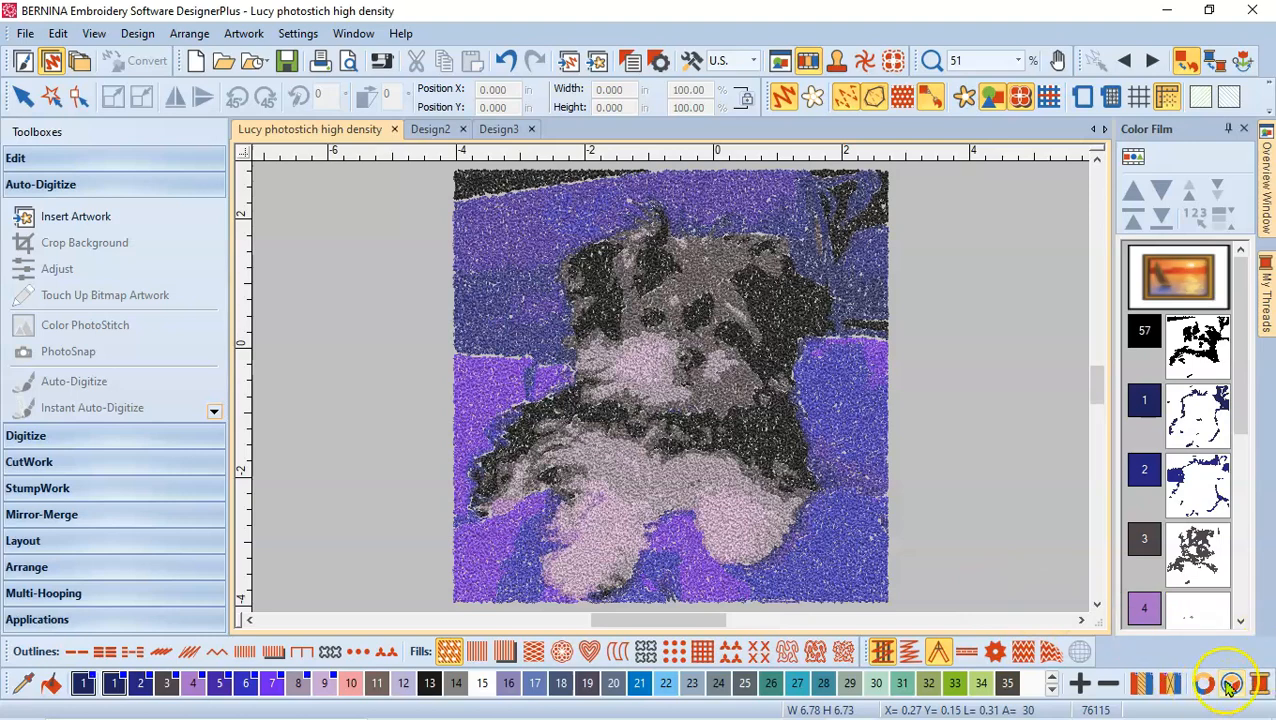
Reopen the Color Wheel, shift the Harmonious scheme to olive and yellow-green, and apply.
{"action": "left_click", "coordinate": [1226, 680]}
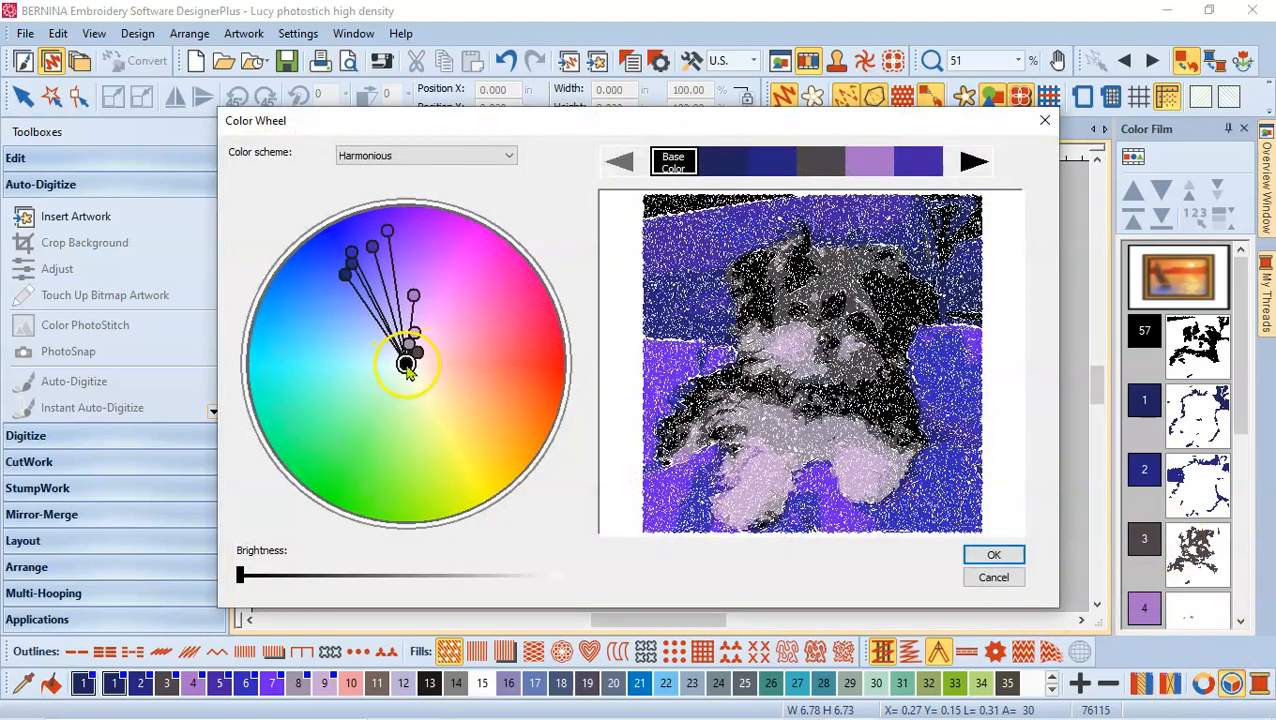
{"action": "left_click_drag", "start_coordinate": [405, 360], "coordinate": [398, 365]}
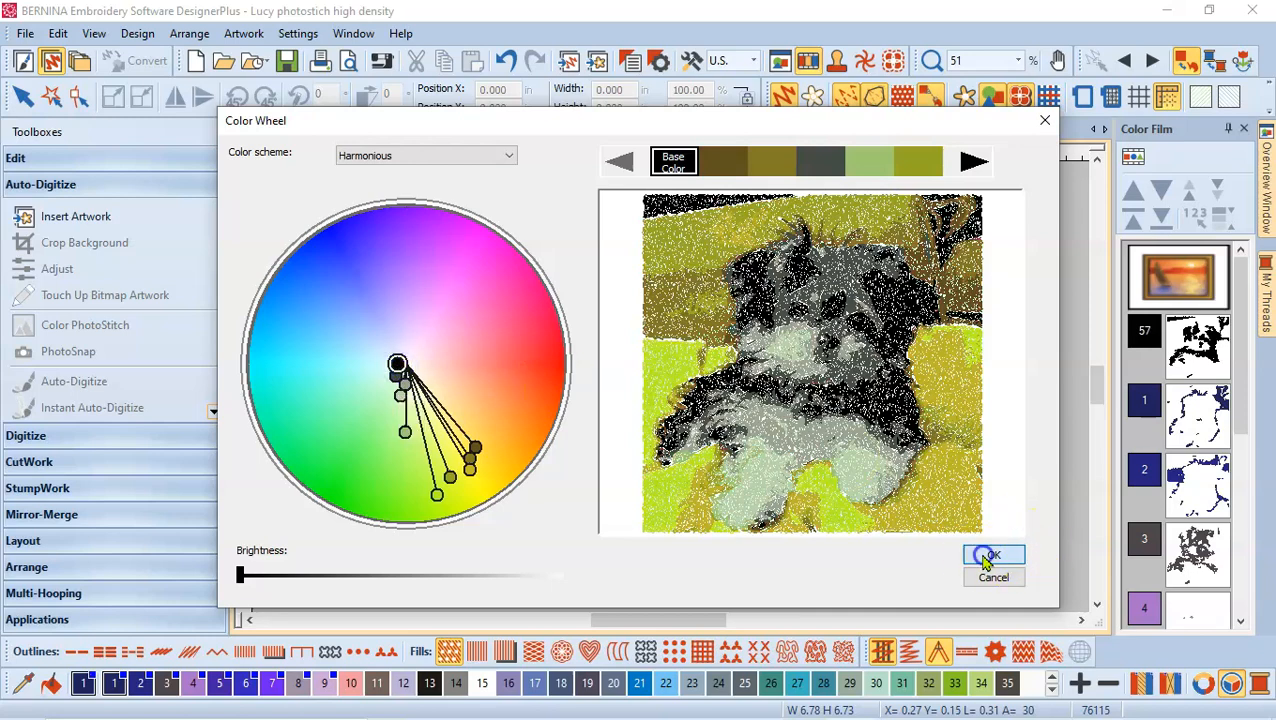
{"action": "left_click", "coordinate": [993, 554]}
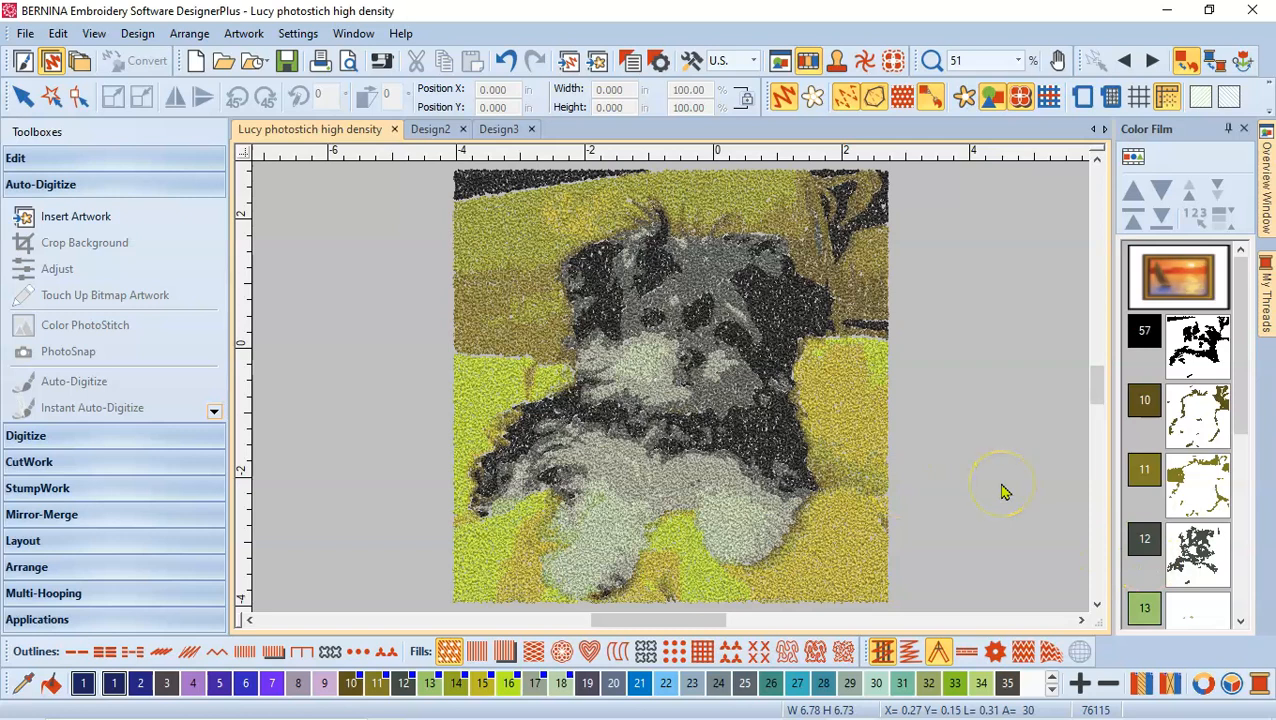
{"action": "mouse_move", "coordinate": [1005, 492]}
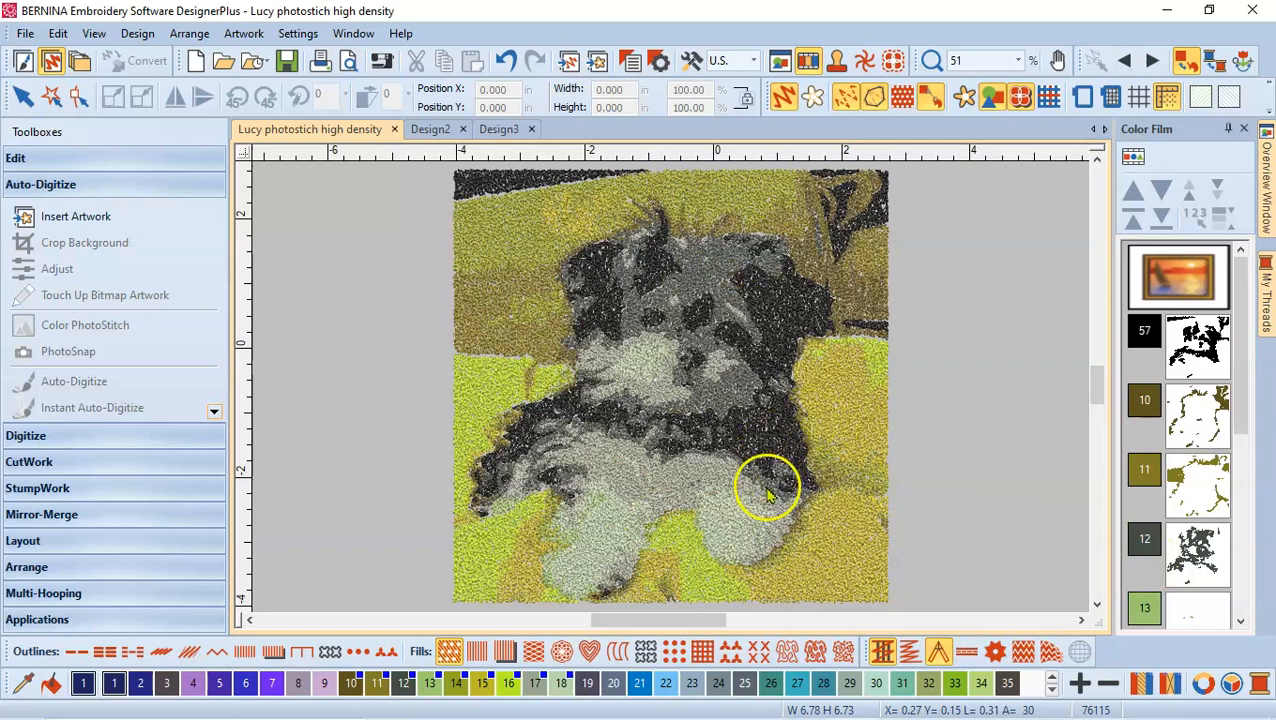
{"action": "mouse_move", "coordinate": [917, 473]}
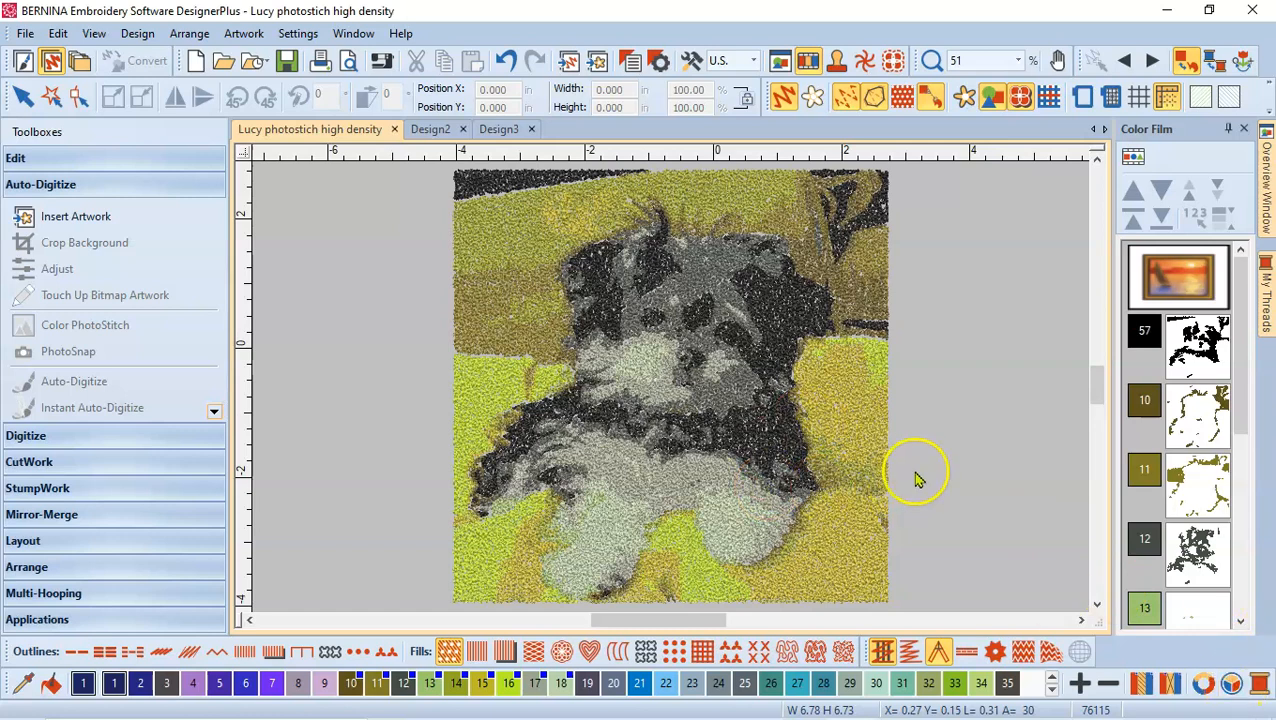
{"action": "mouse_move", "coordinate": [1045, 465]}
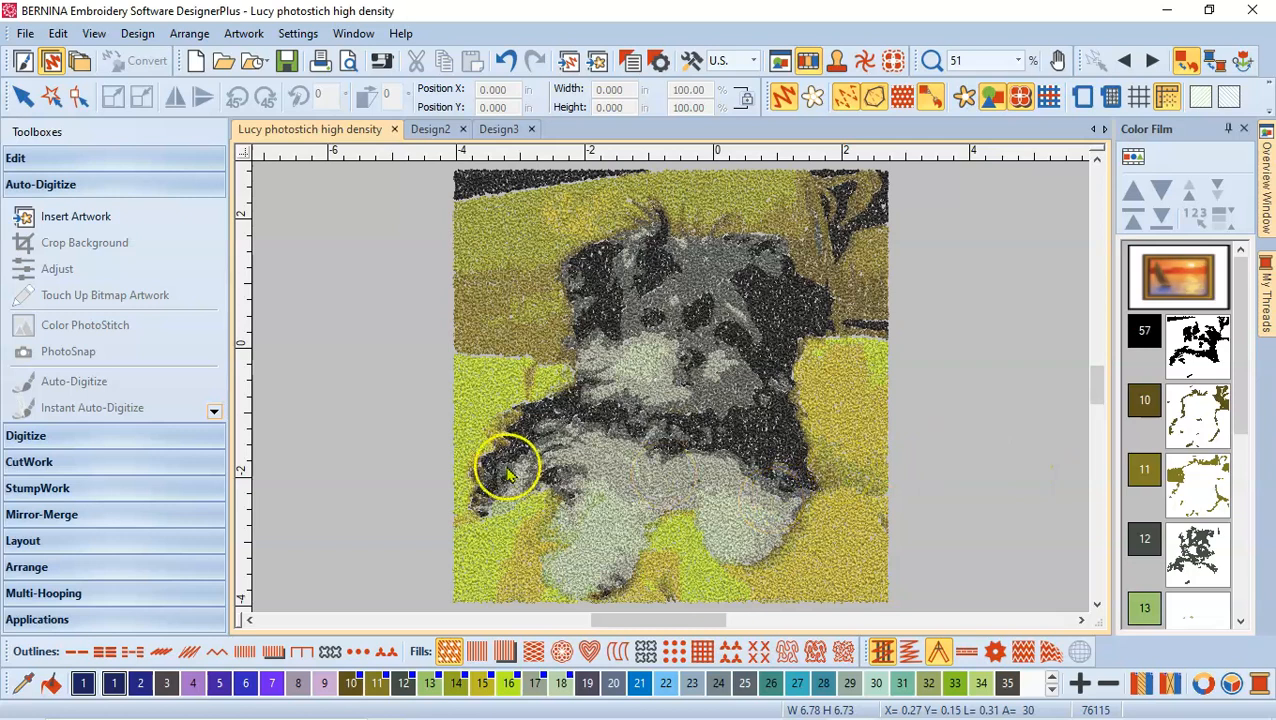
{"action": "mouse_move", "coordinate": [894, 472]}
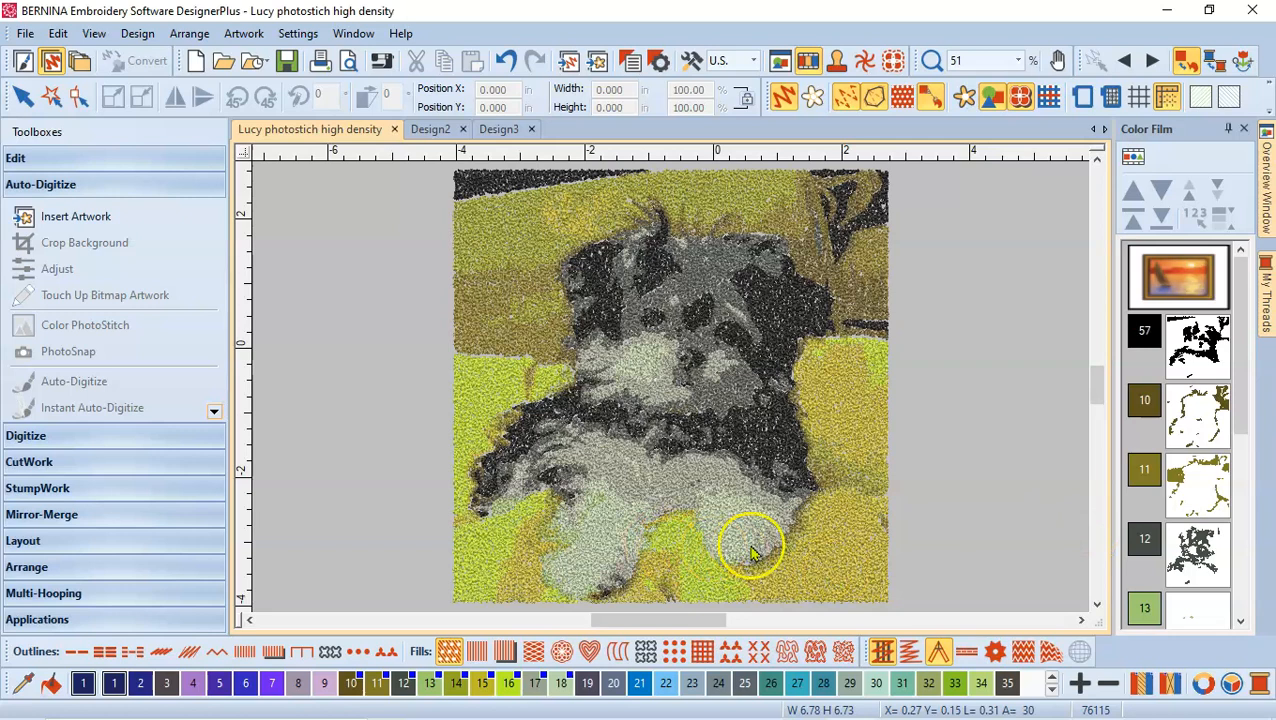
{"action": "mouse_move", "coordinate": [872, 580]}
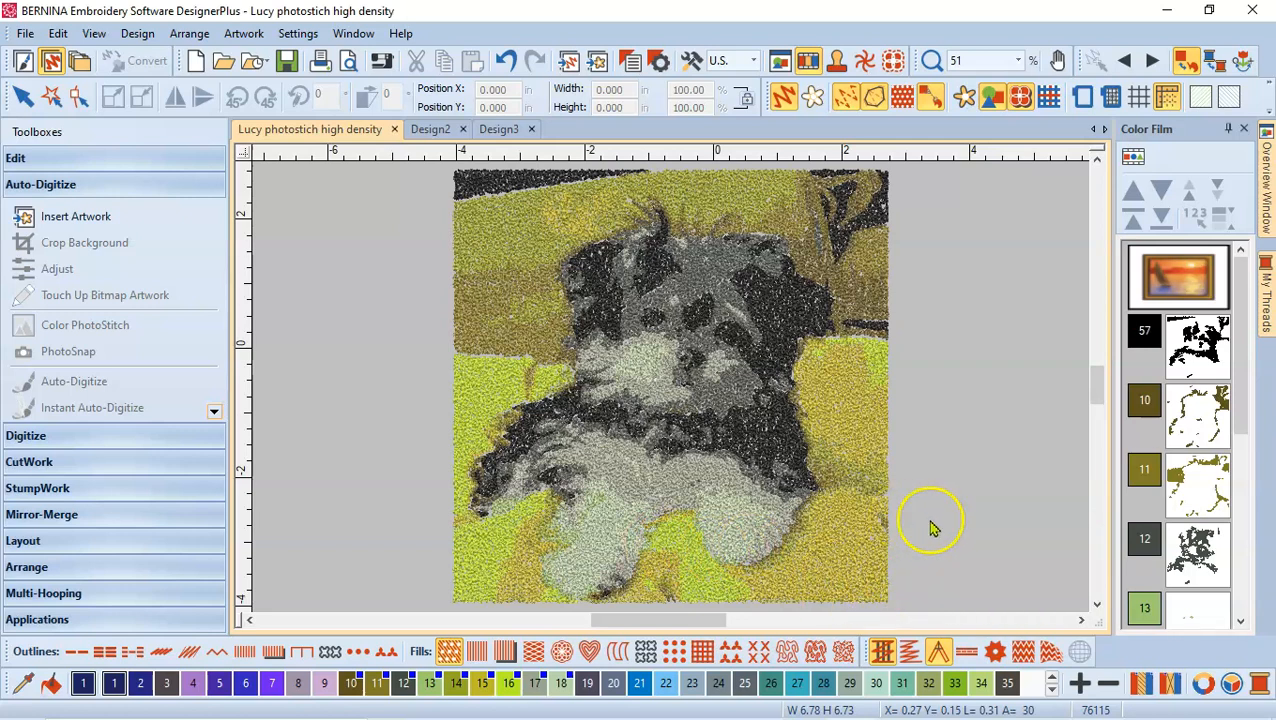
{"action": "mouse_move", "coordinate": [960, 542]}
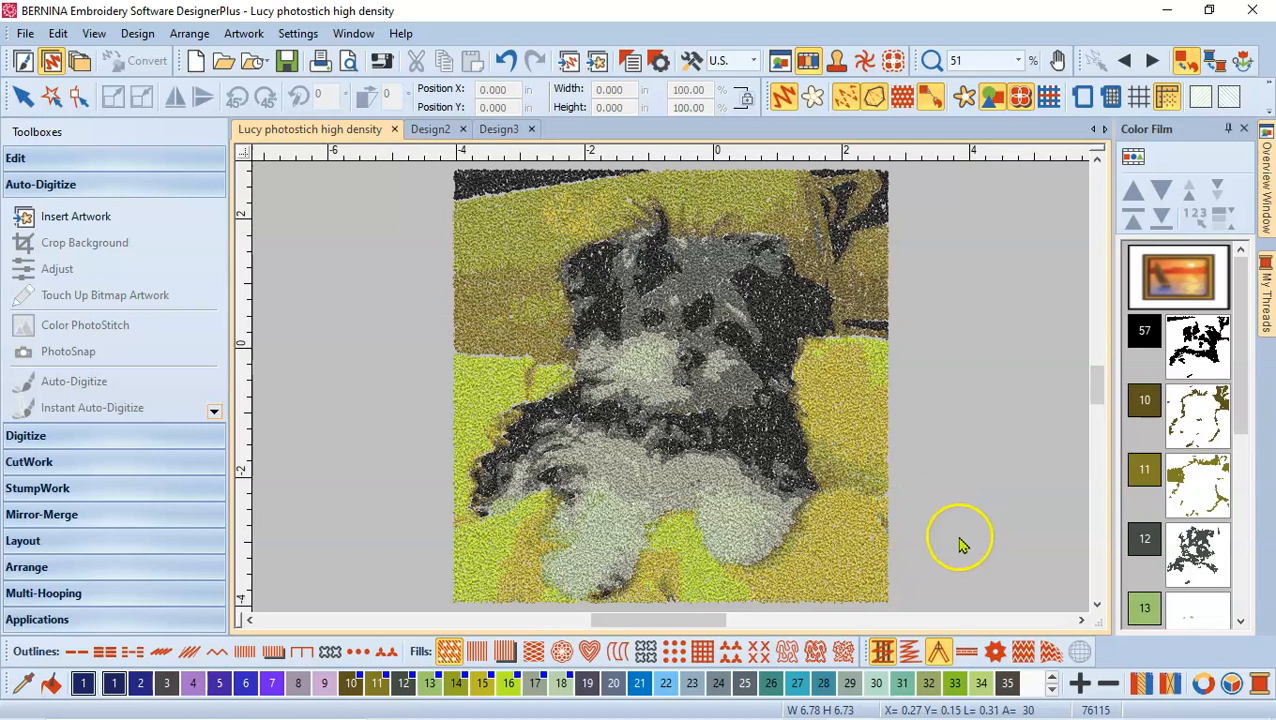
{"action": "mouse_move", "coordinate": [958, 529]}
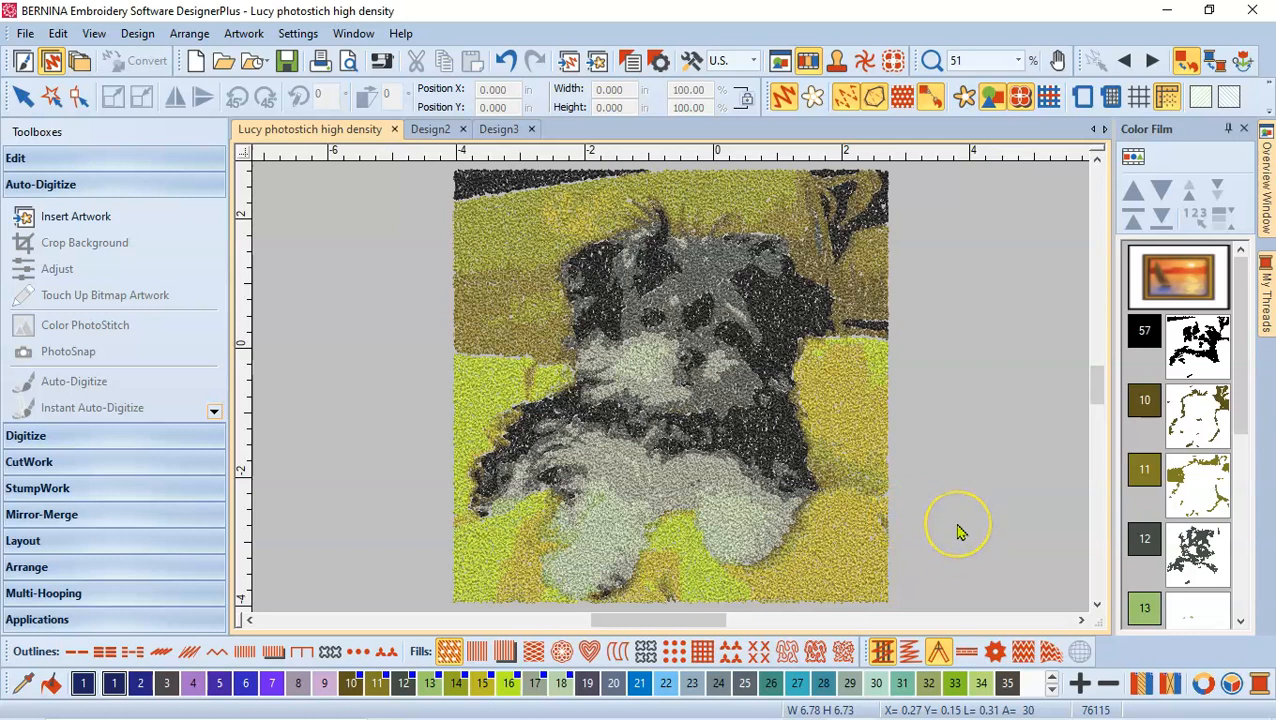
{"action": "mouse_move", "coordinate": [960, 532]}
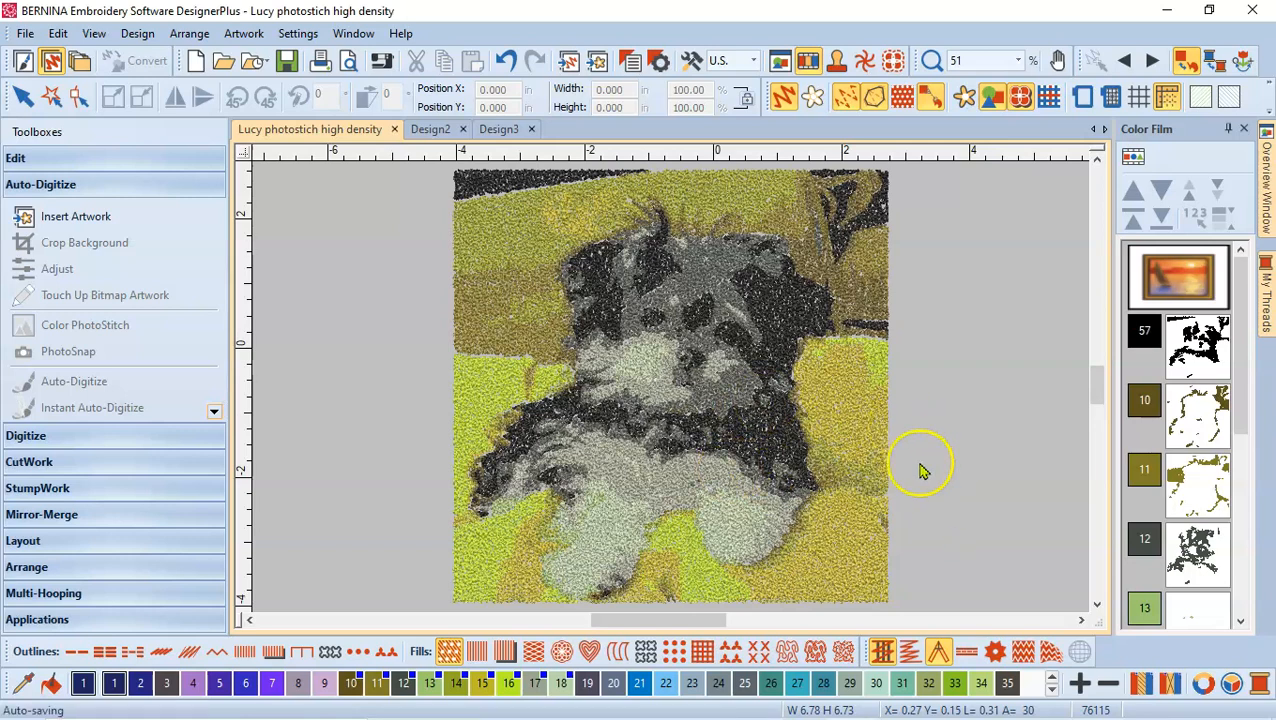
{"action": "mouse_move", "coordinate": [1014, 526]}
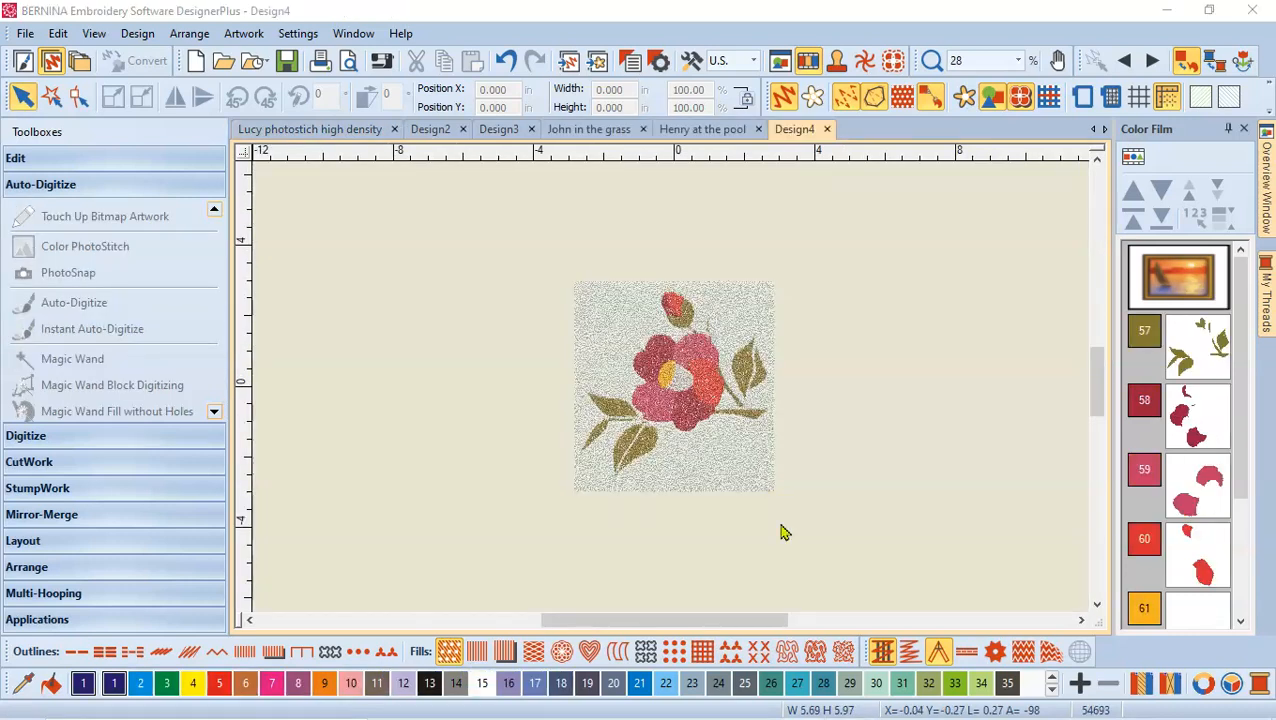
{"action": "mouse_move", "coordinate": [717, 460]}
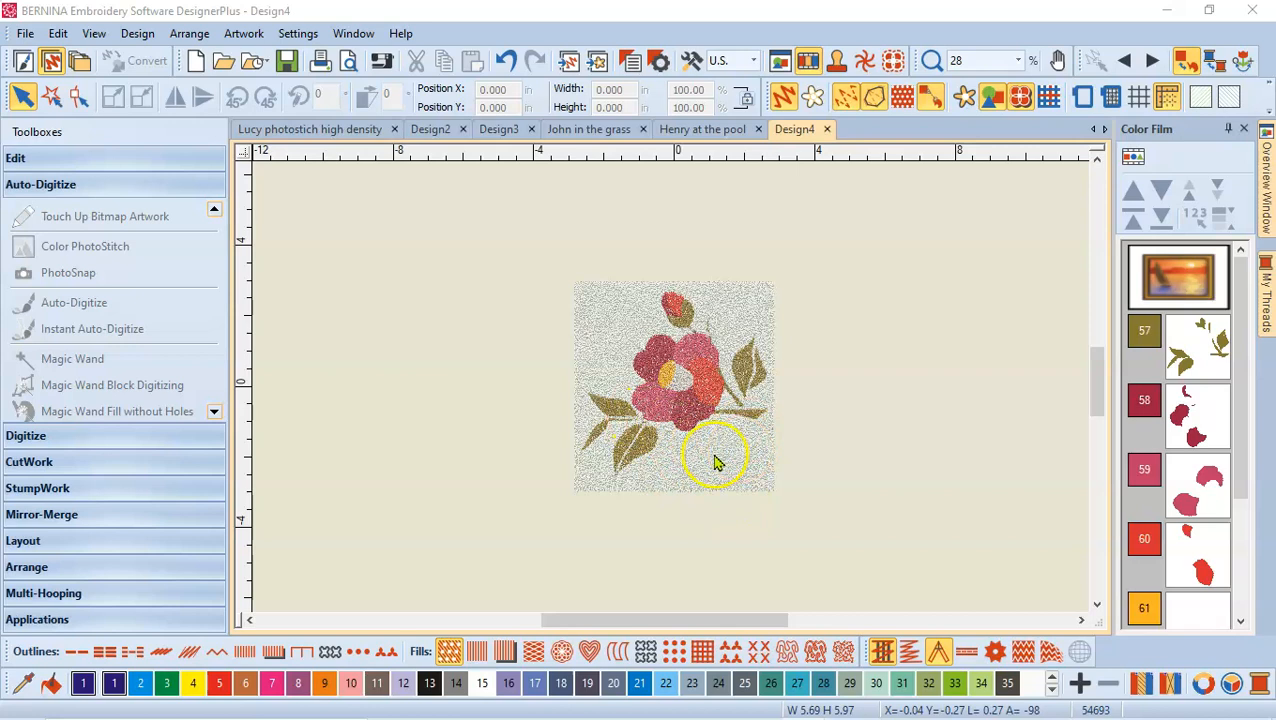
{"action": "mouse_move", "coordinate": [990, 96]}
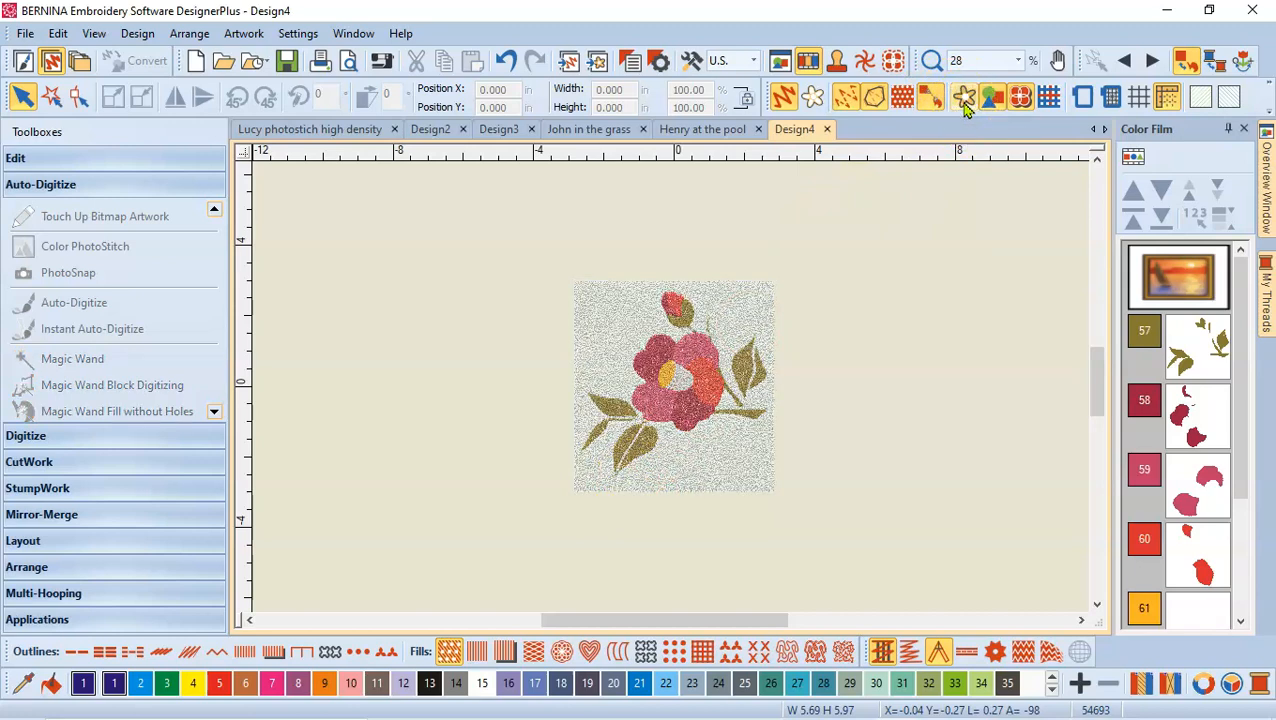
Switch to the Design4 tab showing the flower PhotoStitch example.
{"action": "left_click", "coordinate": [704, 129]}
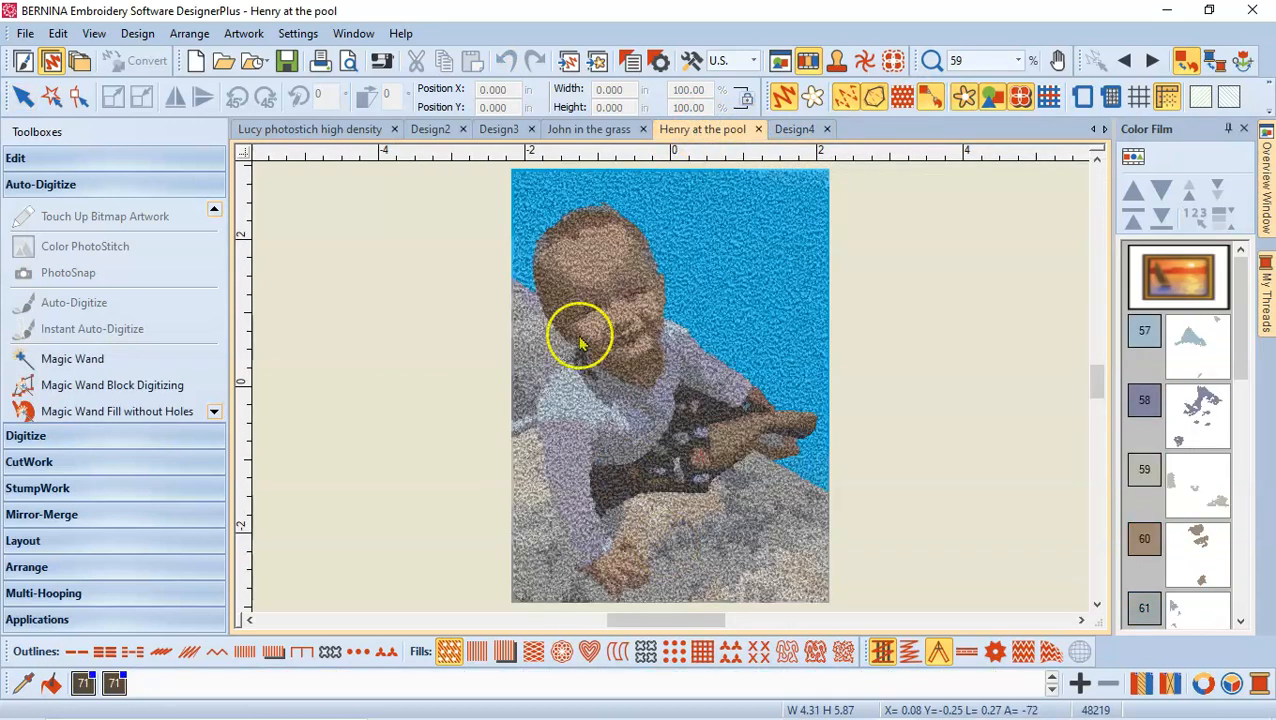
{"action": "mouse_move", "coordinate": [732, 512]}
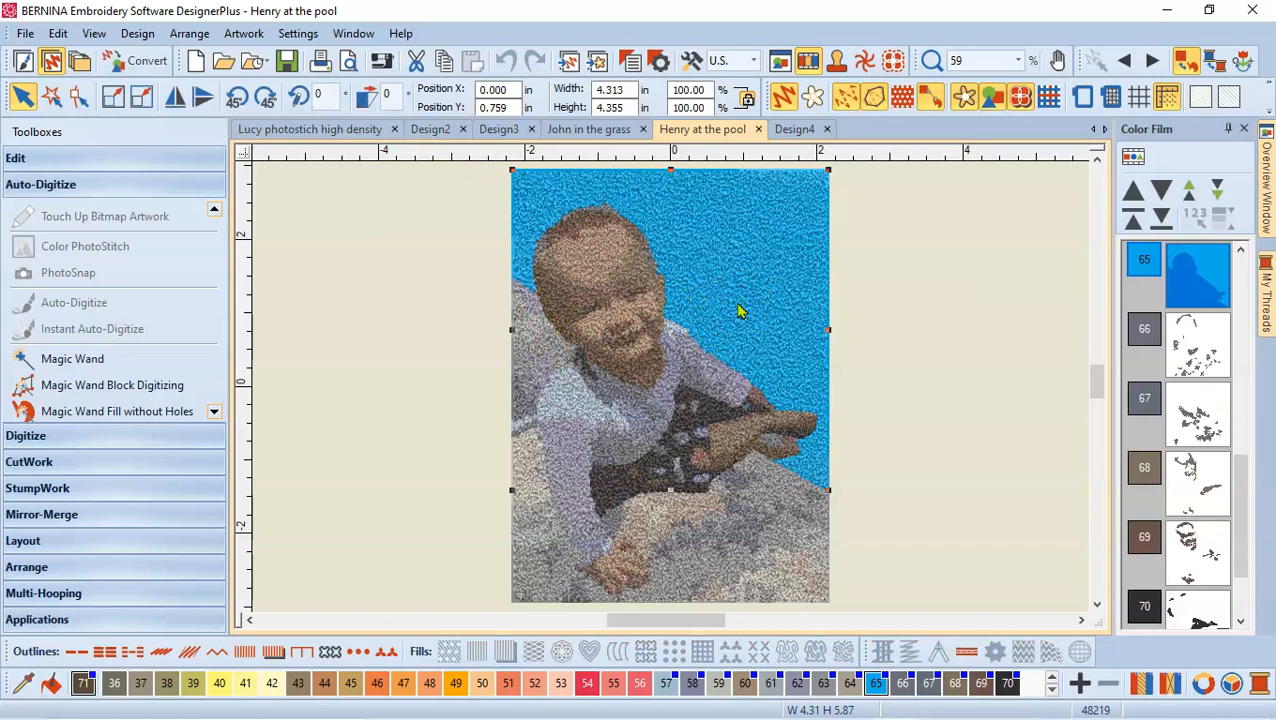
Switch to the Henry at the pool design tab.
{"action": "left_click", "coordinate": [310, 128]}
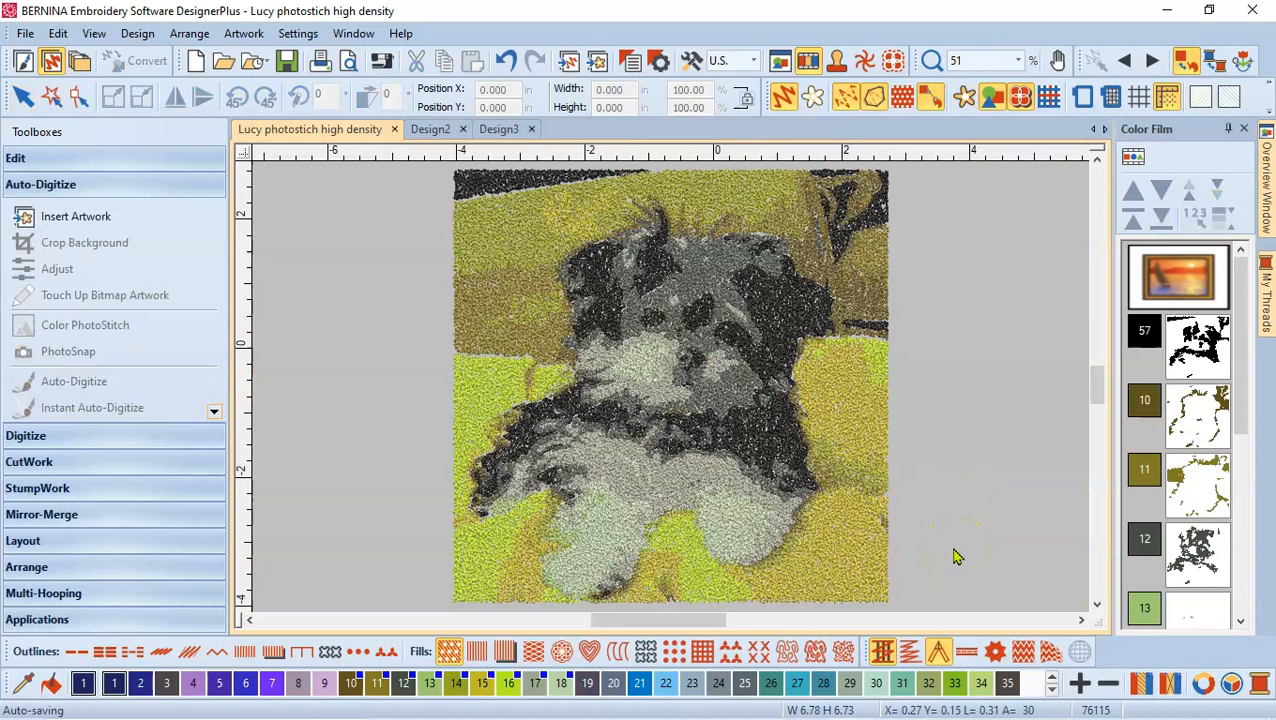
{"action": "mouse_move", "coordinate": [992, 507]}
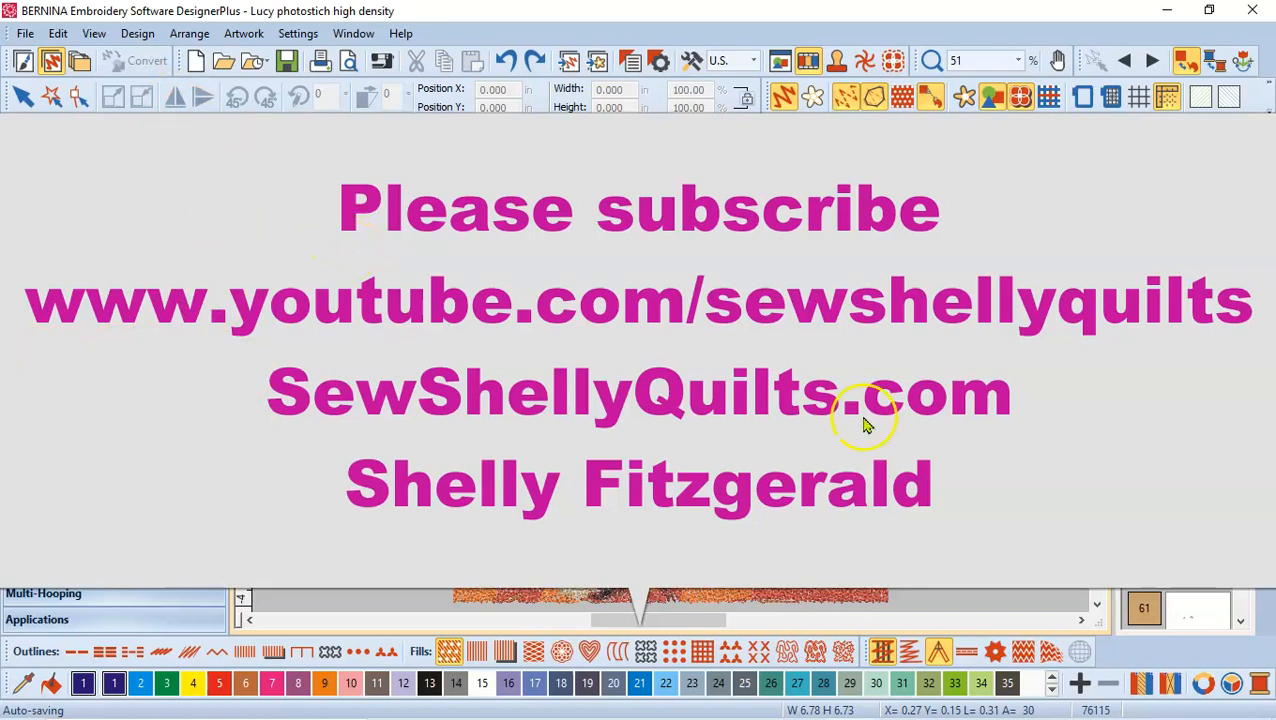
{"action": "mouse_move", "coordinate": [1052, 468]}
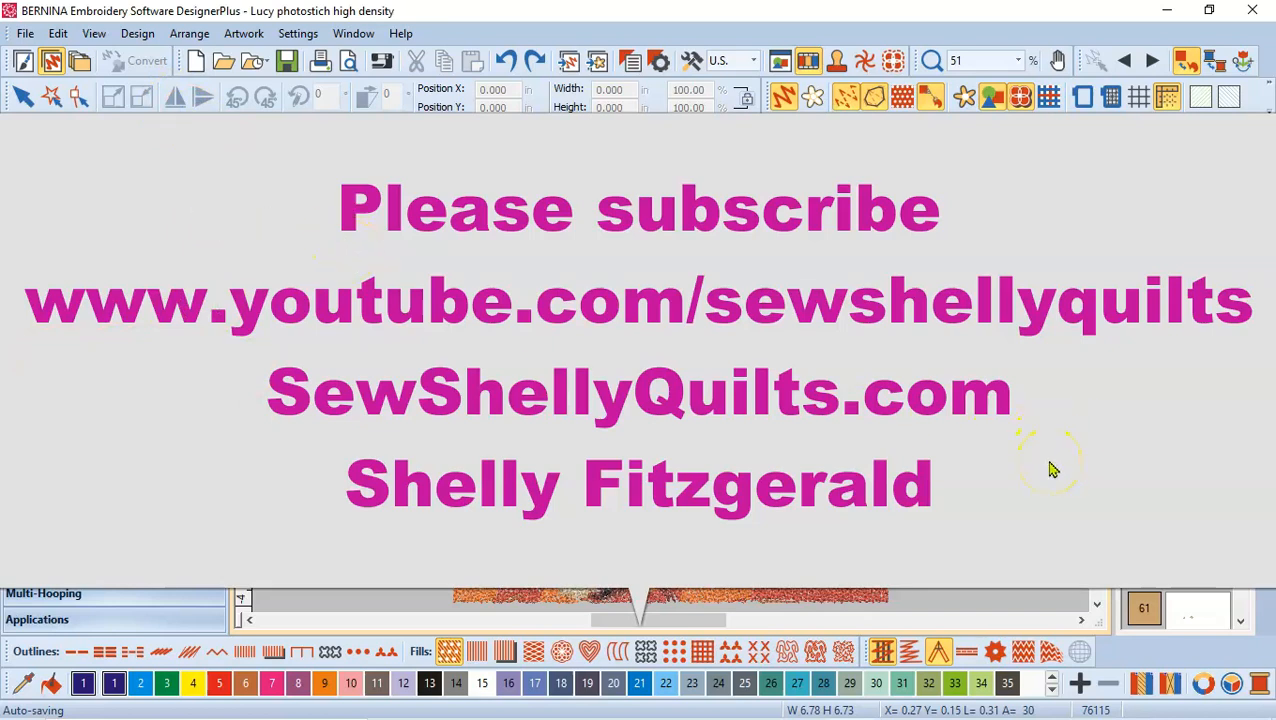
{"action": "mouse_move", "coordinate": [1045, 410]}
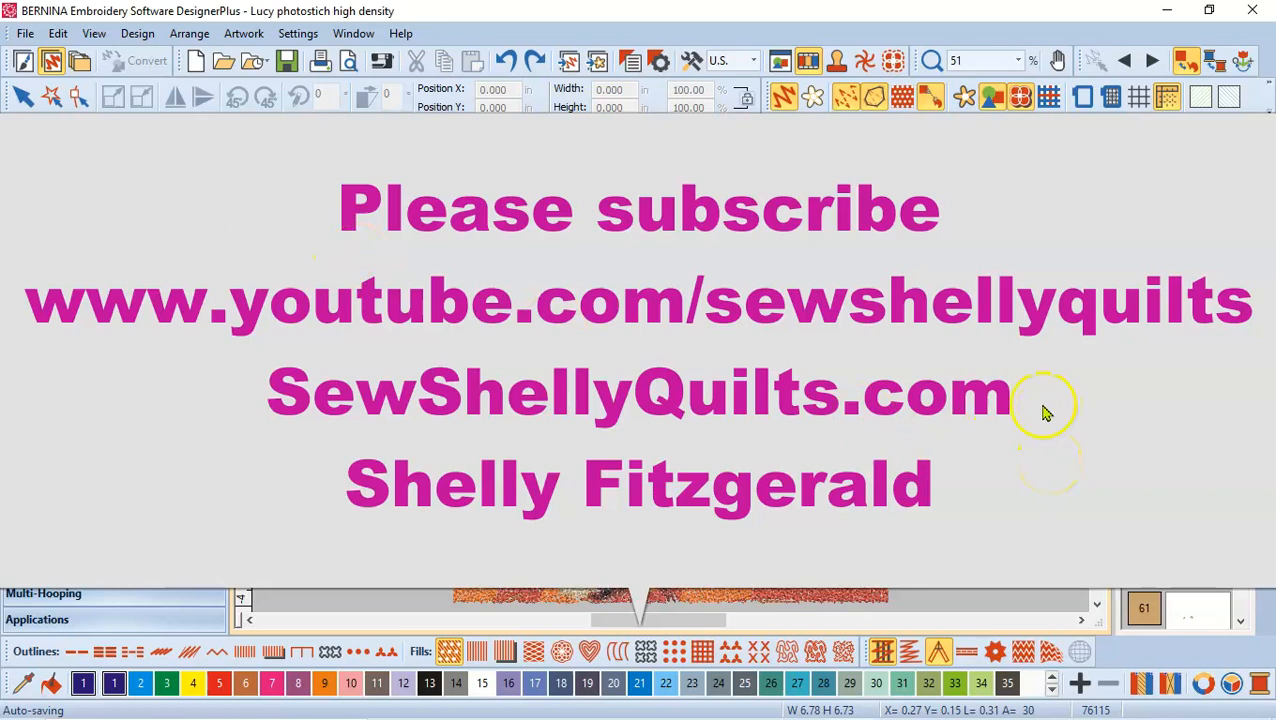